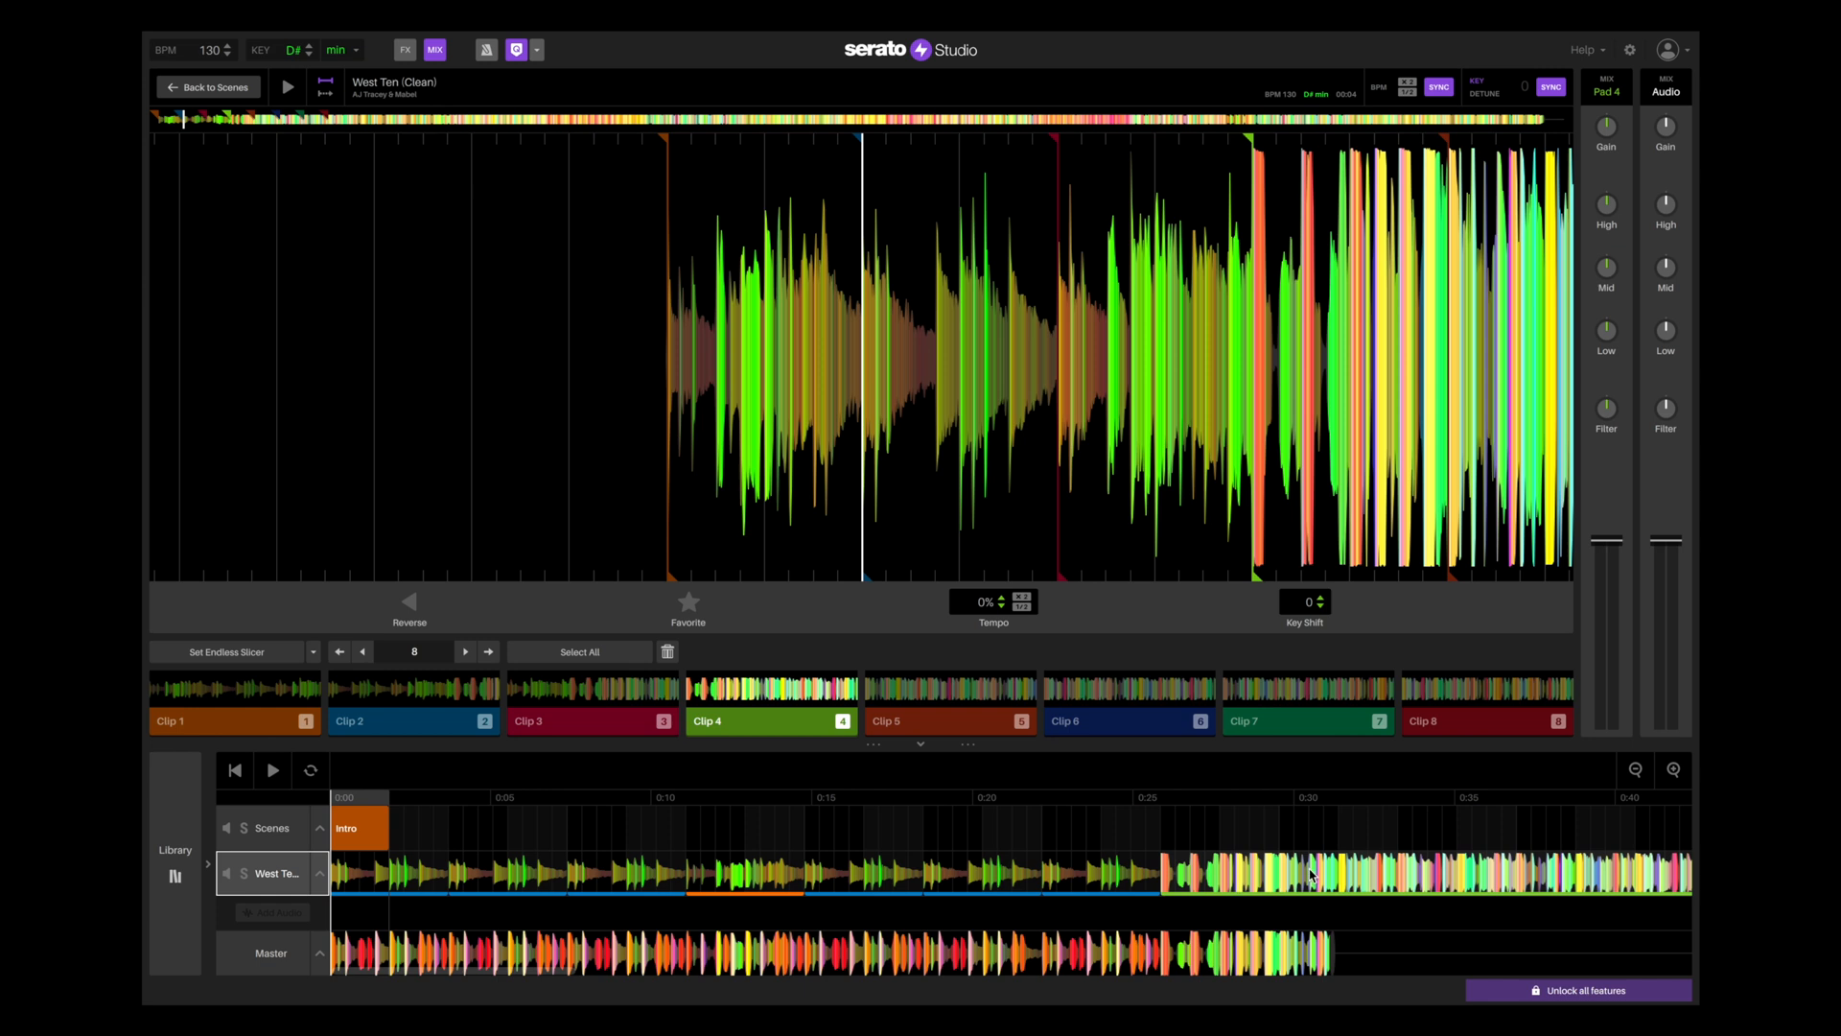
mouse_move(1279, 884)
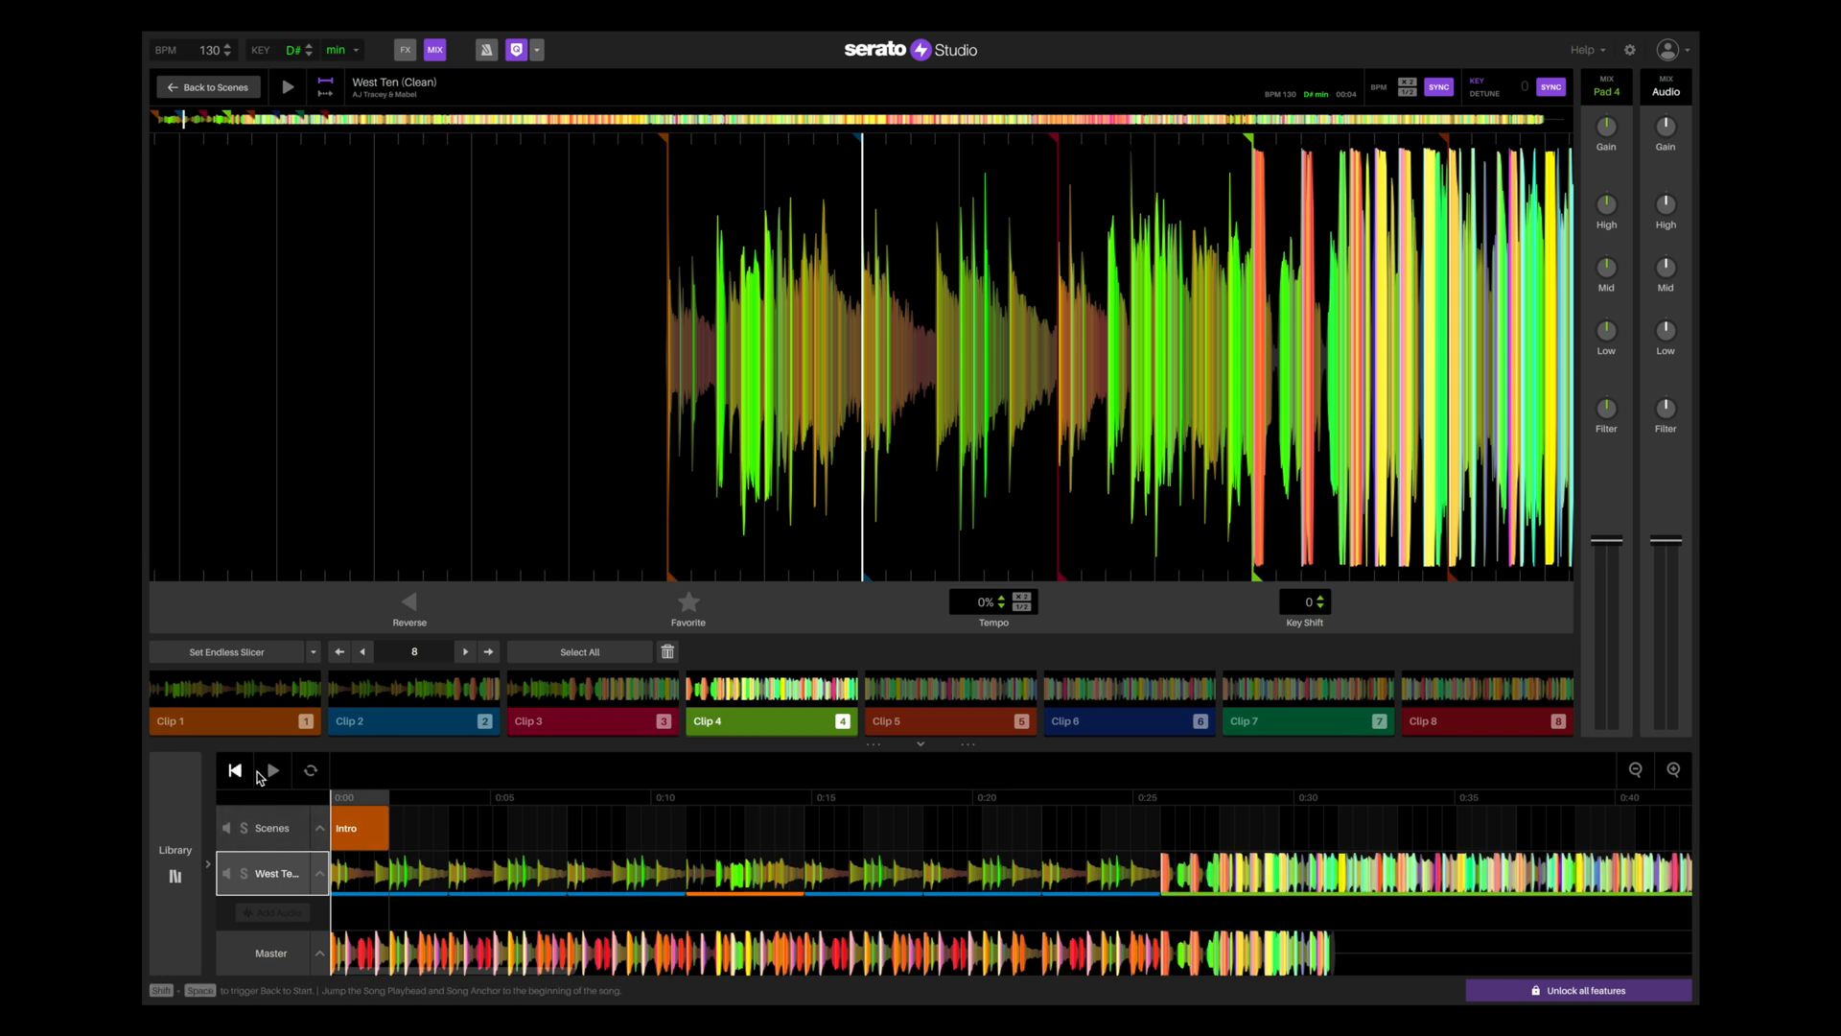
- Play the song briefly from the start, then bring up the Intro scene's Club 909 Drum Kit
left_click(270, 773)
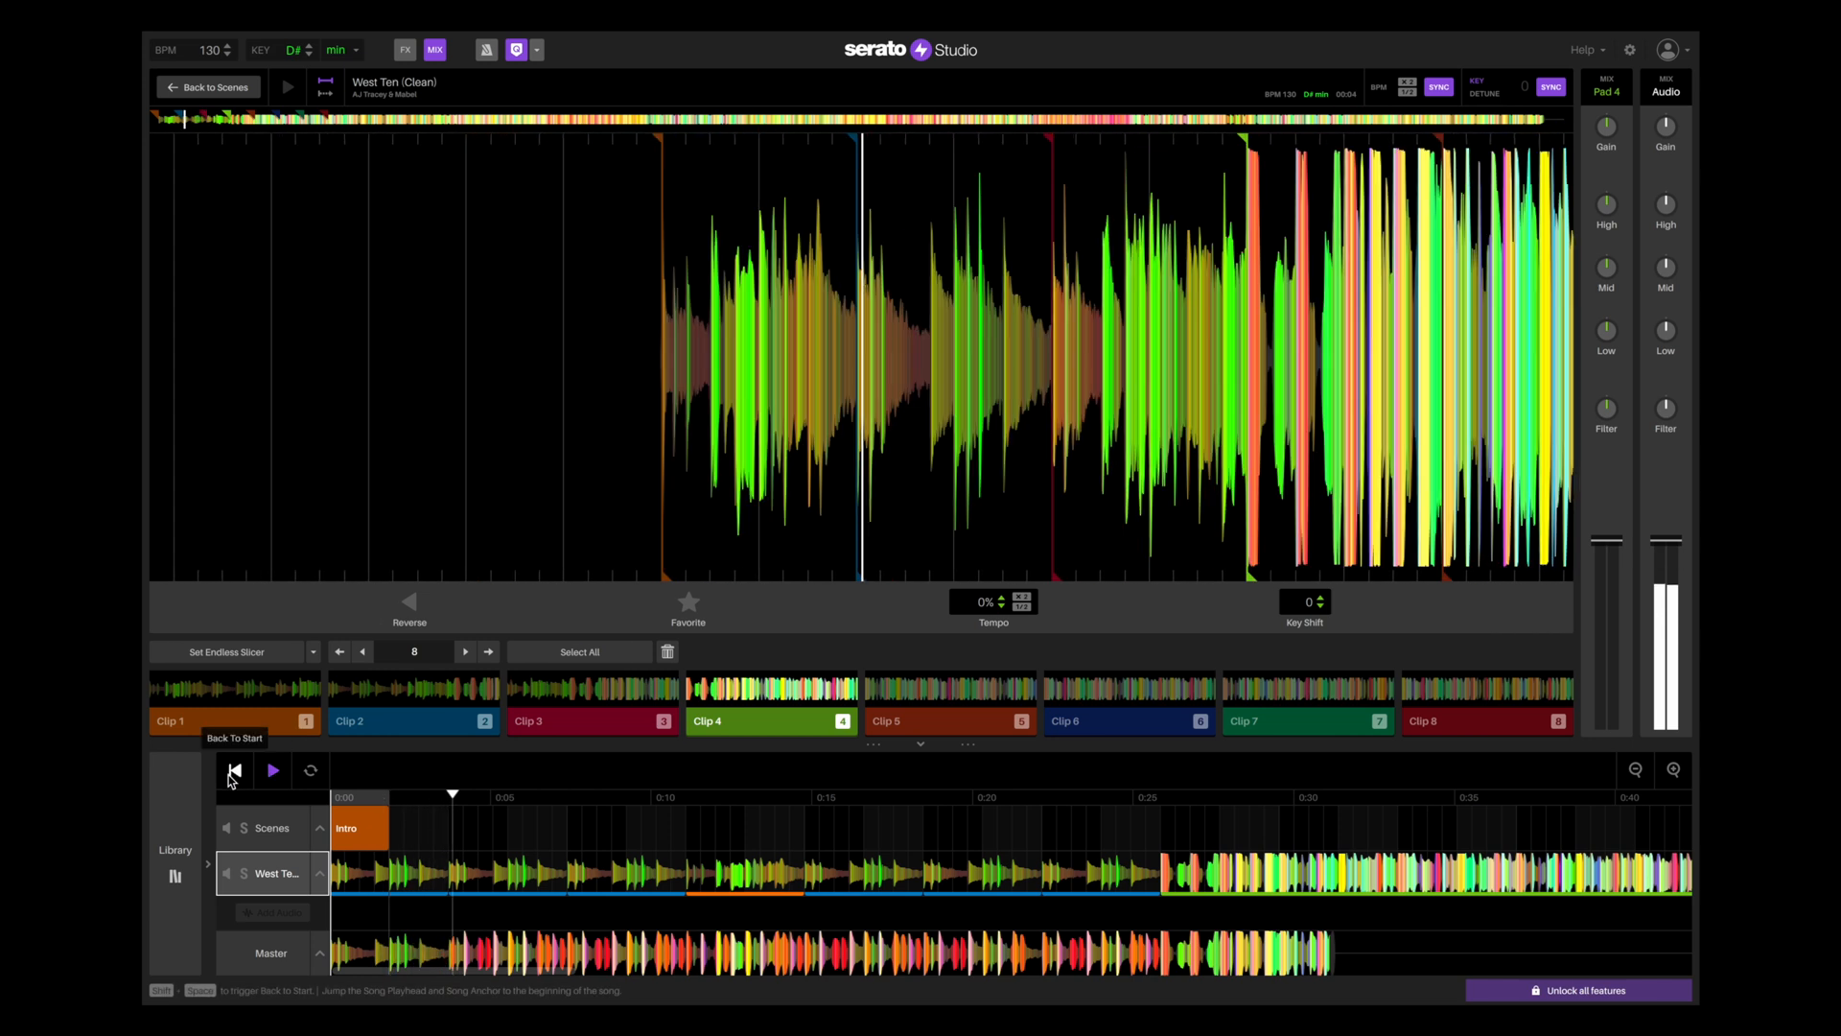
left_click(270, 771)
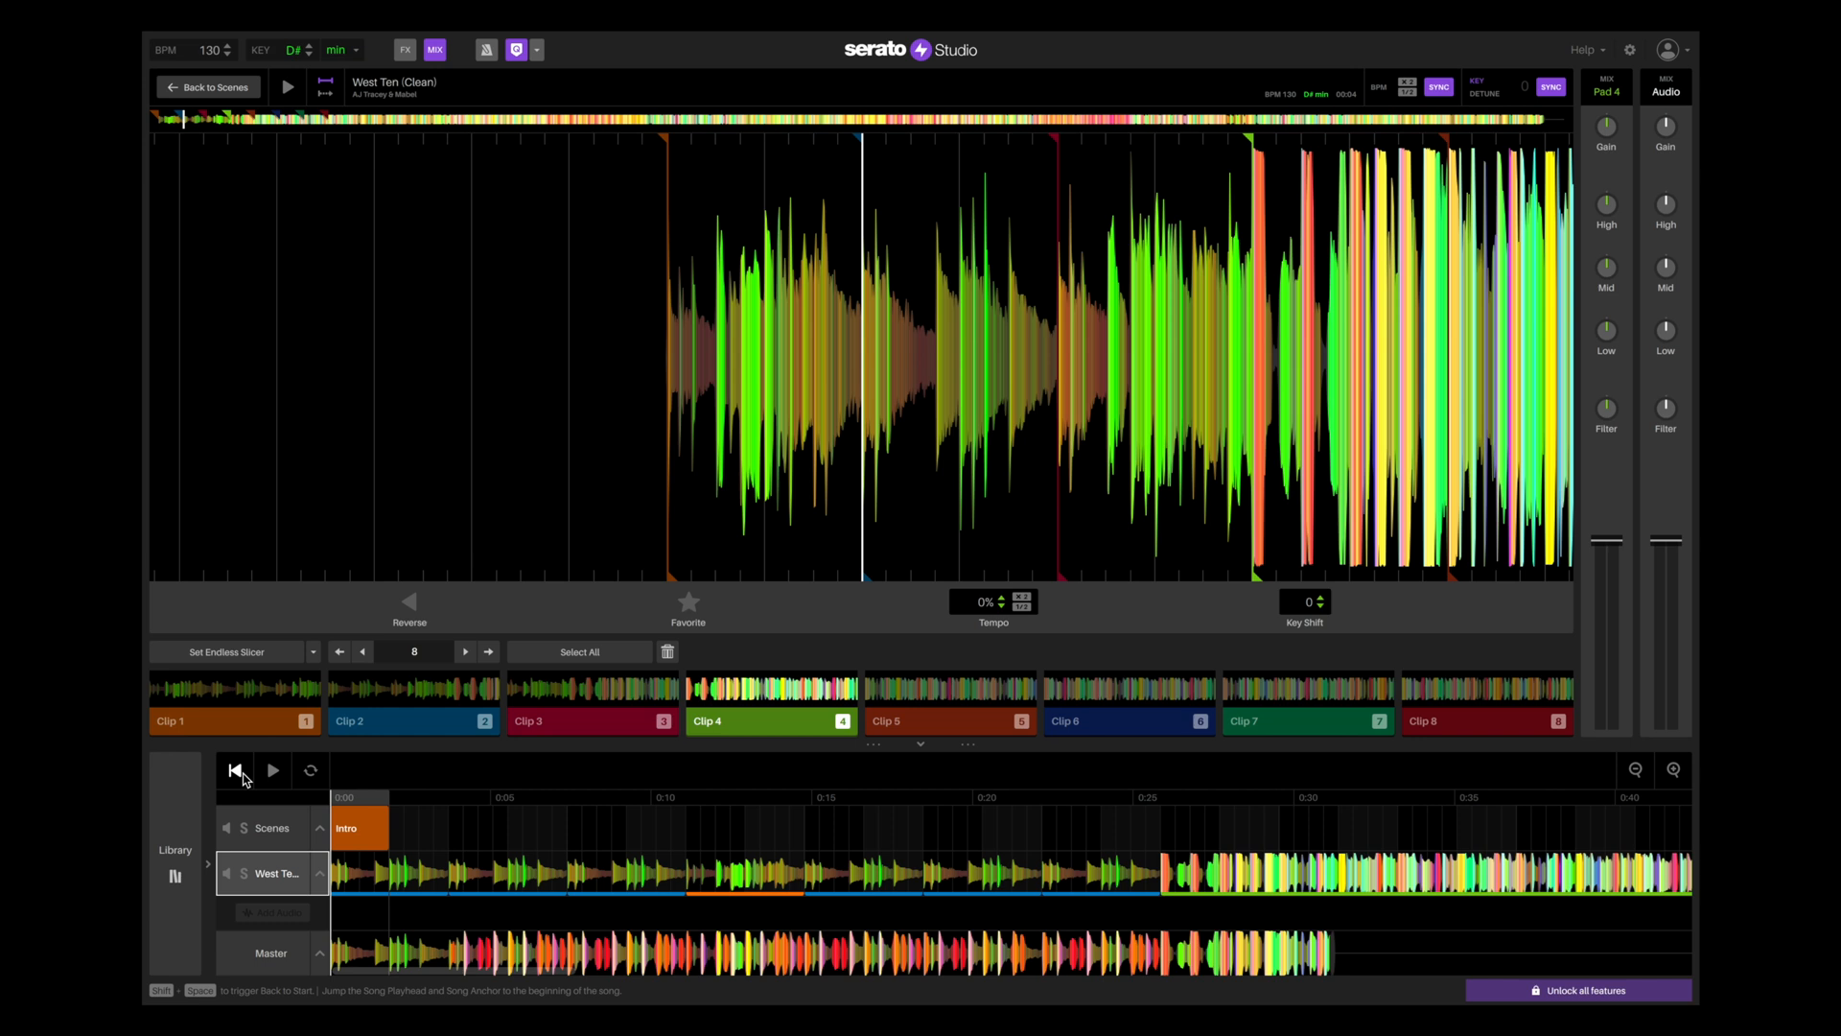
mouse_move(274, 871)
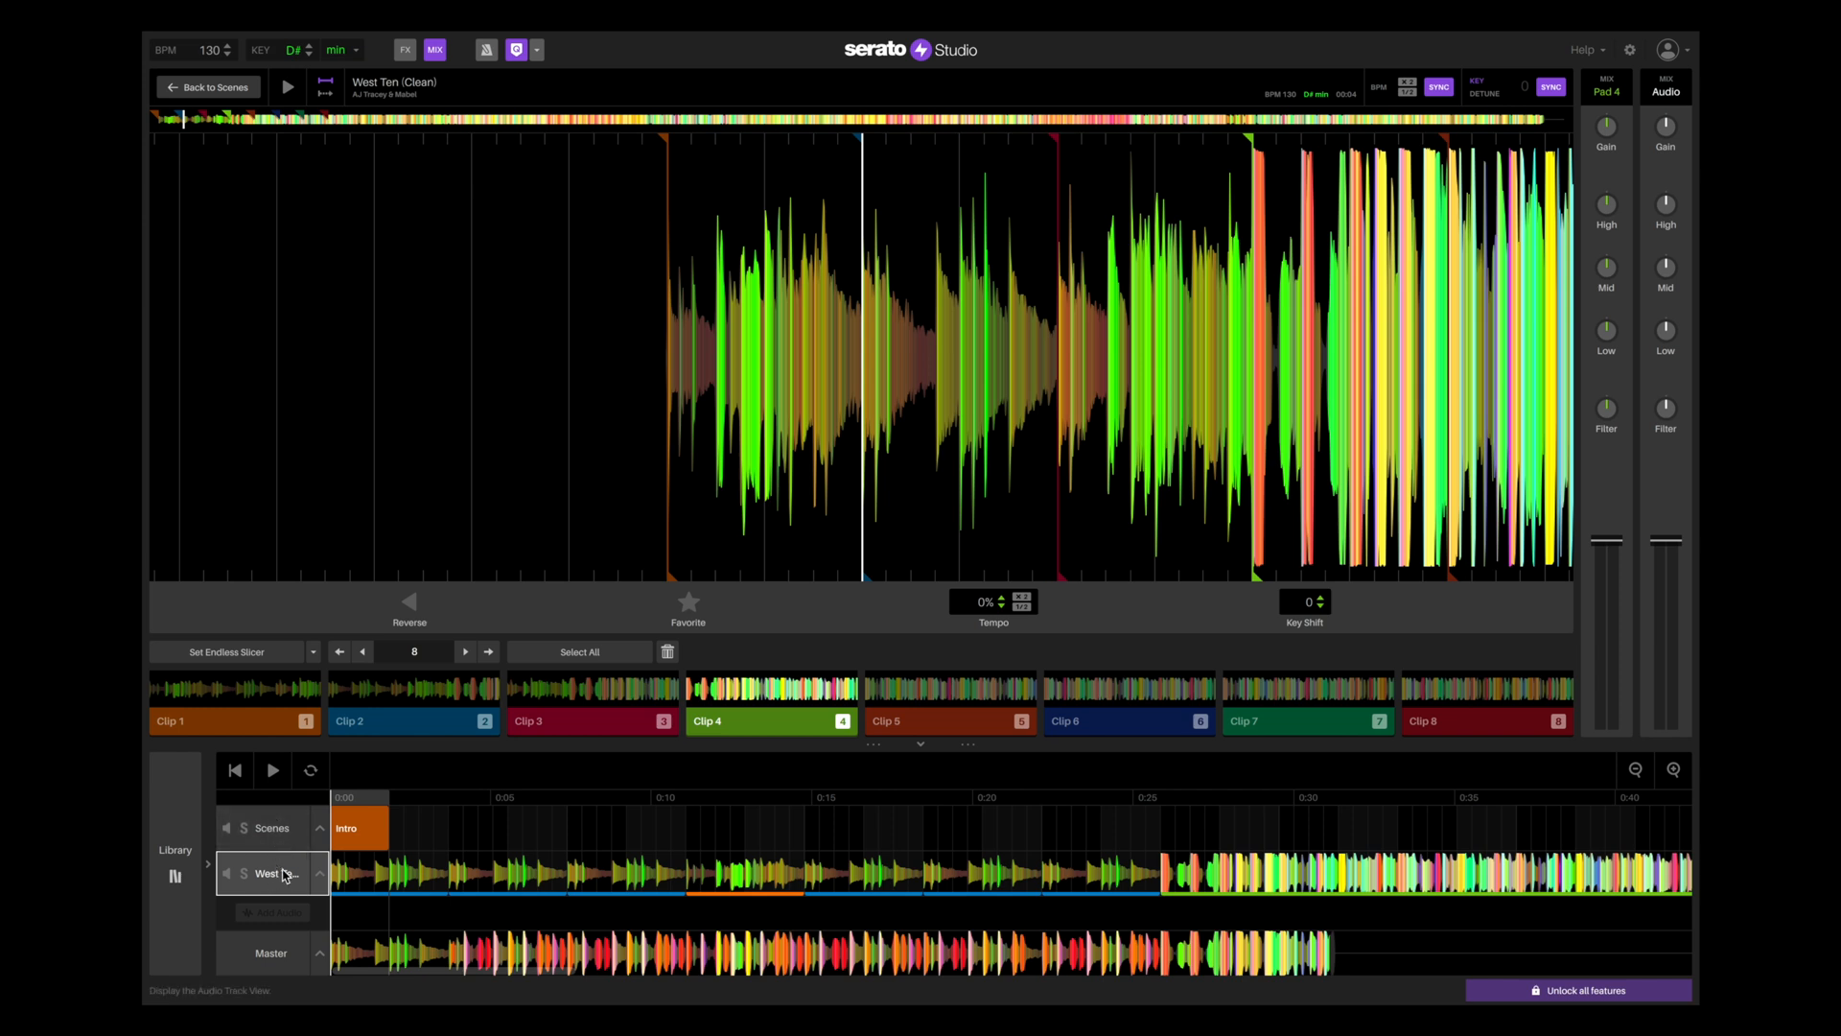
left_click(270, 828)
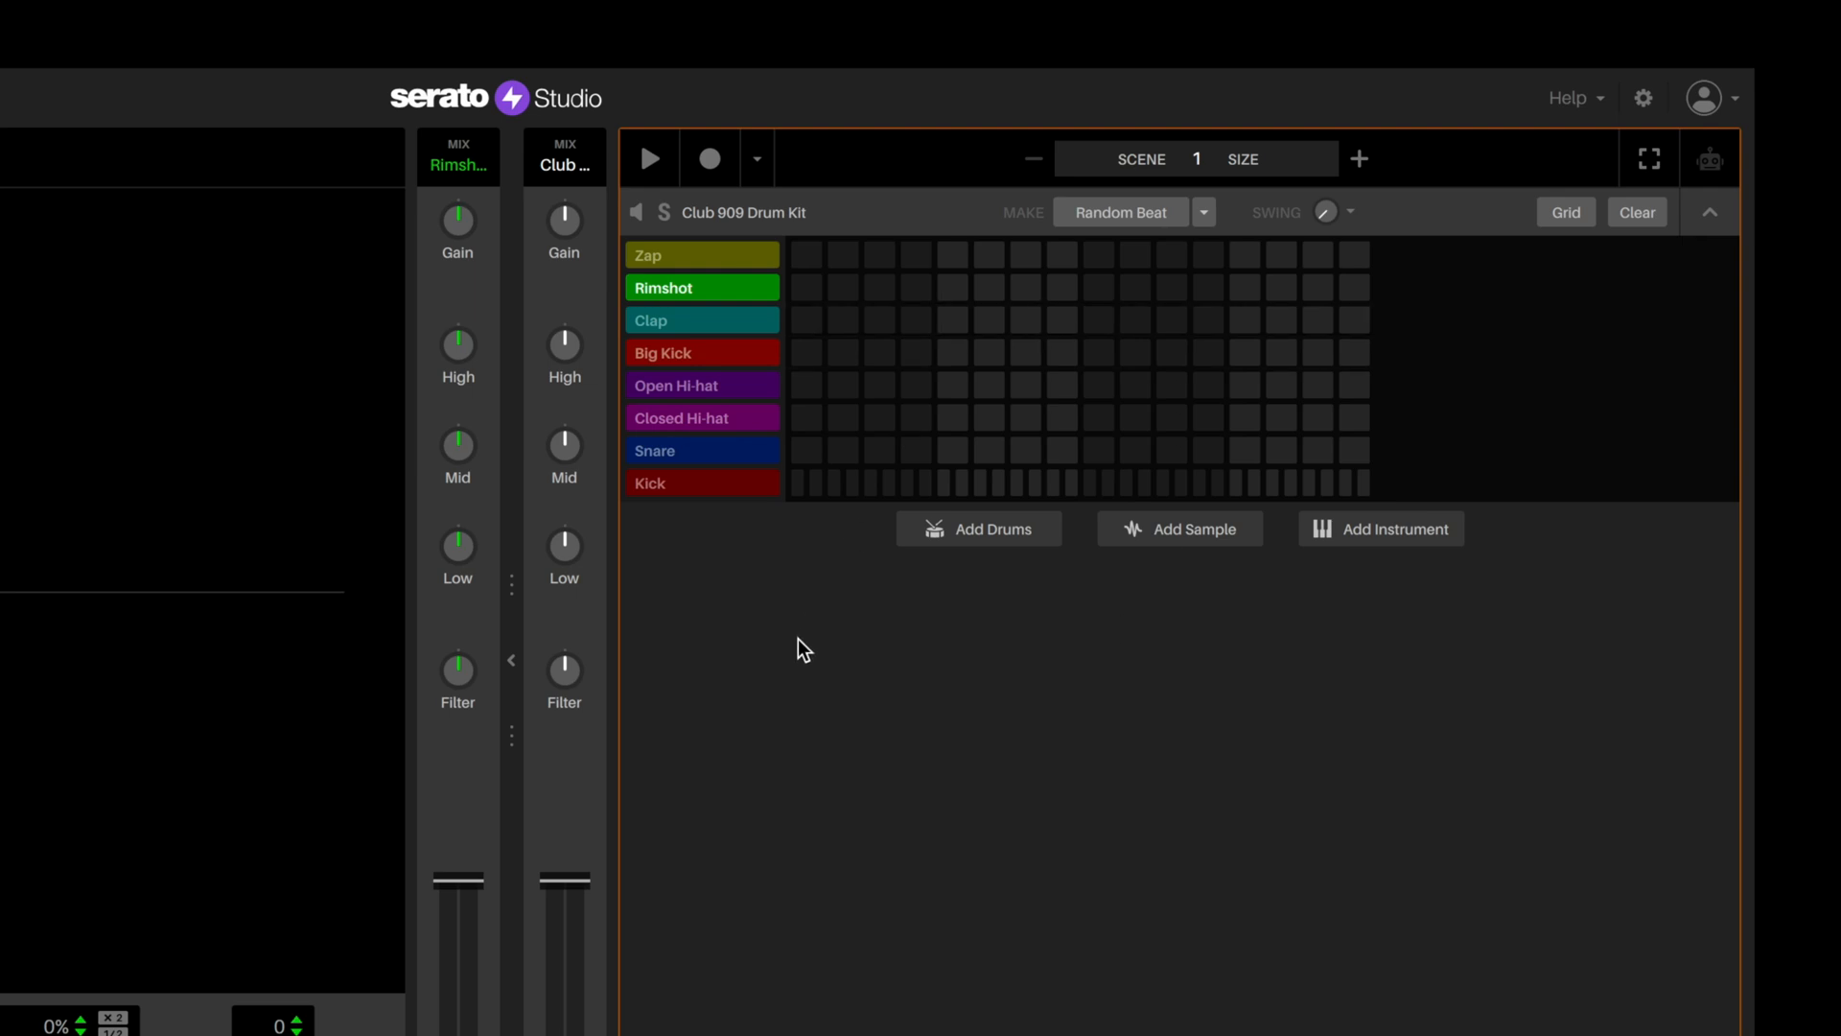
mouse_move(763, 870)
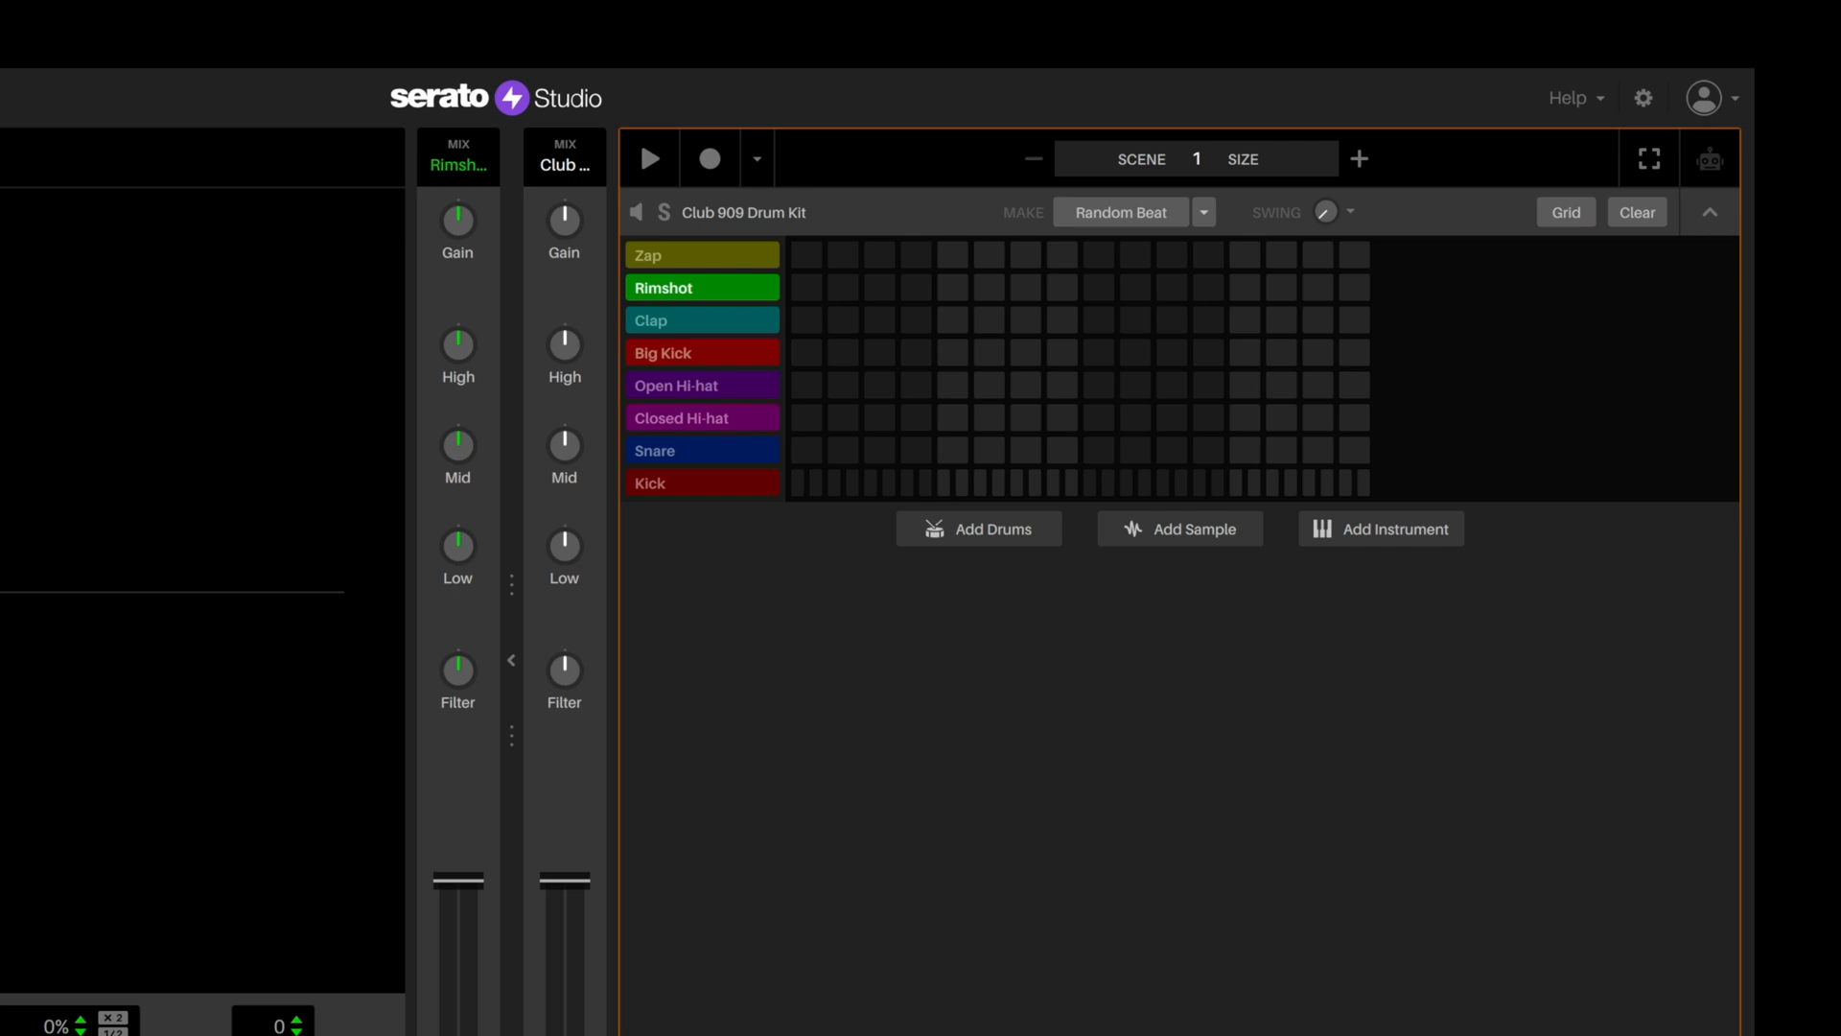
mouse_move(787, 989)
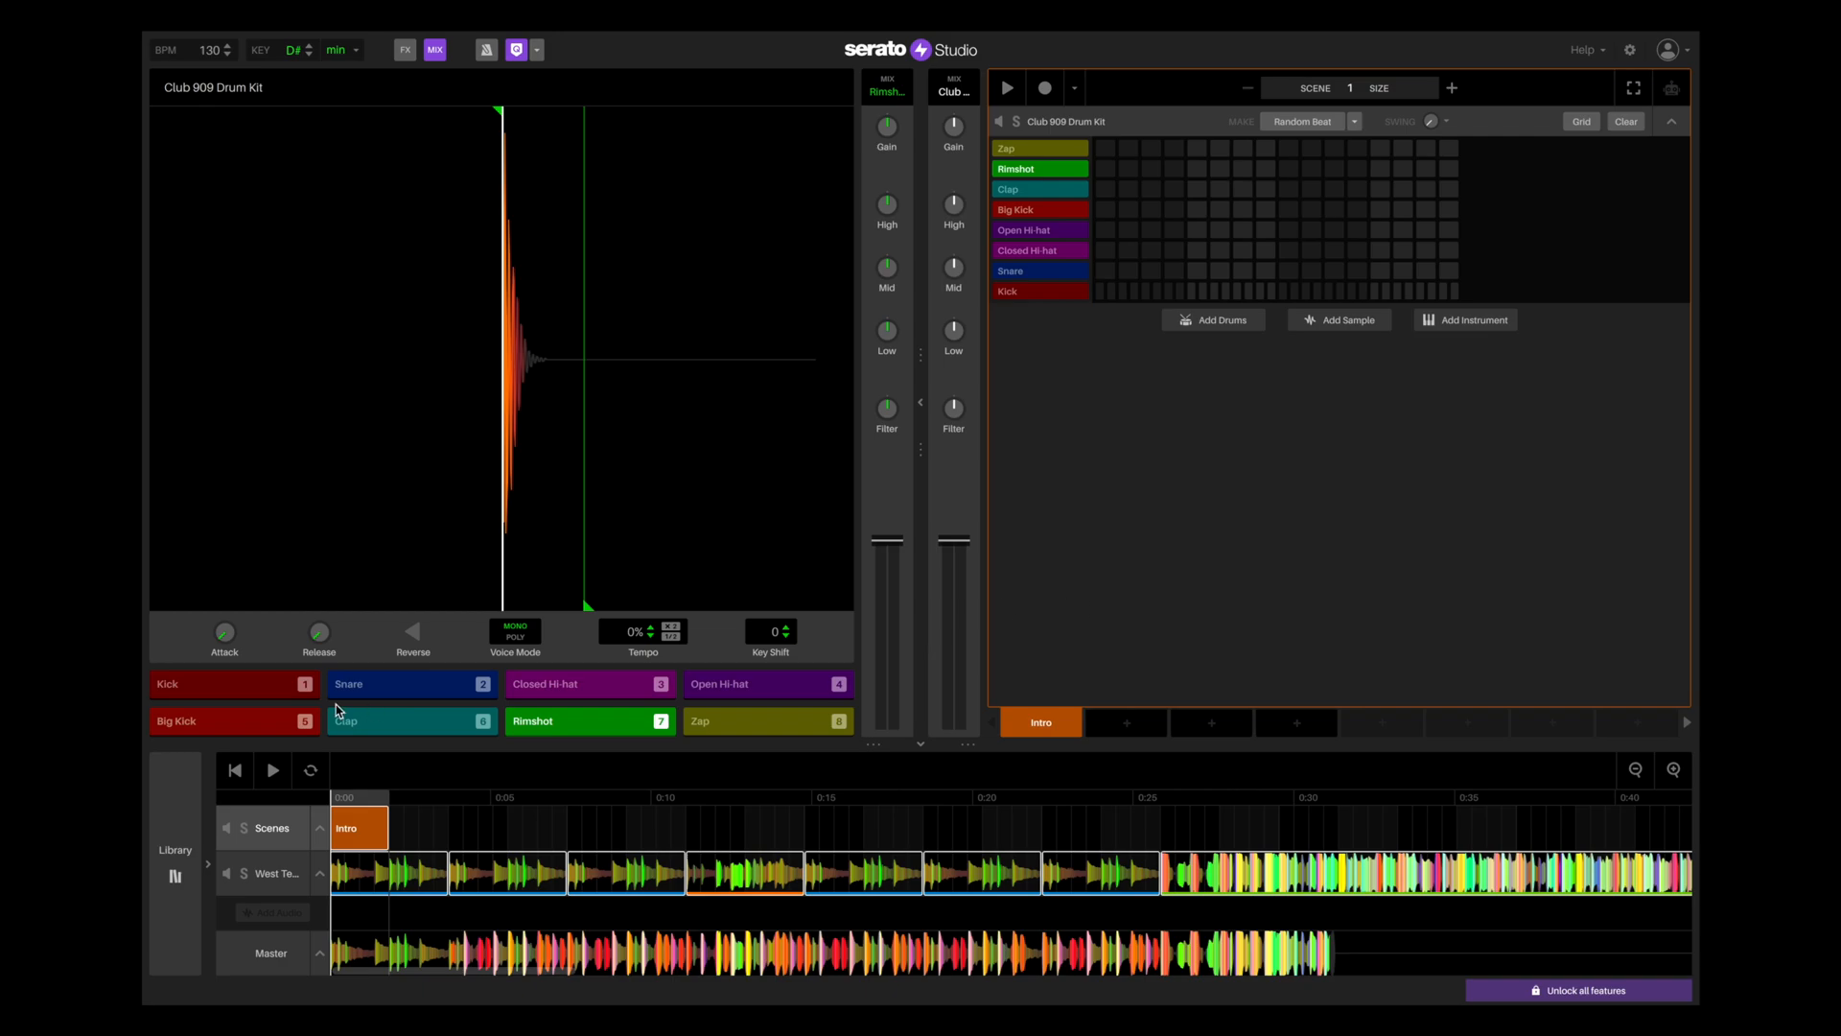
mouse_move(446, 797)
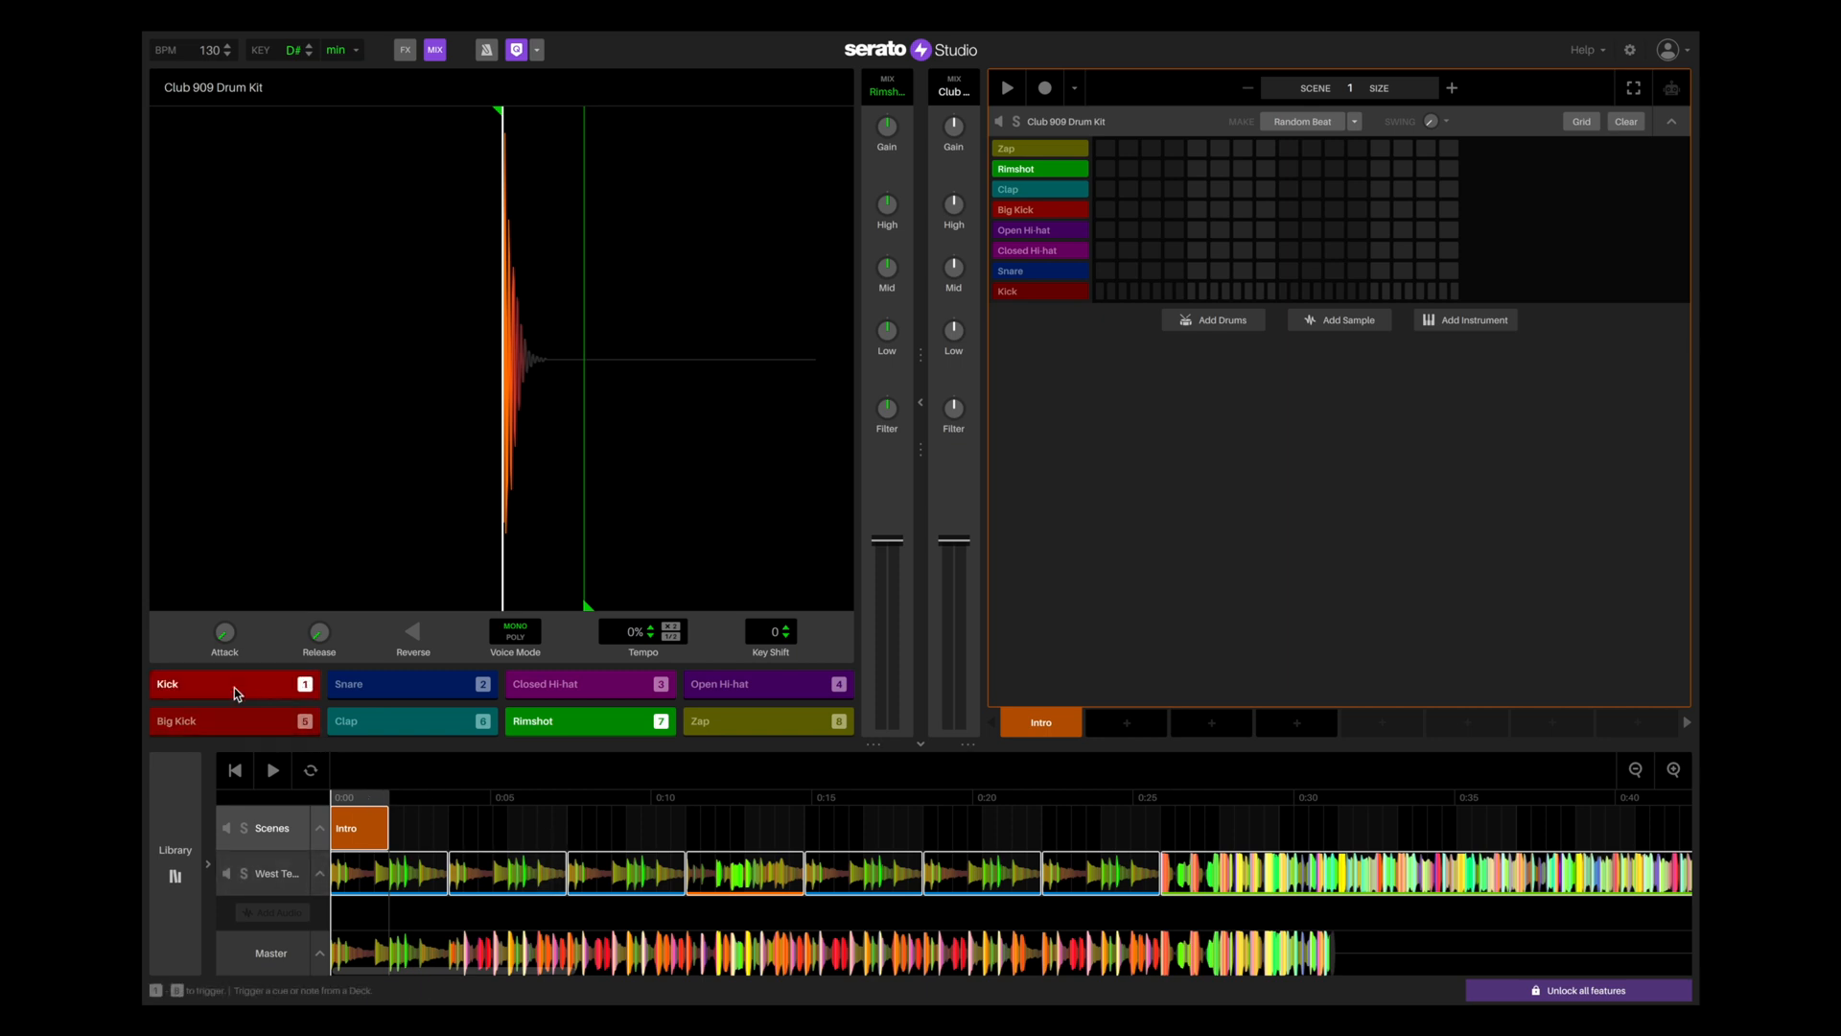
- Audition the kit's Kick, Rimshot, Zap and Snare sounds
left_click(587, 683)
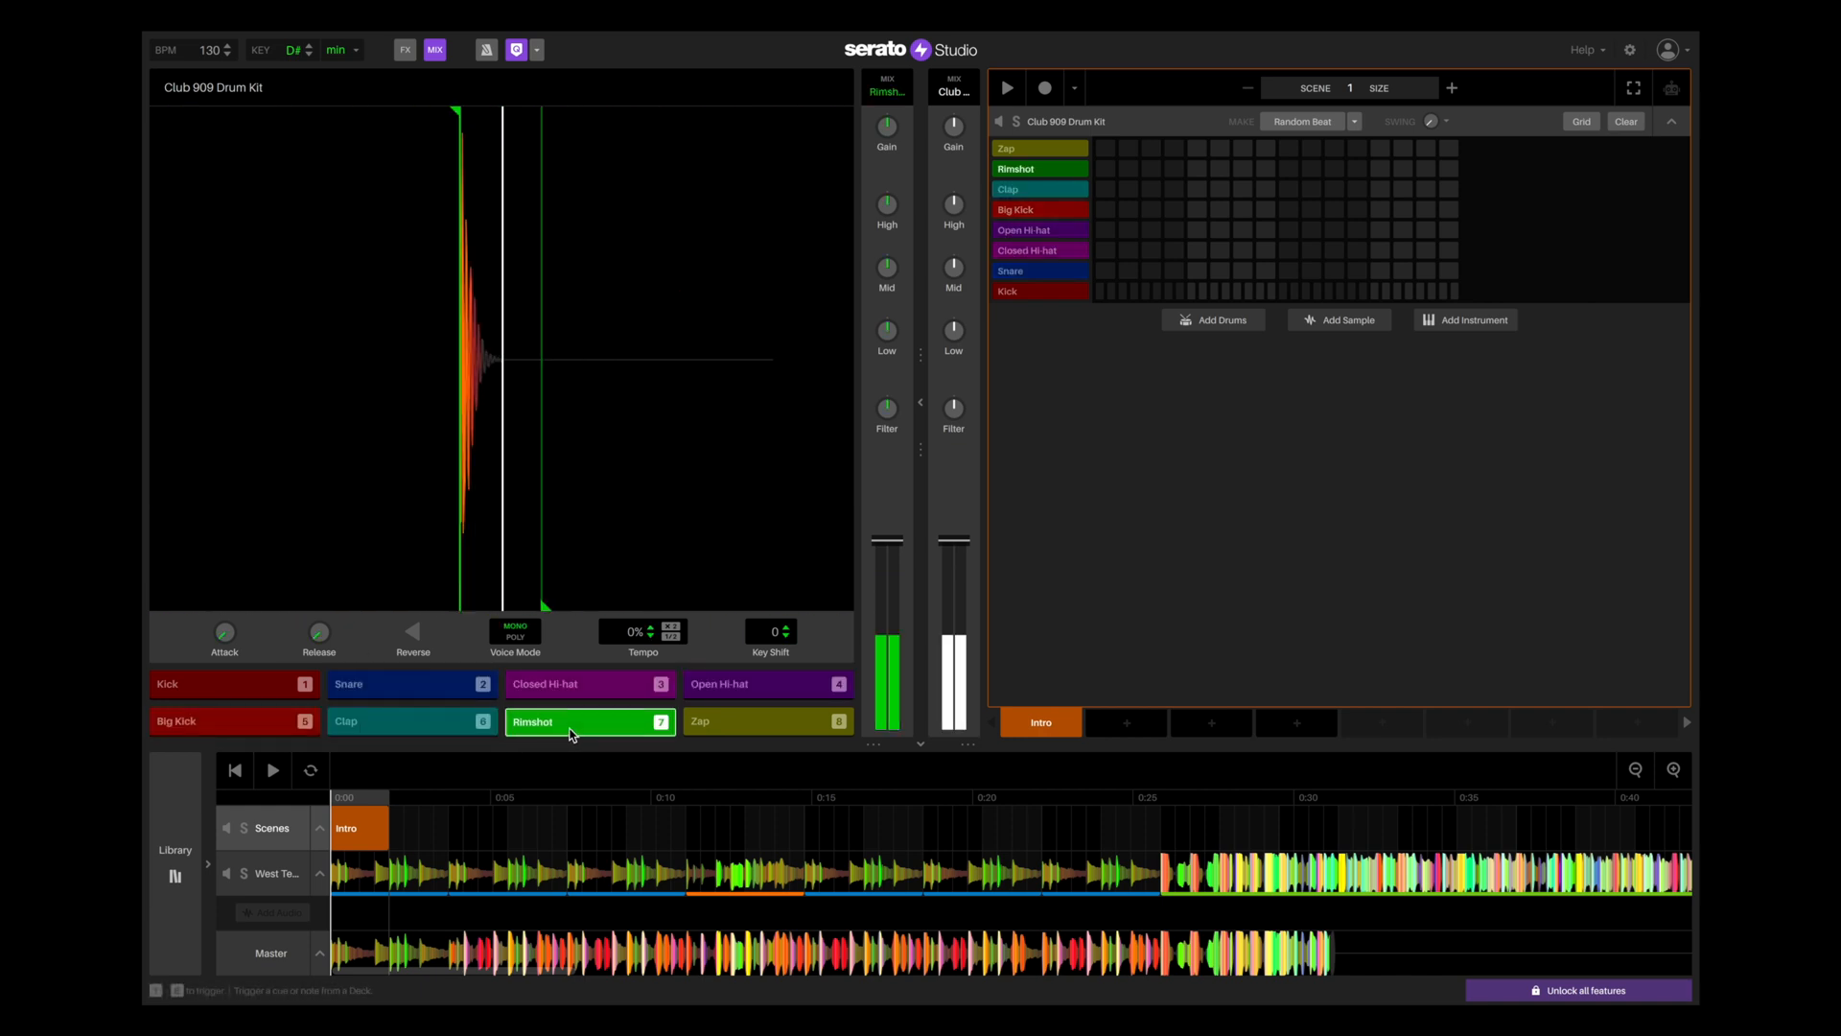
left_click(767, 722)
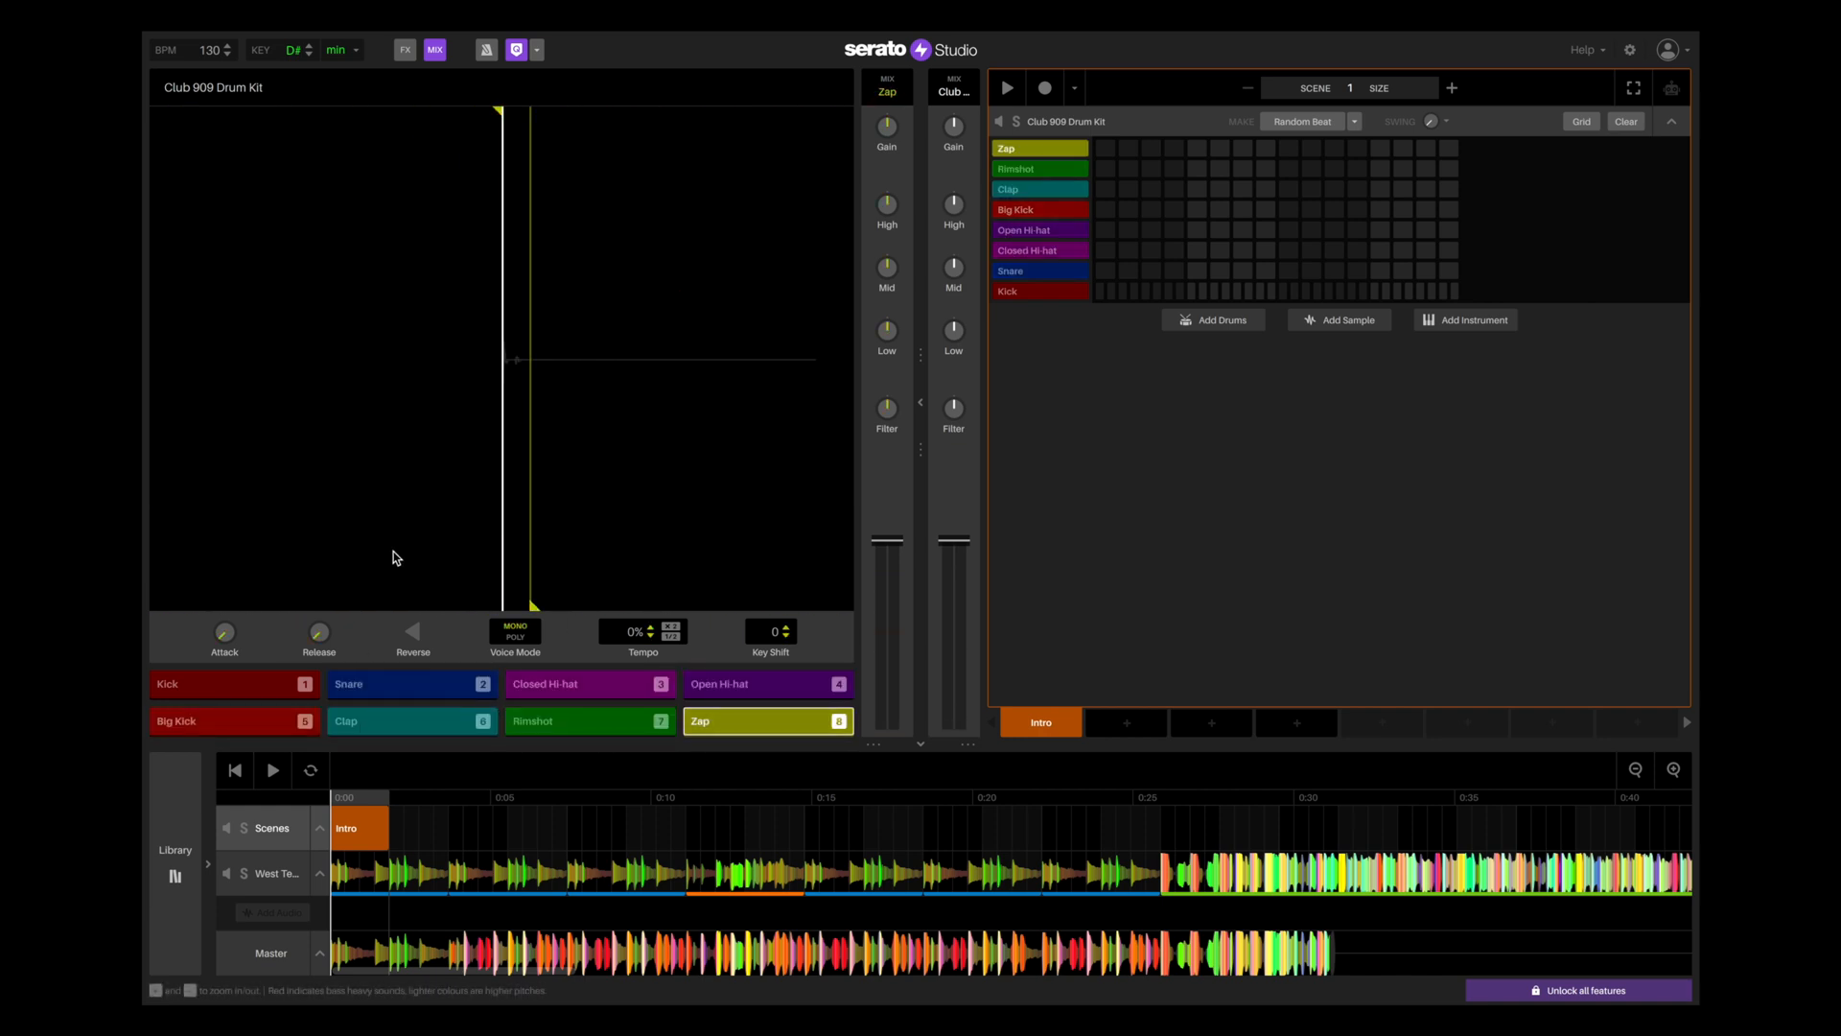
left_click(411, 683)
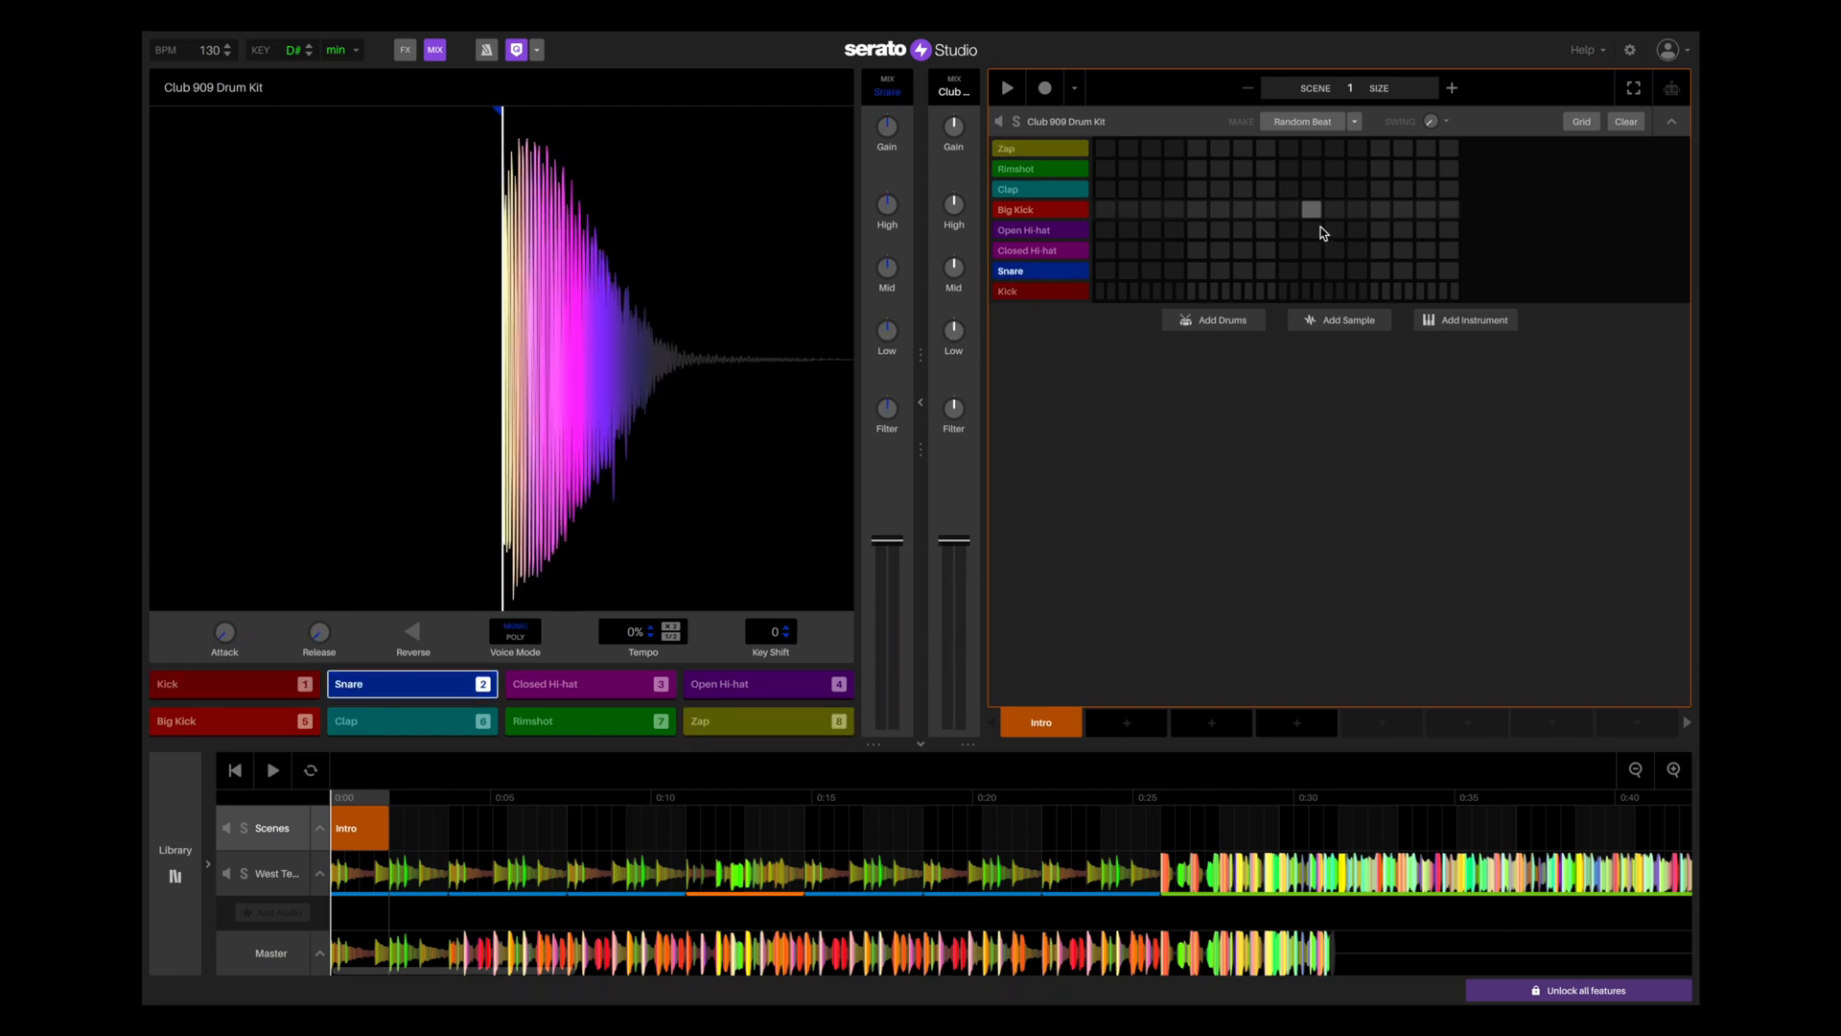
left_click(1312, 209)
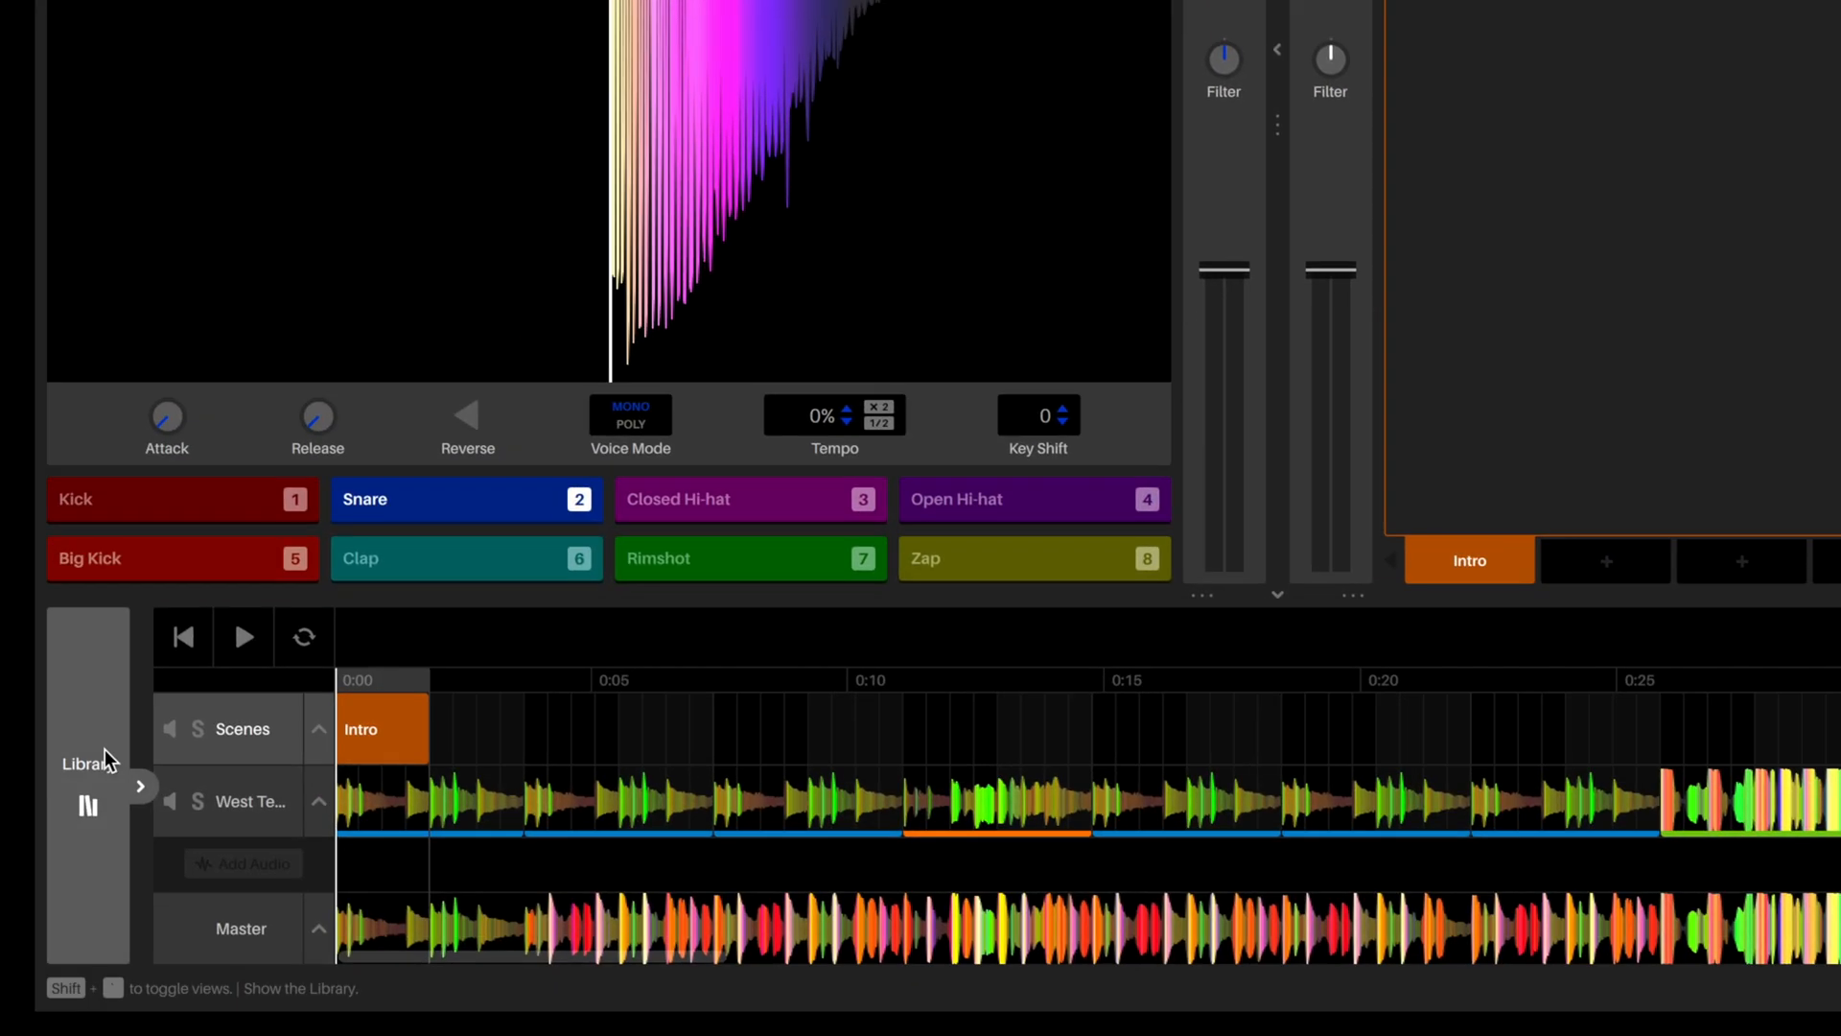
left_click(140, 787)
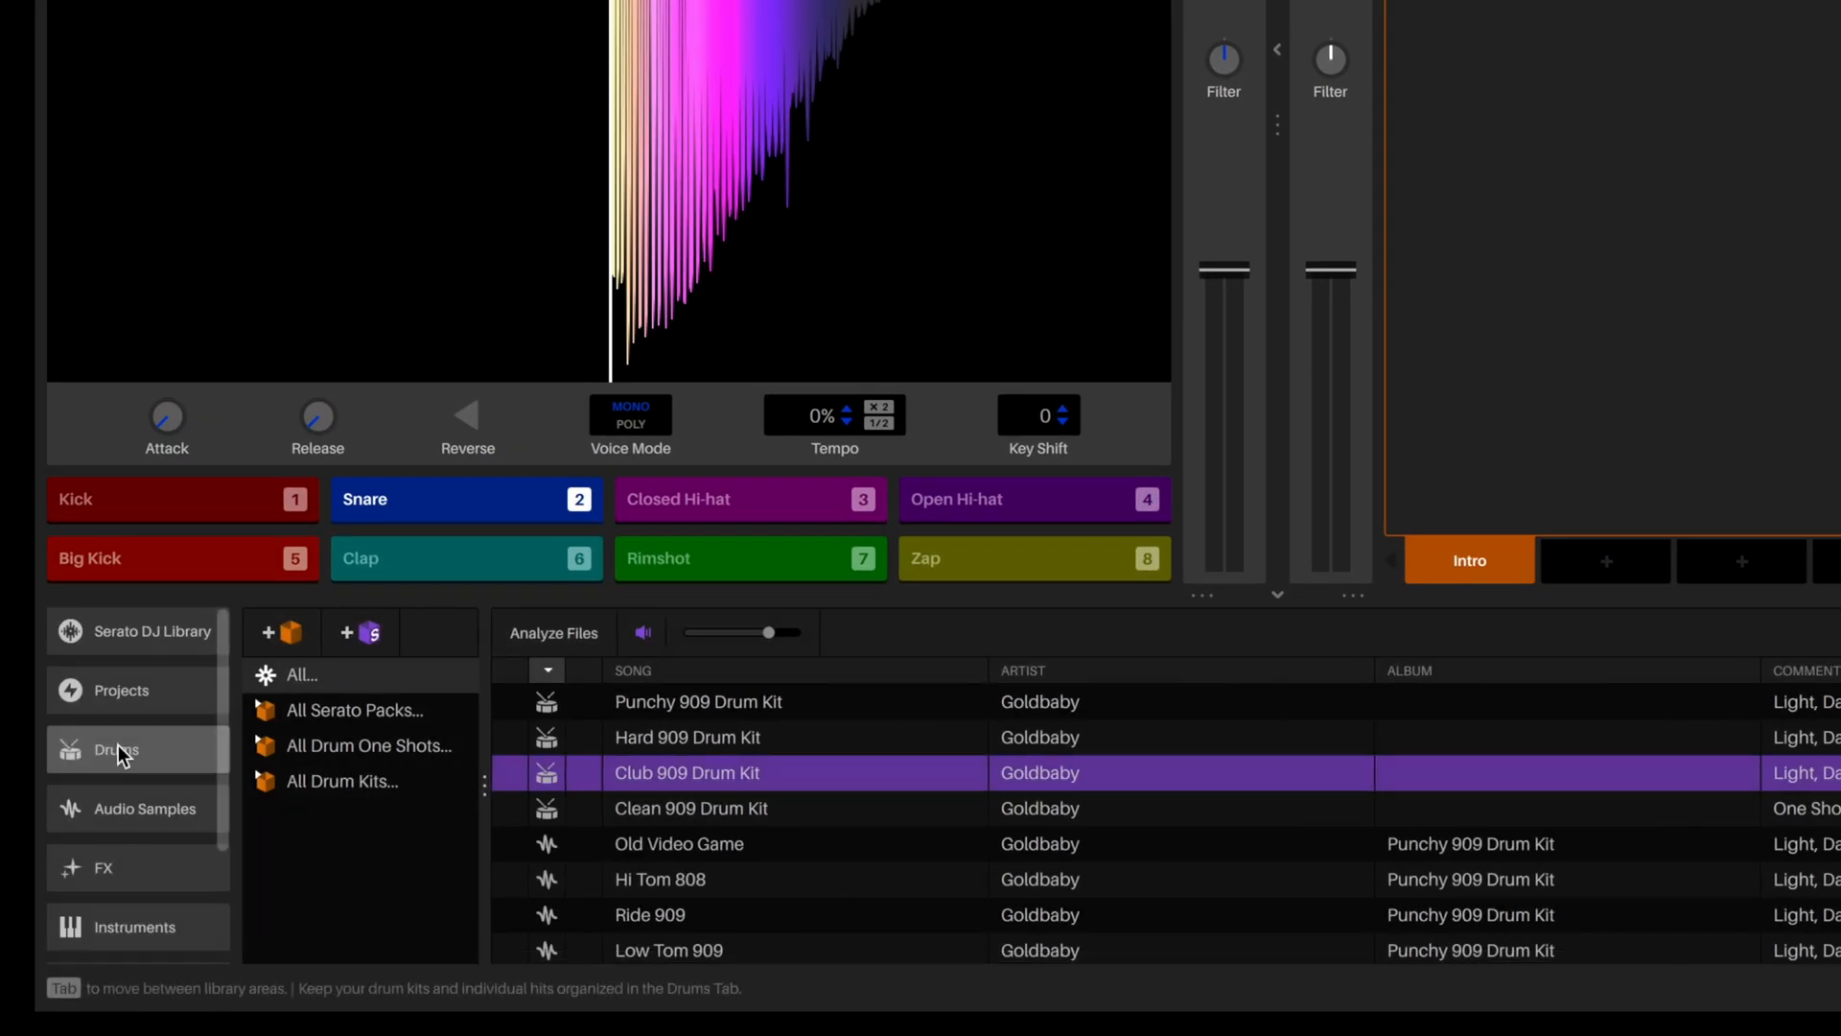
left_click(115, 750)
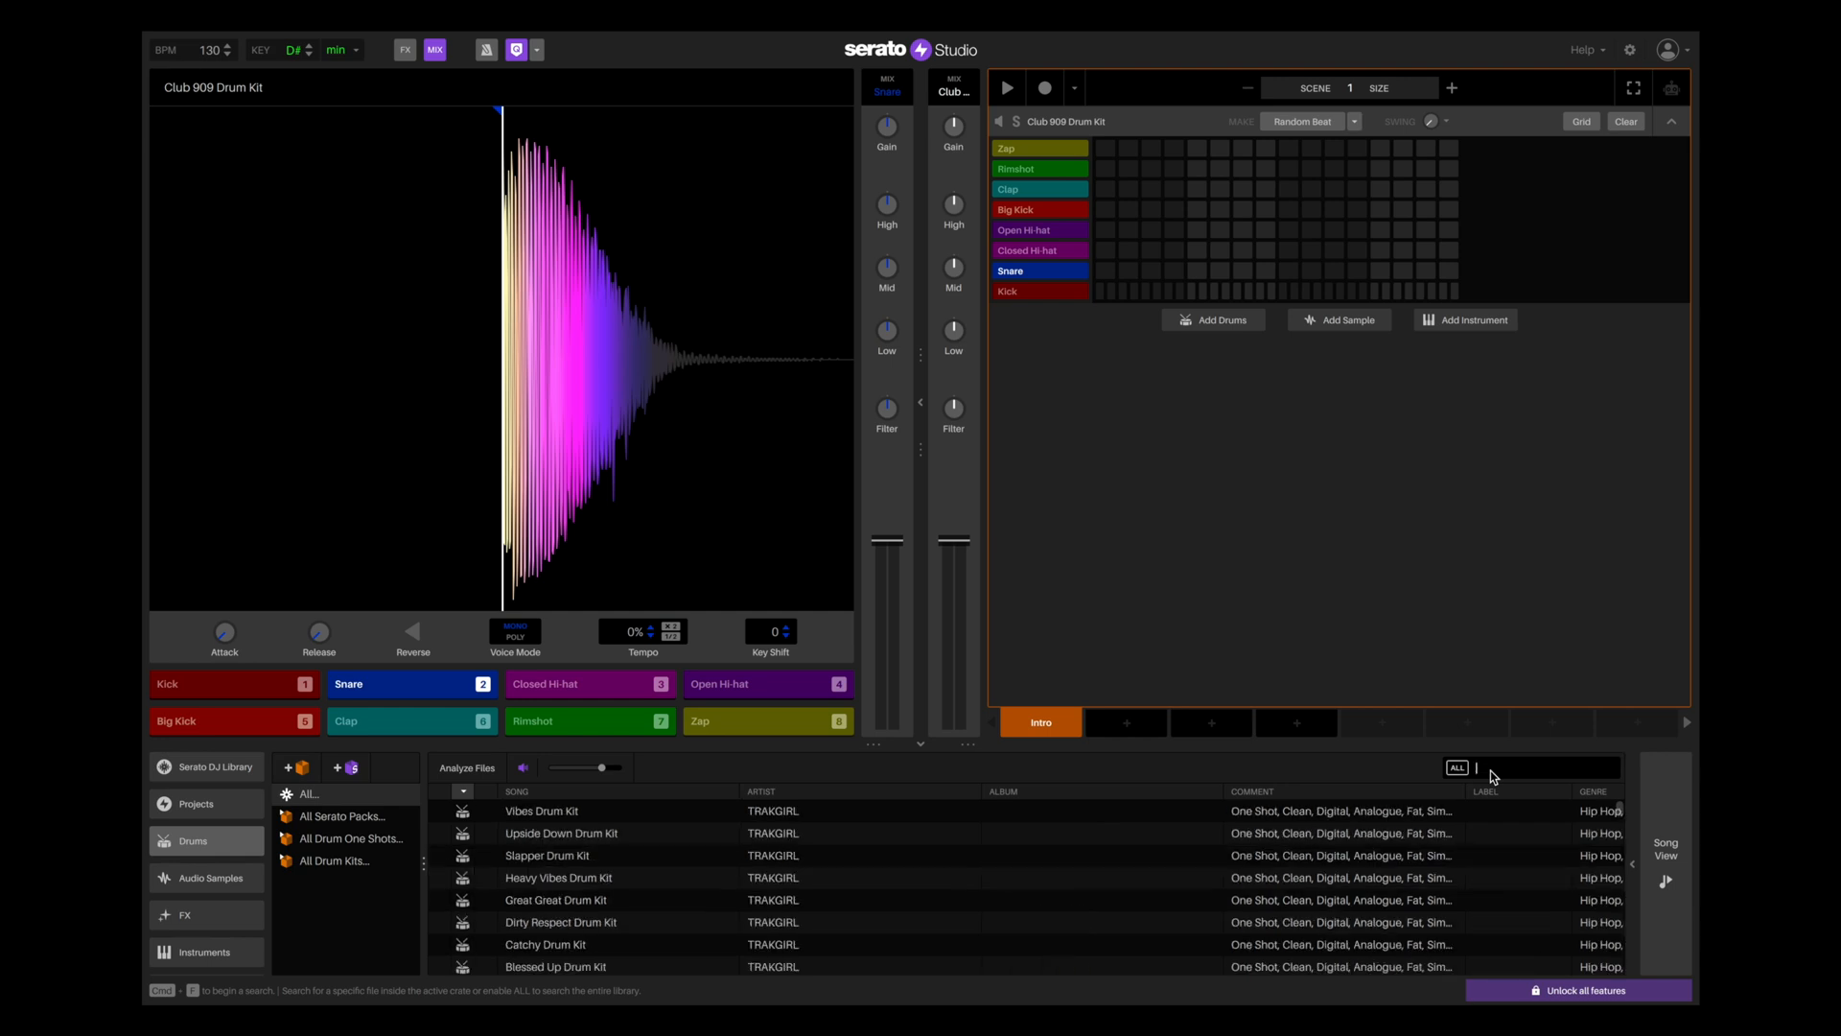
type("808")
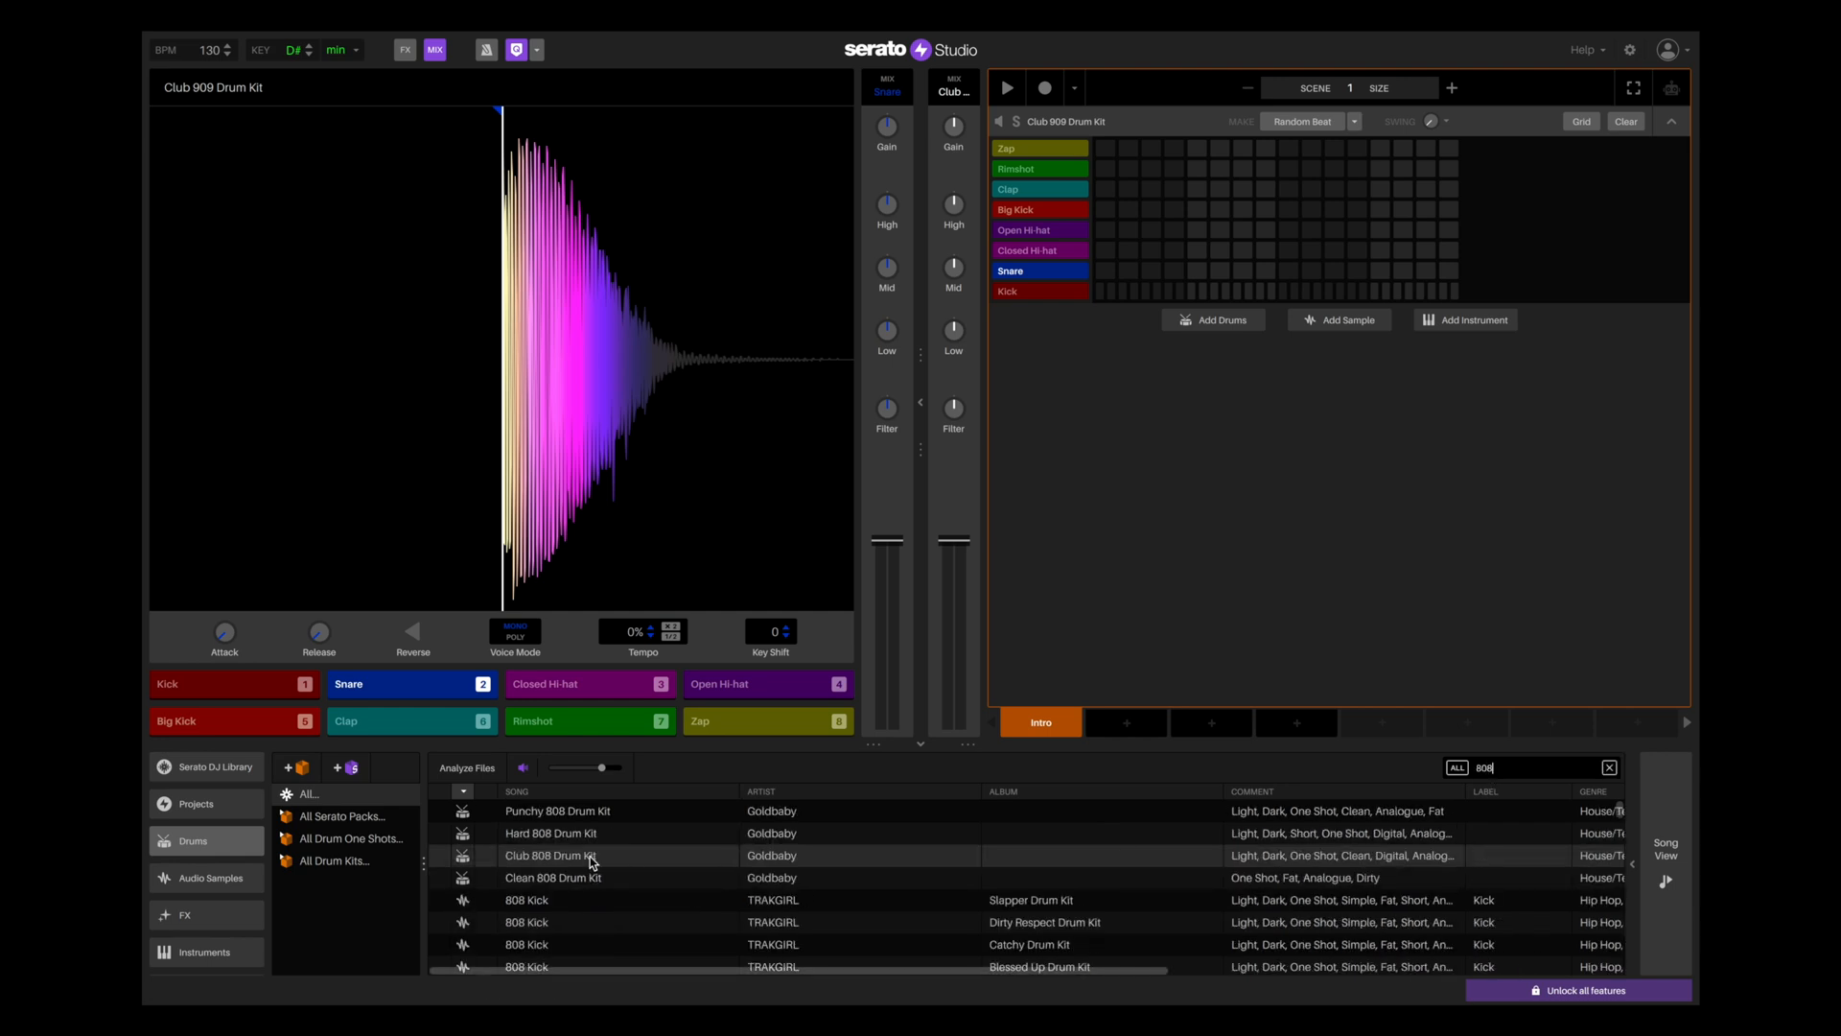
left_click(553, 855)
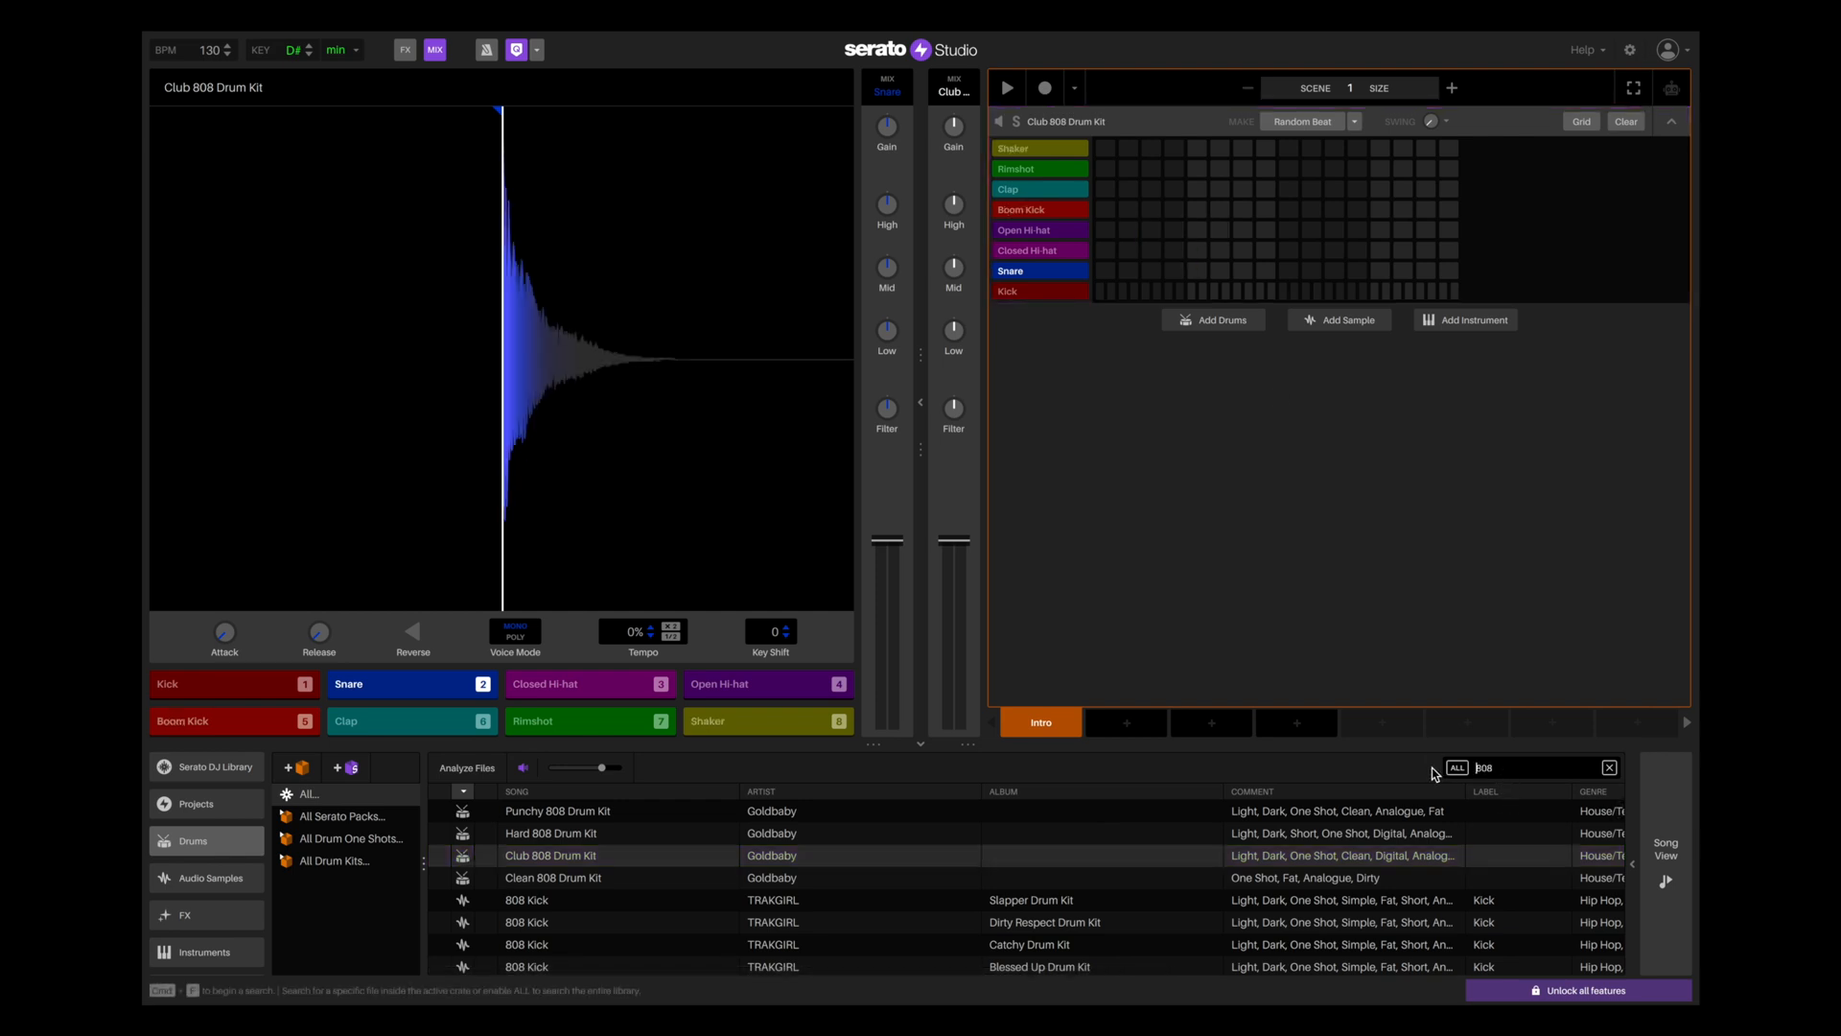
type("909")
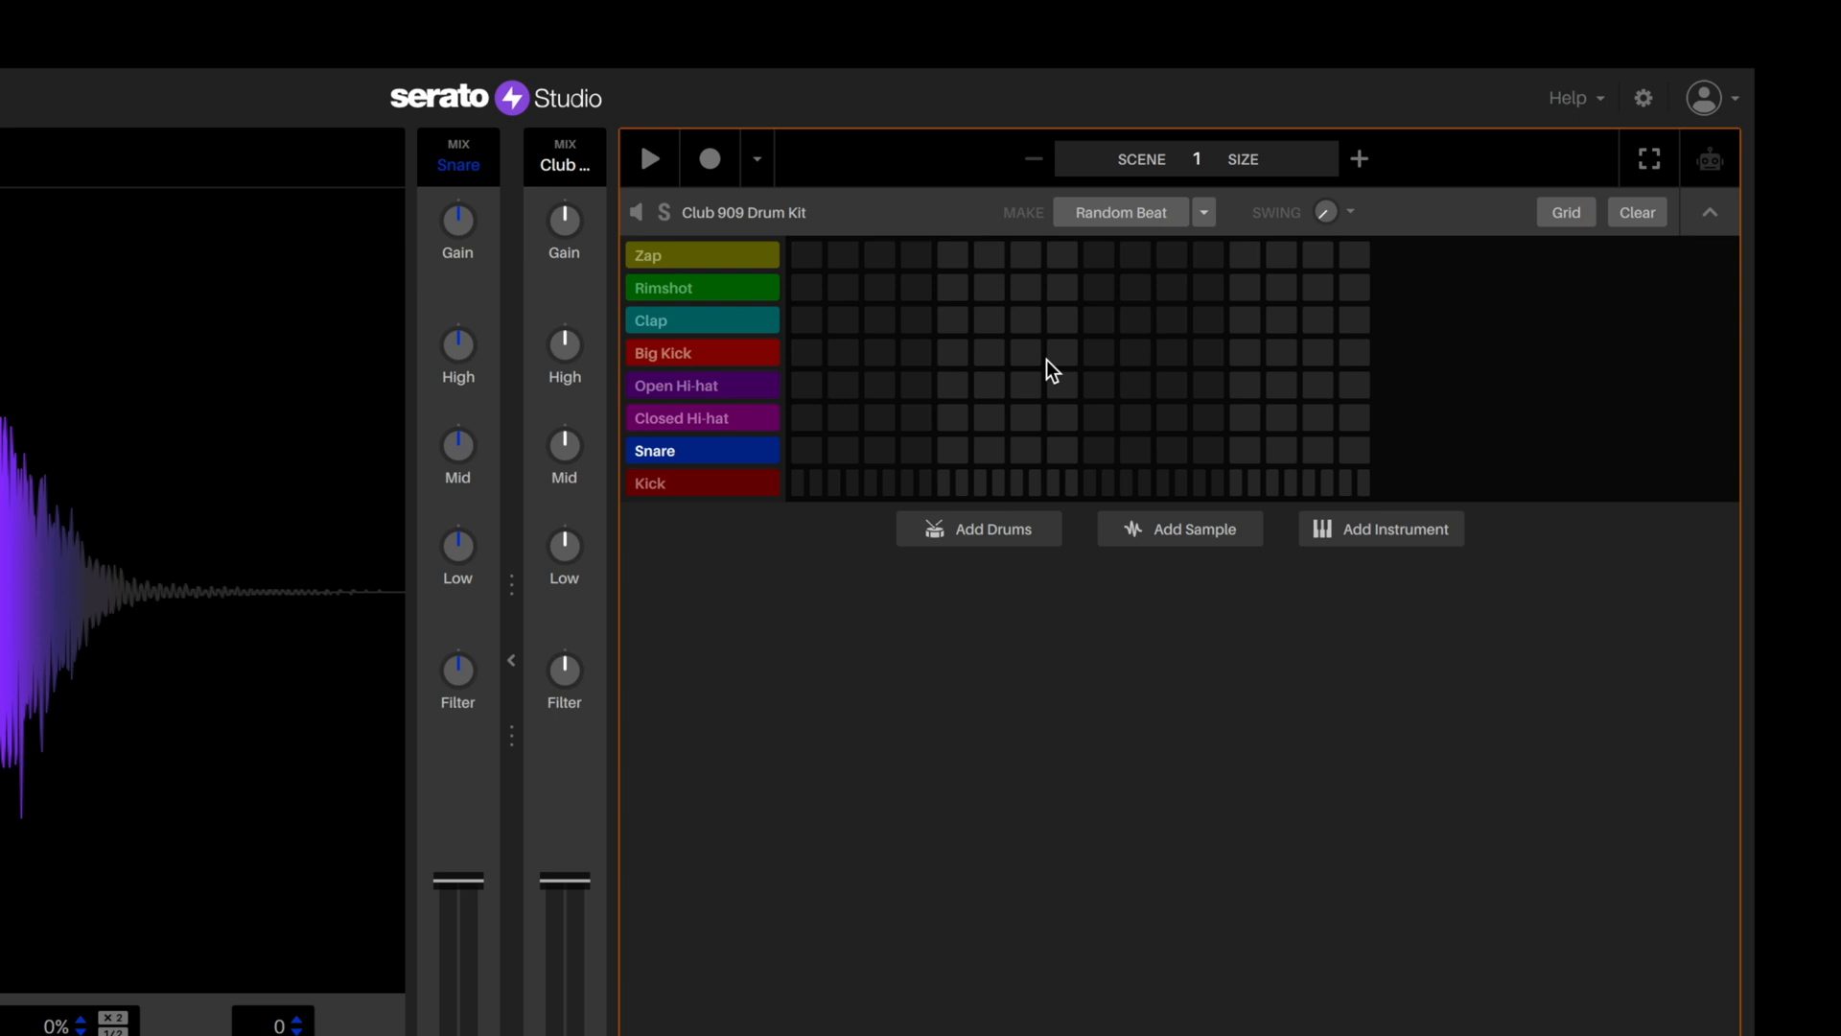
mouse_move(945, 706)
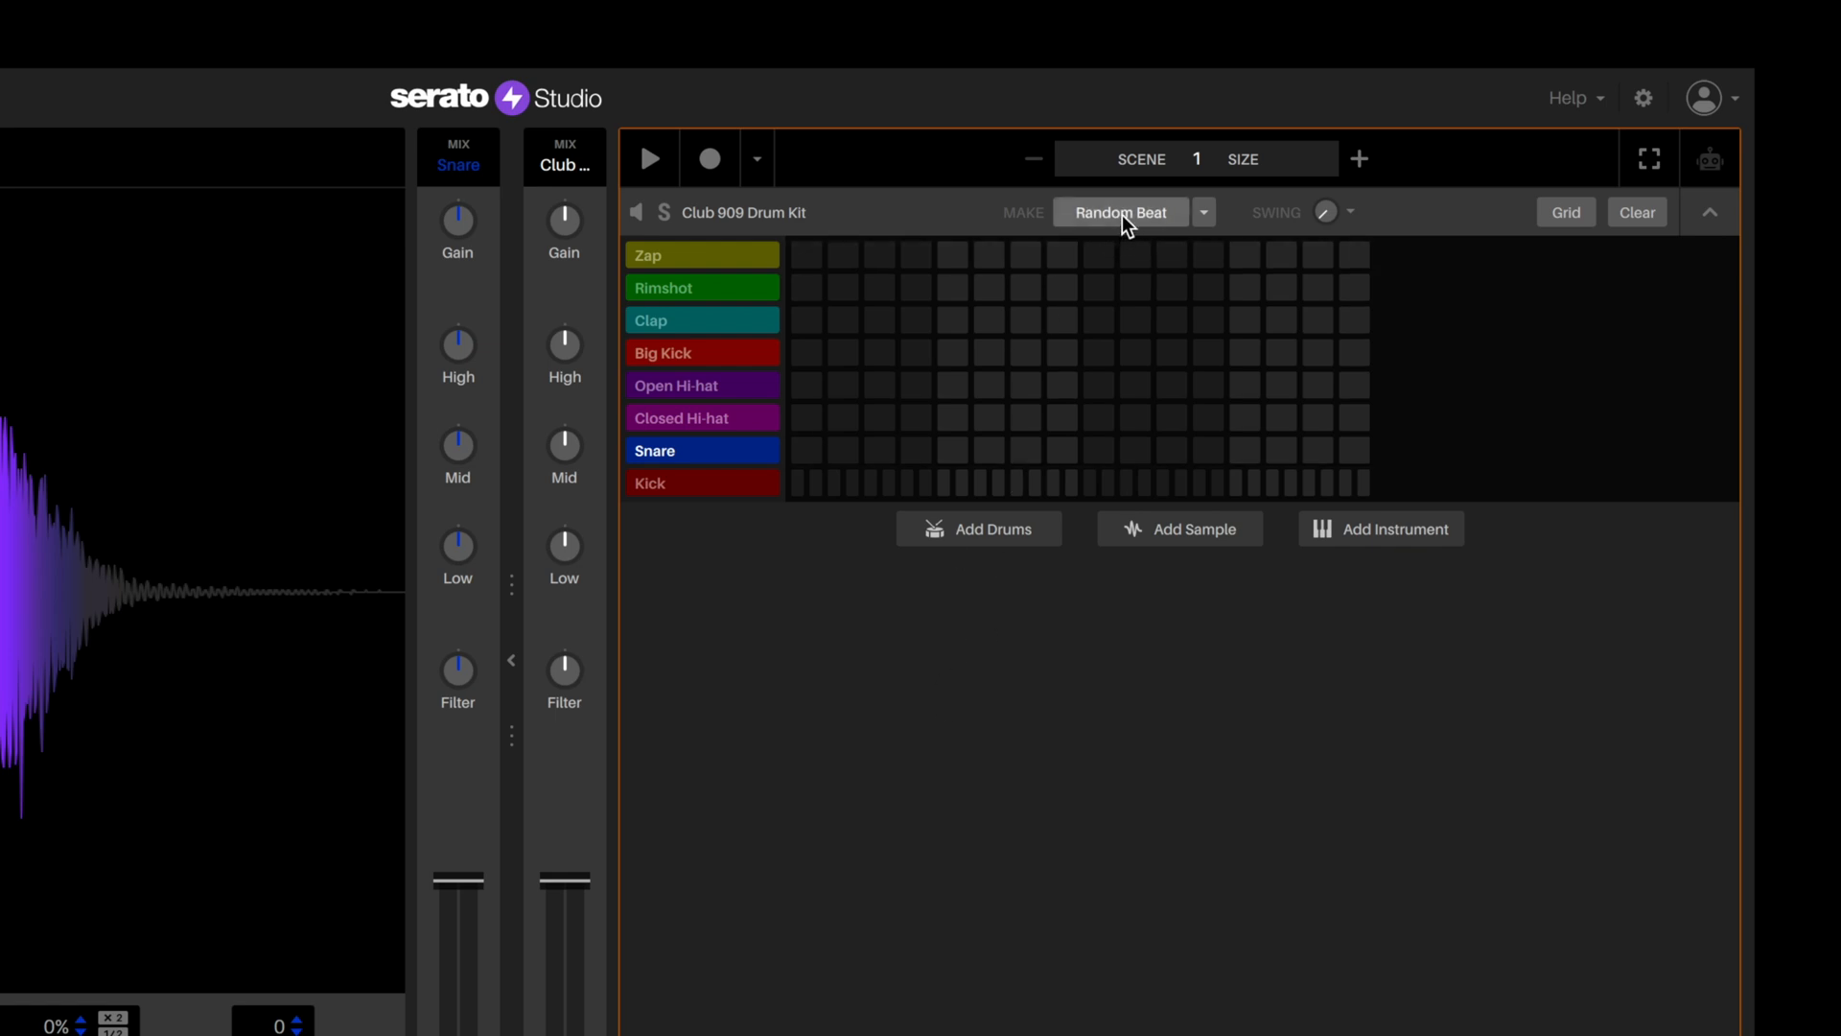
- Generate a random kick, closed hi-hat and clap beat and play the scene to hear it, then stop
left_click(1118, 213)
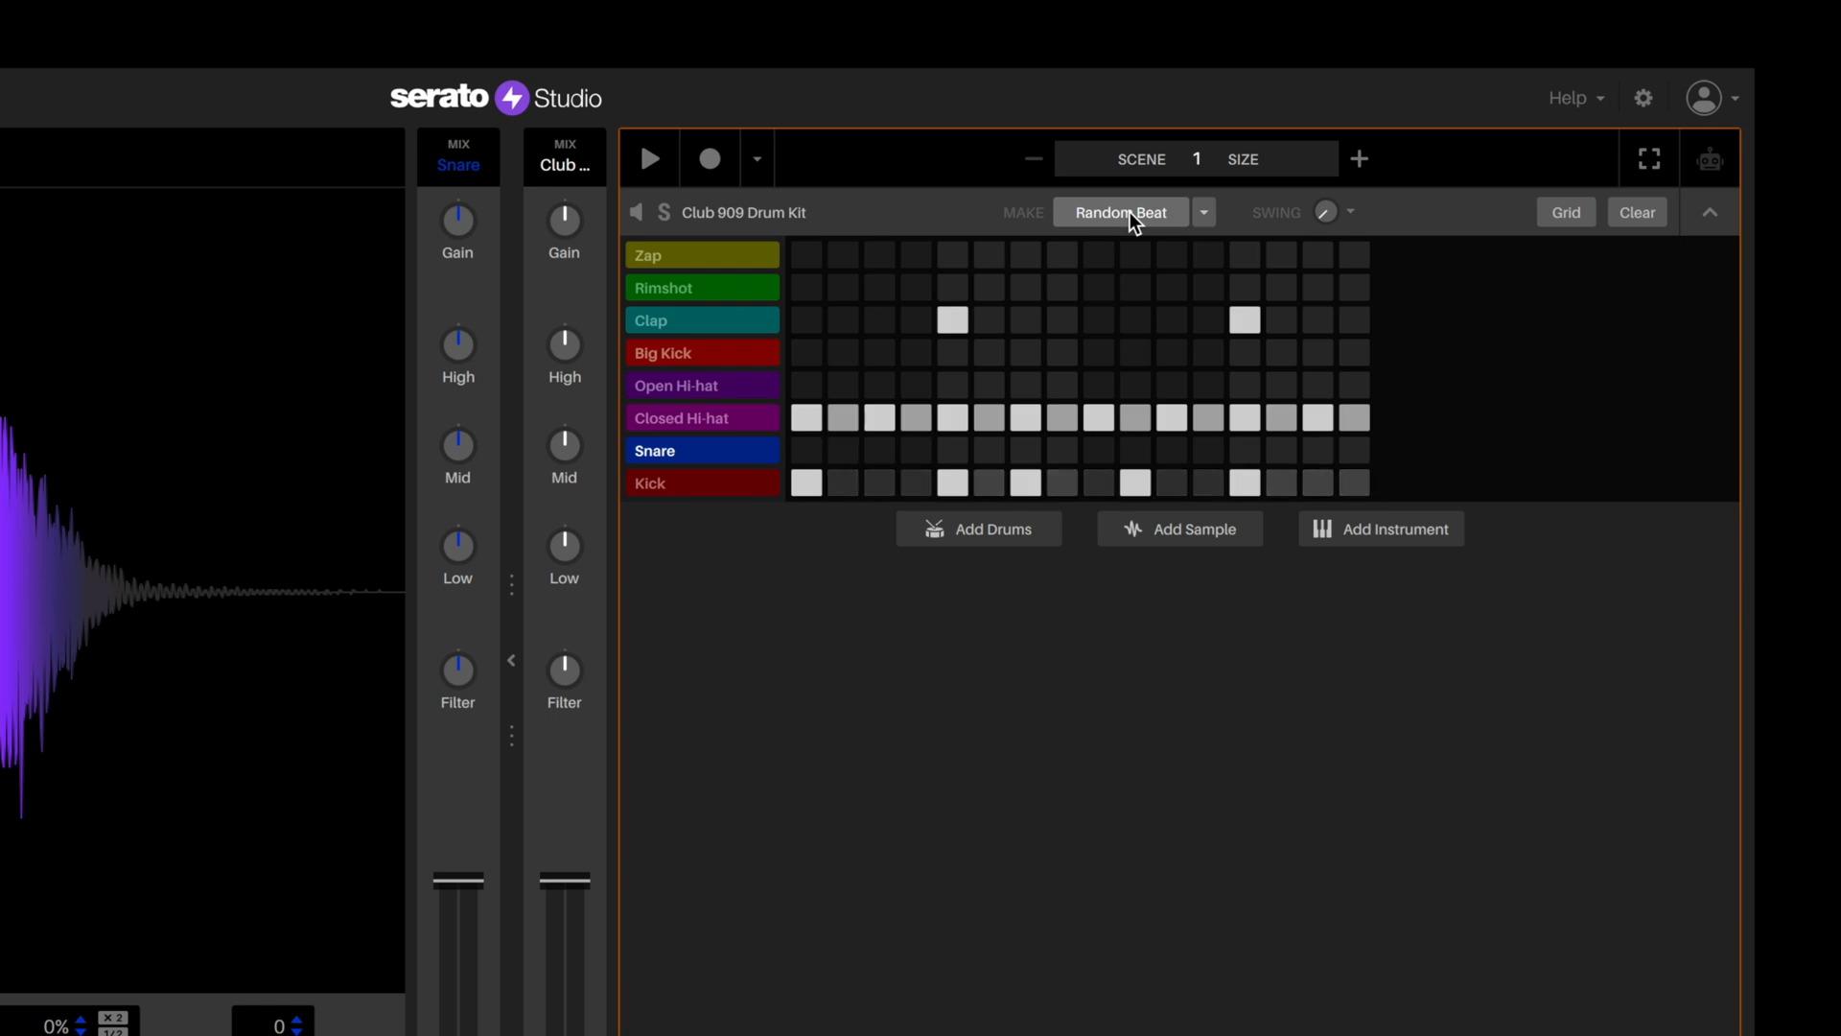
left_click(648, 159)
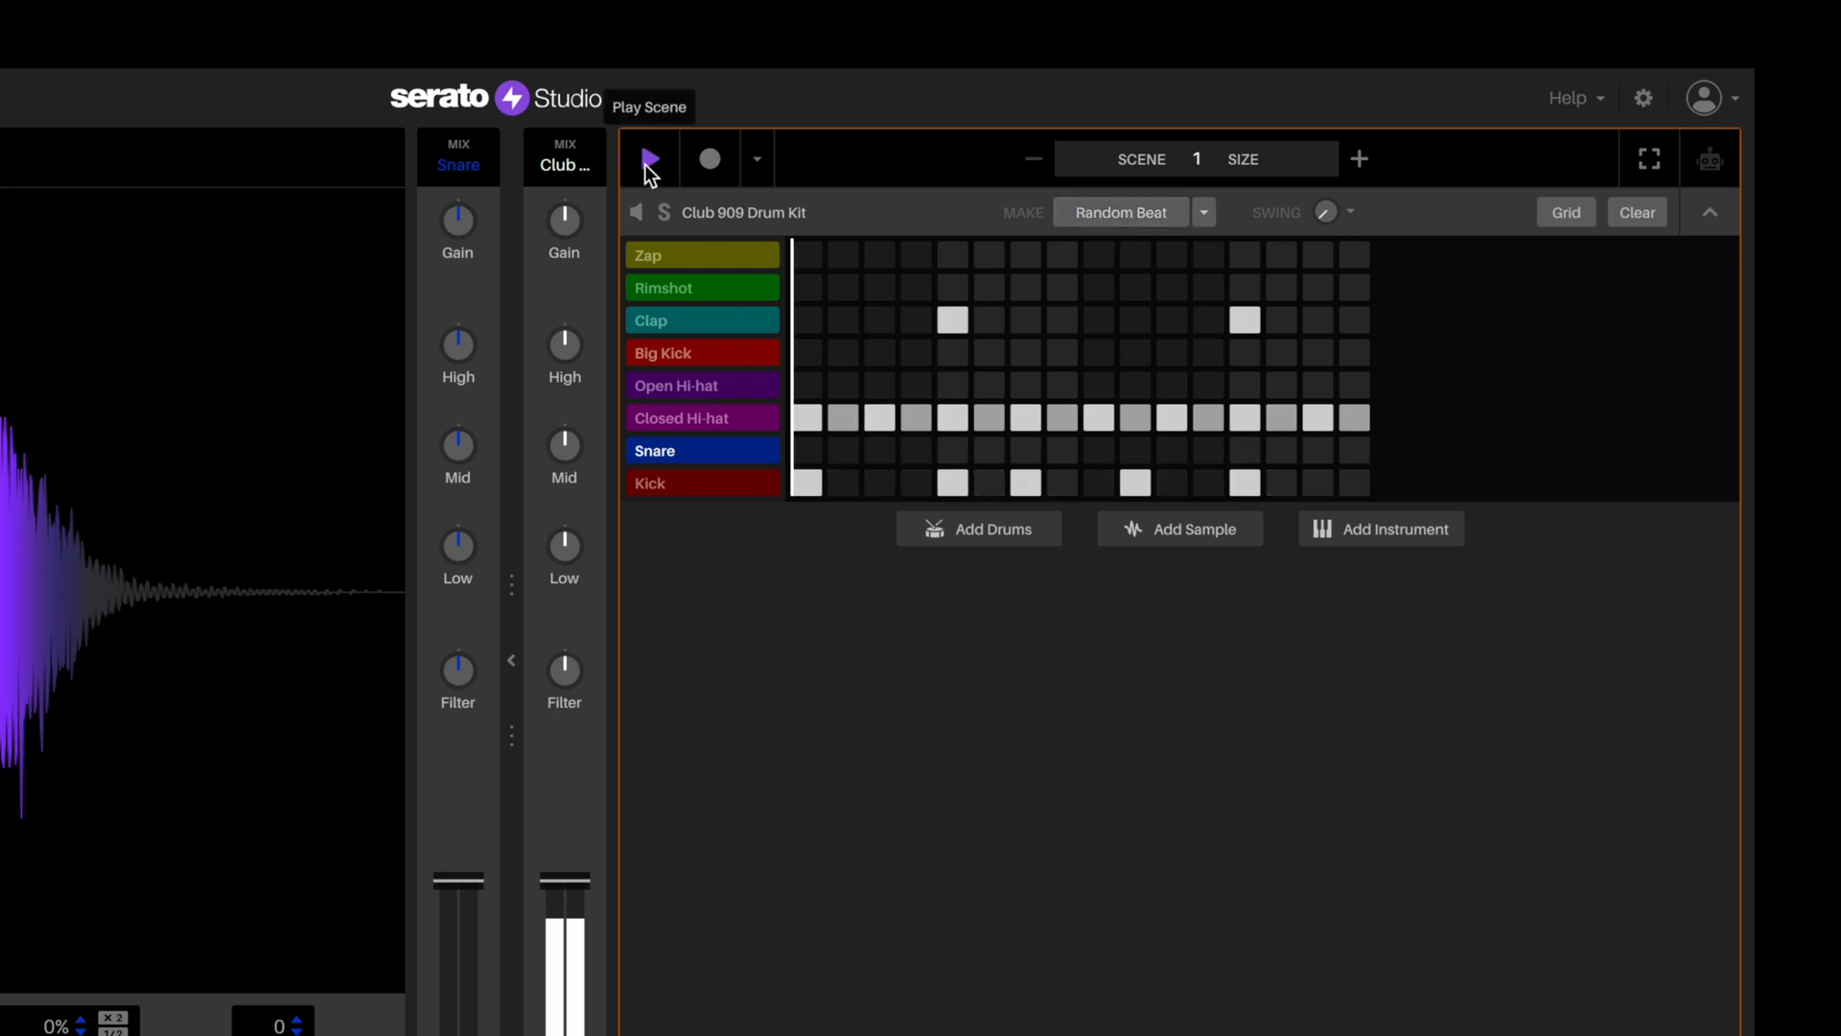
left_click(650, 159)
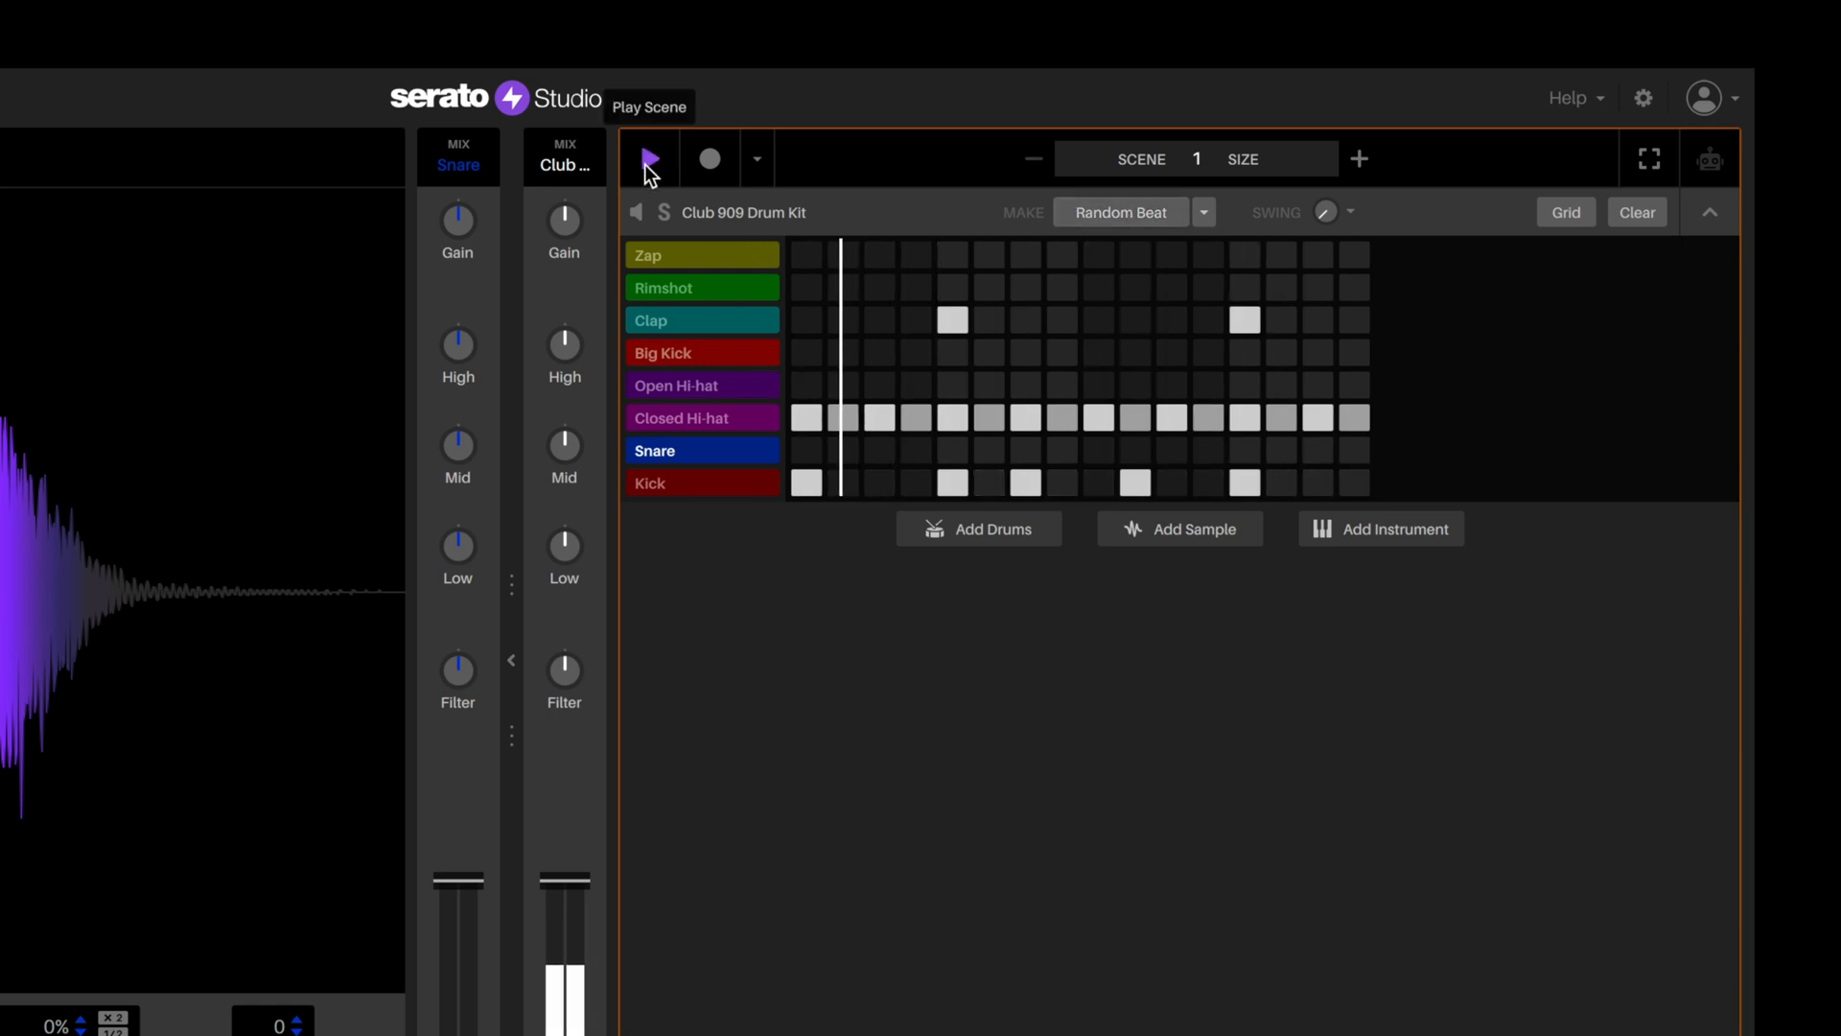
left_click(650, 157)
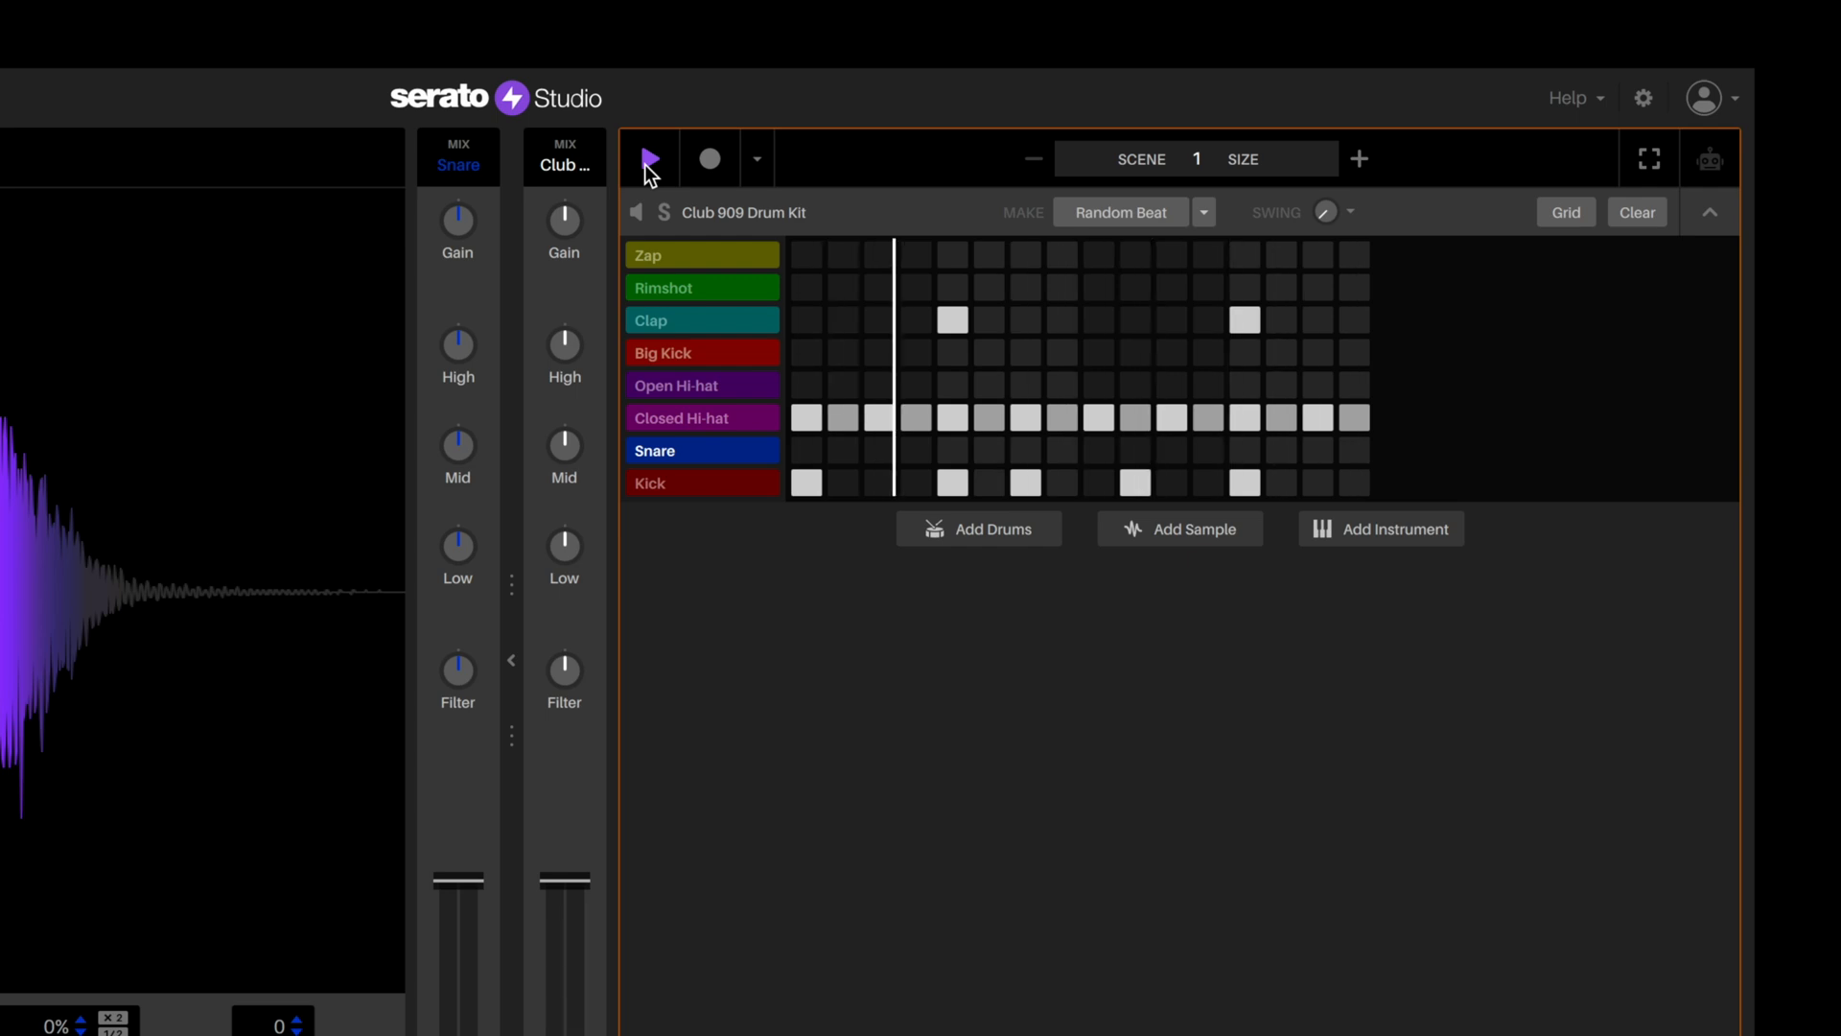
left_click(648, 160)
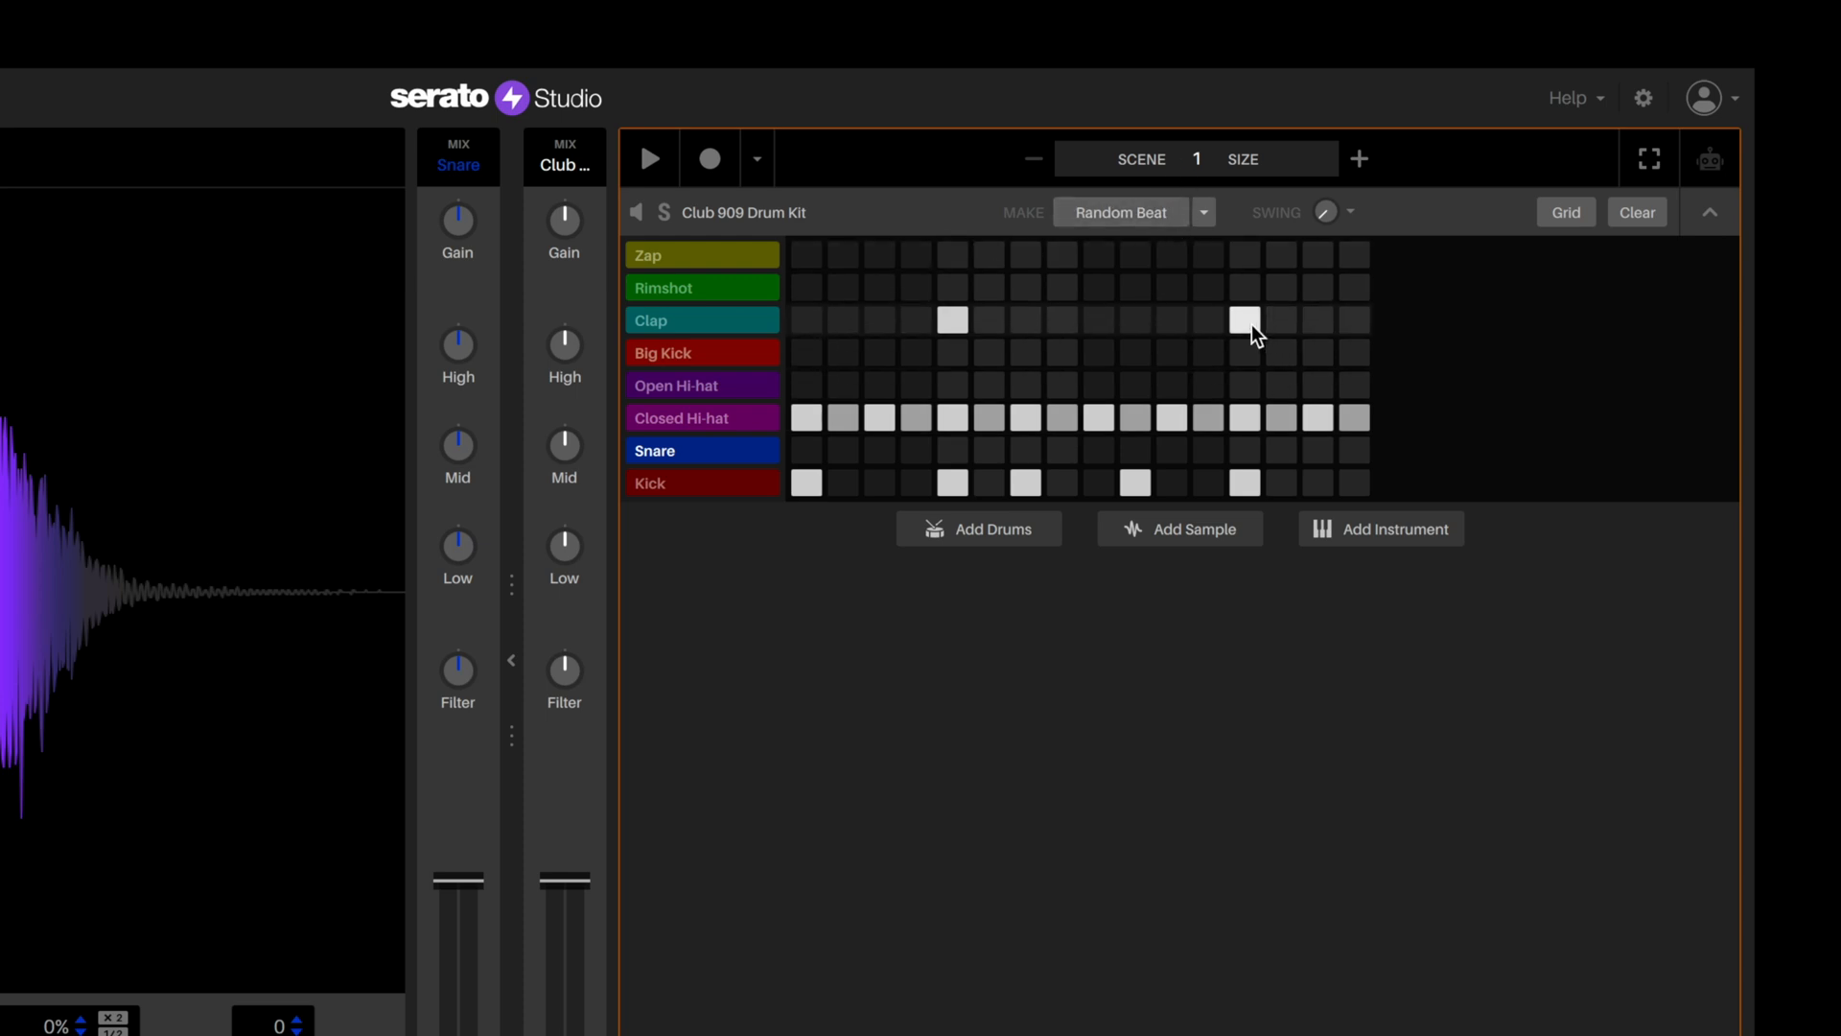
left_click(1097, 321)
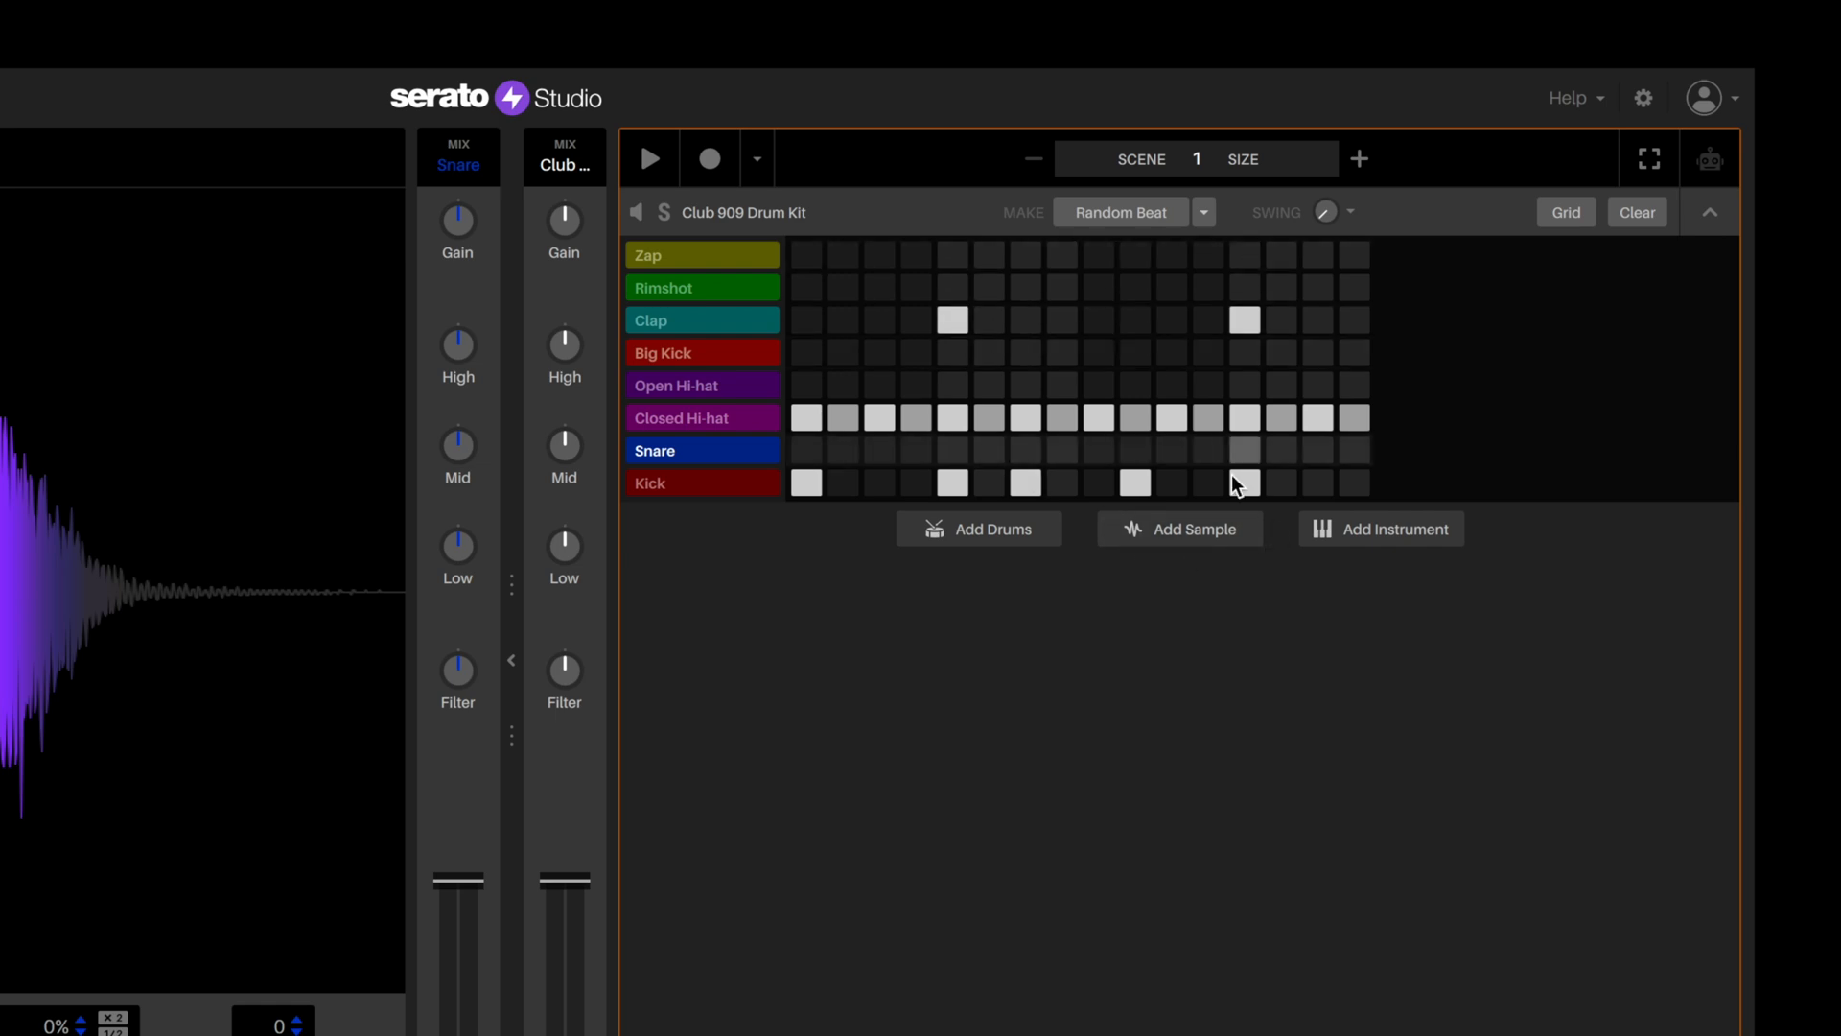
left_click(1244, 481)
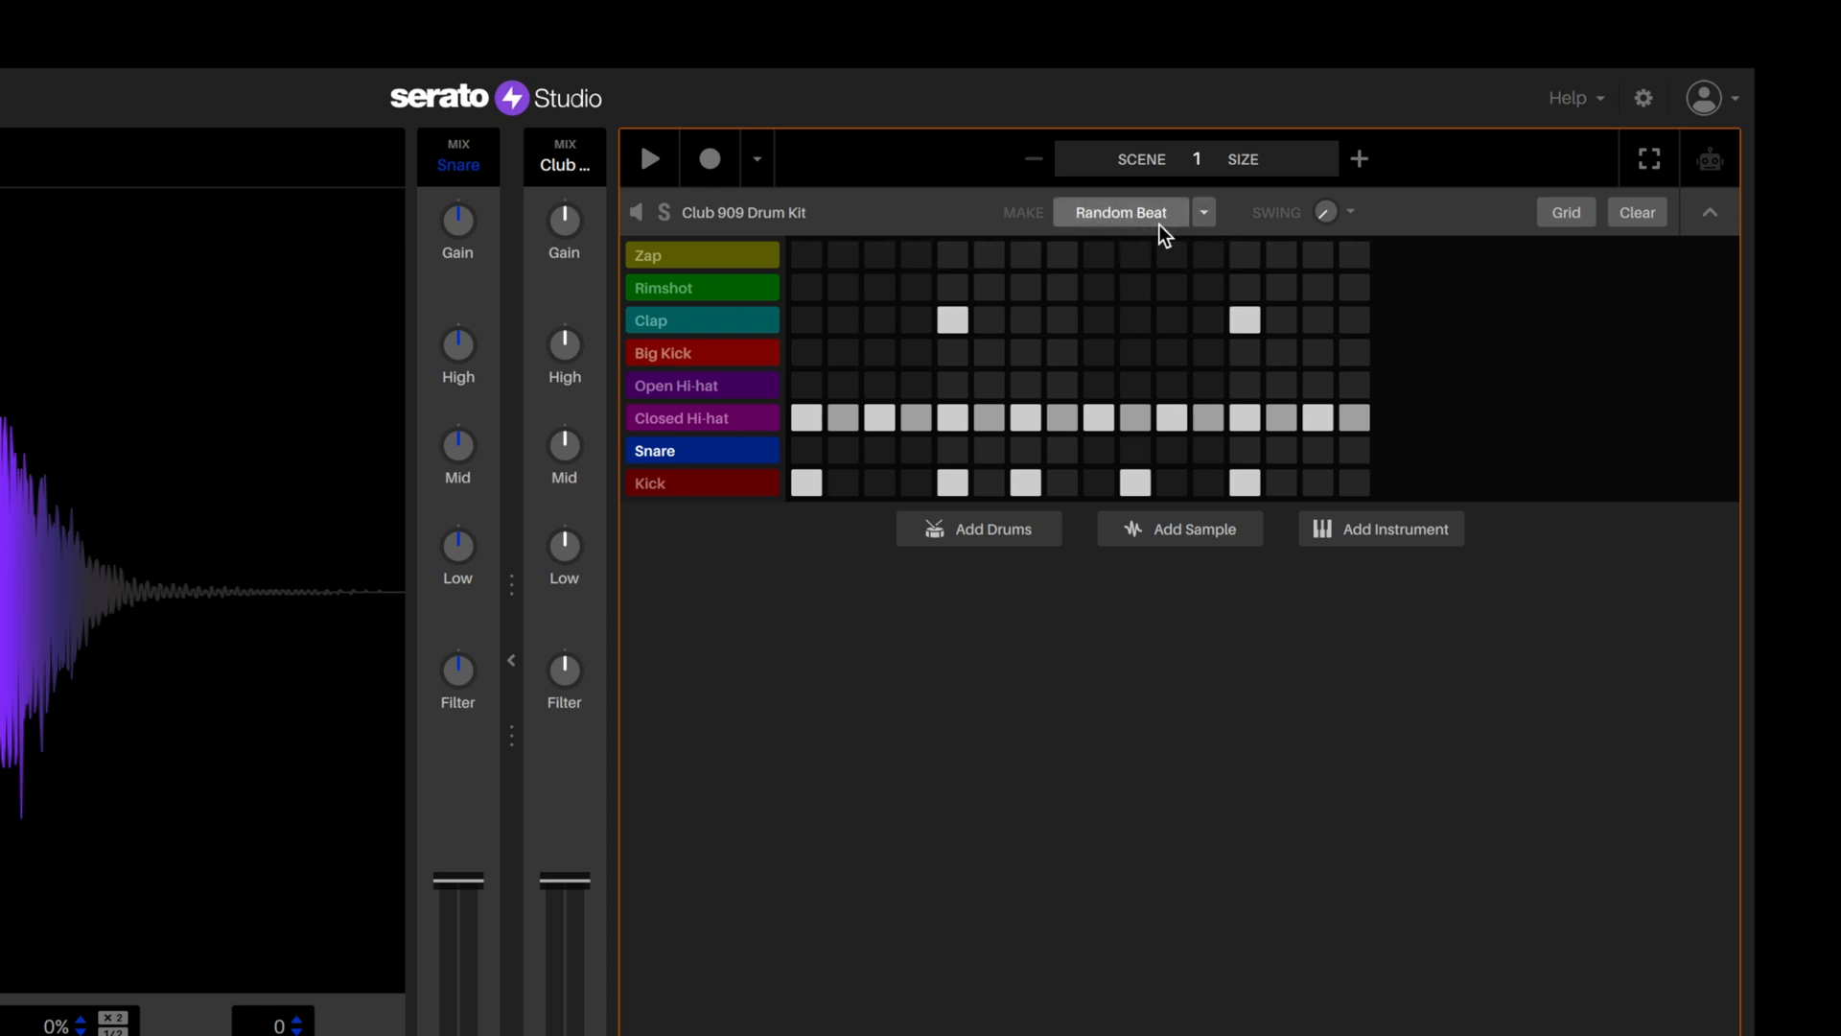
mouse_move(1122, 222)
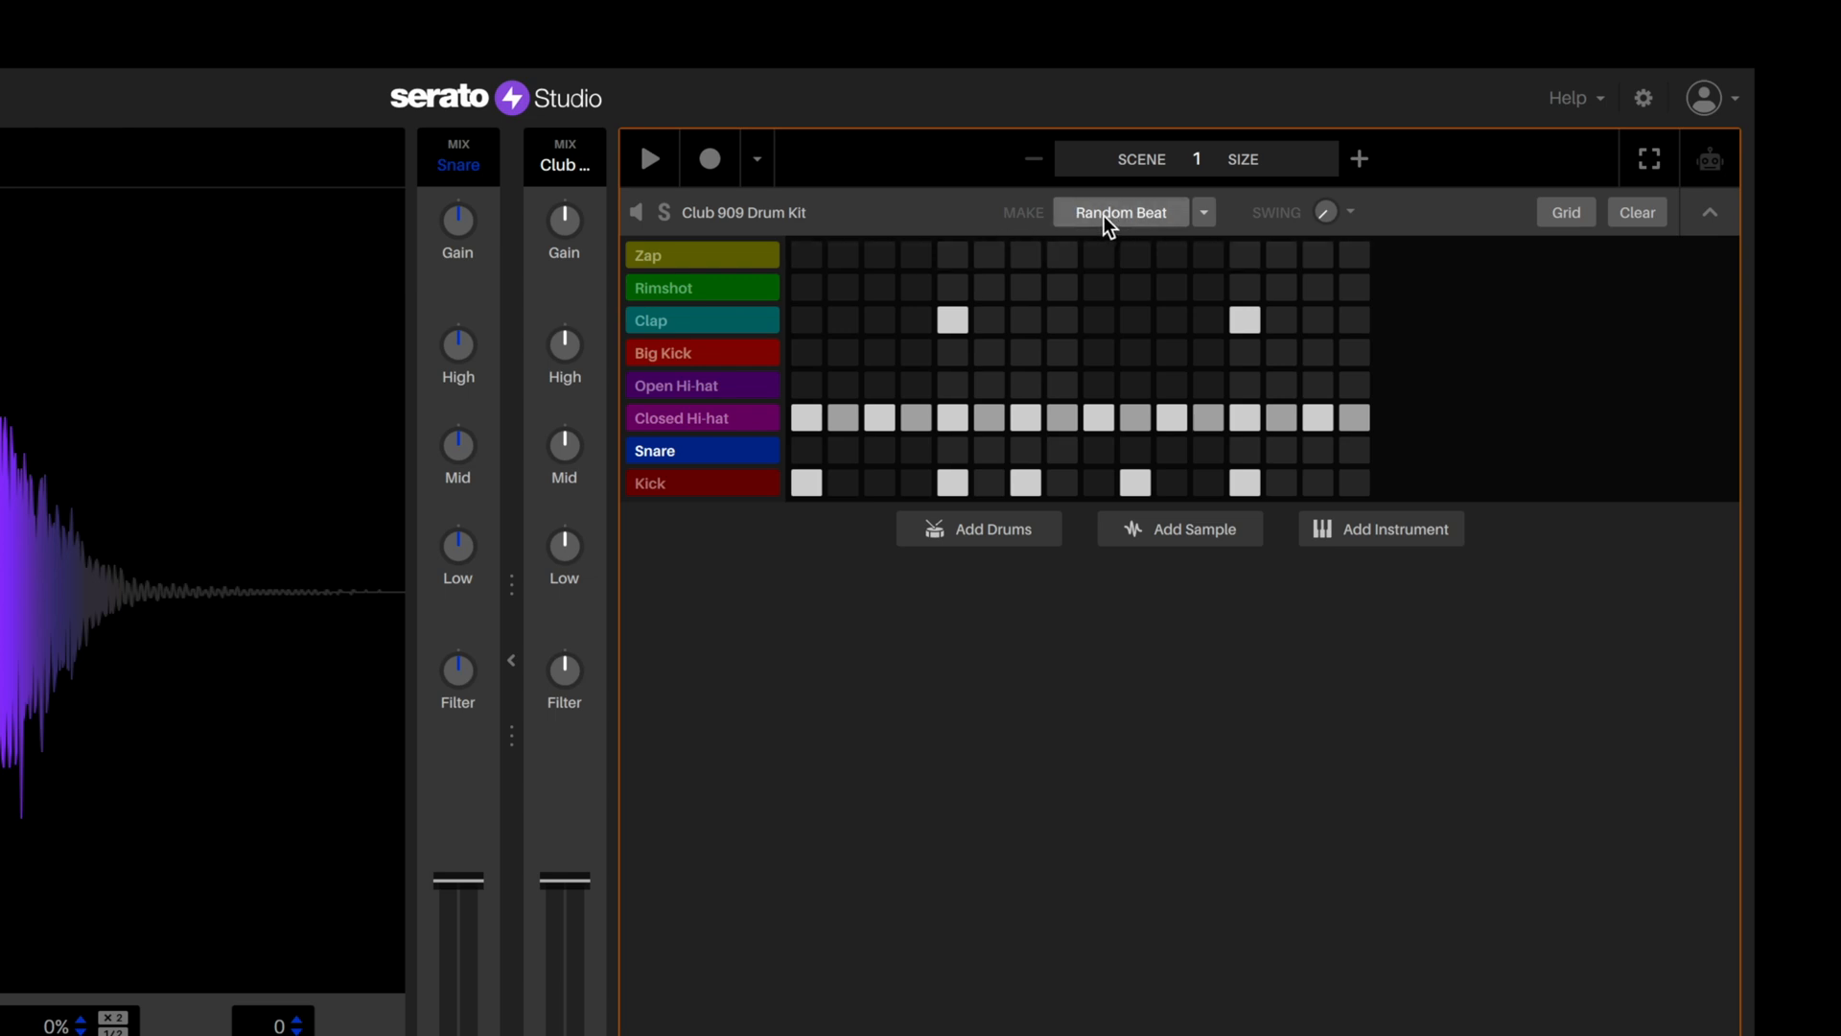
- Generate fresh random beats, then switch the style to House / Techno and generate one
left_click(1118, 213)
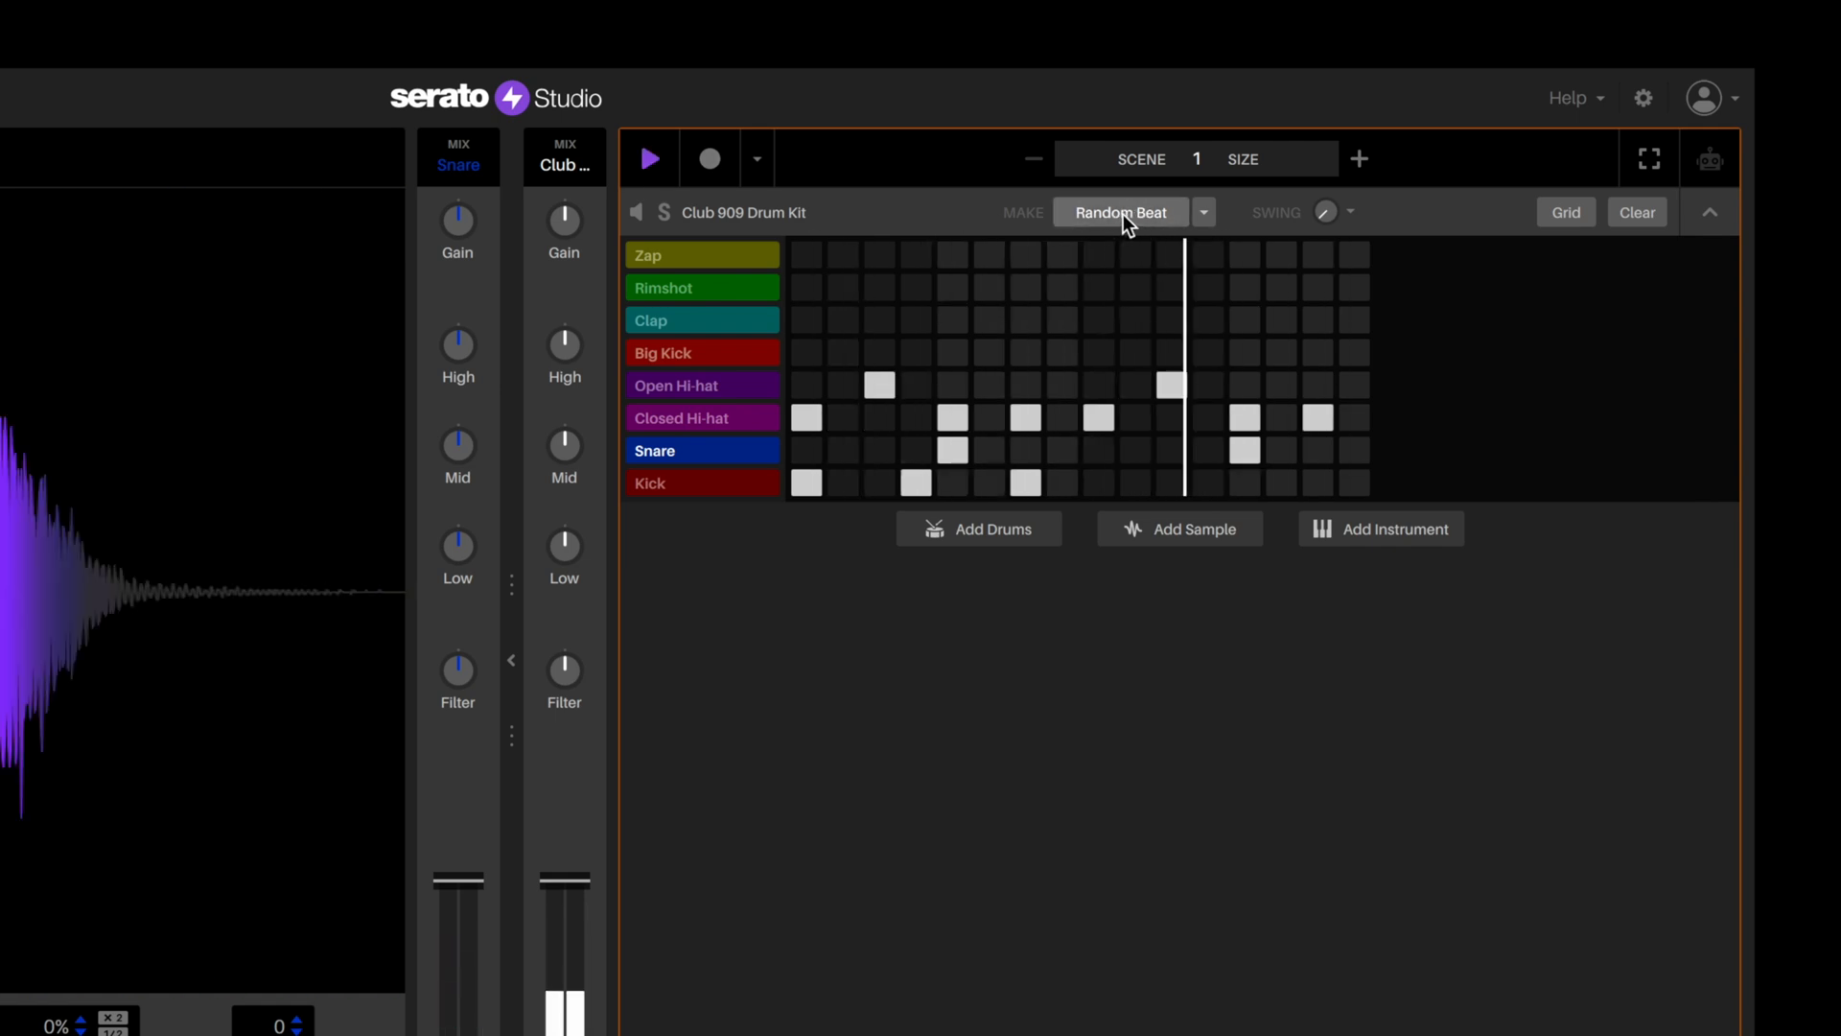
left_click(1118, 213)
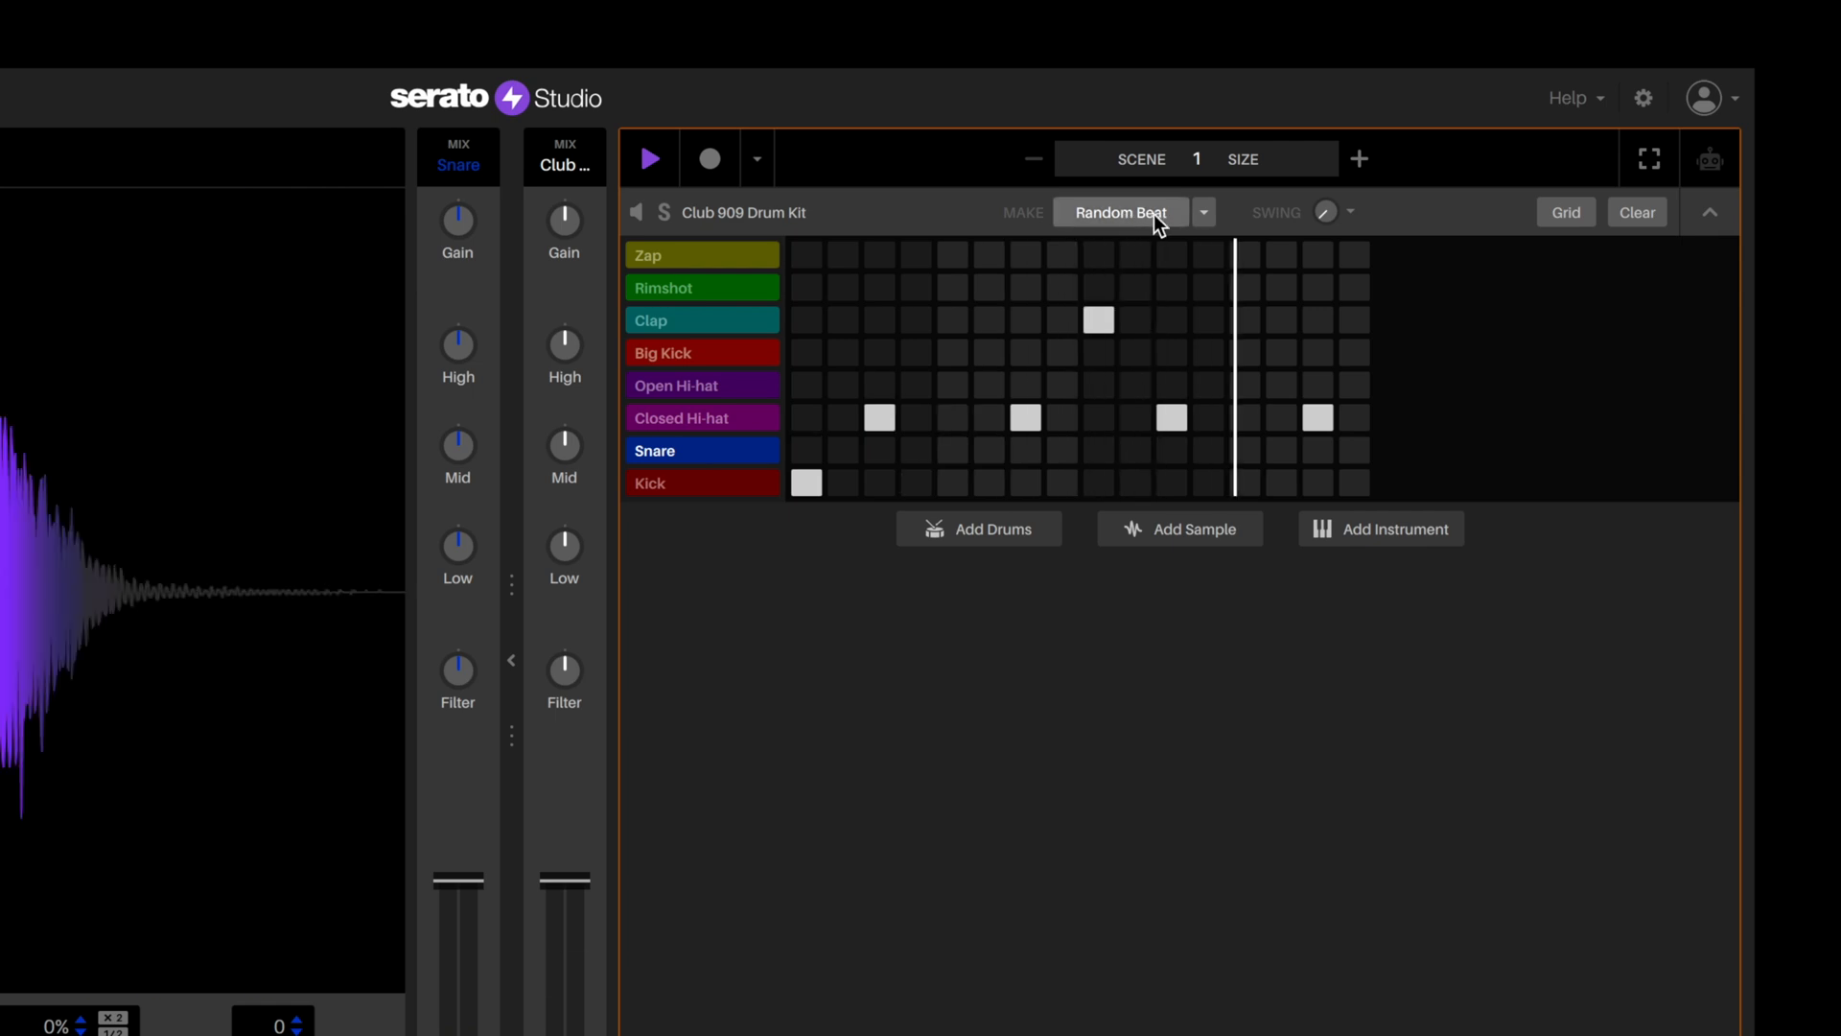
left_click(1200, 212)
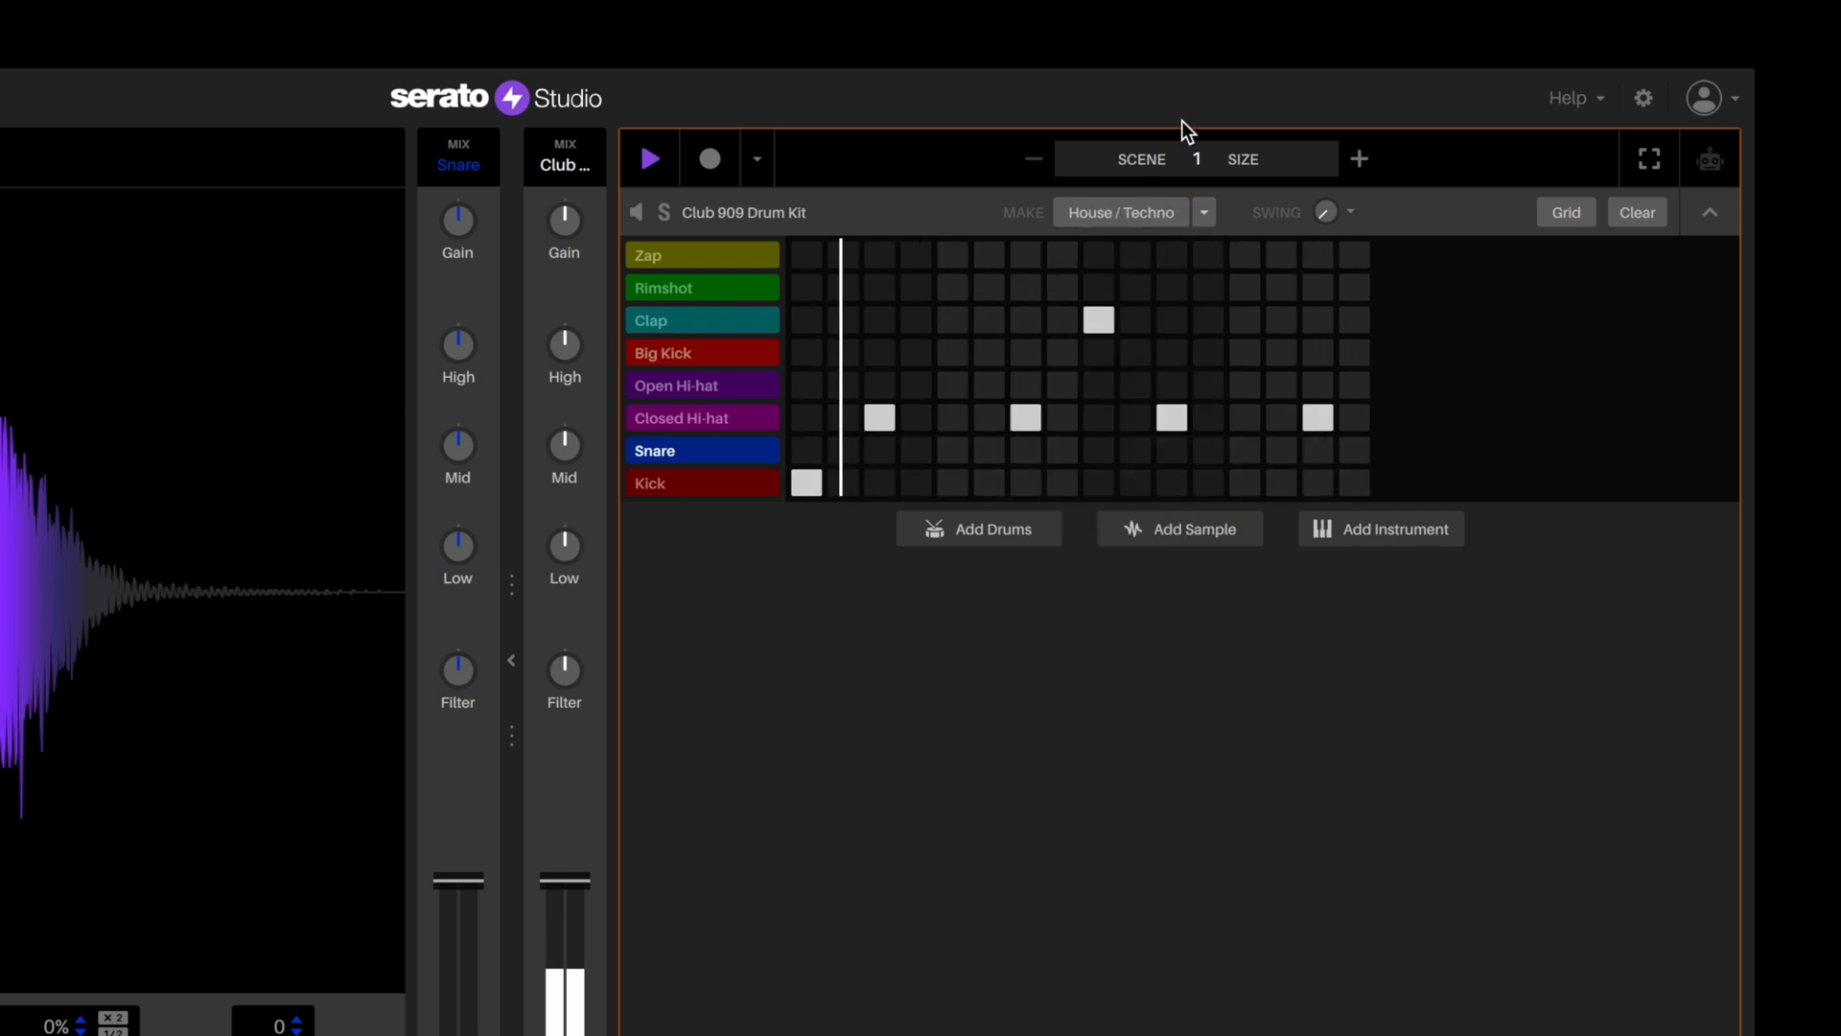
left_click(1118, 213)
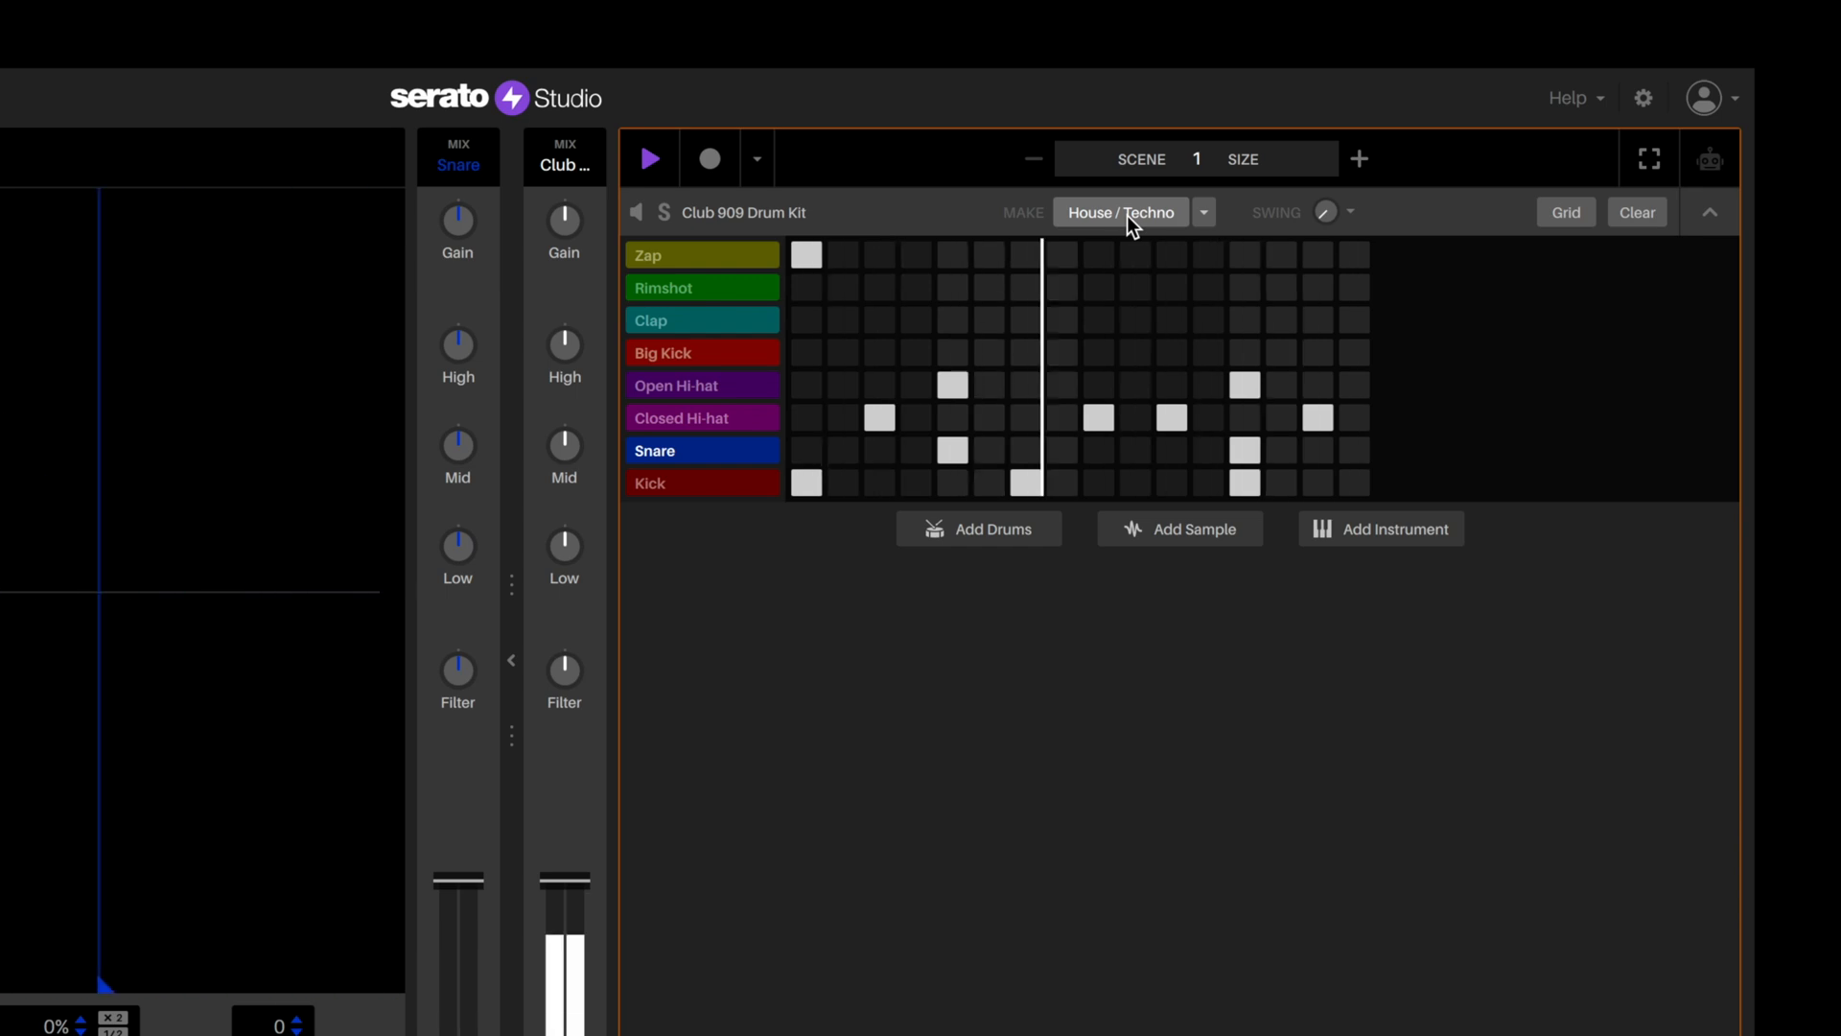
- Try Dubstep, Drum & Bass and R&B patterns from the beat style list
left_click(1203, 213)
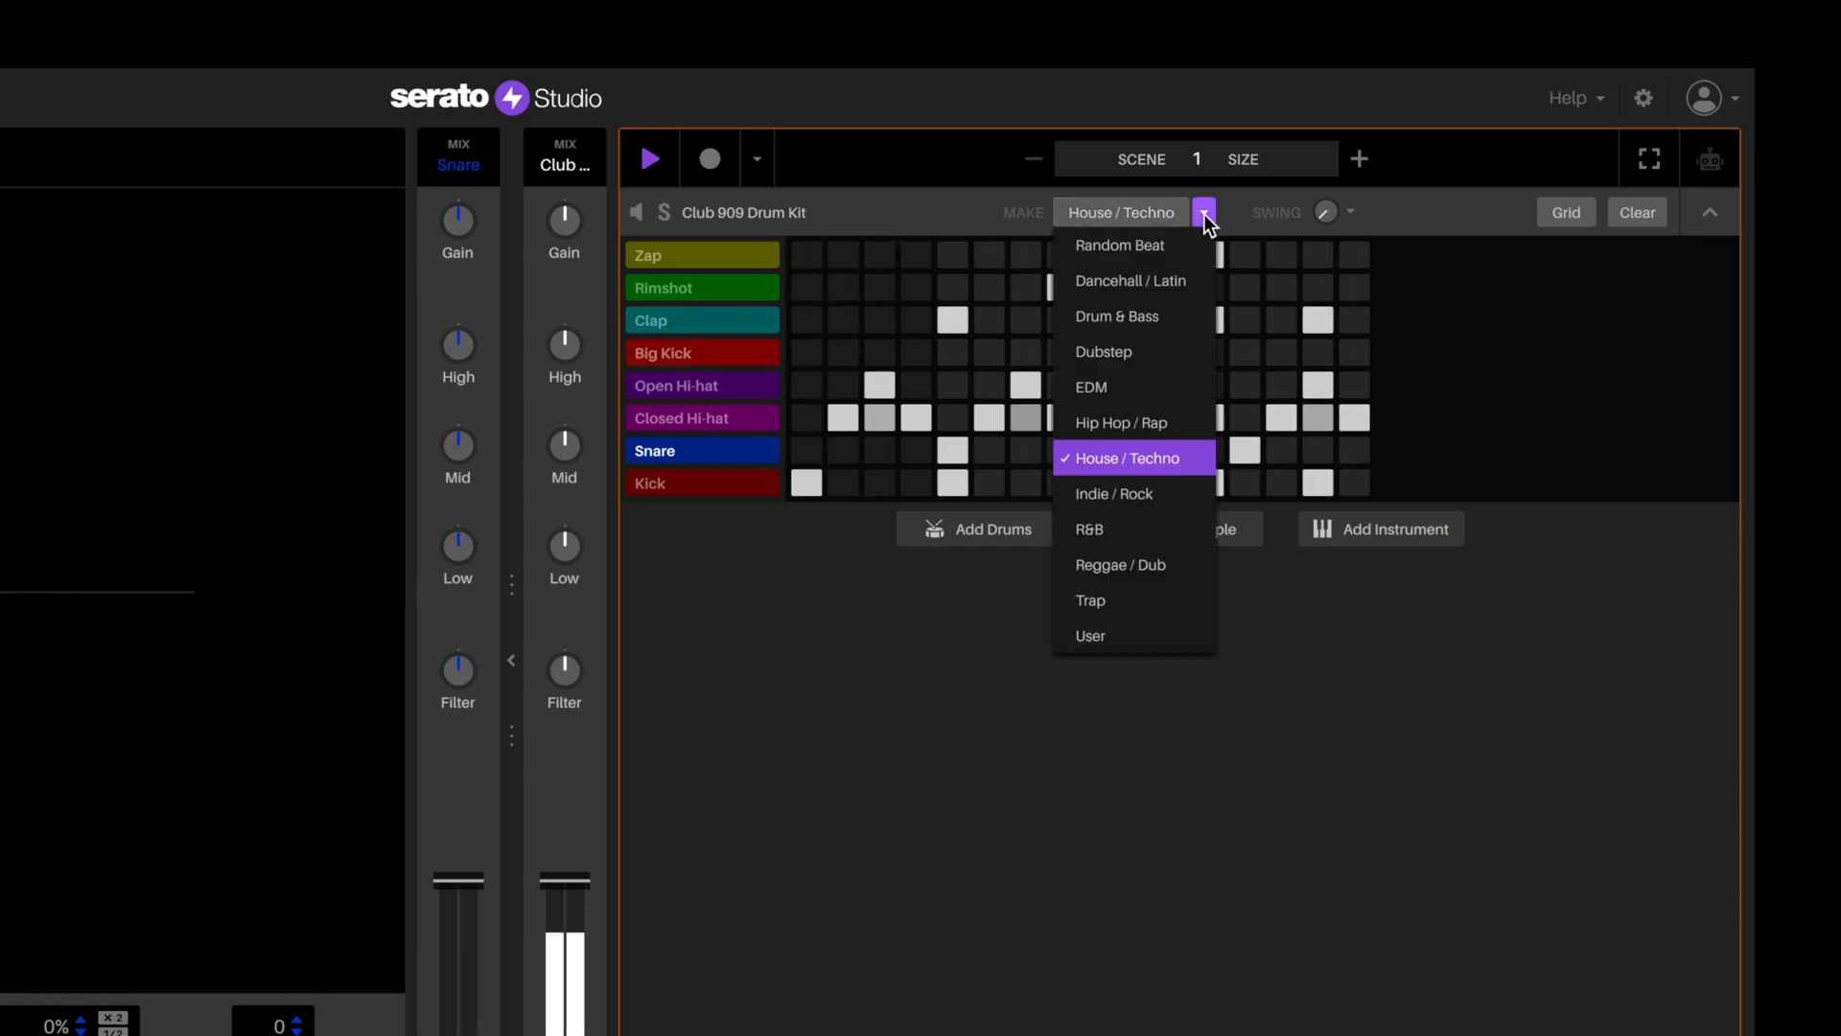
left_click(1101, 351)
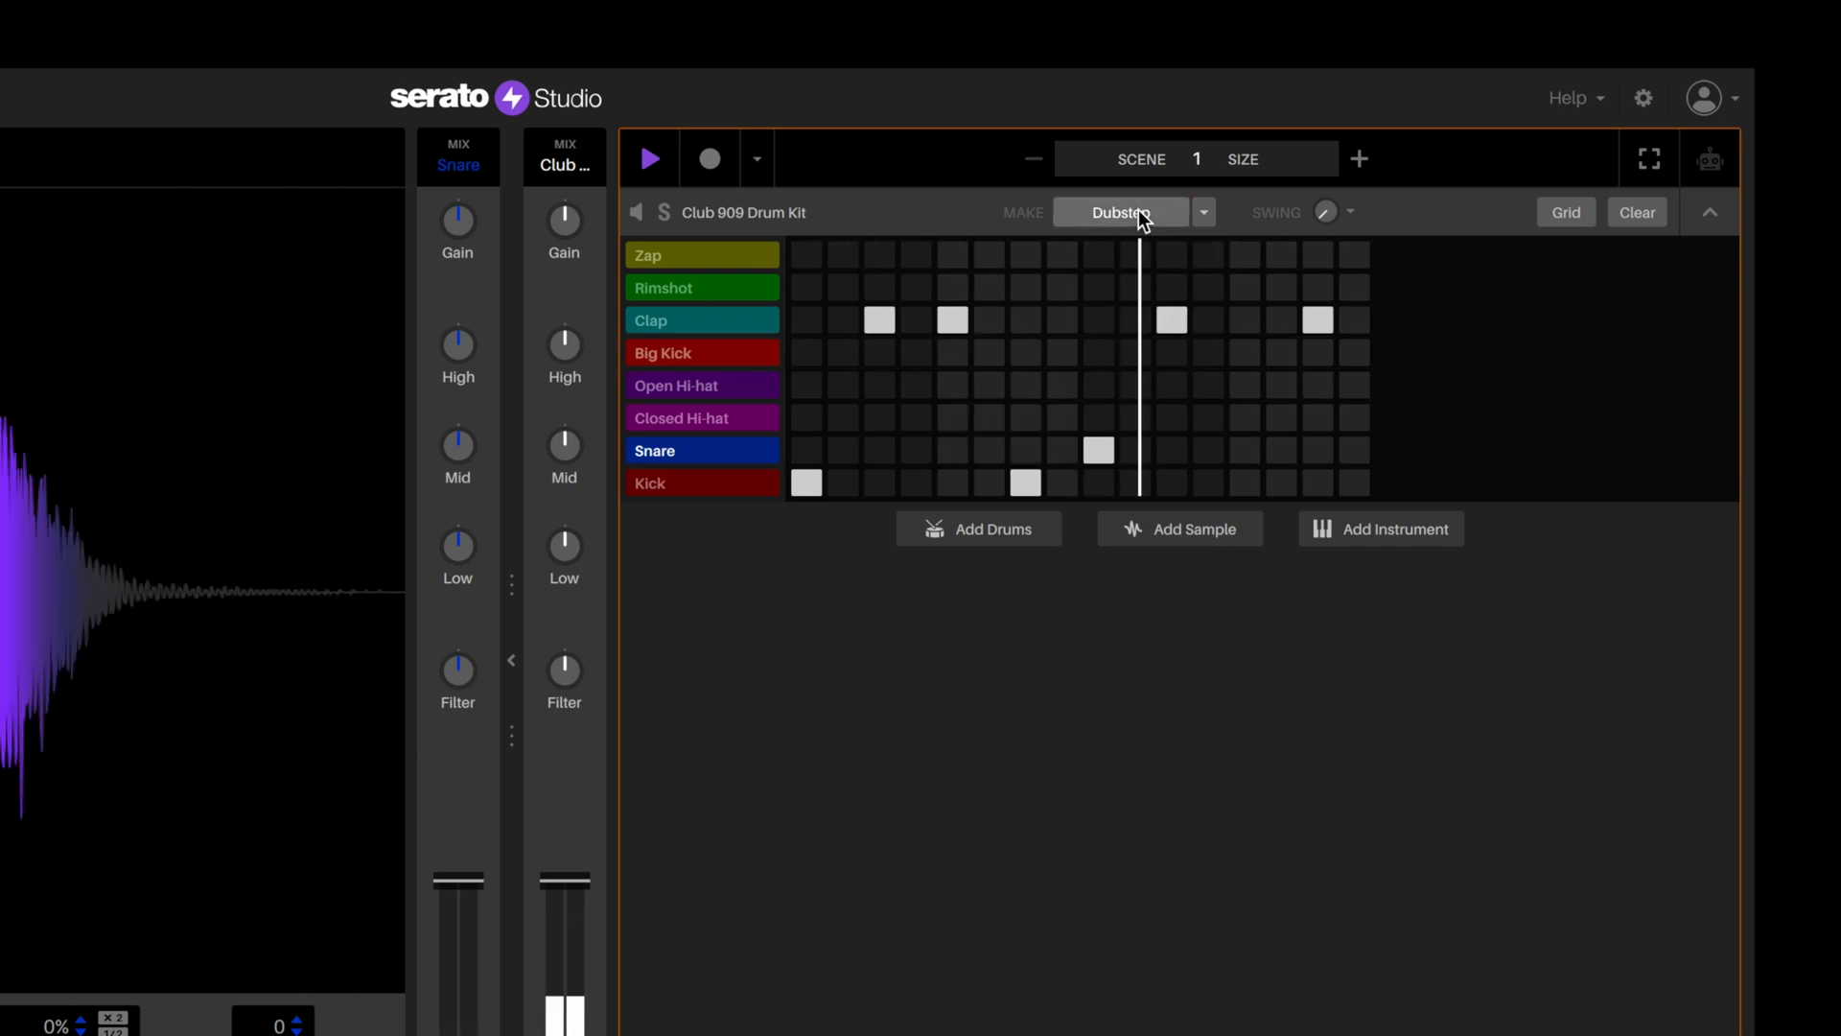
left_click(1203, 213)
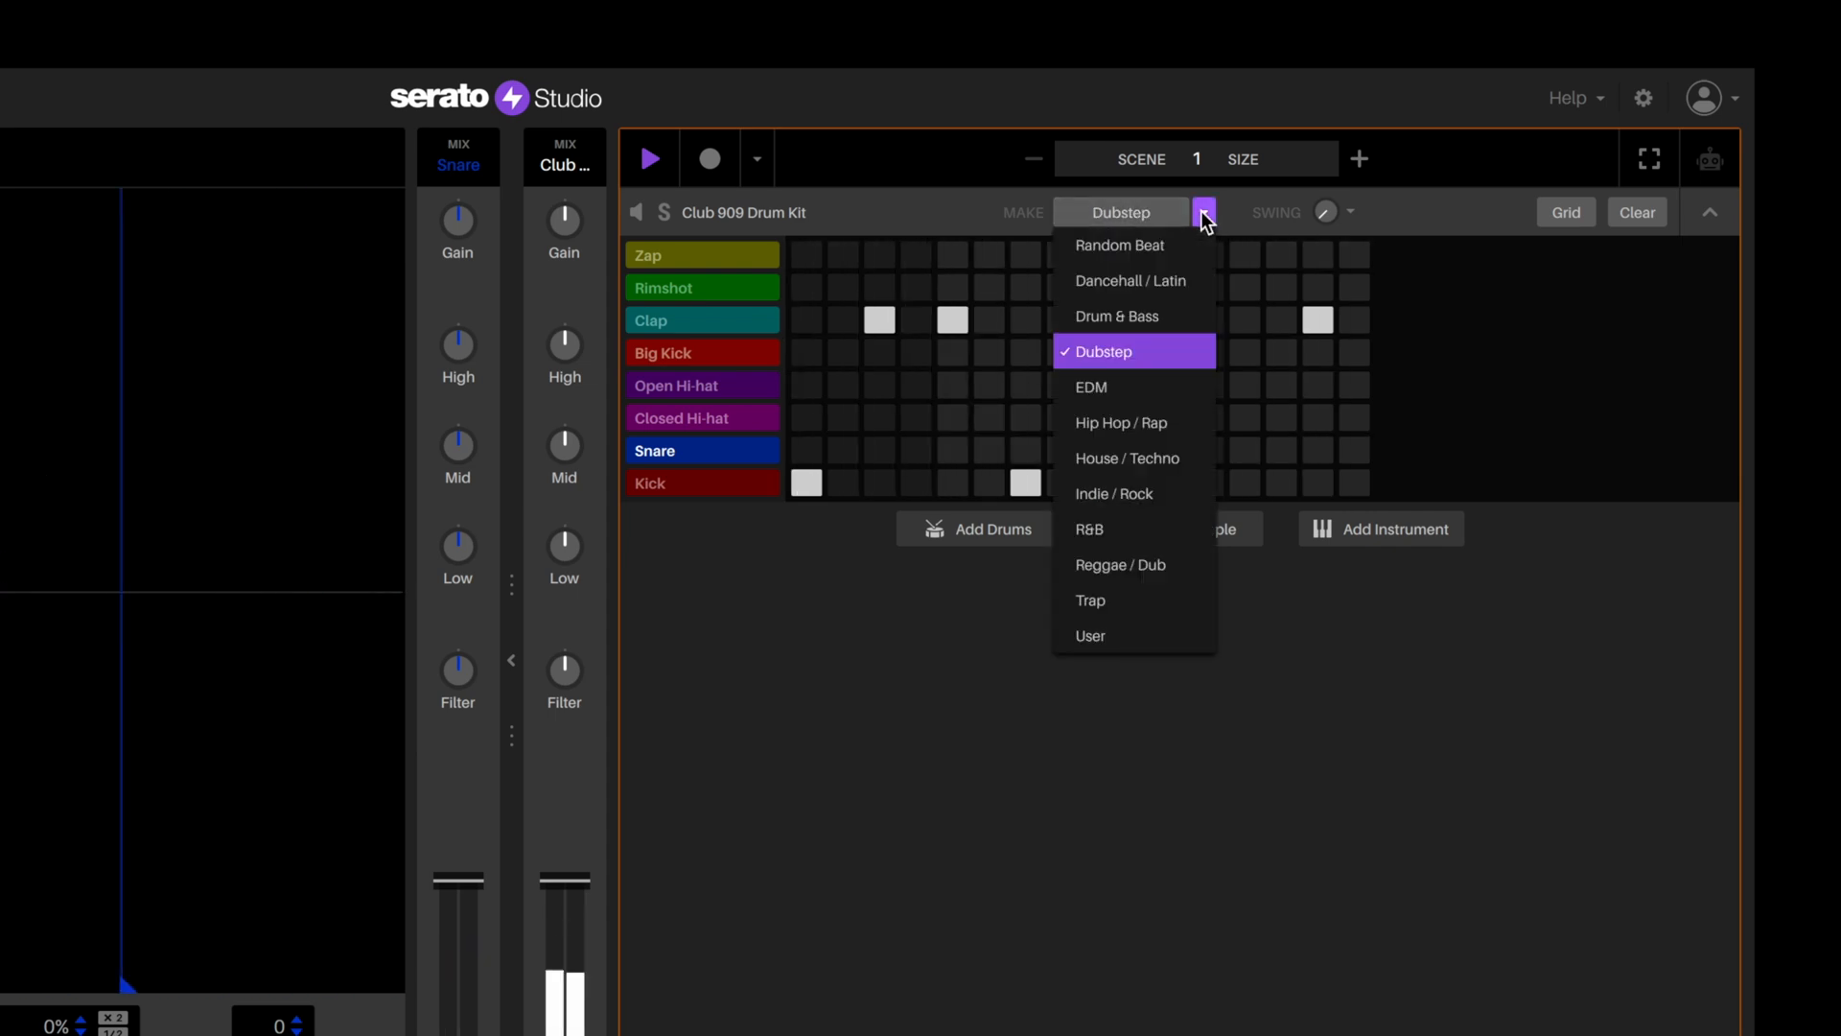
left_click(1116, 316)
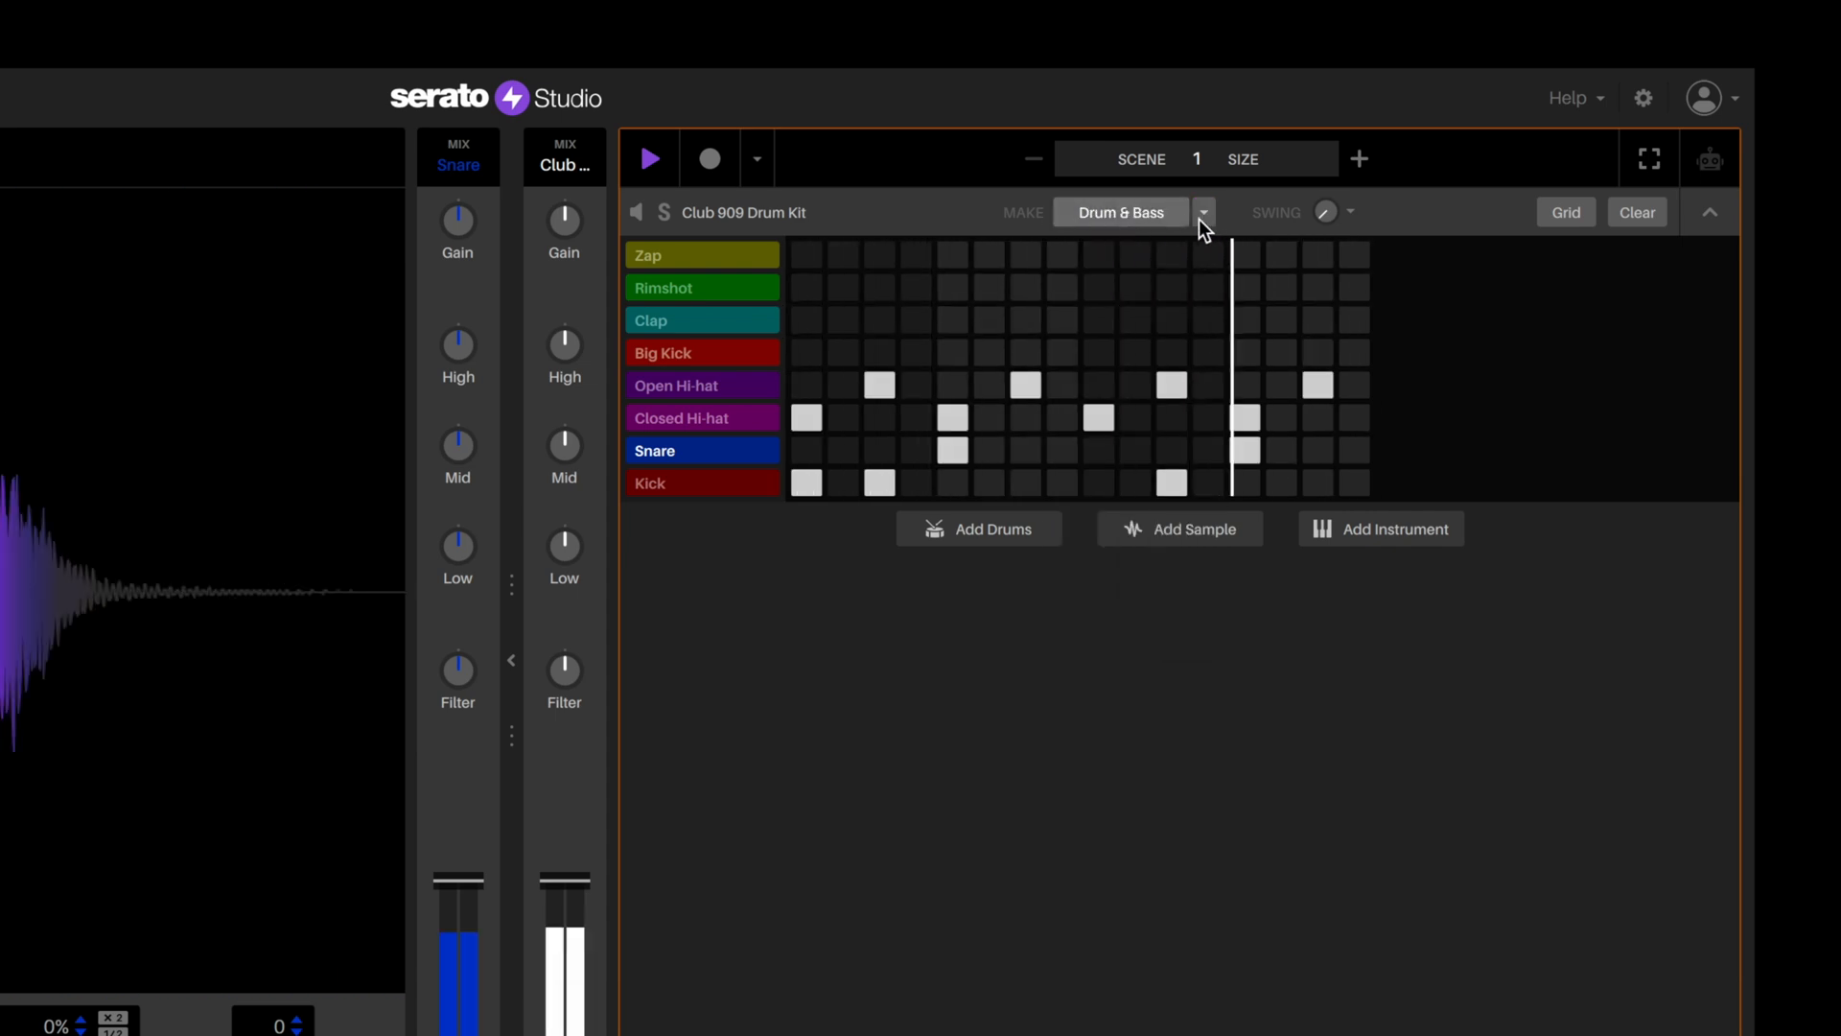
left_click(1202, 213)
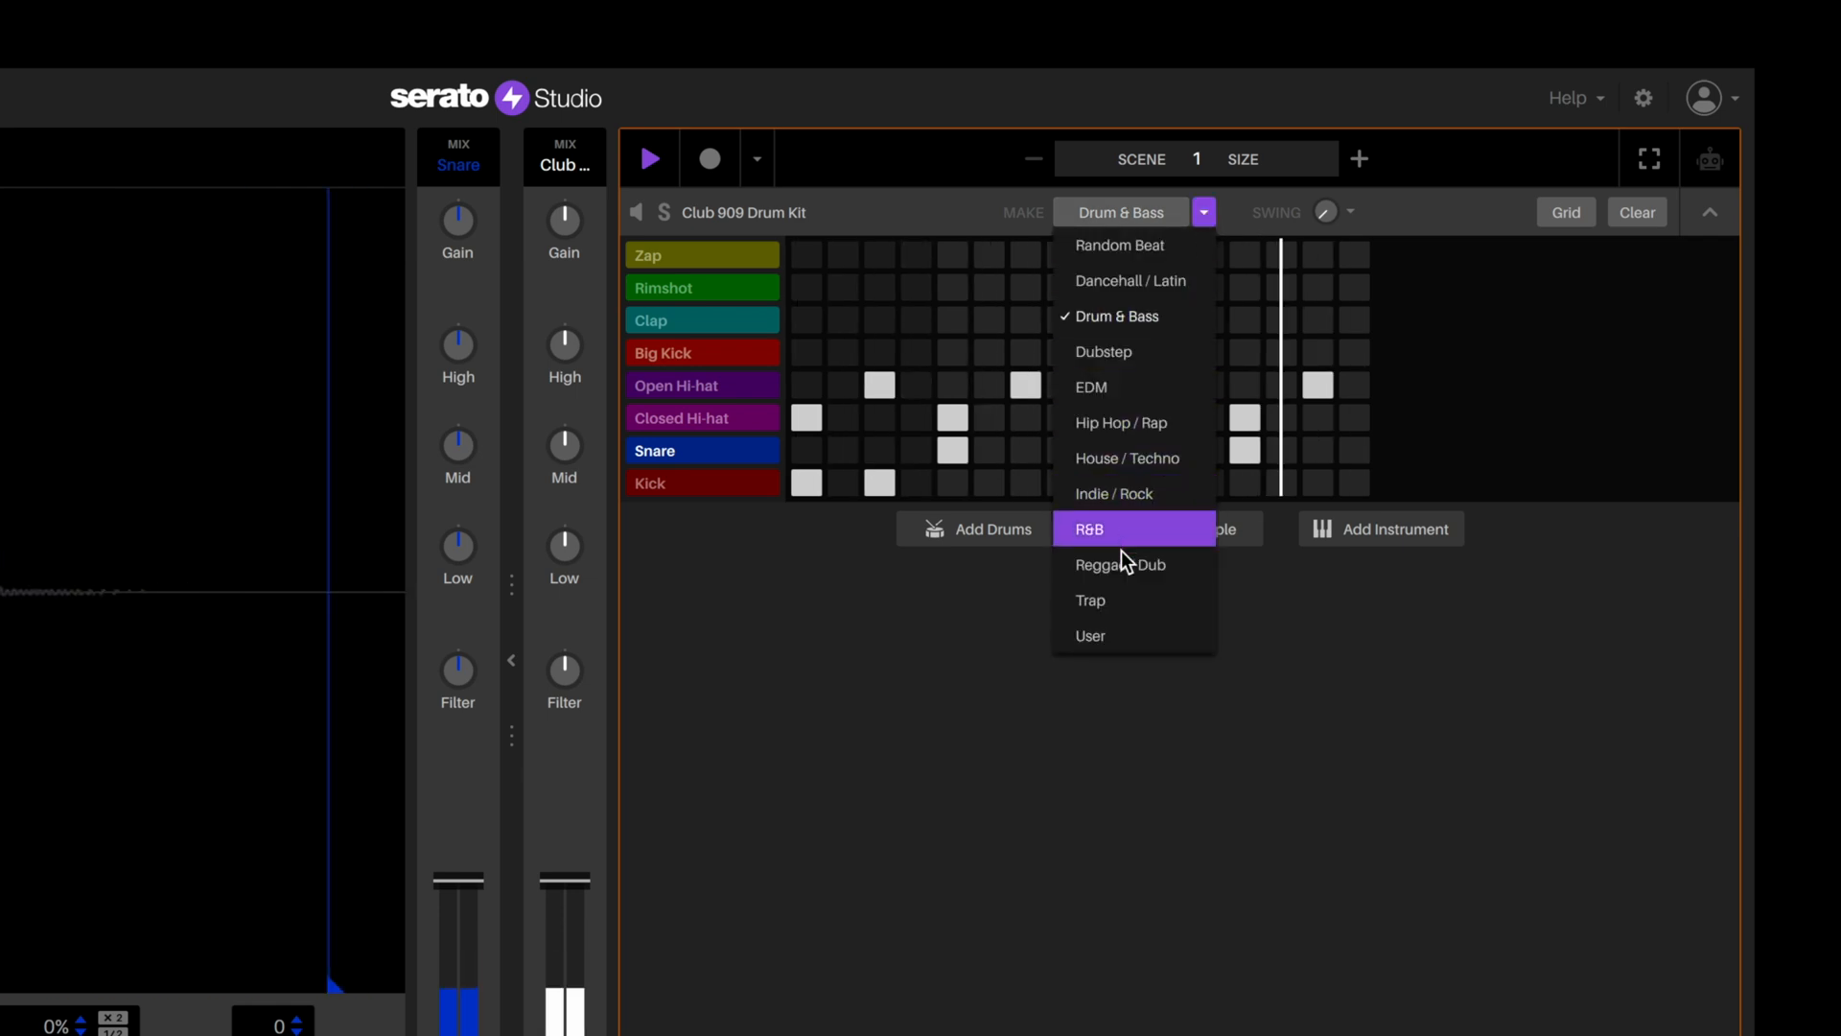
left_click(1090, 529)
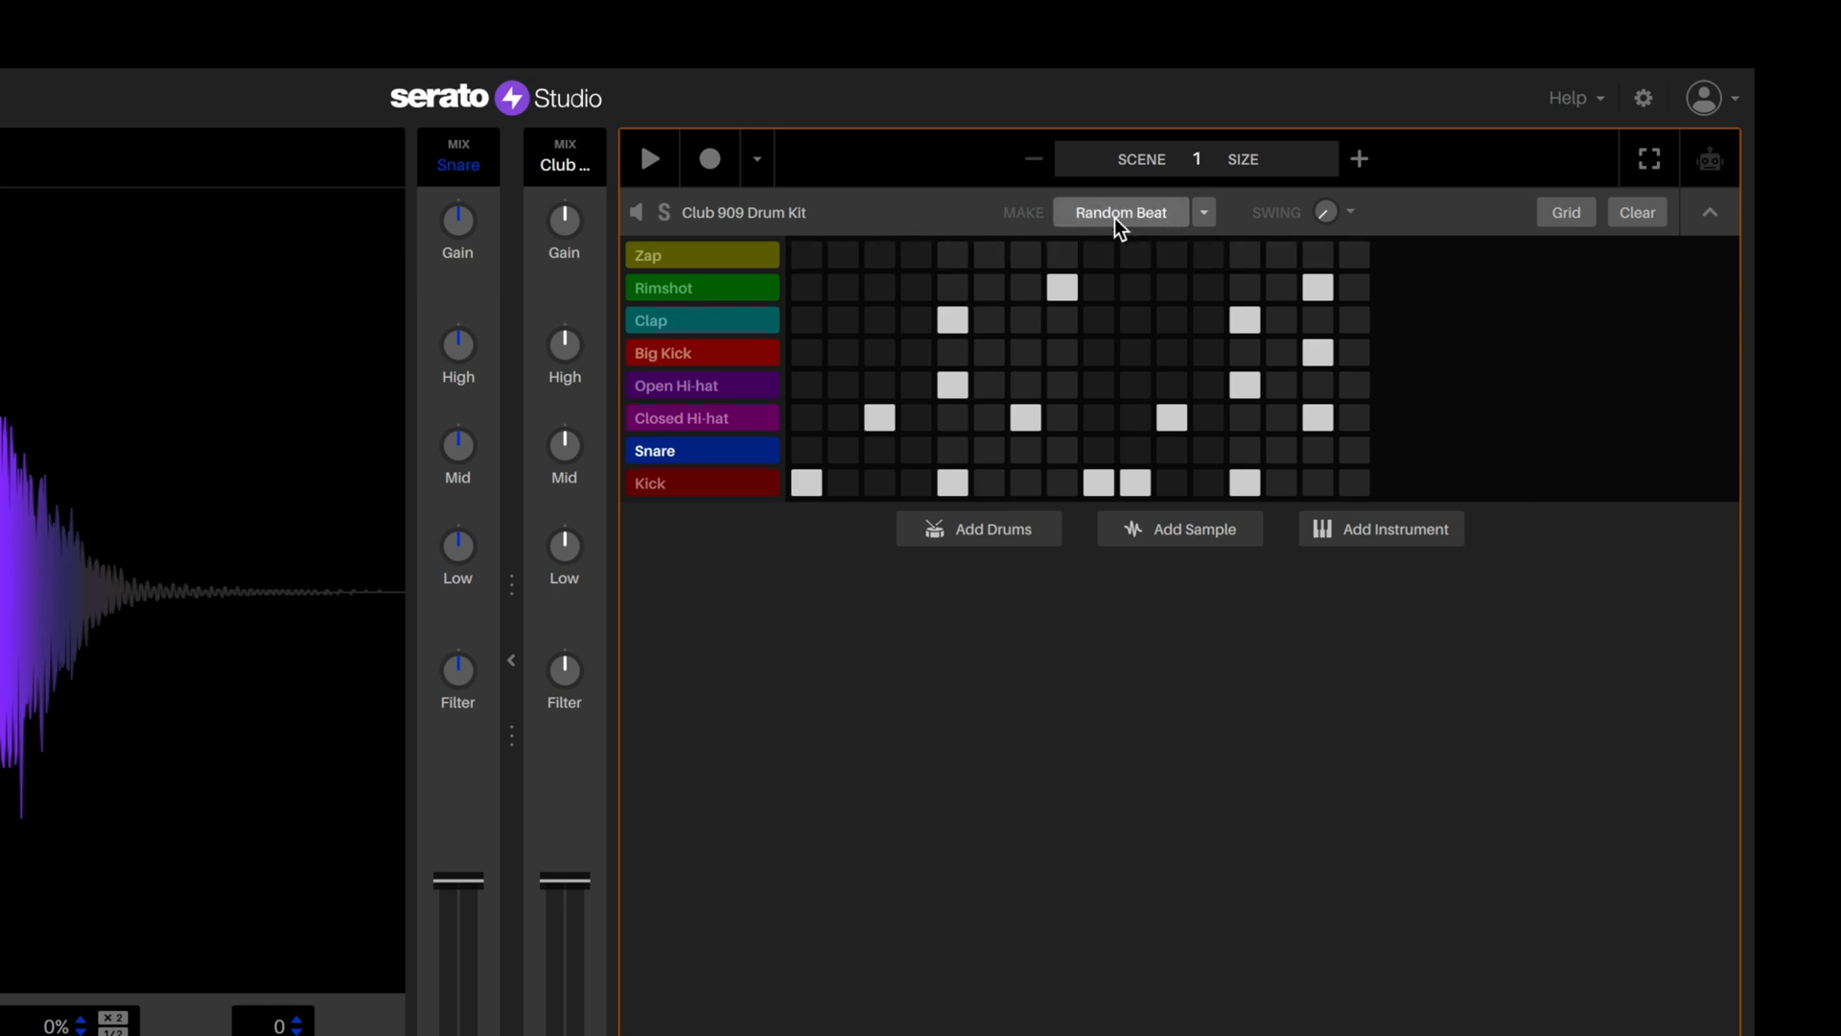
mouse_move(648, 159)
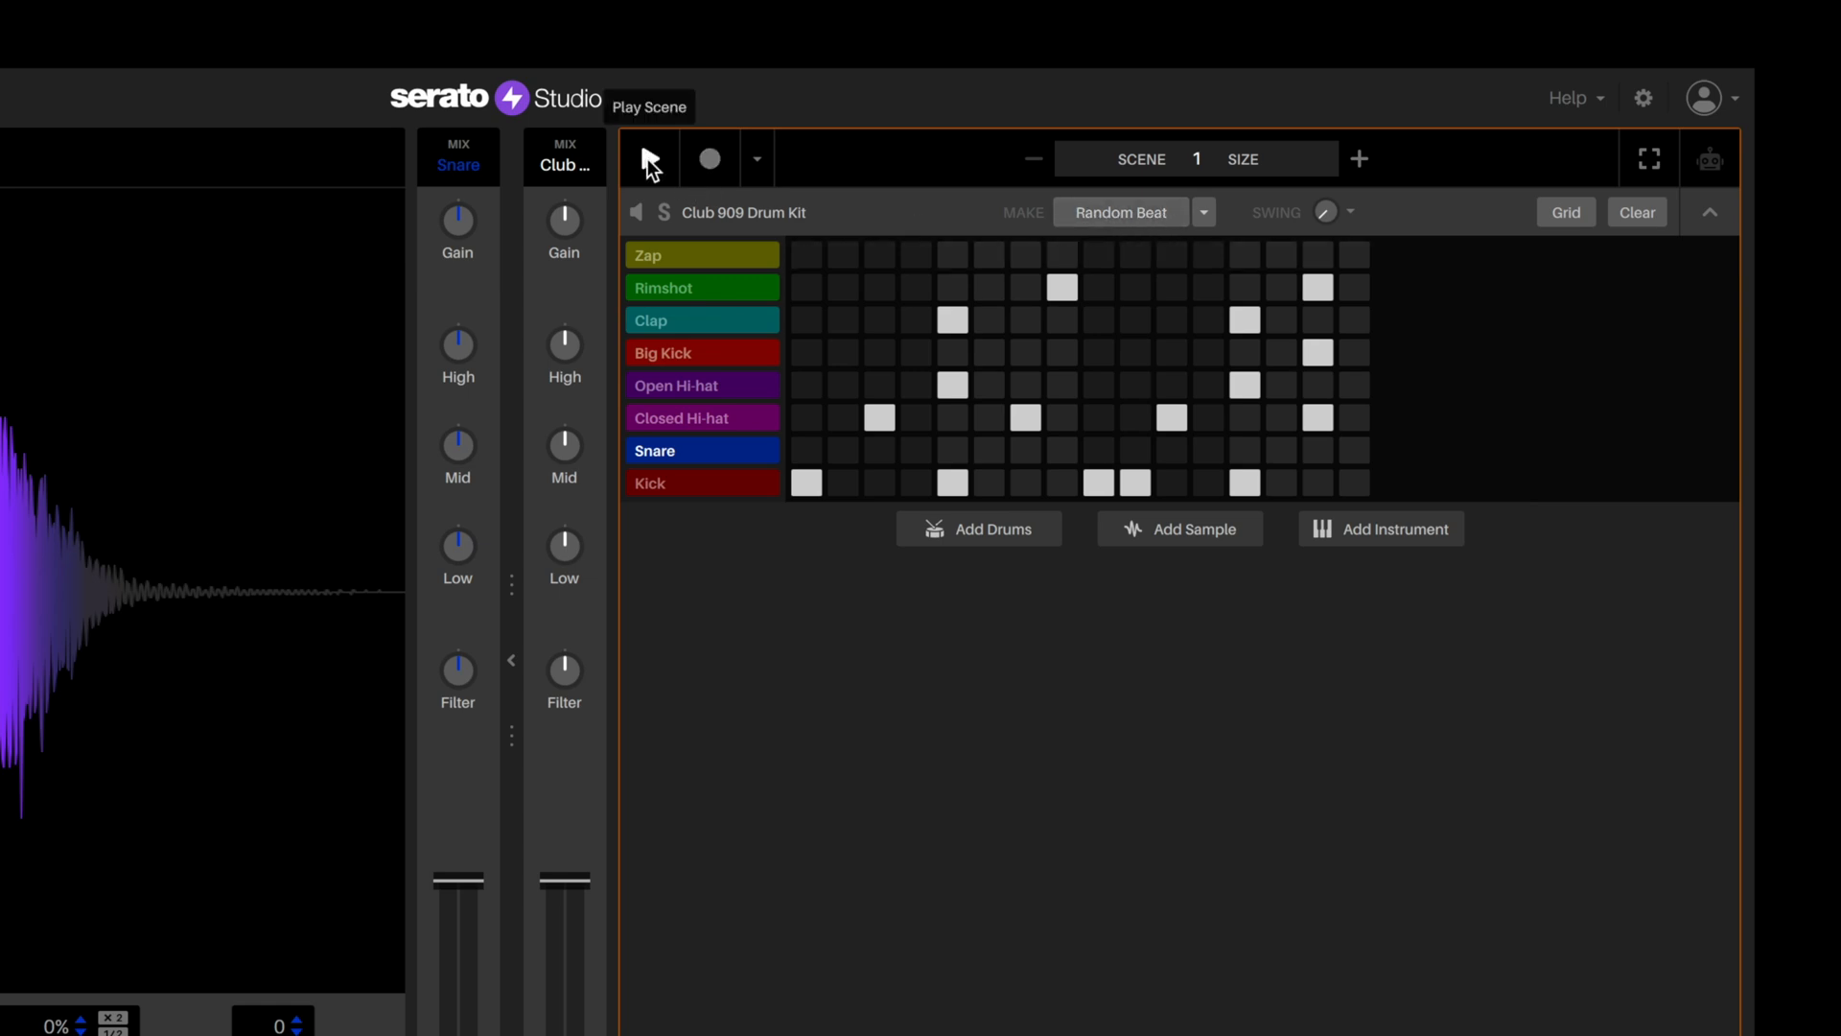
- Play the scene and generate two more random Club 909 drum patterns during playback
left_click(650, 159)
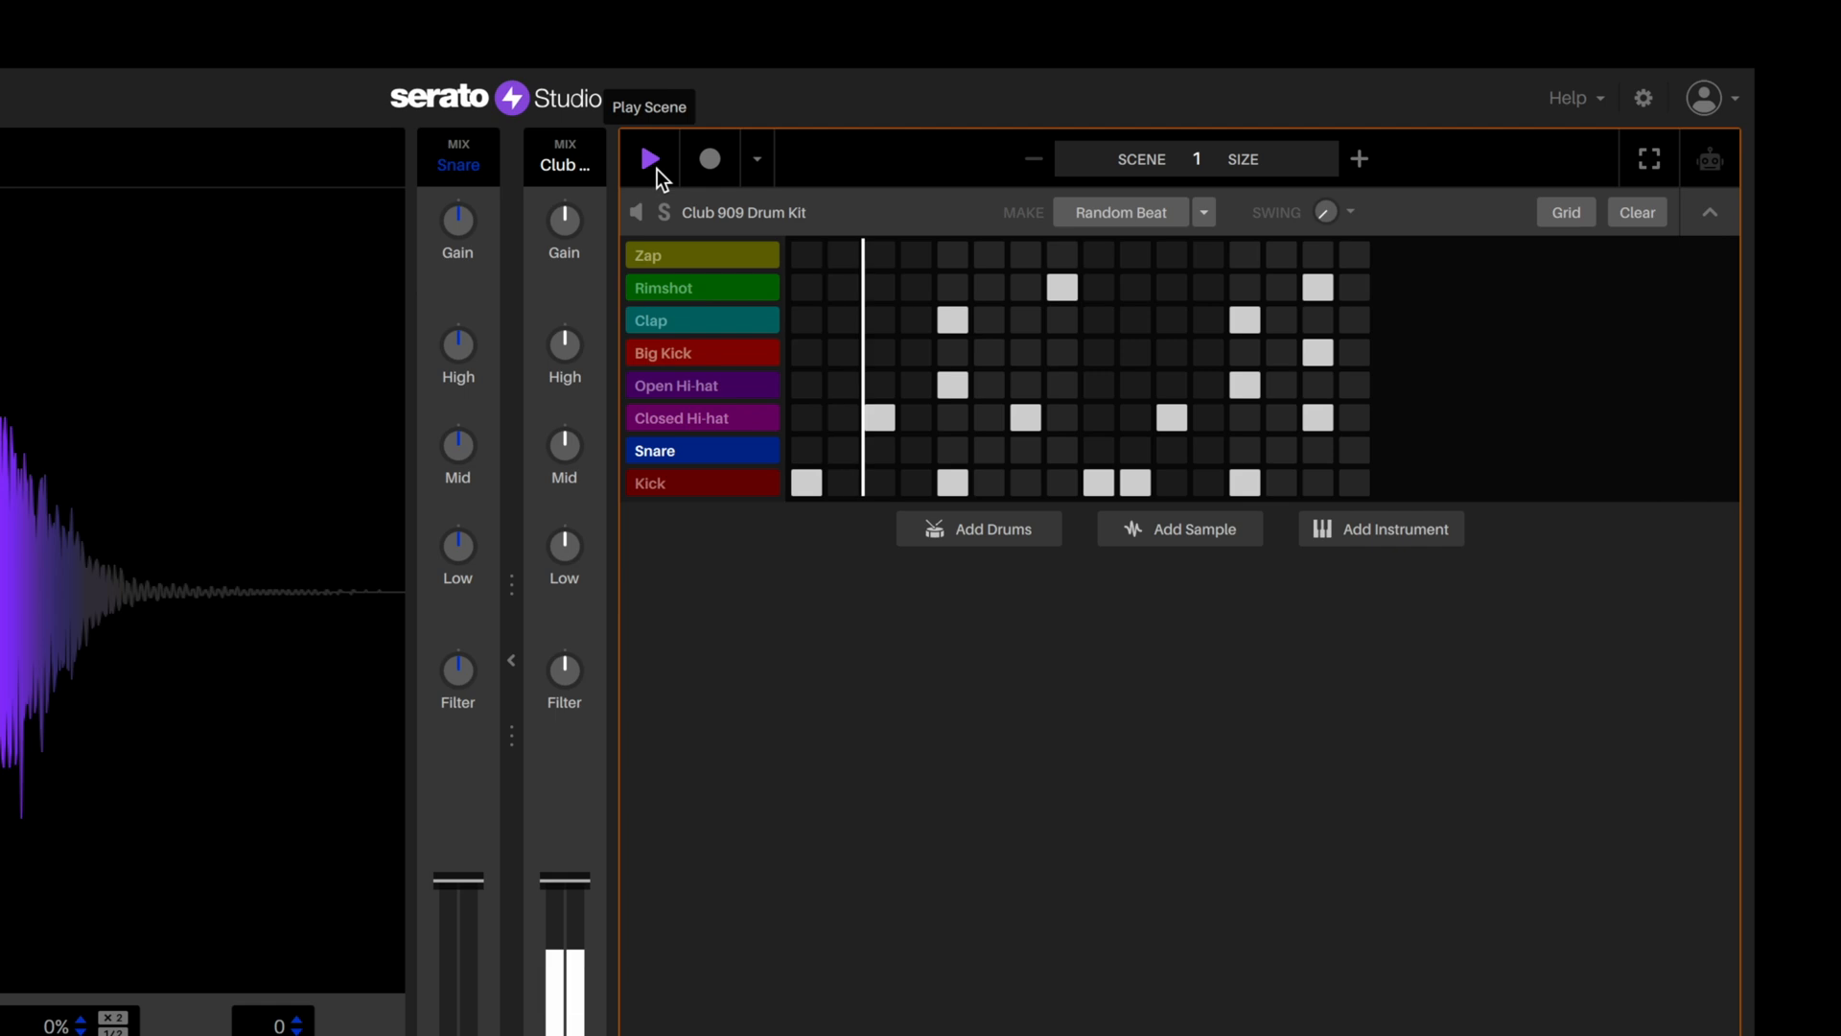
left_click(1118, 212)
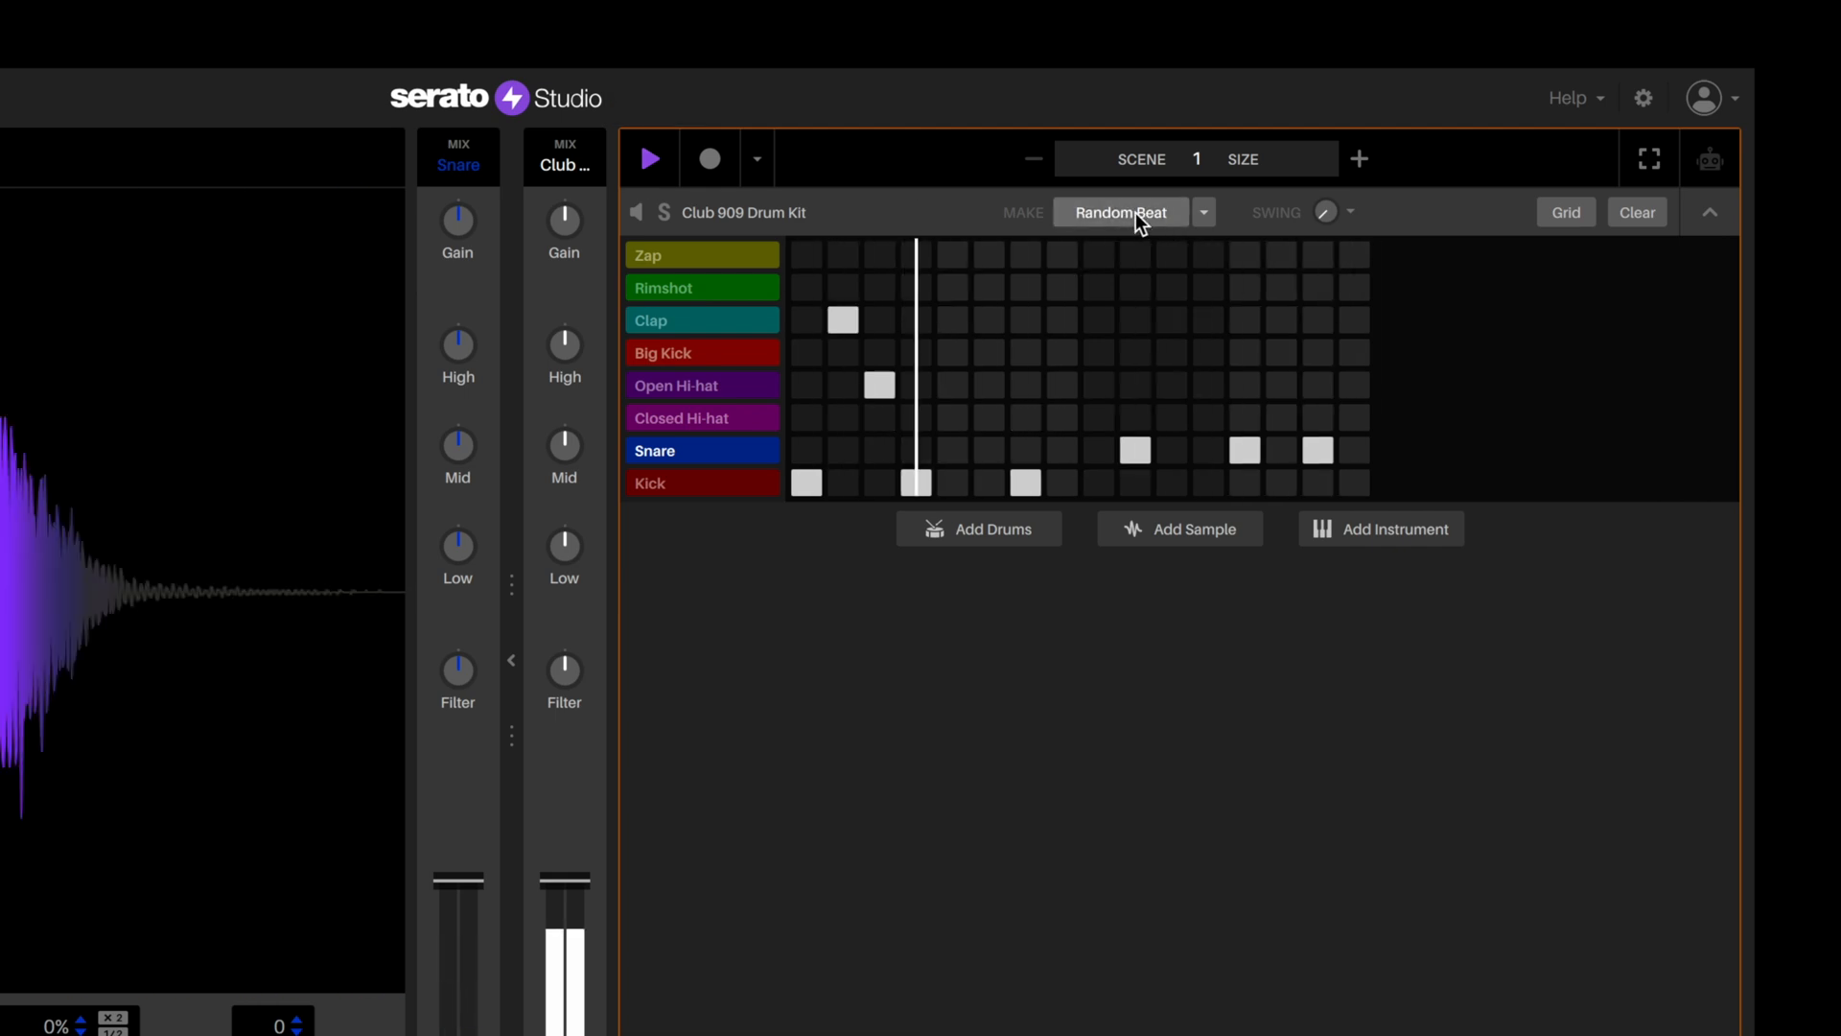
left_click(1118, 213)
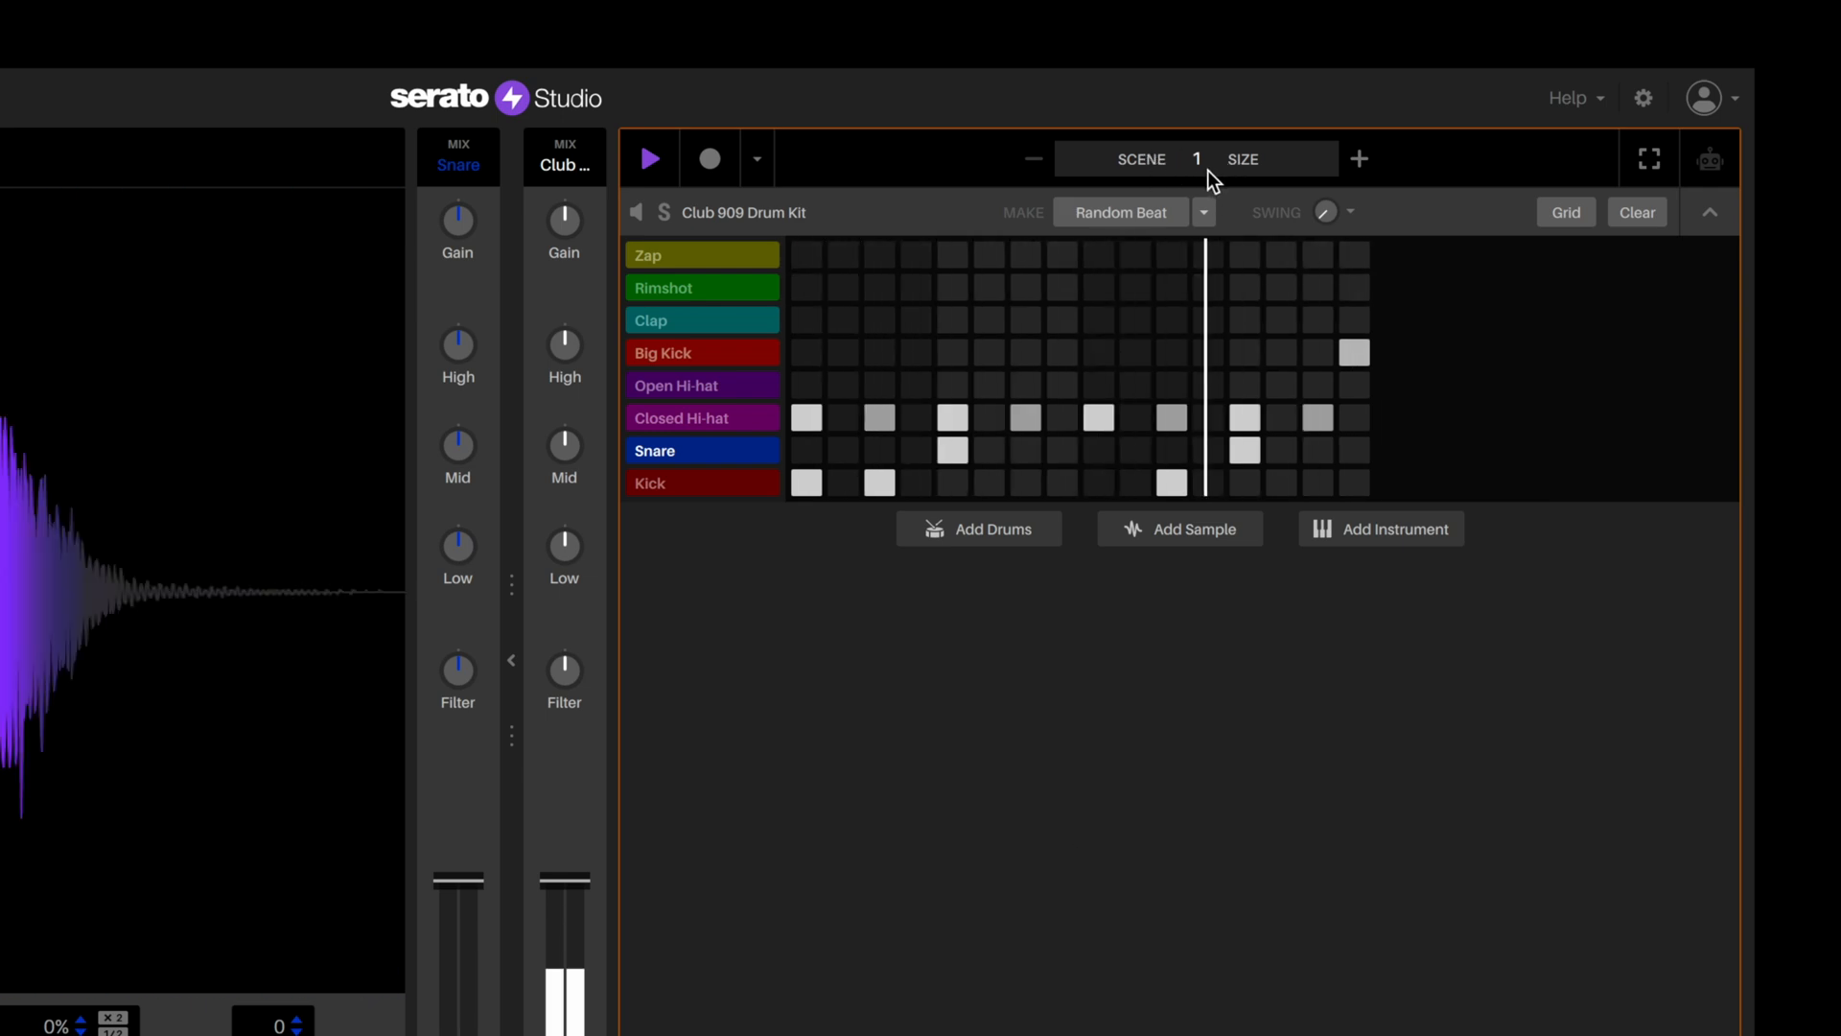
- Resize the scene to four bars (briefly back to two) and flip through its pattern slots
left_click(1358, 159)
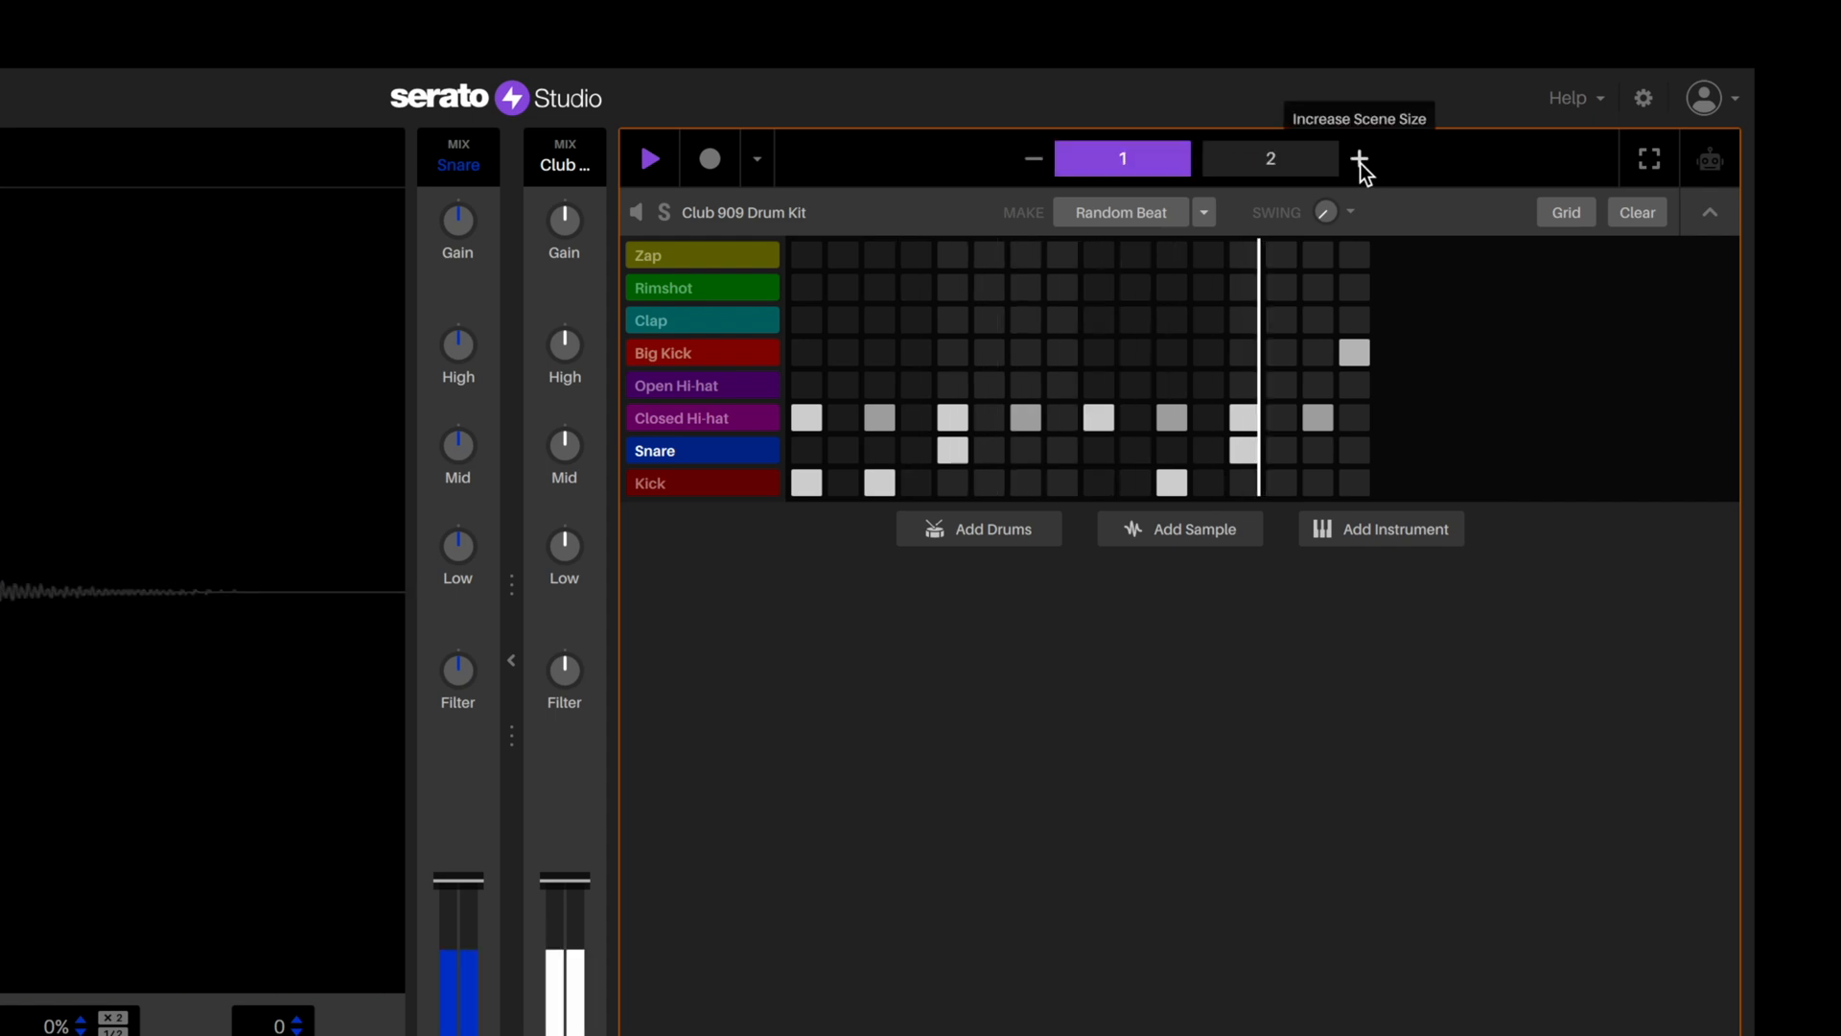
left_click(1360, 157)
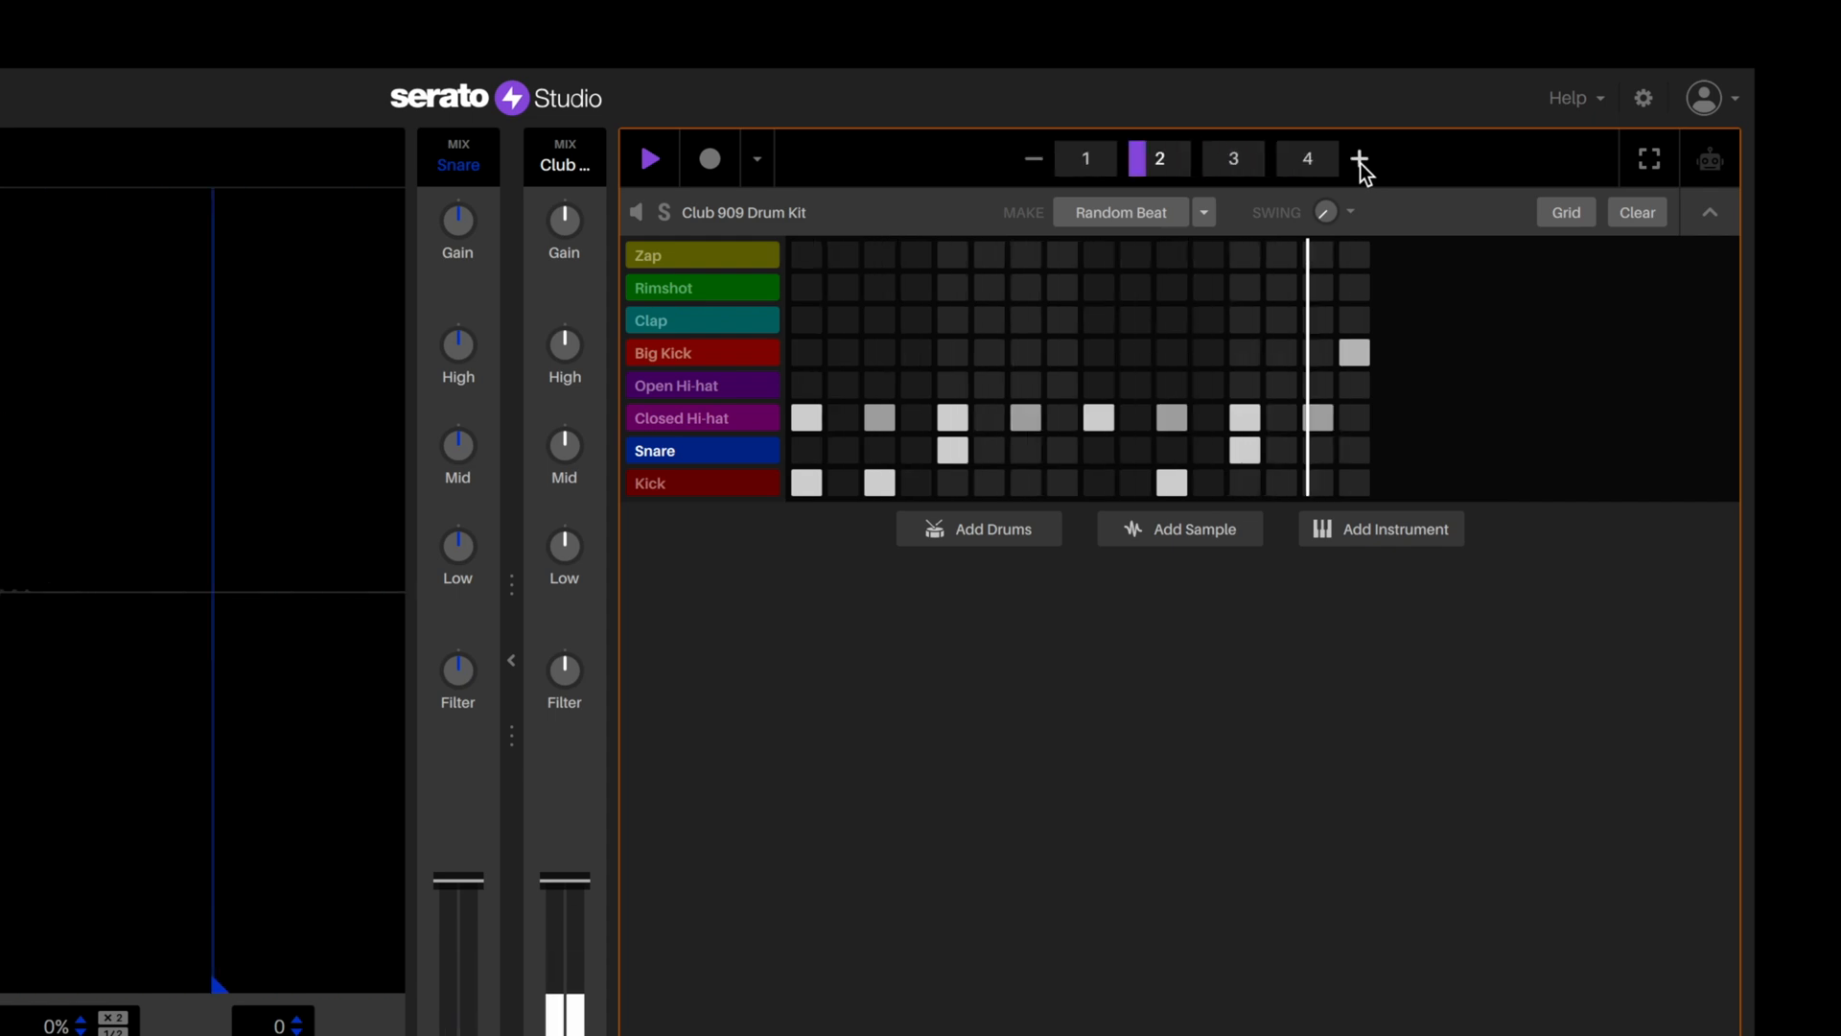
left_click(1358, 159)
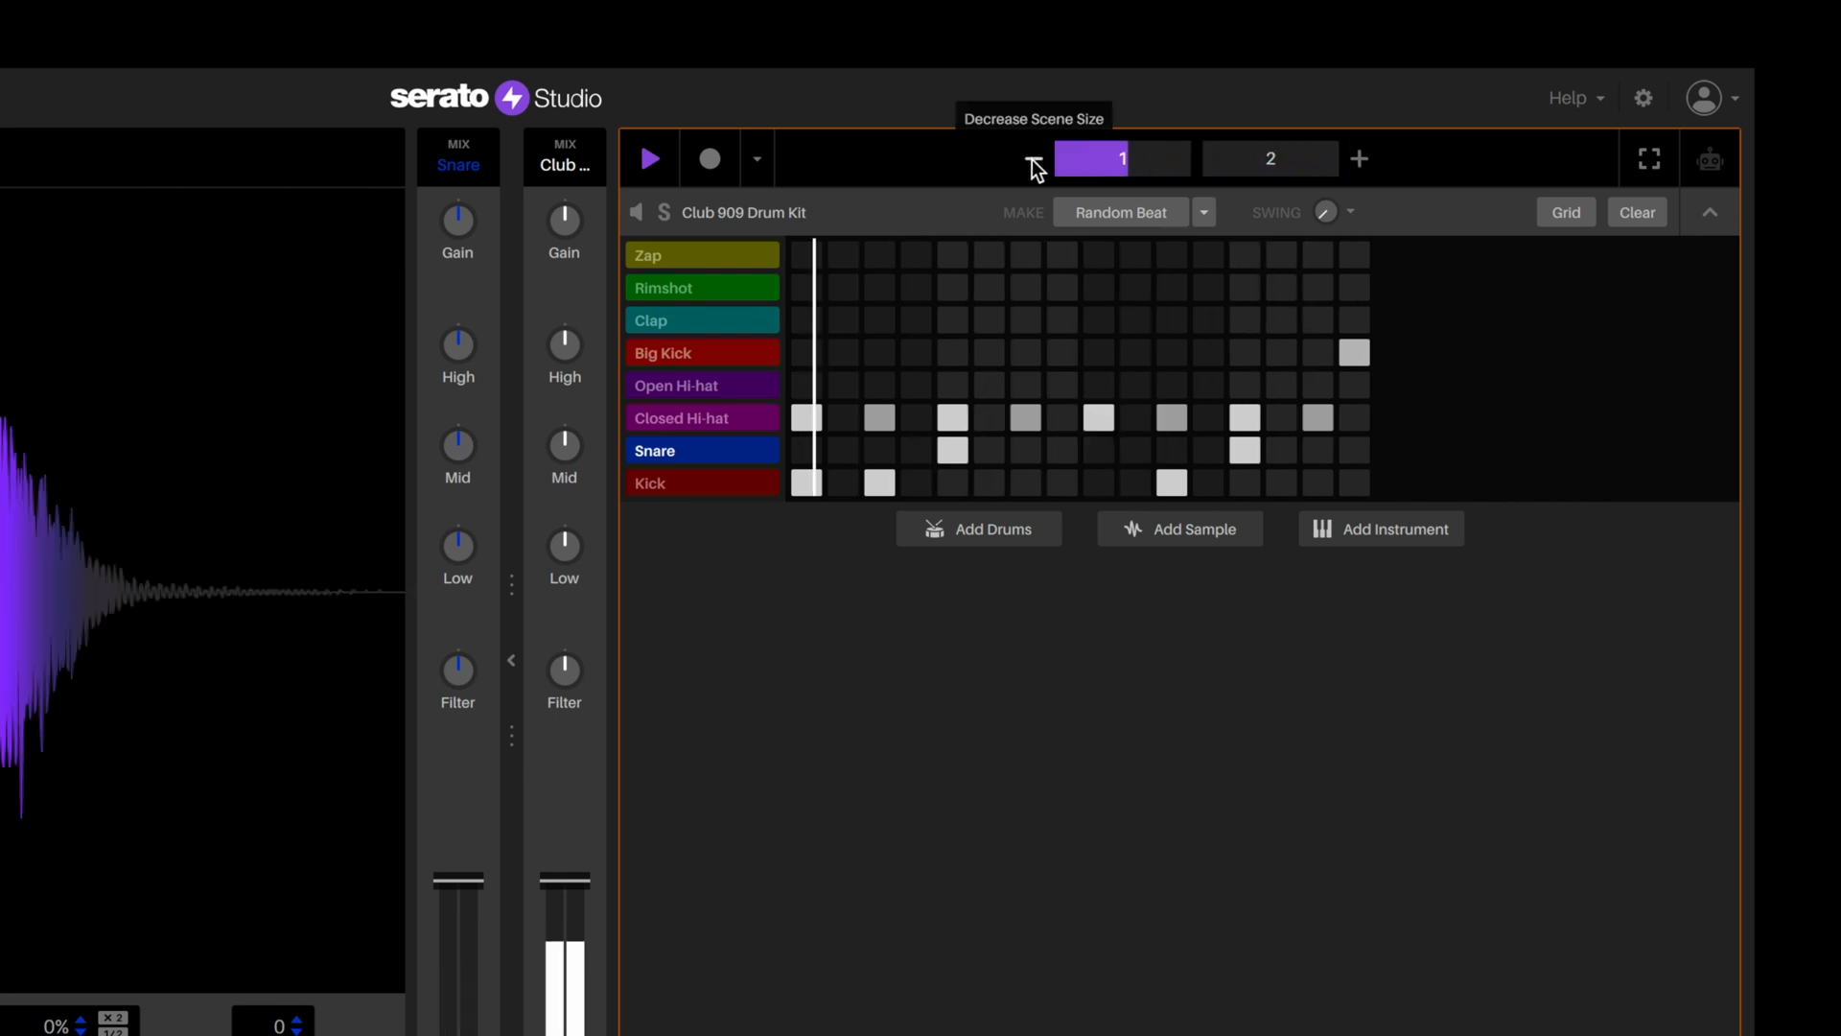
left_click(1357, 159)
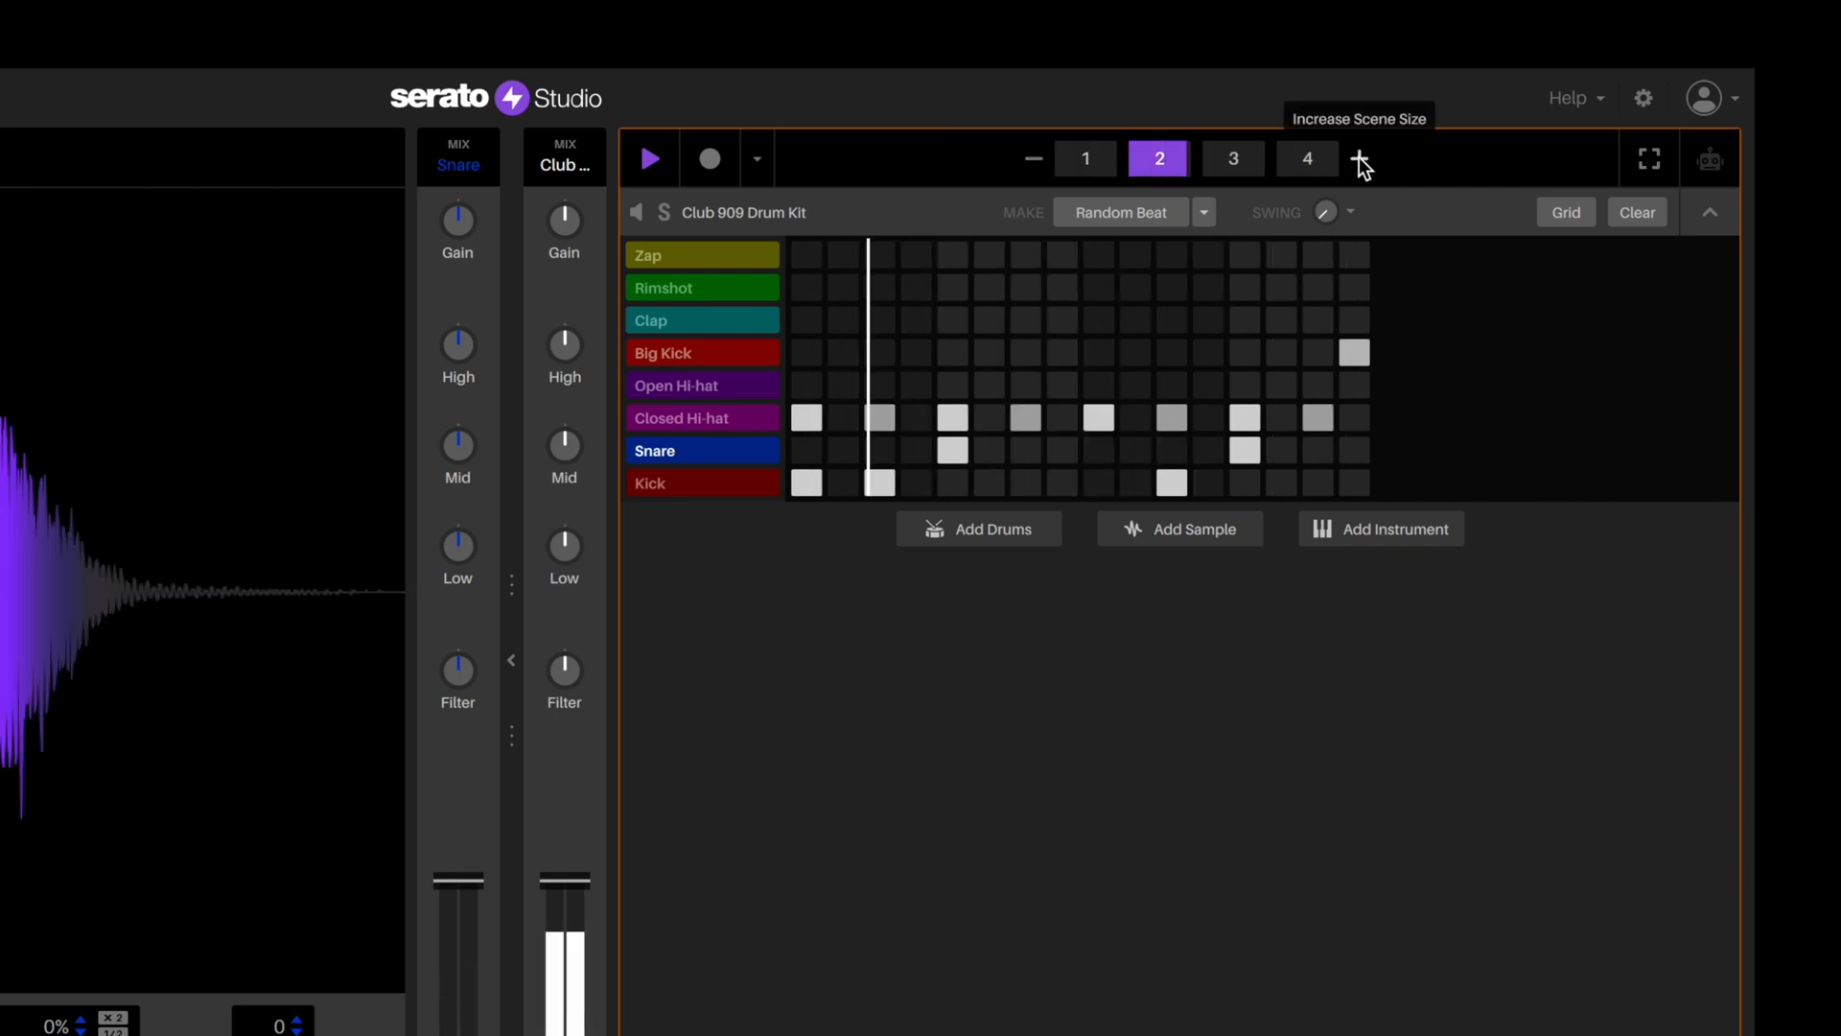
left_click(1231, 160)
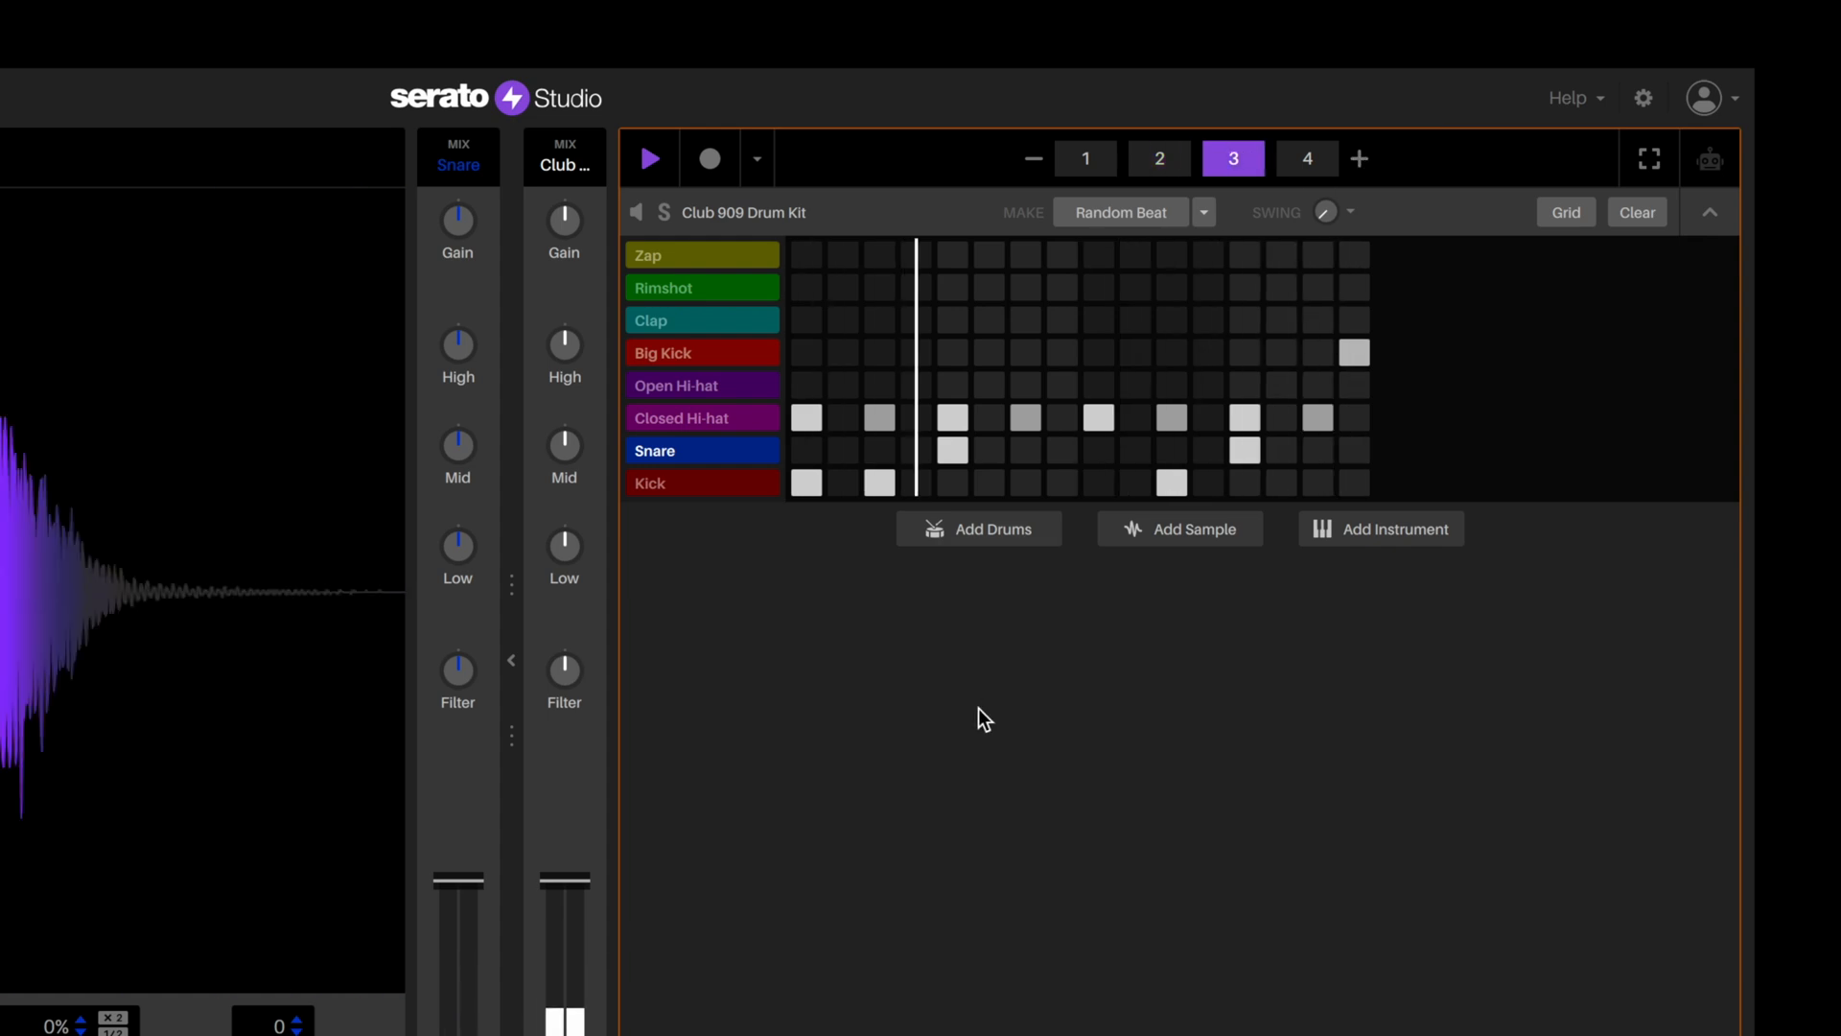
left_click(1306, 159)
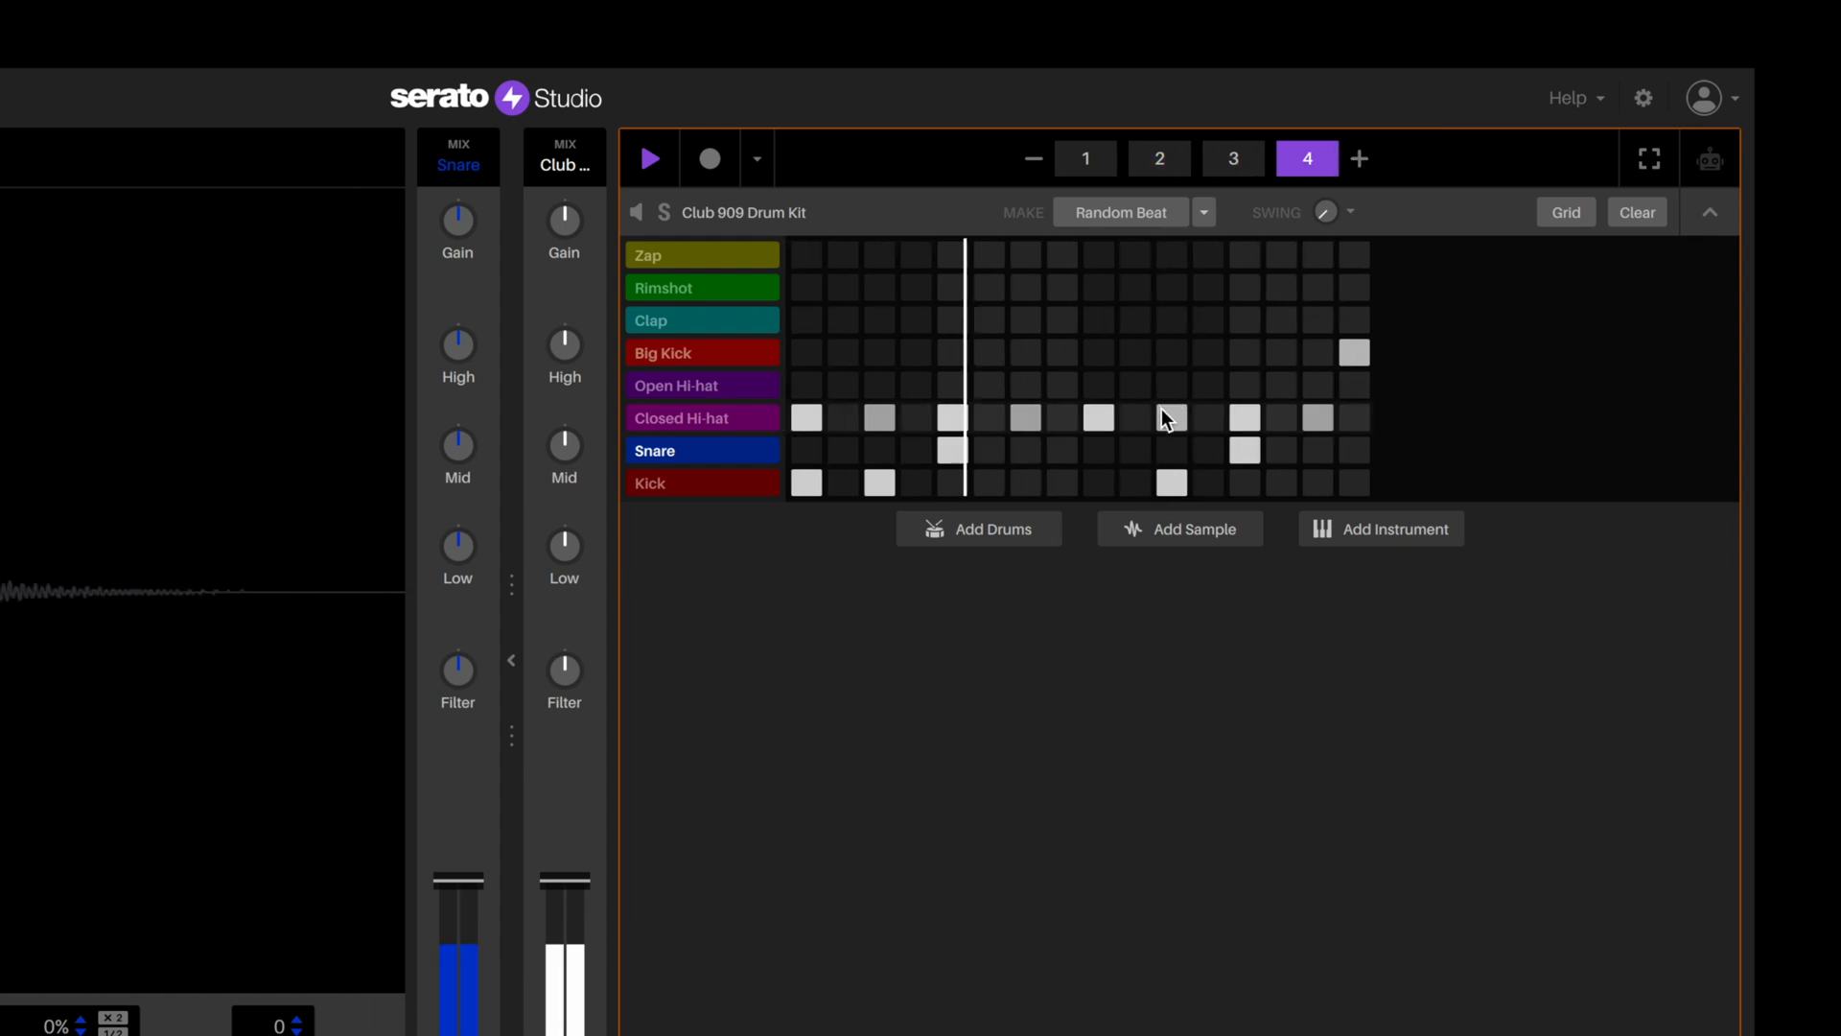
left_click(1084, 157)
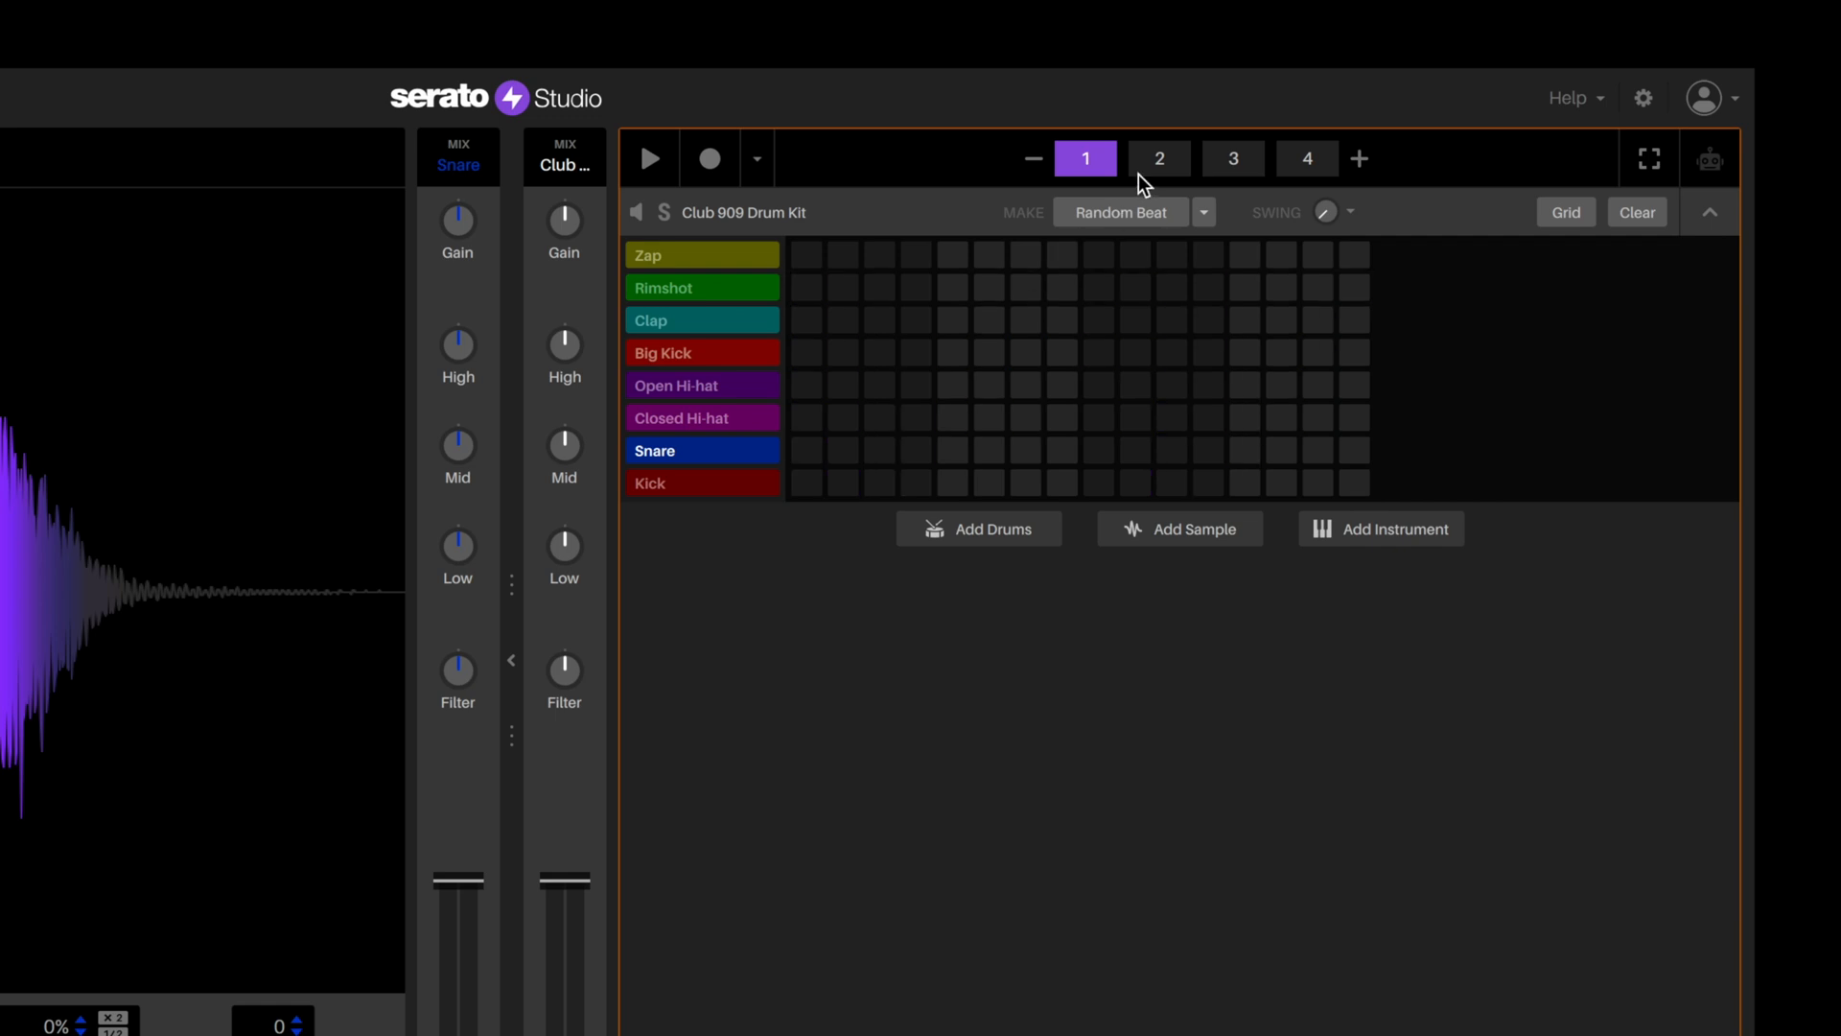
mouse_move(1118, 220)
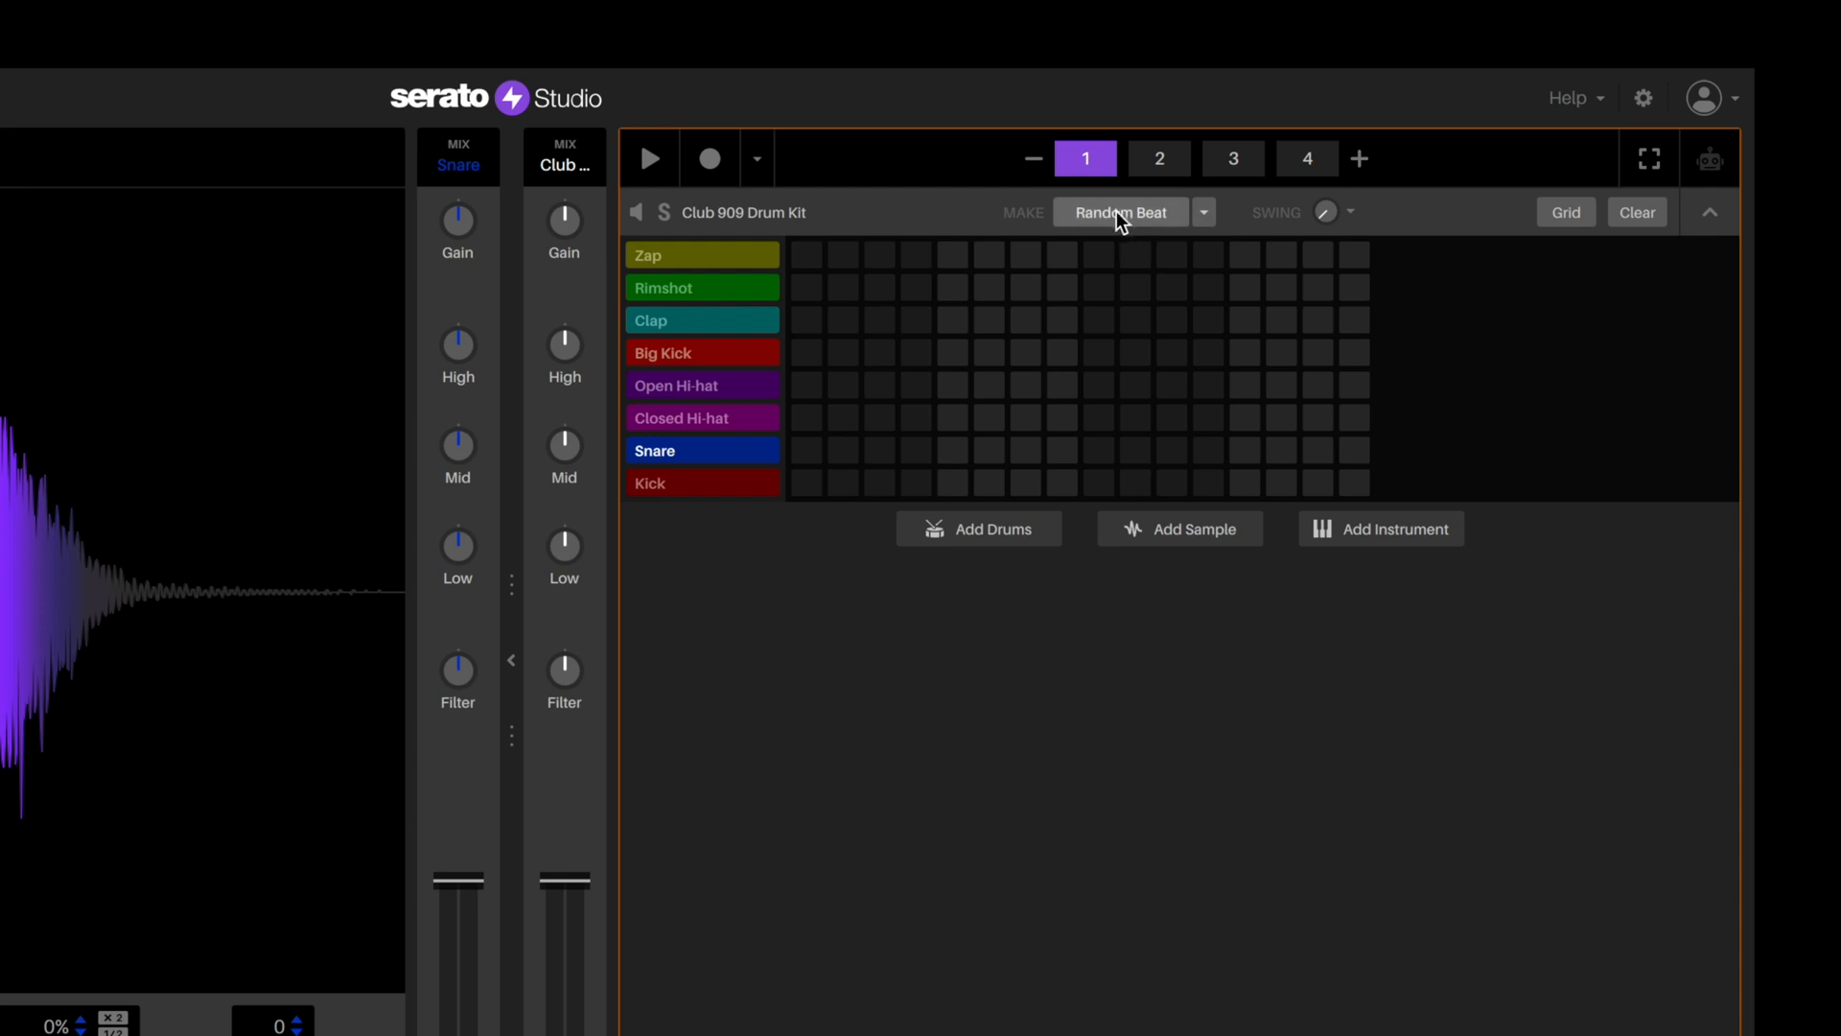
- Generate a random beat, play the scene and step through the four patterns to vary the beat
left_click(1118, 213)
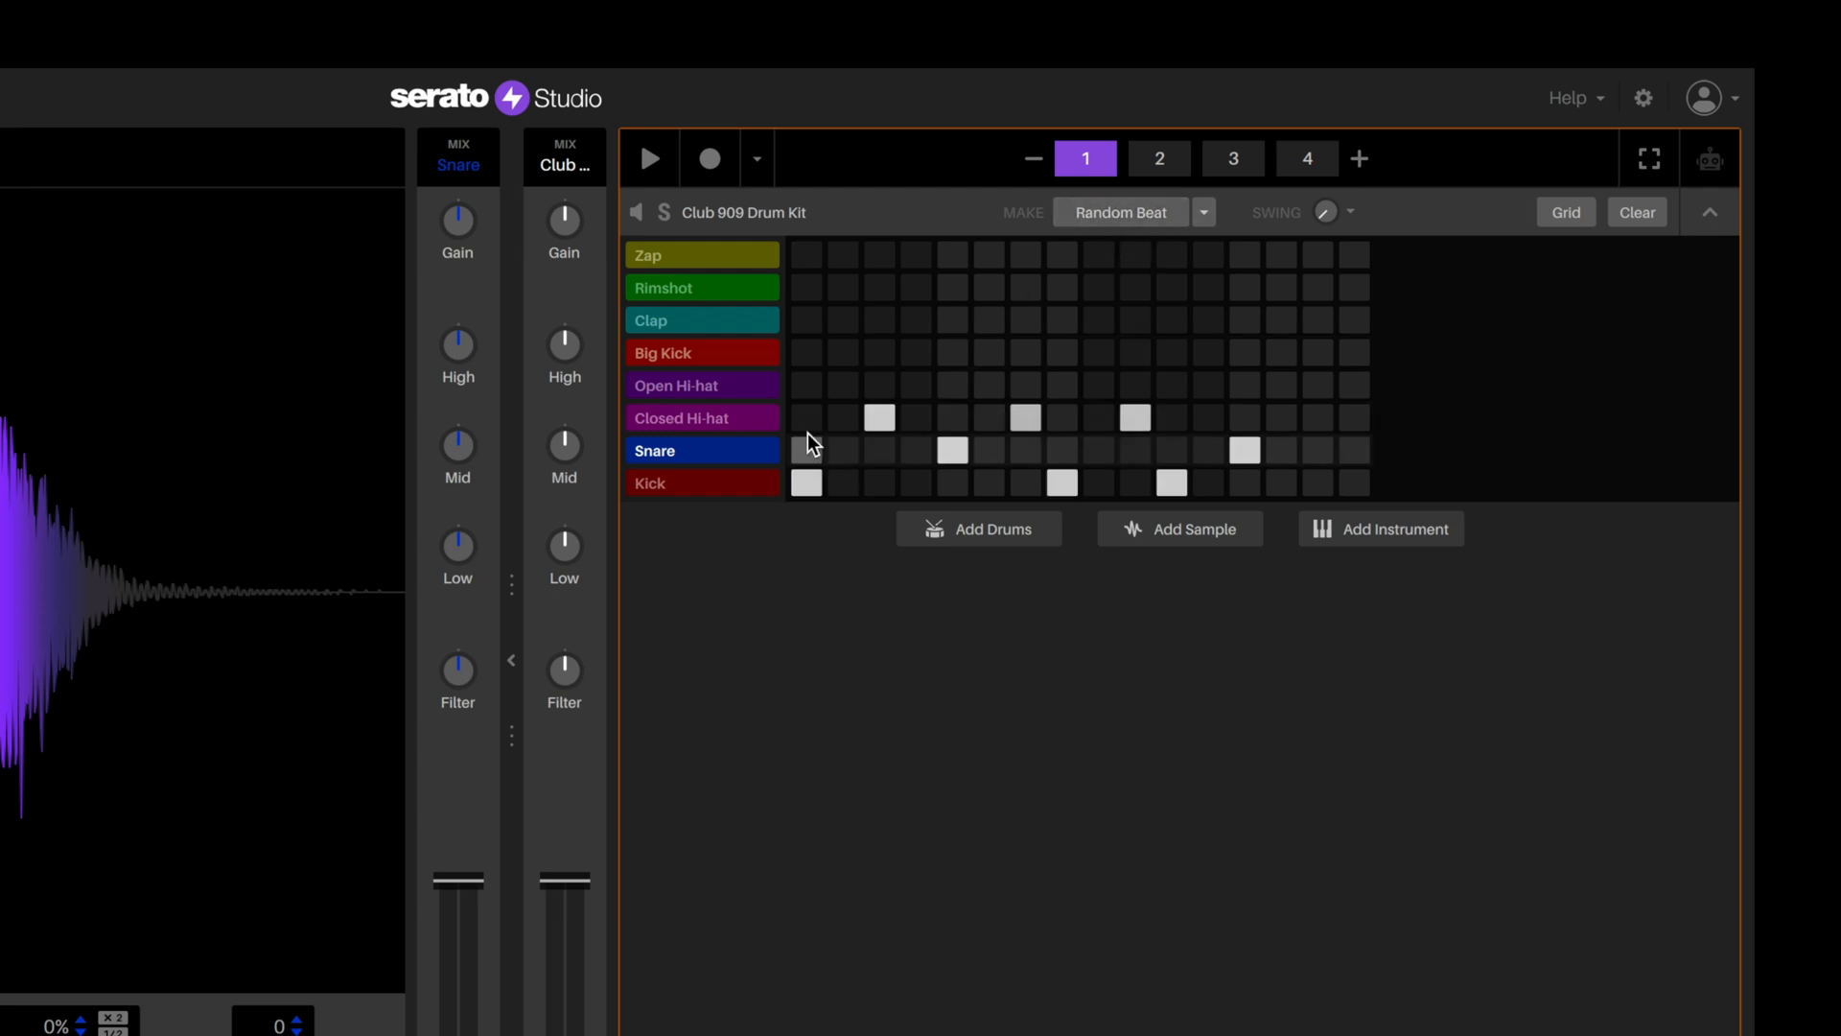
left_click(648, 160)
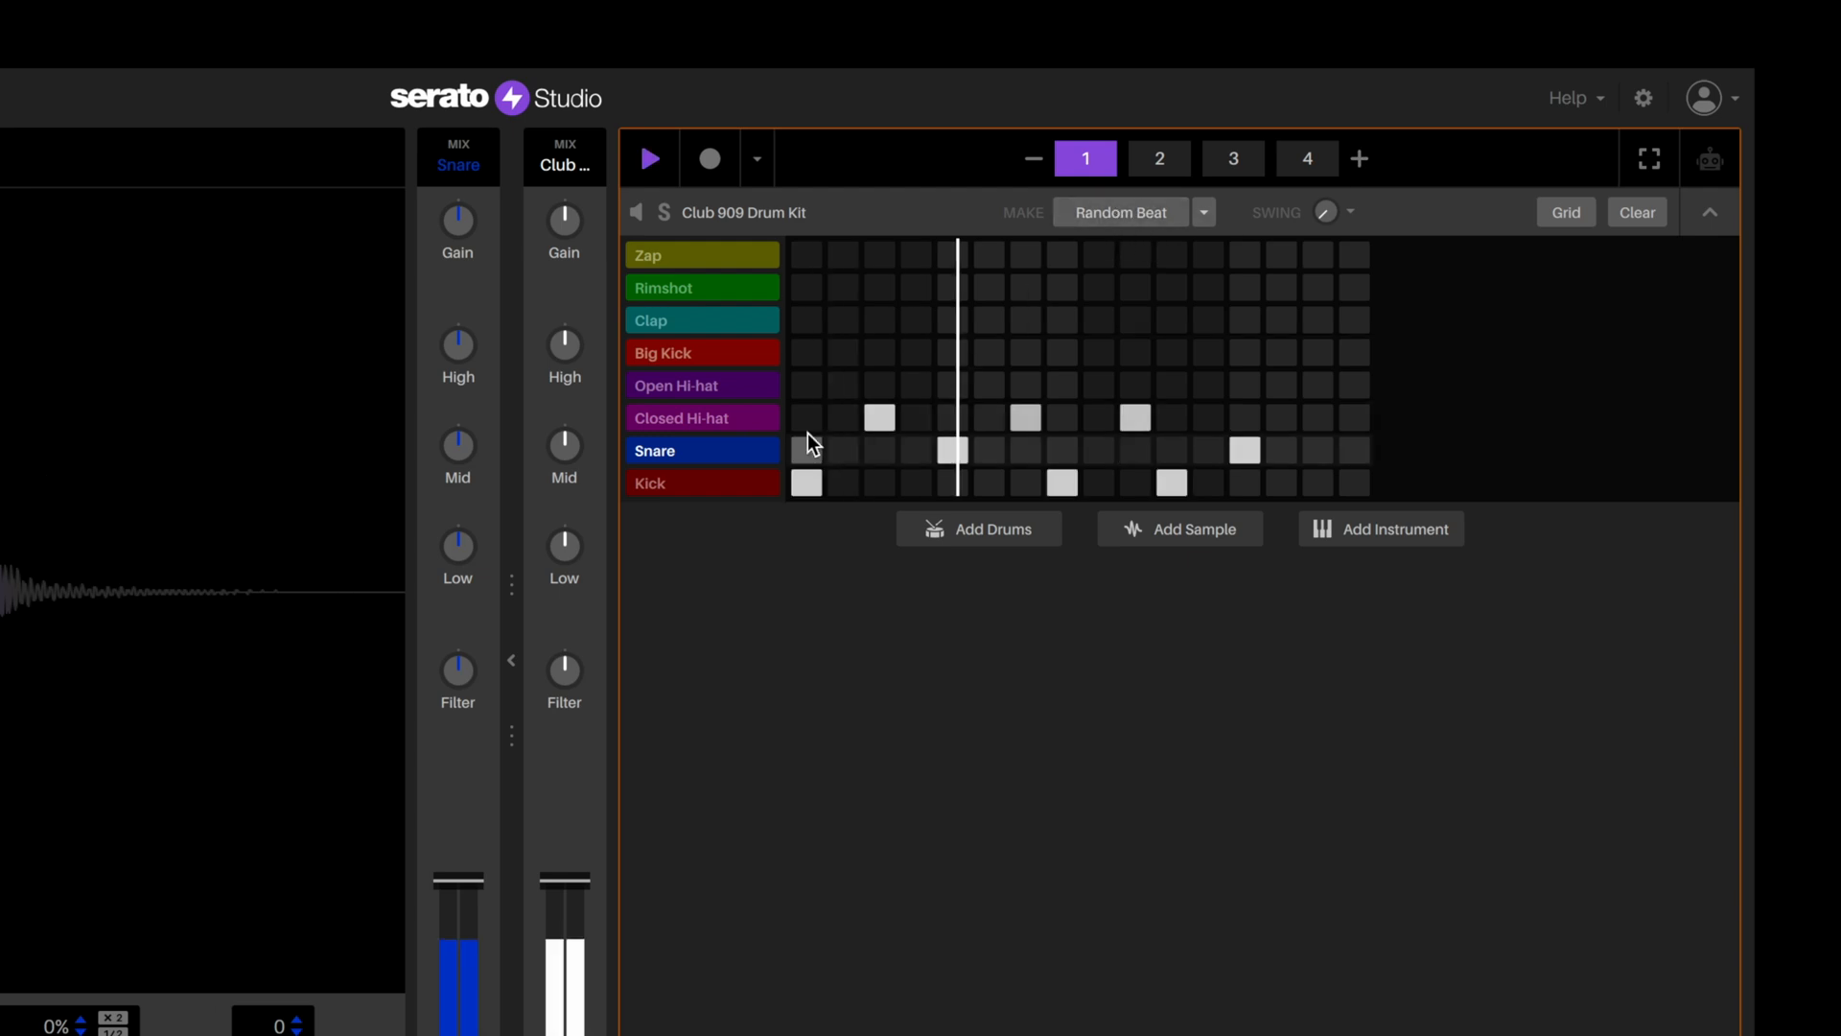
left_click(1158, 159)
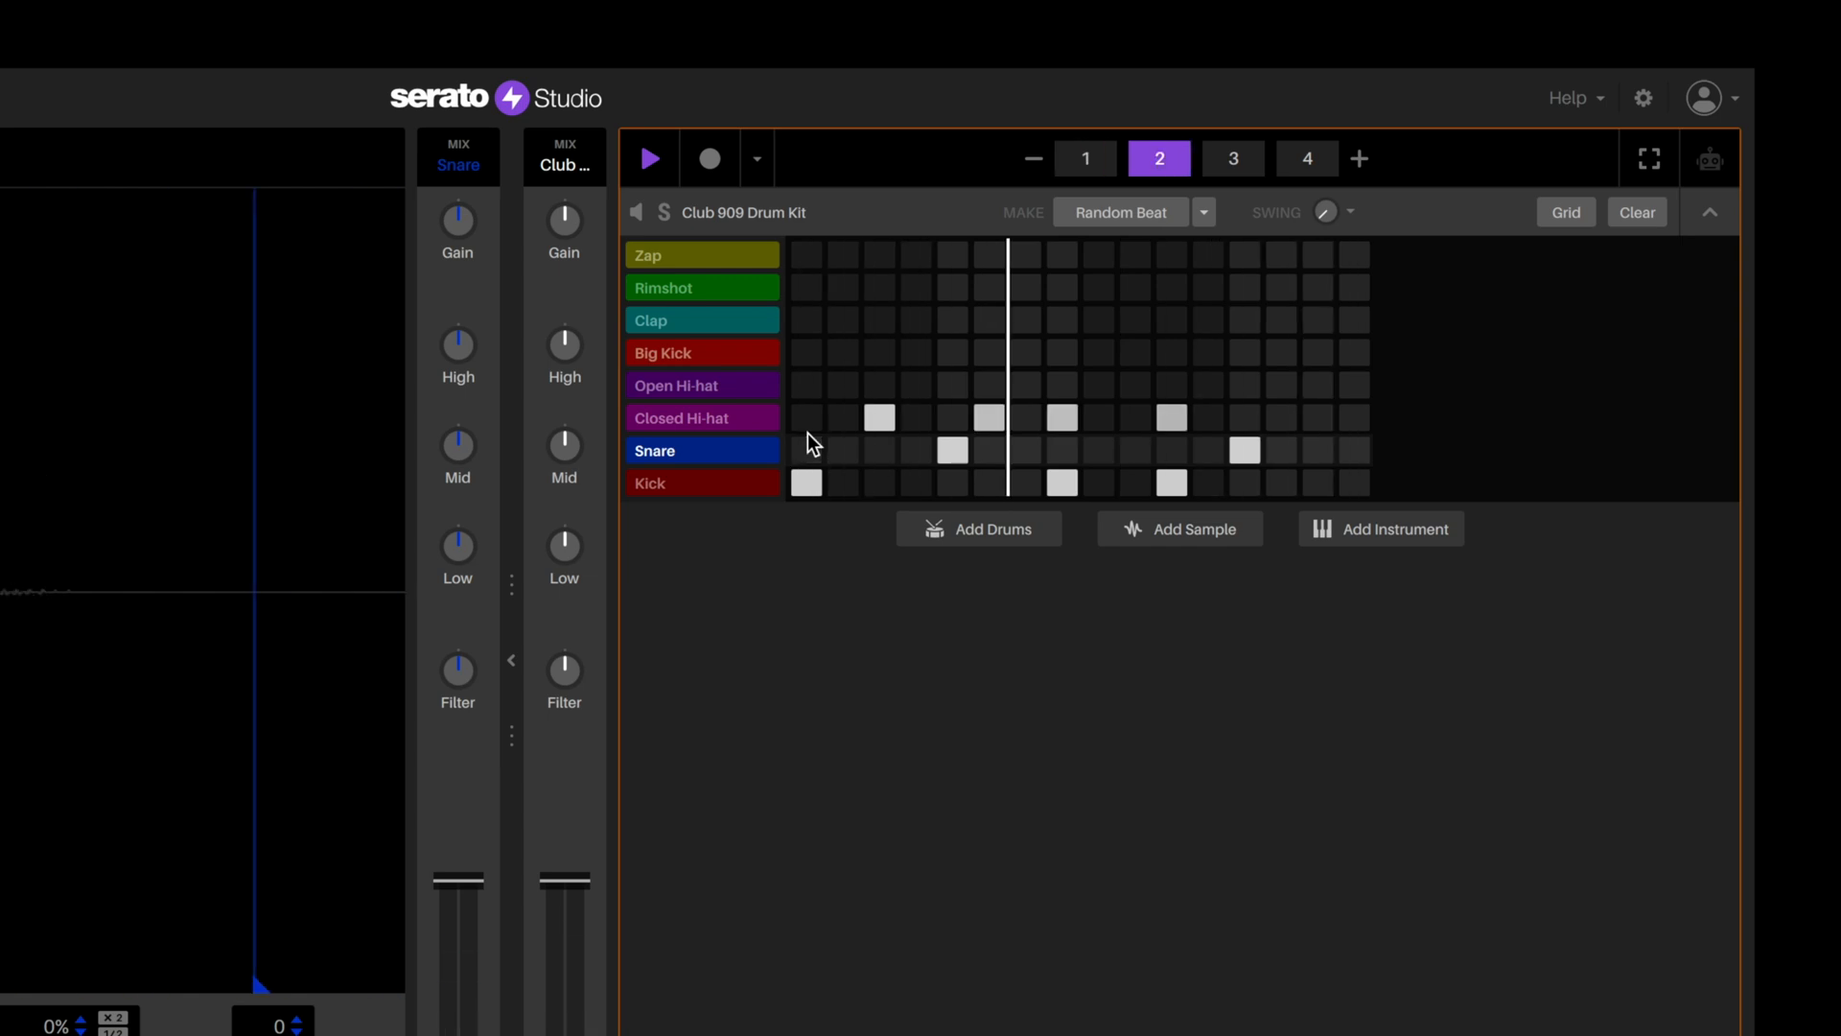
left_click(1231, 158)
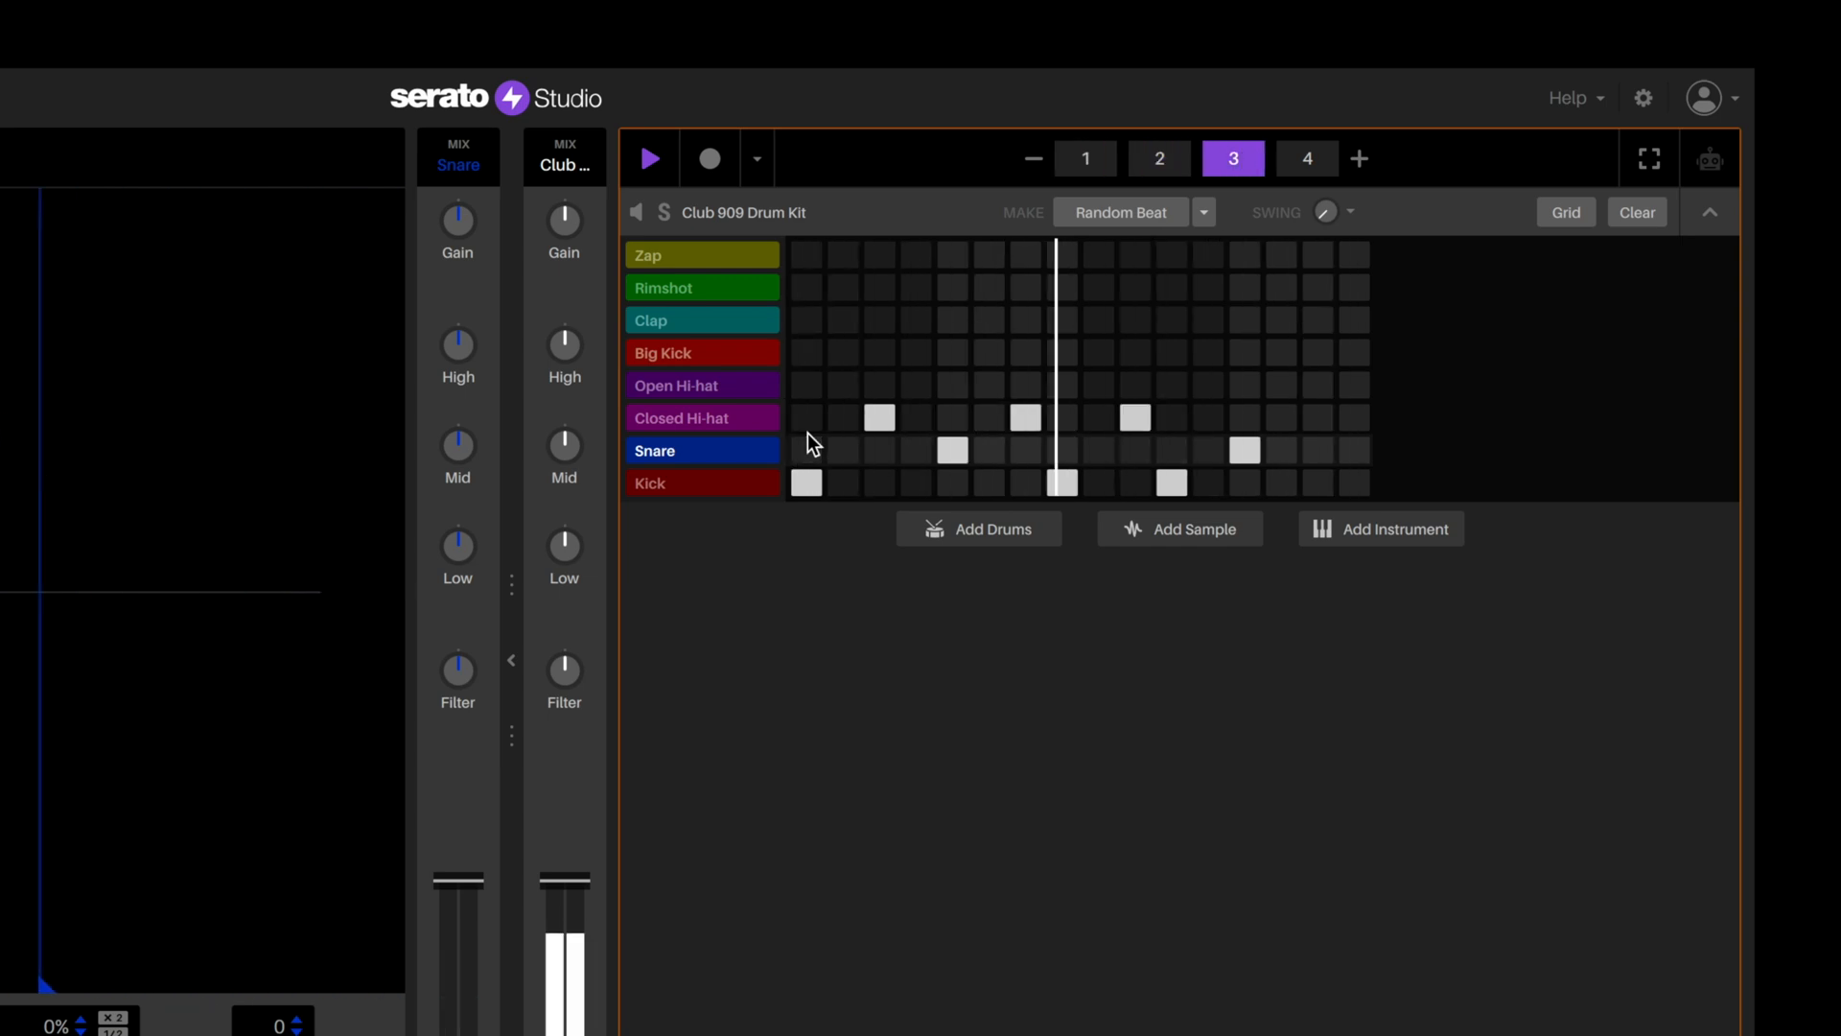
left_click(1306, 157)
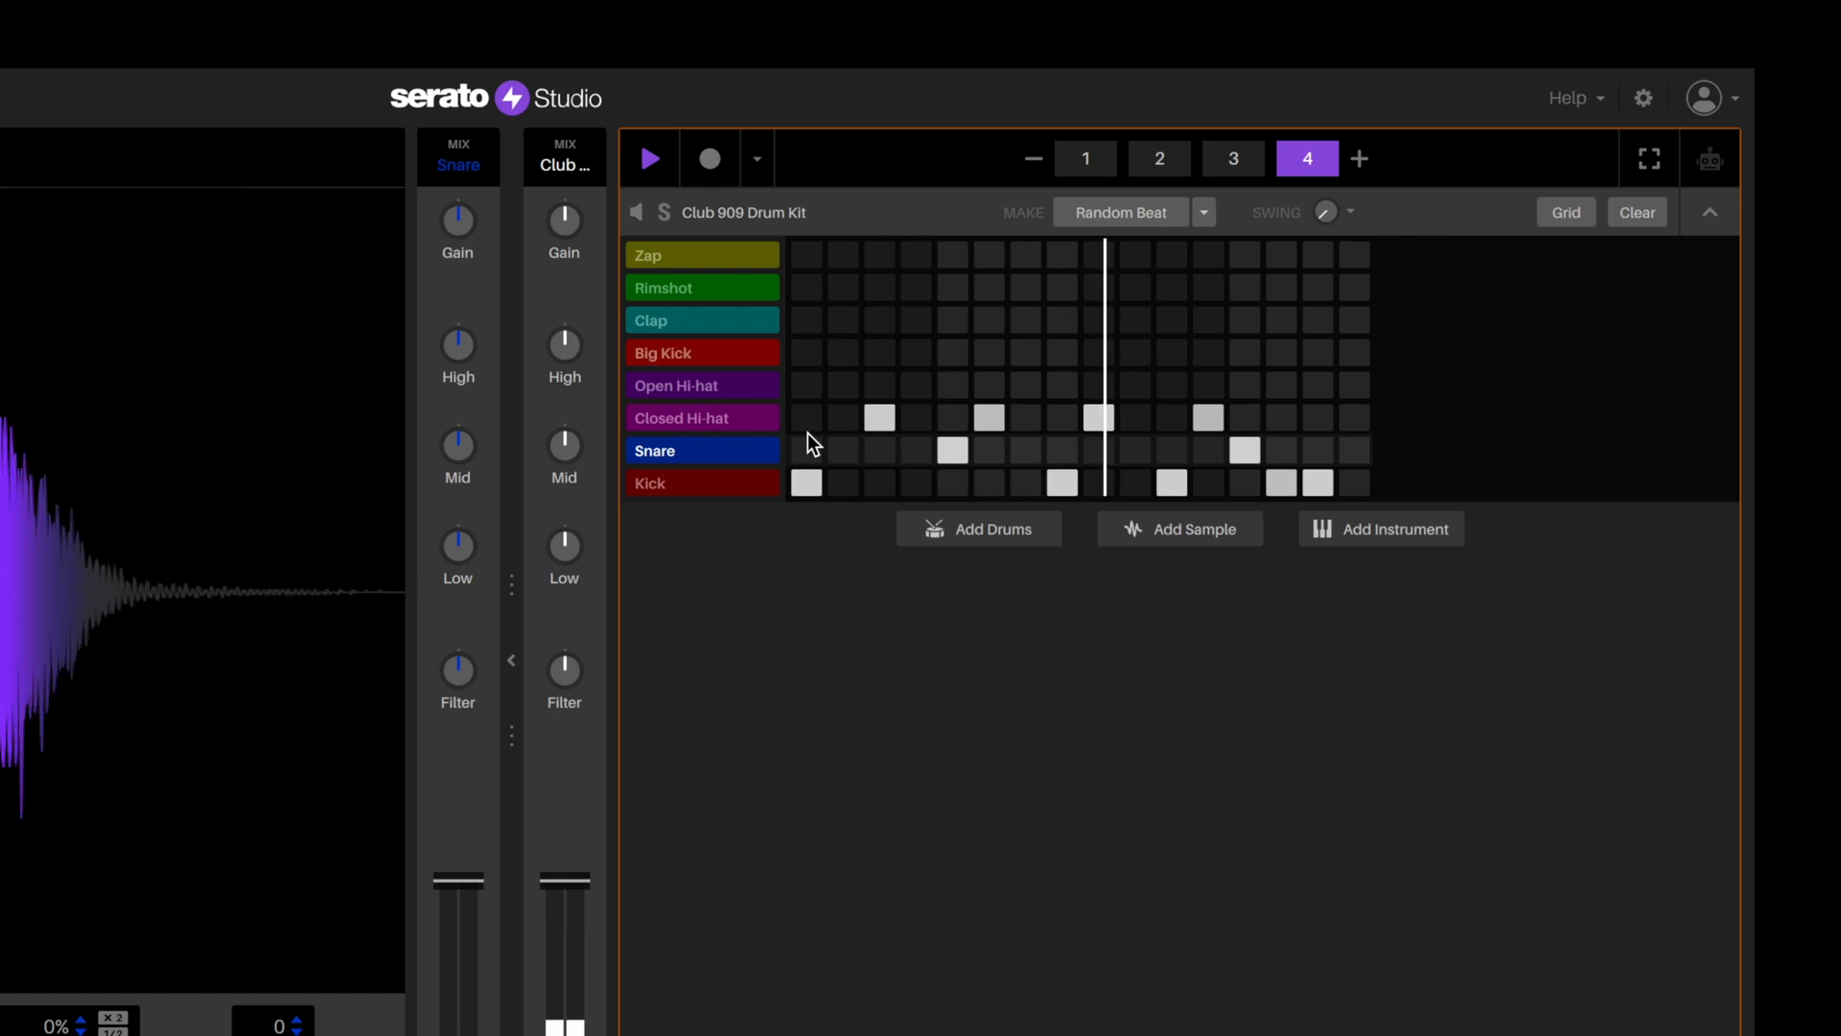
left_click(1083, 159)
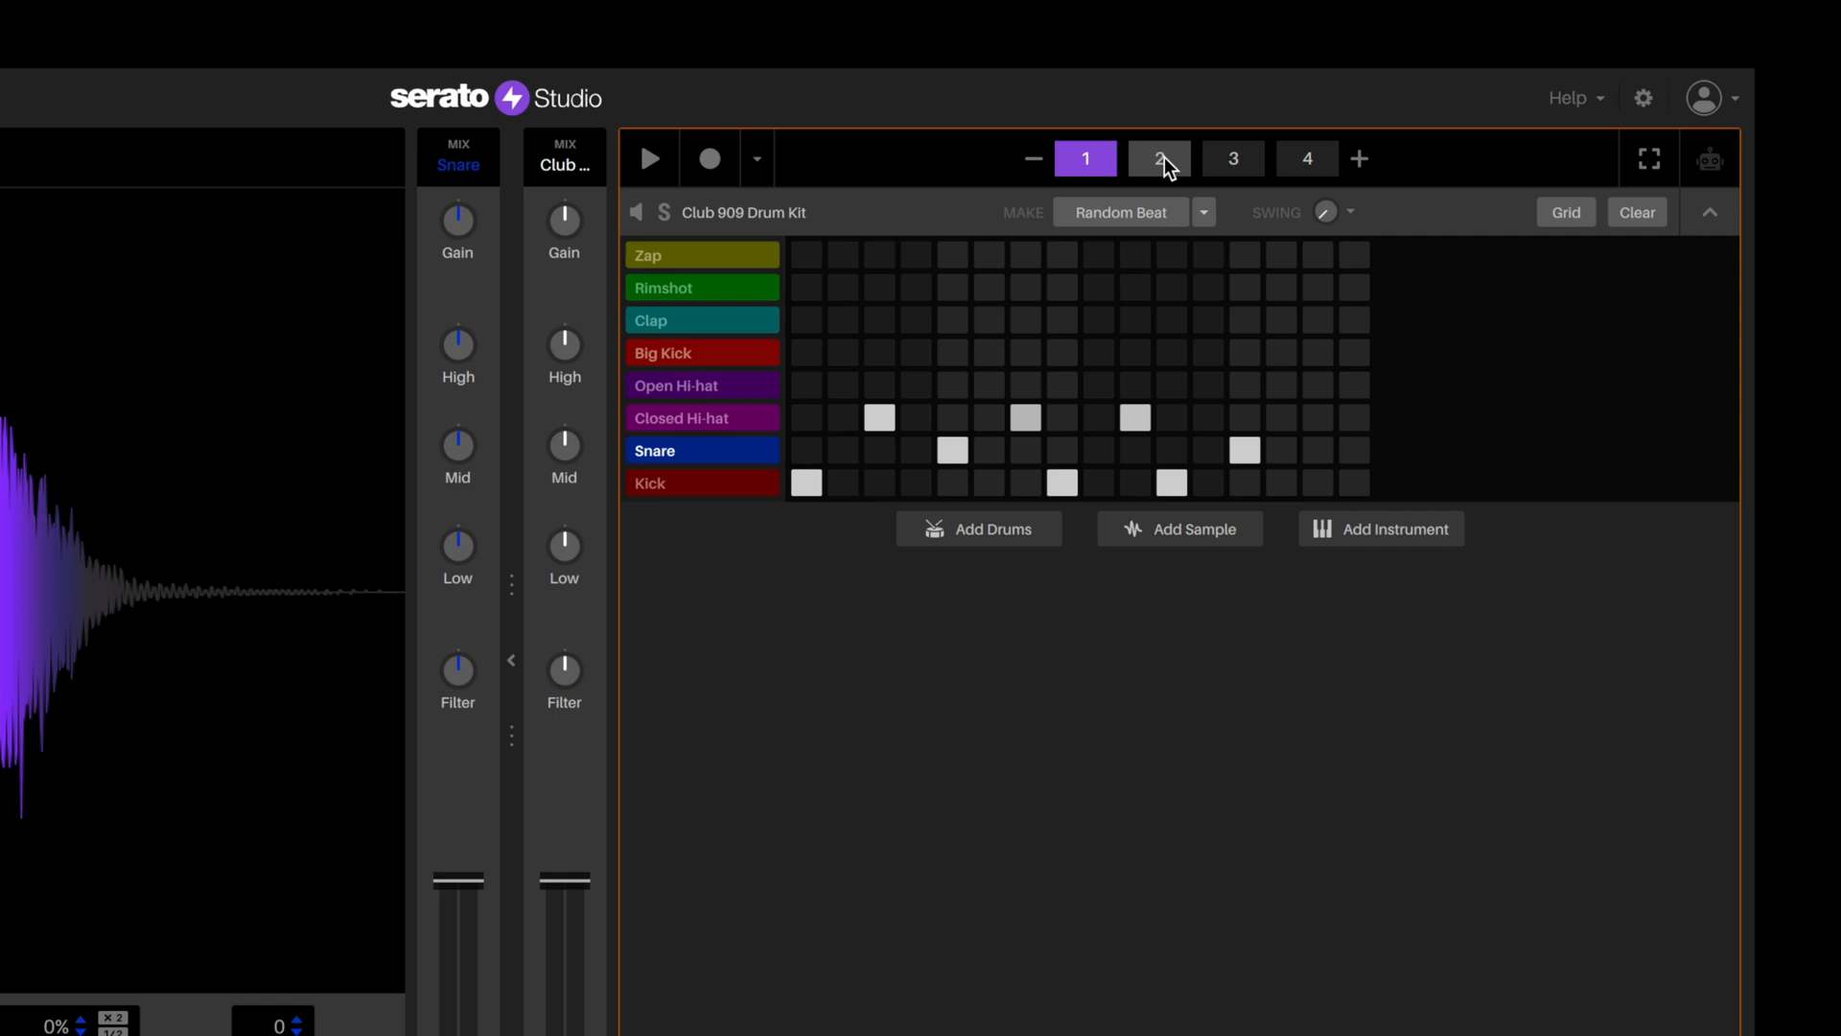
left_click(1306, 159)
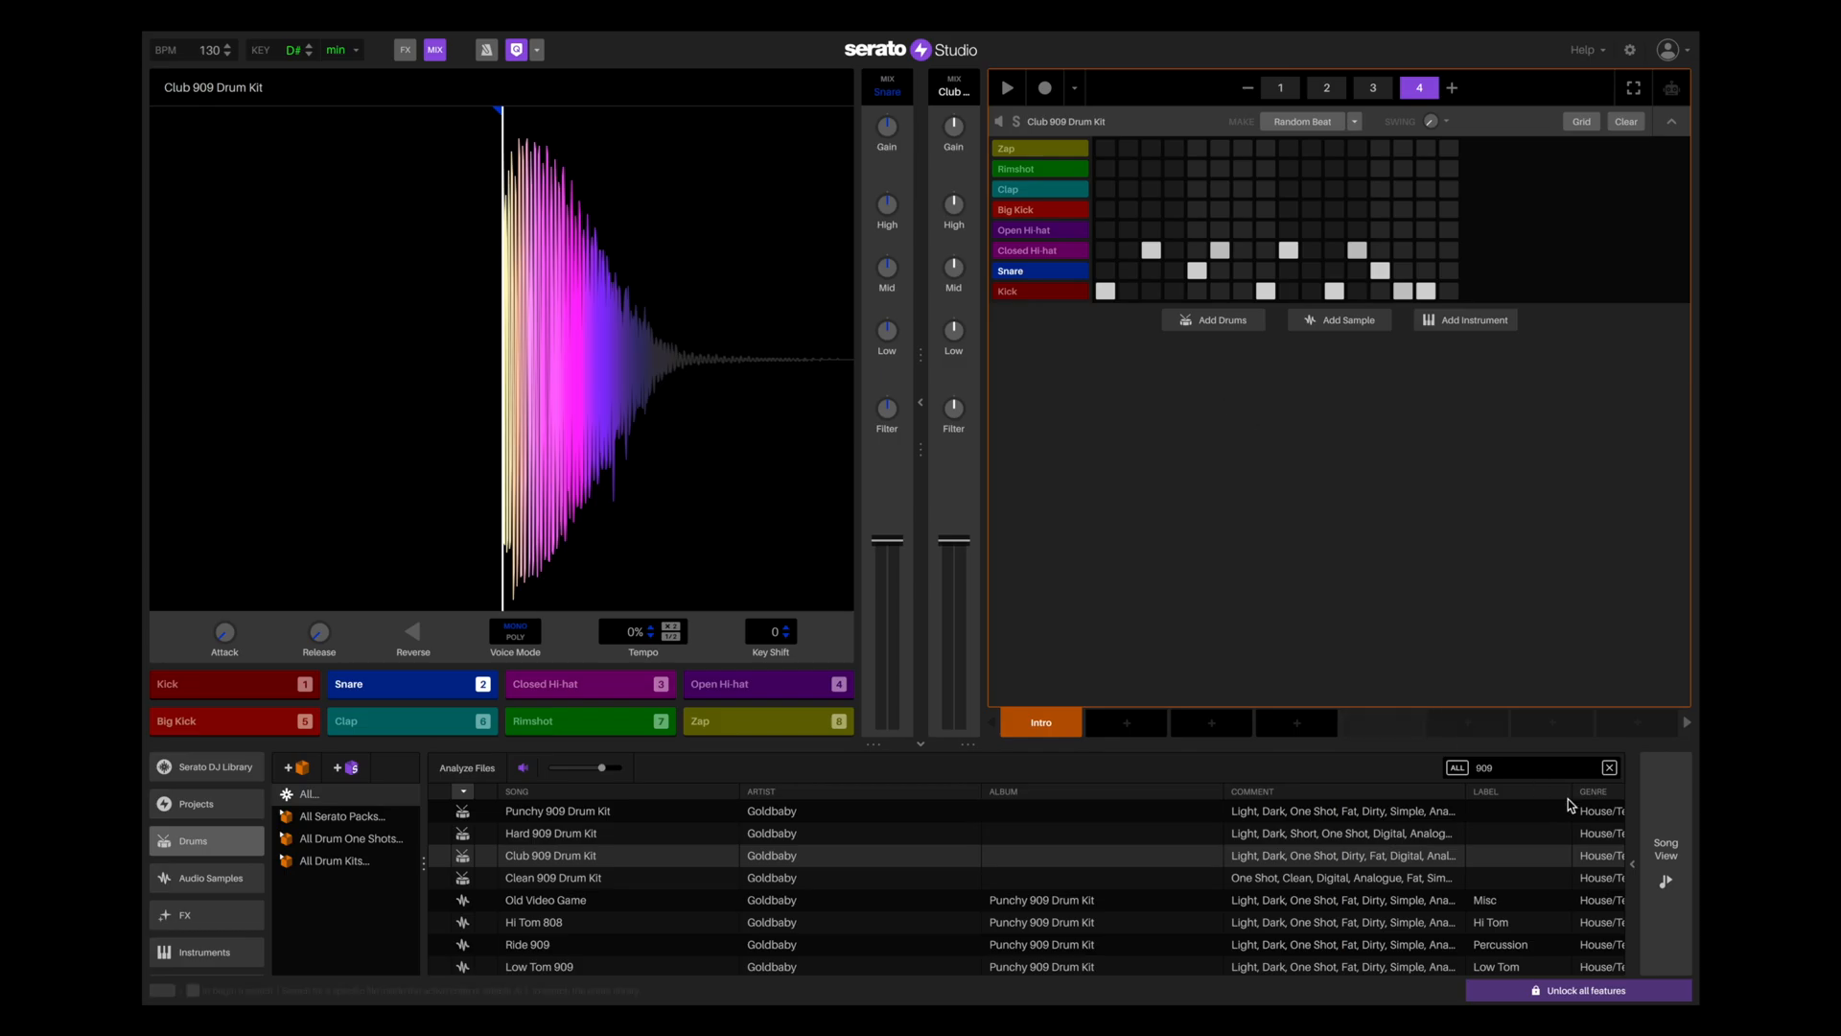
- Switch from the library to the song arrangement view
left_click(1664, 880)
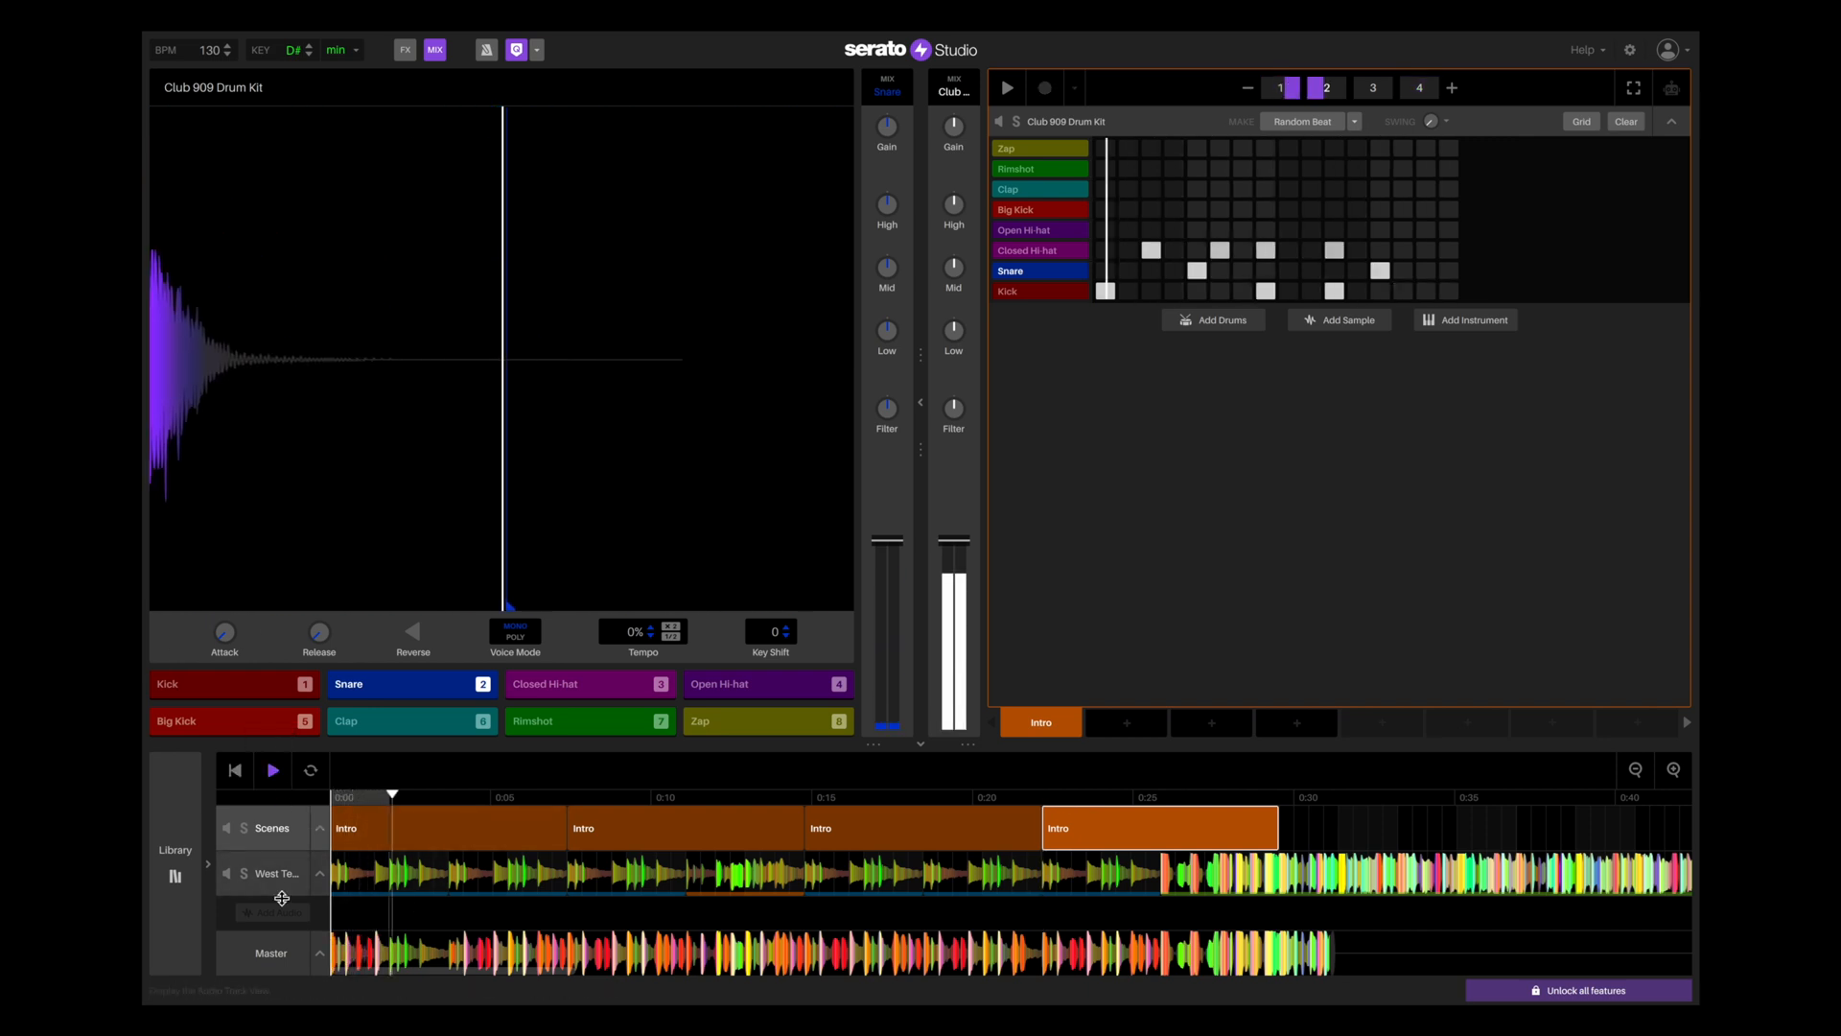
left_click(278, 872)
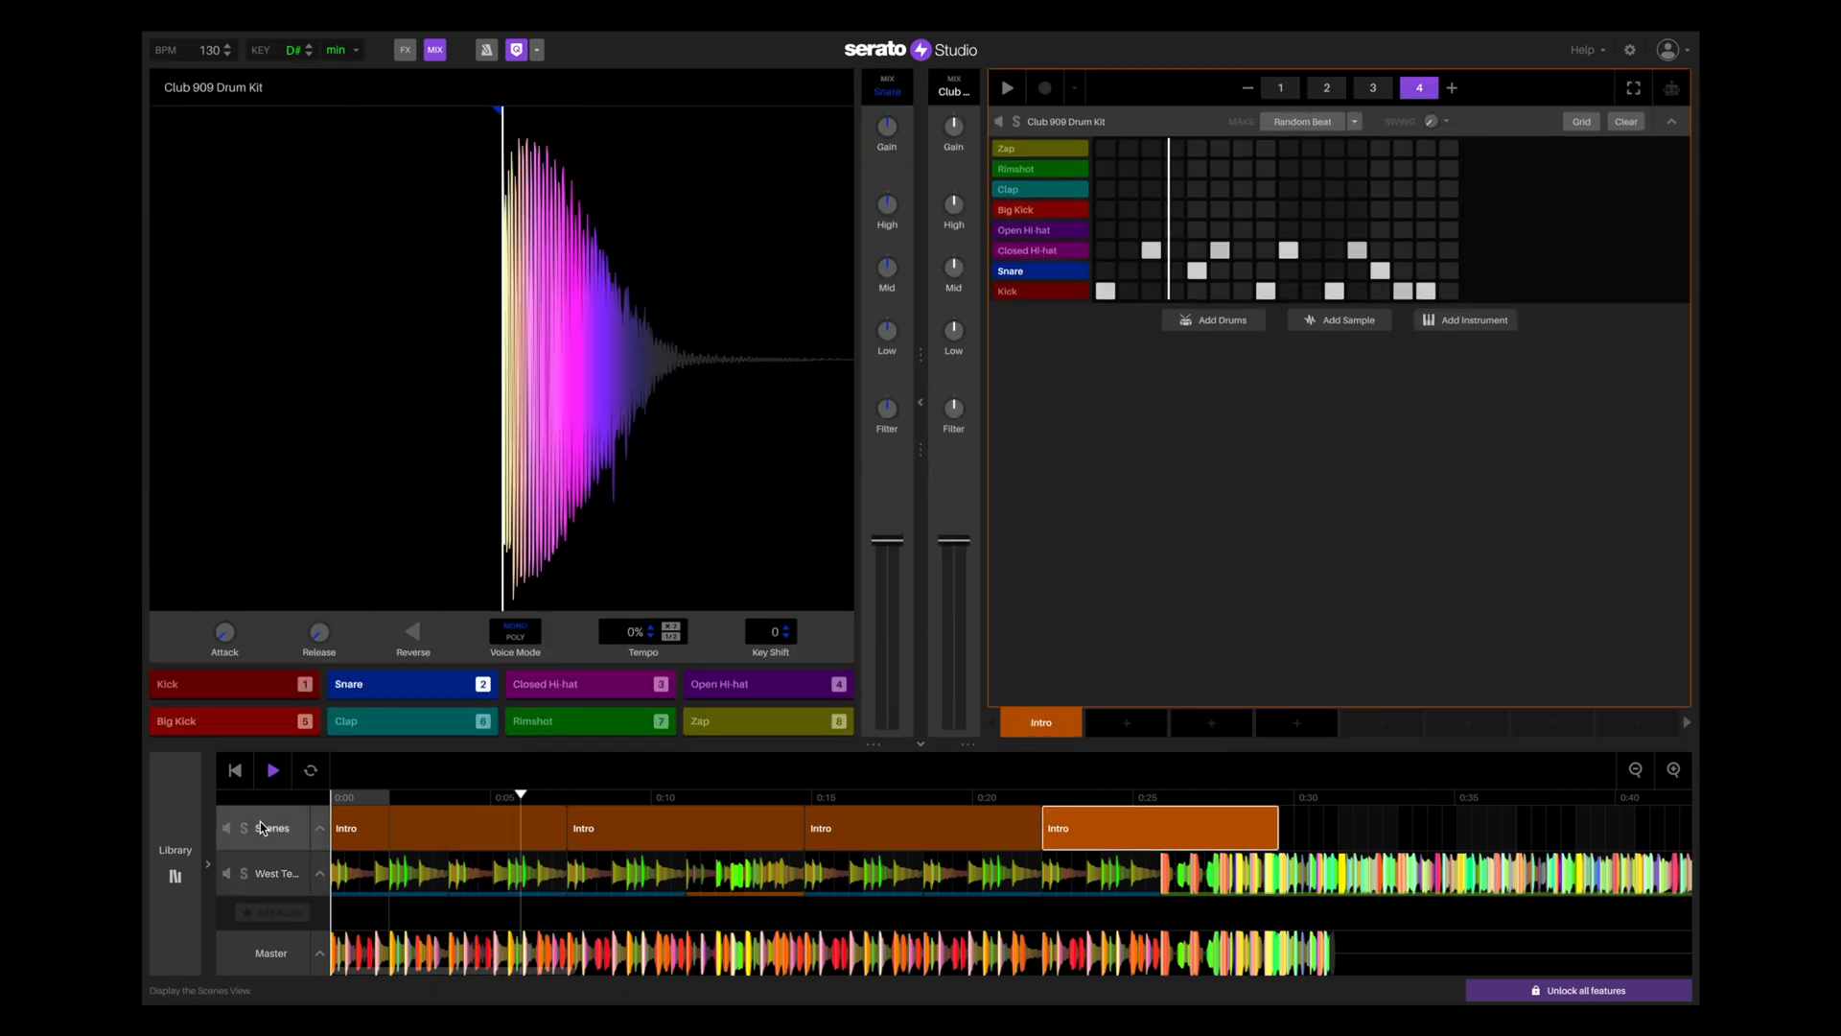
- Play the arrangement and cycle through the Intro scene's pattern blocks as it loops
left_click(1279, 86)
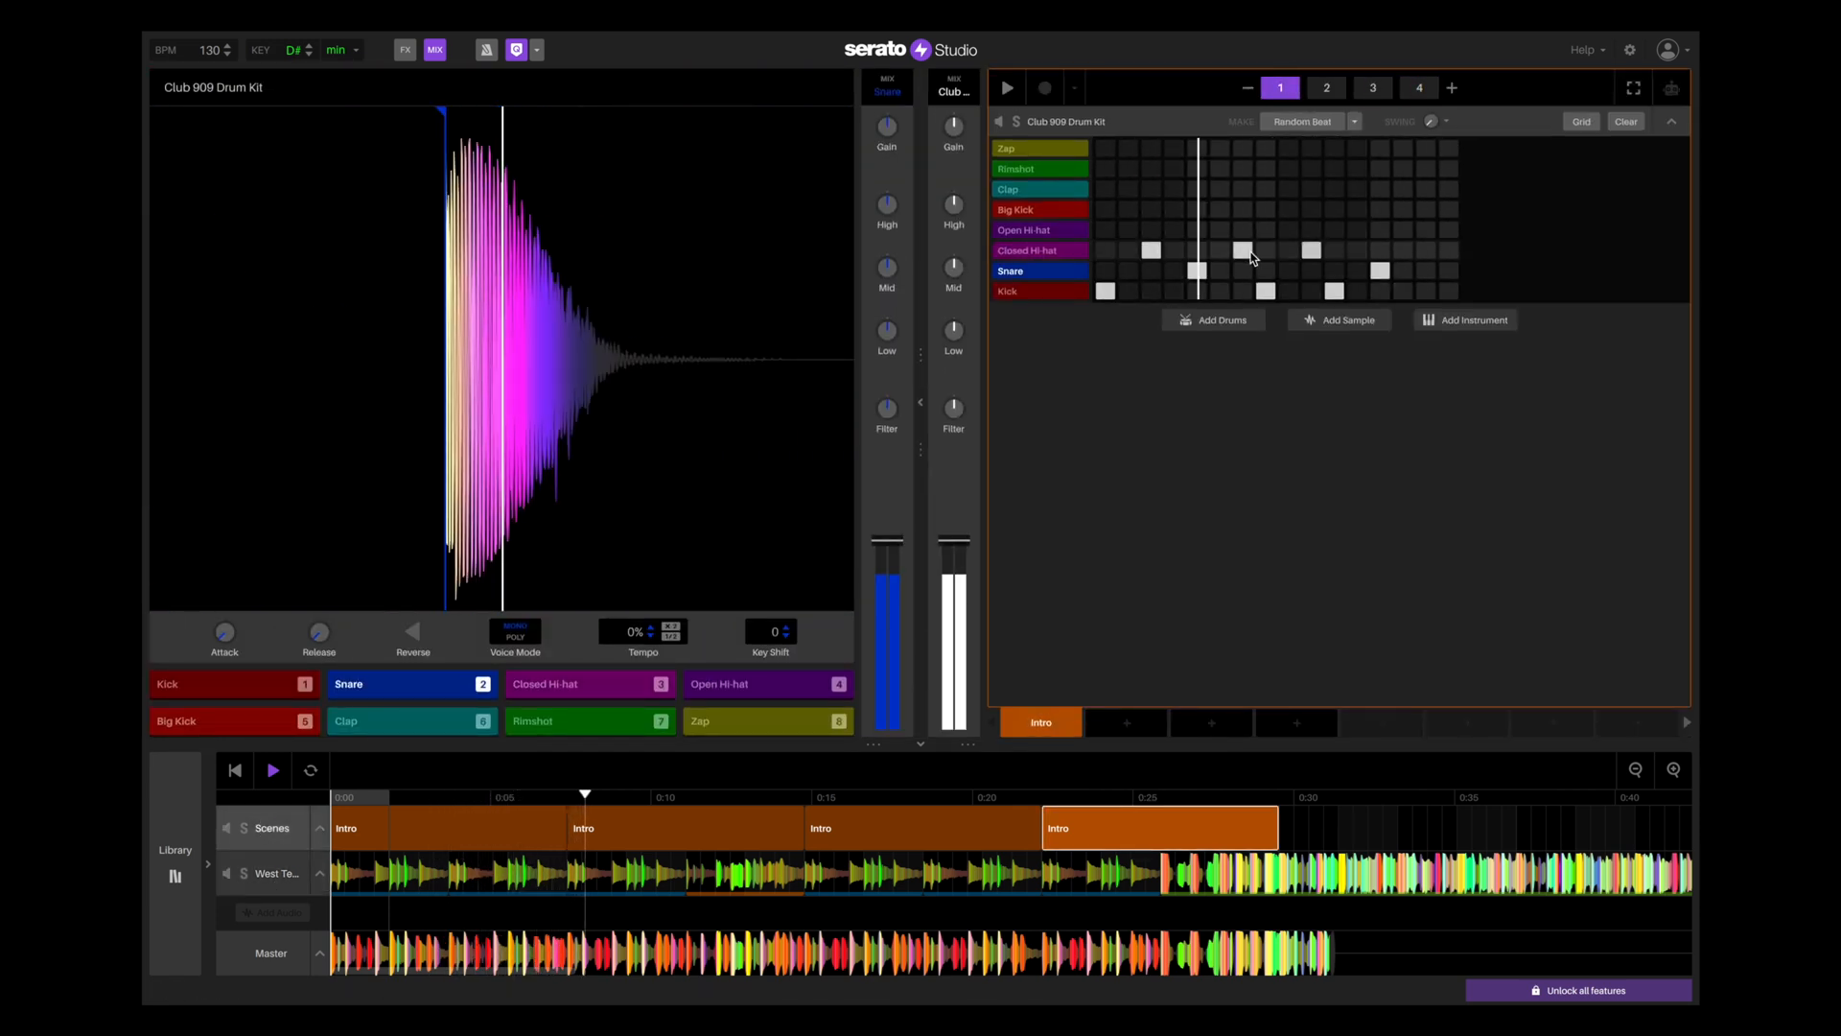
left_click(1325, 86)
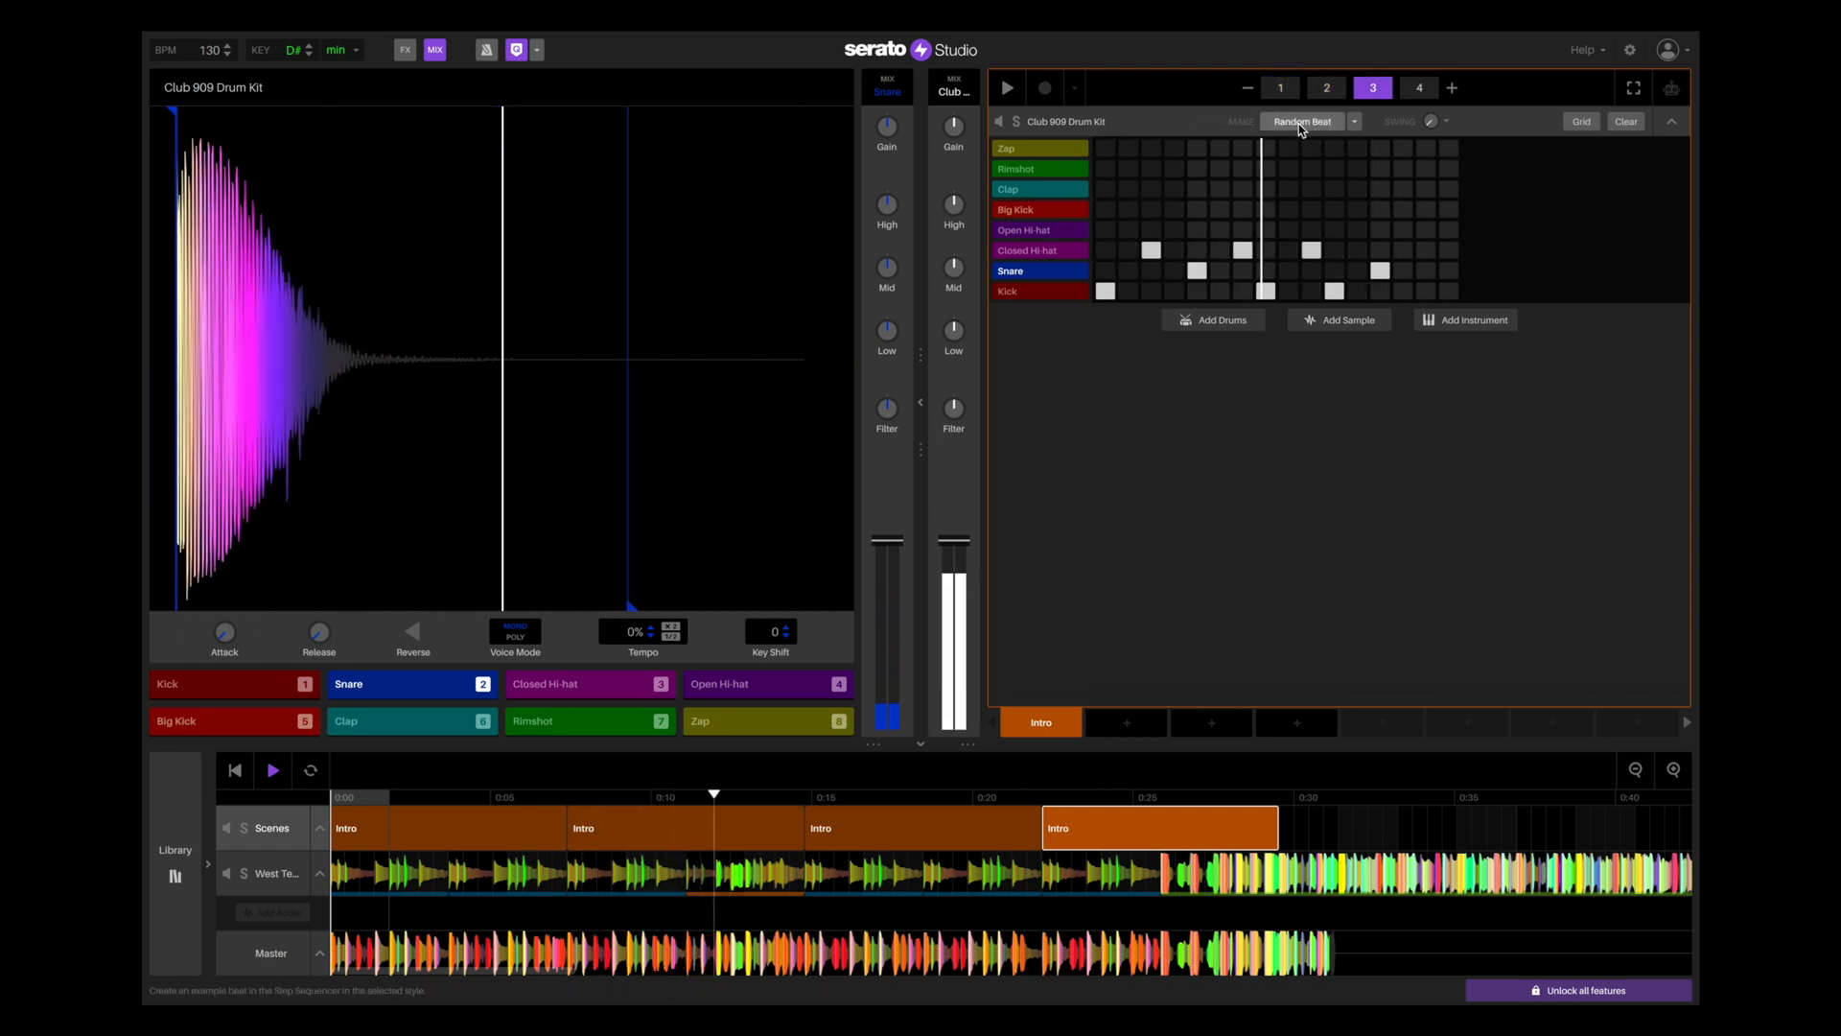
left_click(1419, 86)
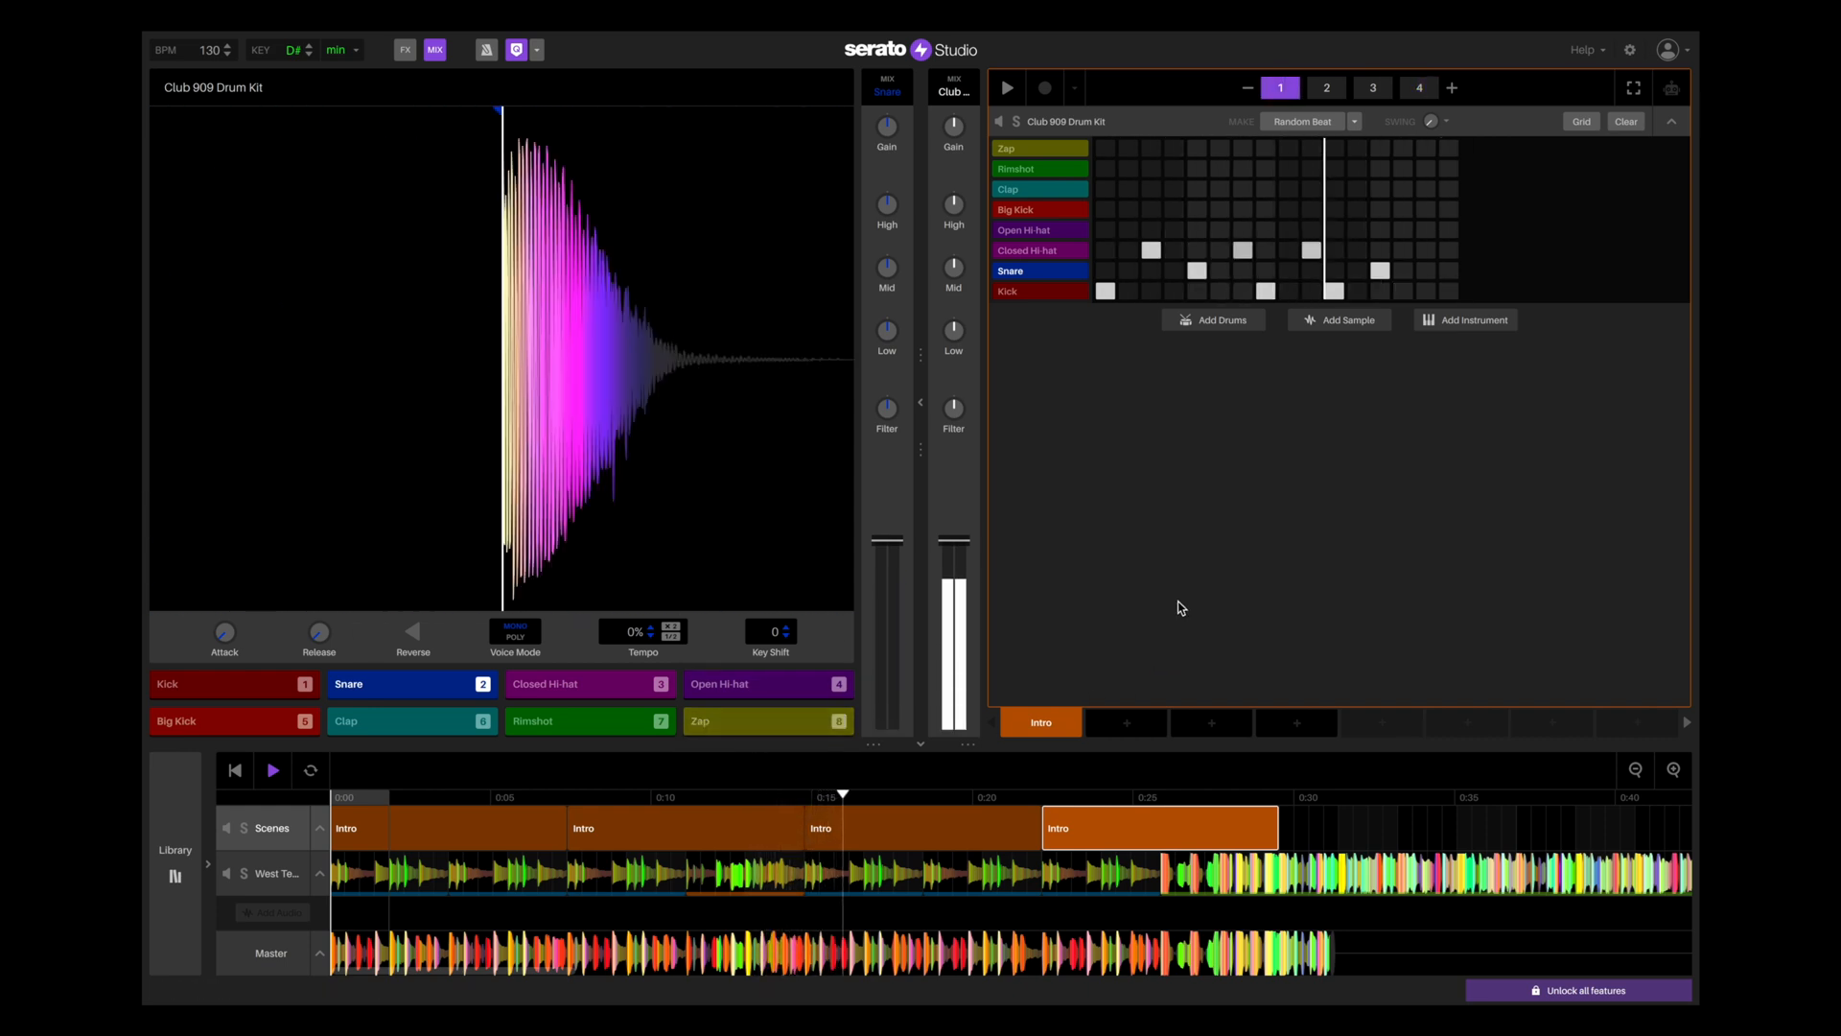
left_click(1325, 86)
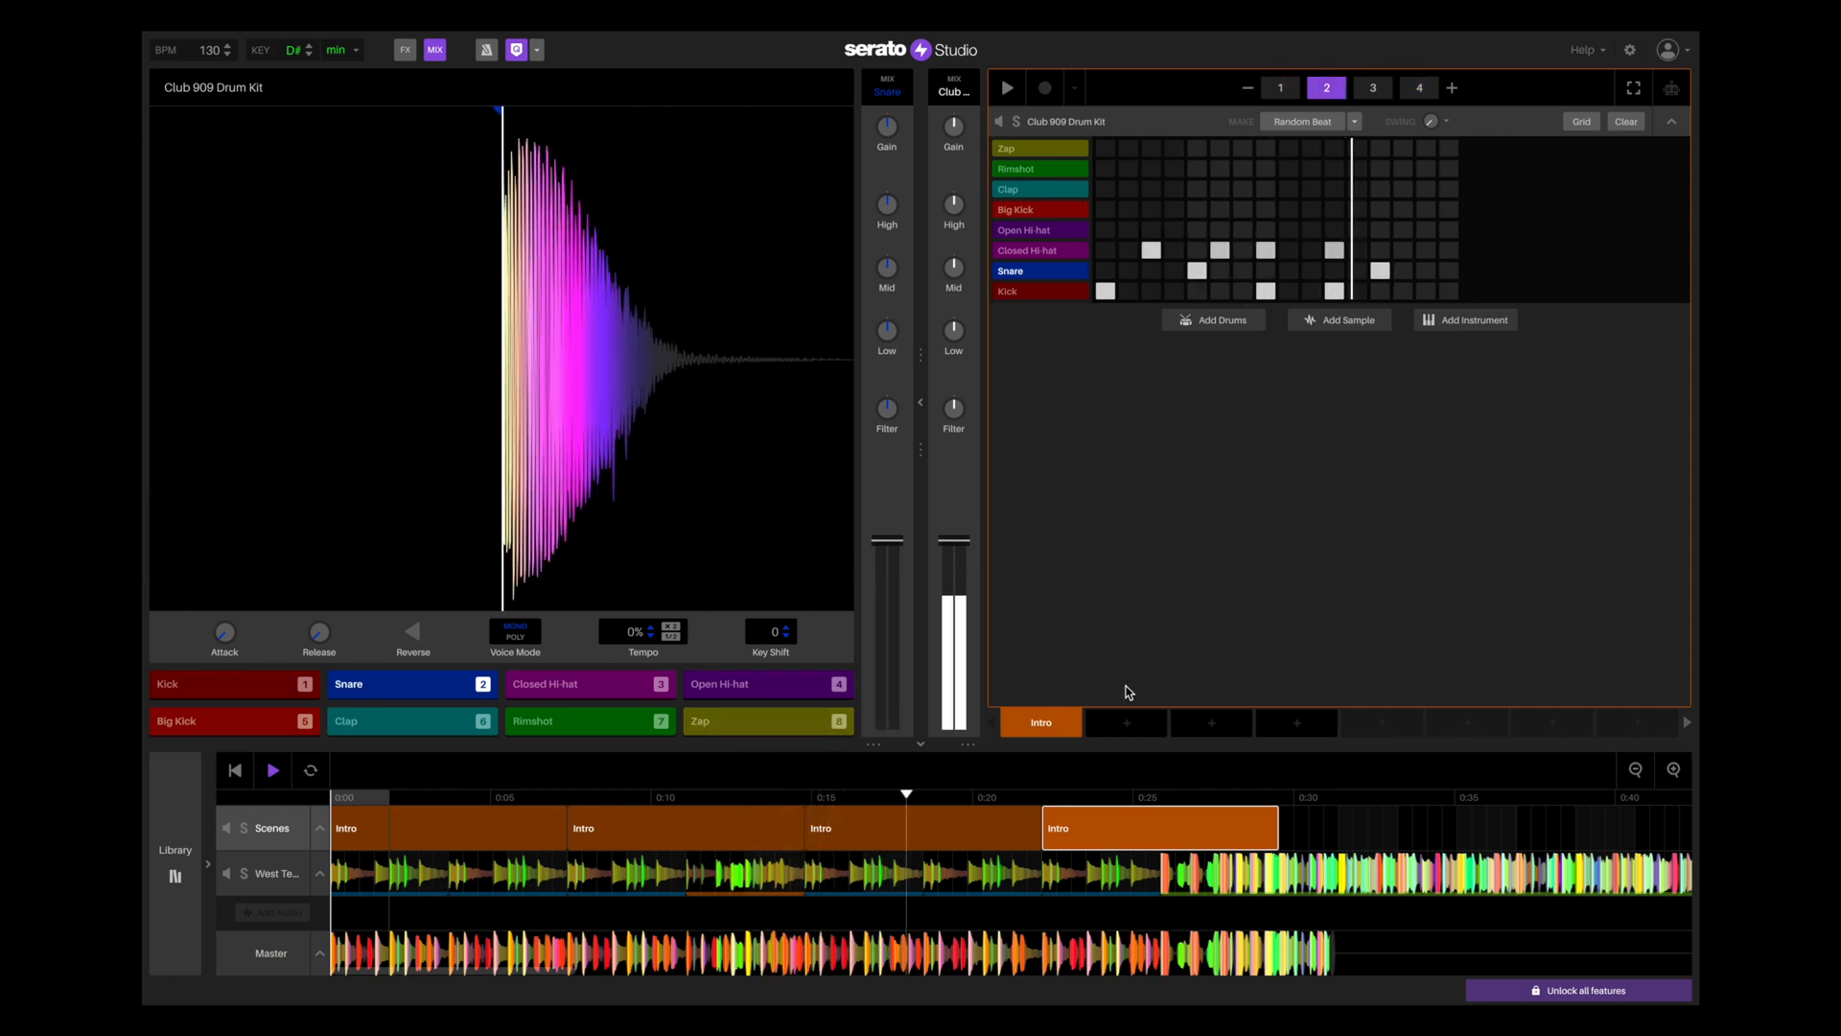
left_click(1373, 86)
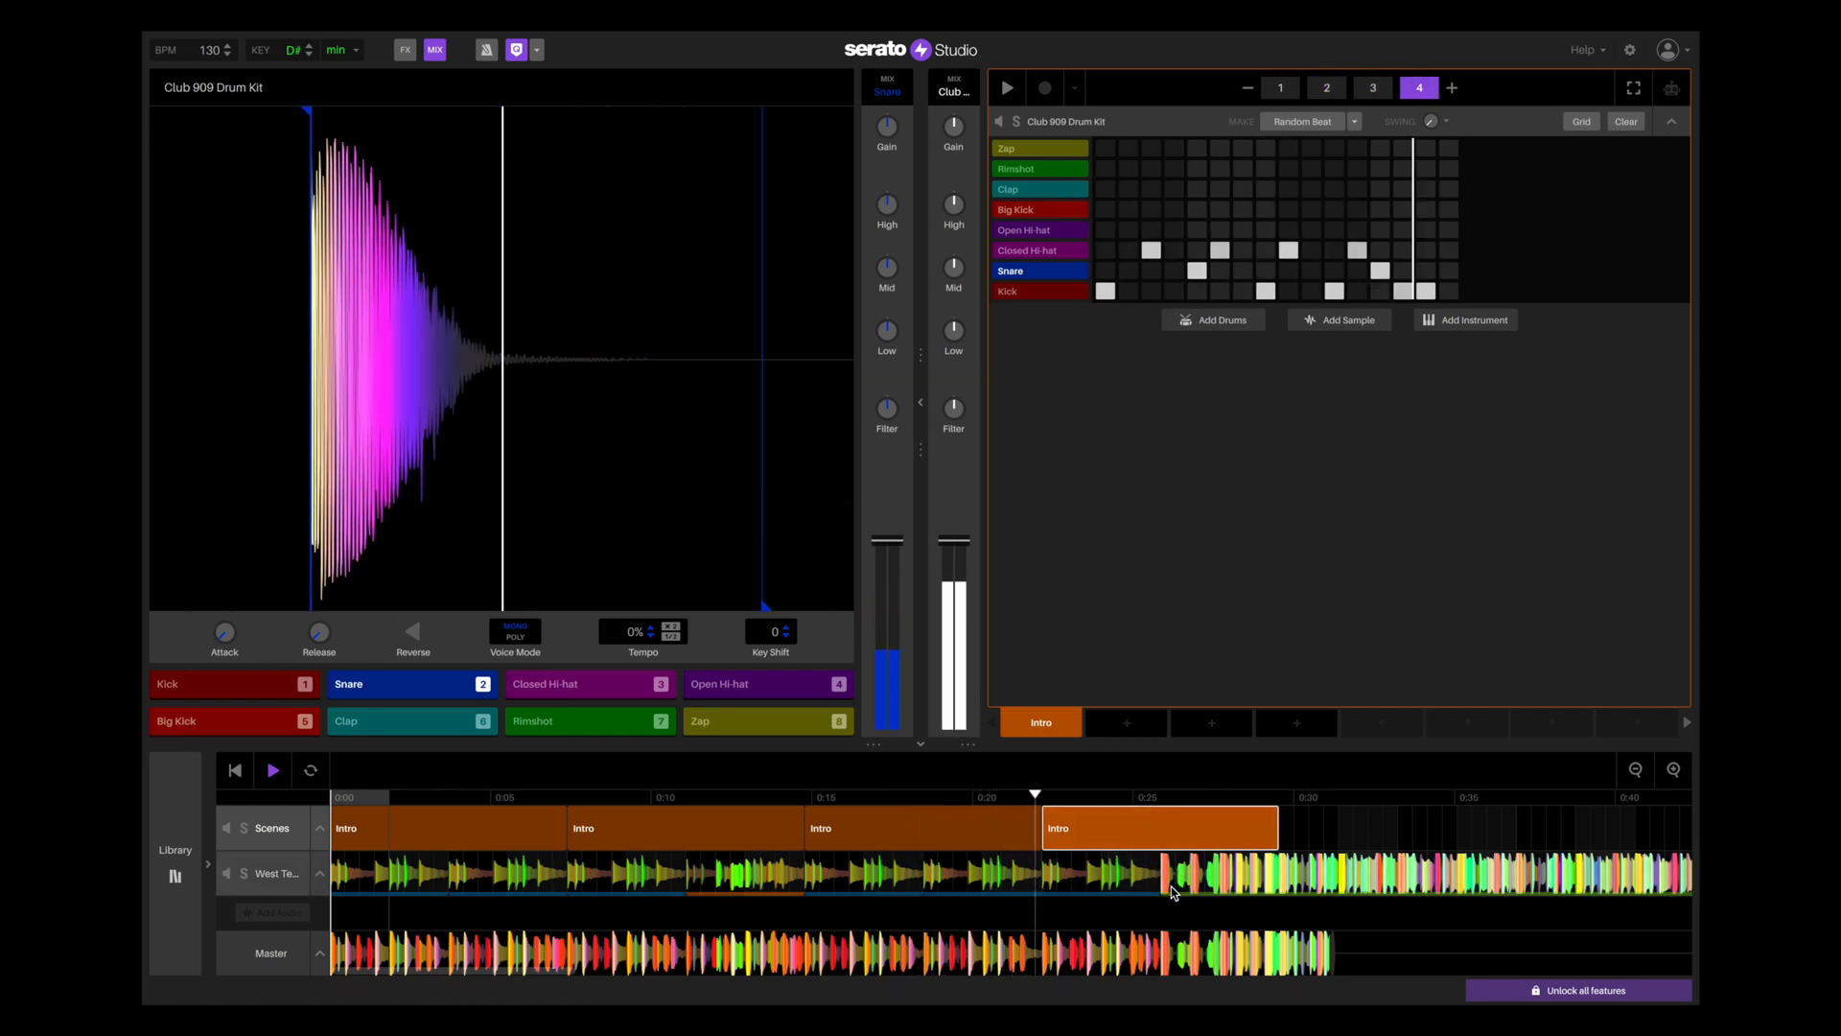
left_click(1279, 86)
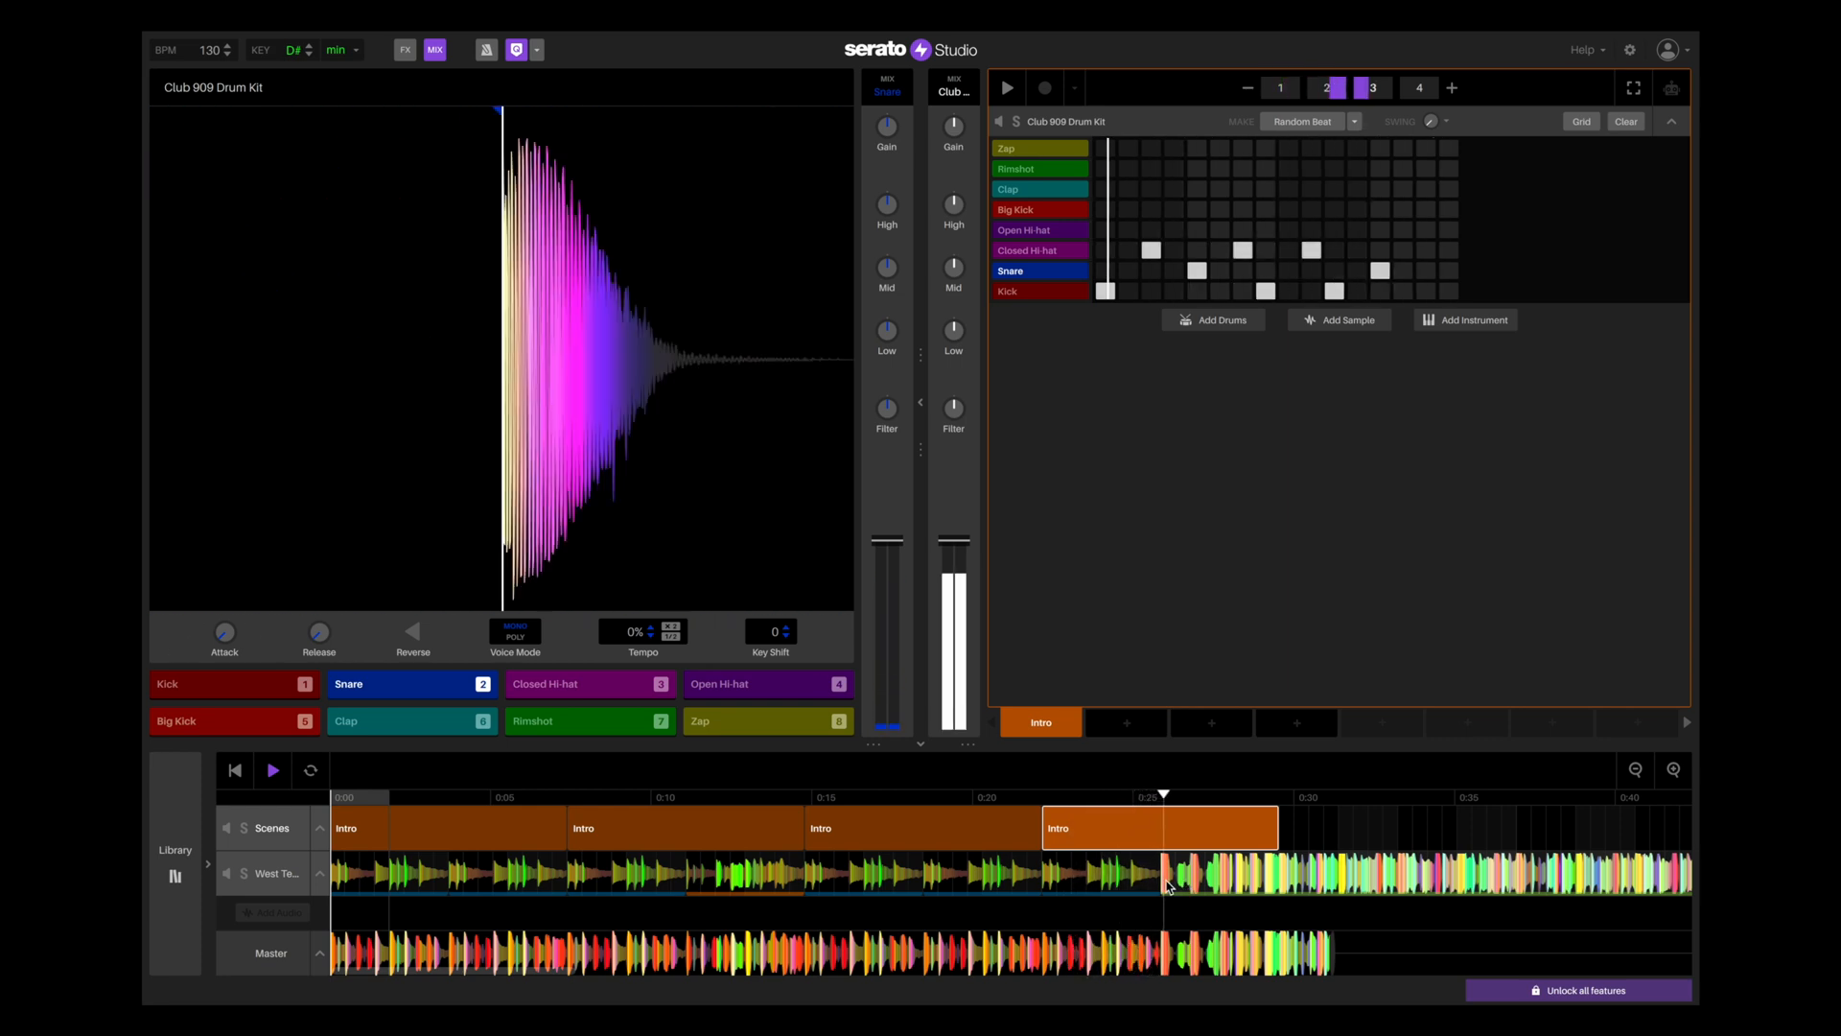
left_click(1419, 86)
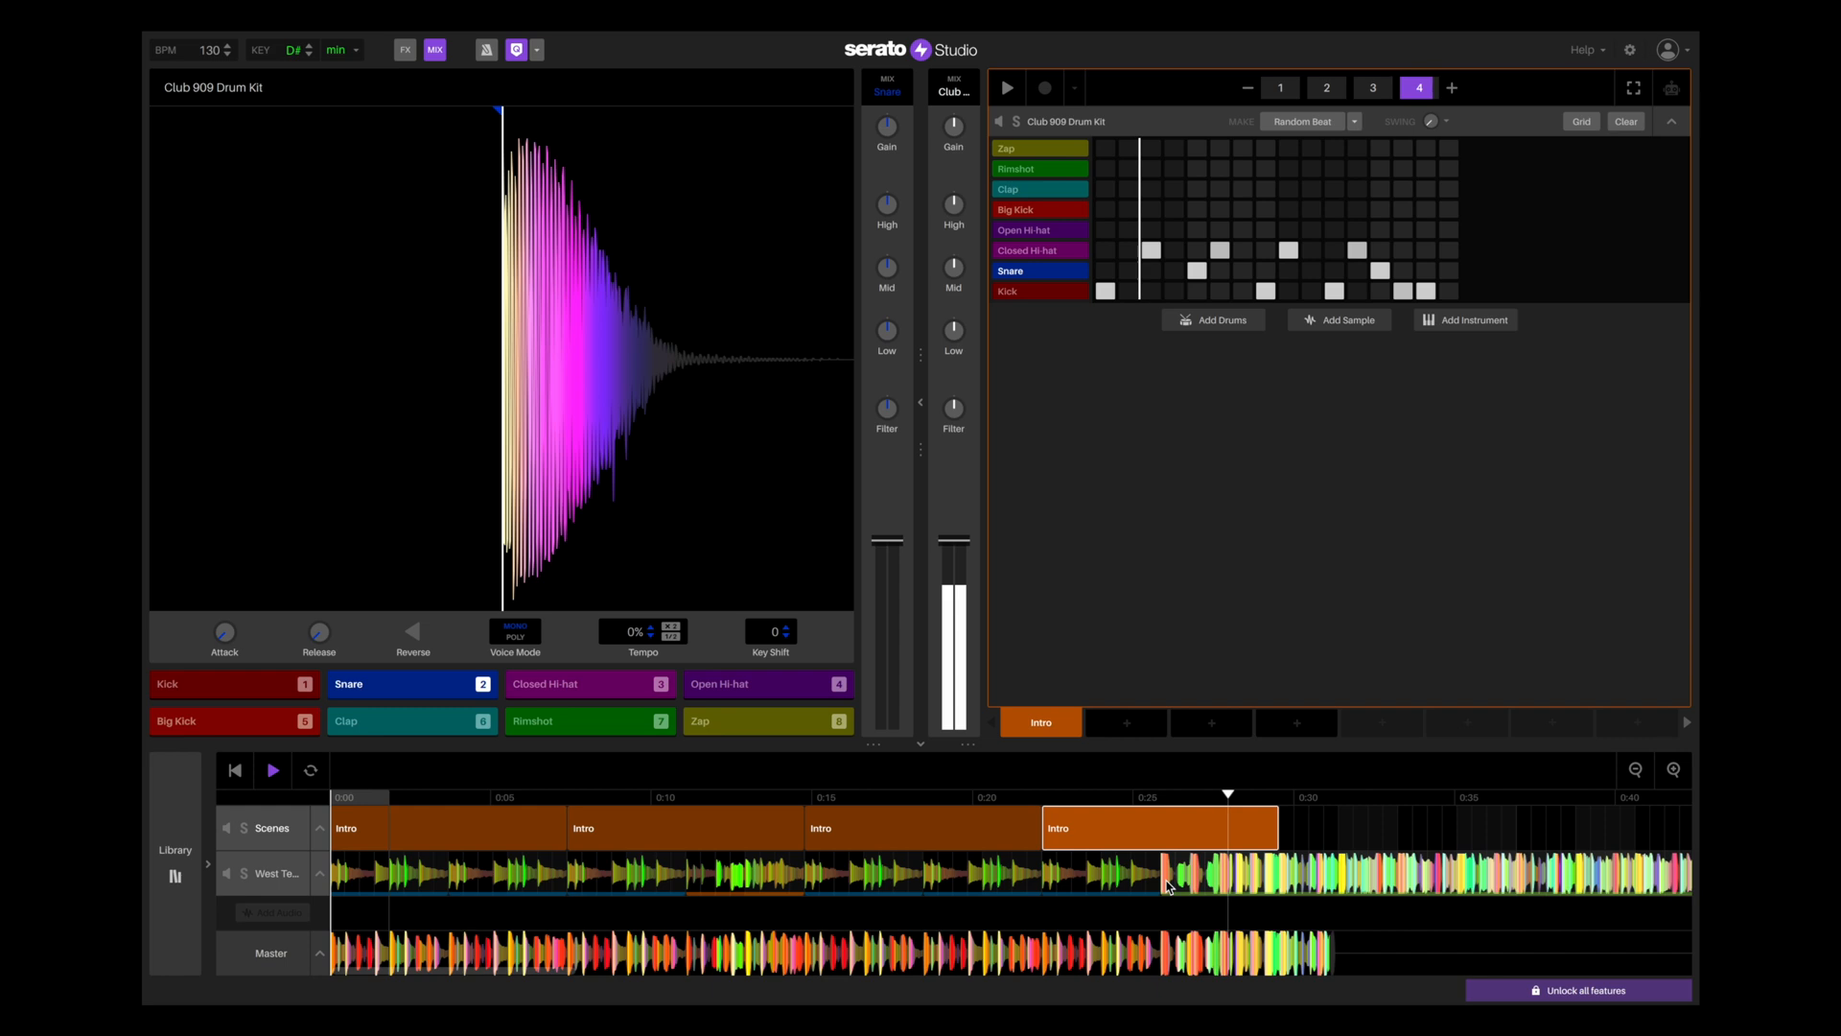
left_click(1280, 86)
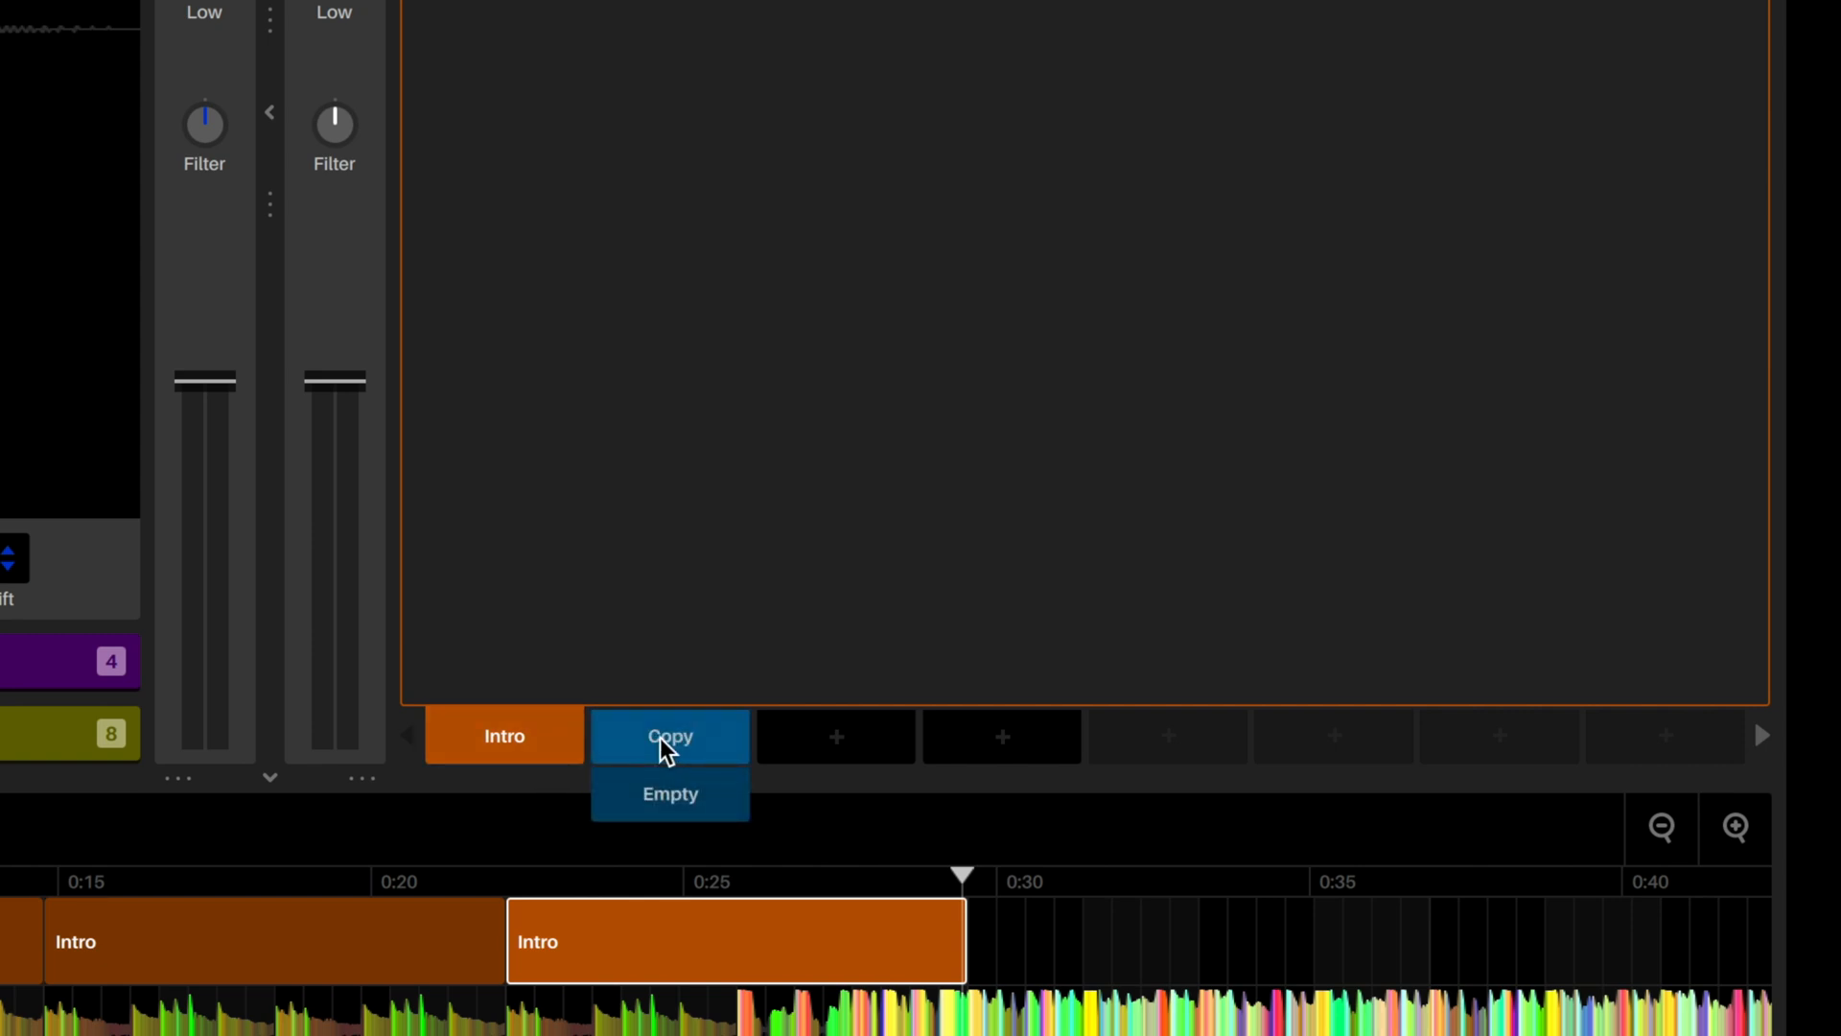
- Create Scene 2 as a copy of Intro and place it in the last arrangement block
left_click(669, 736)
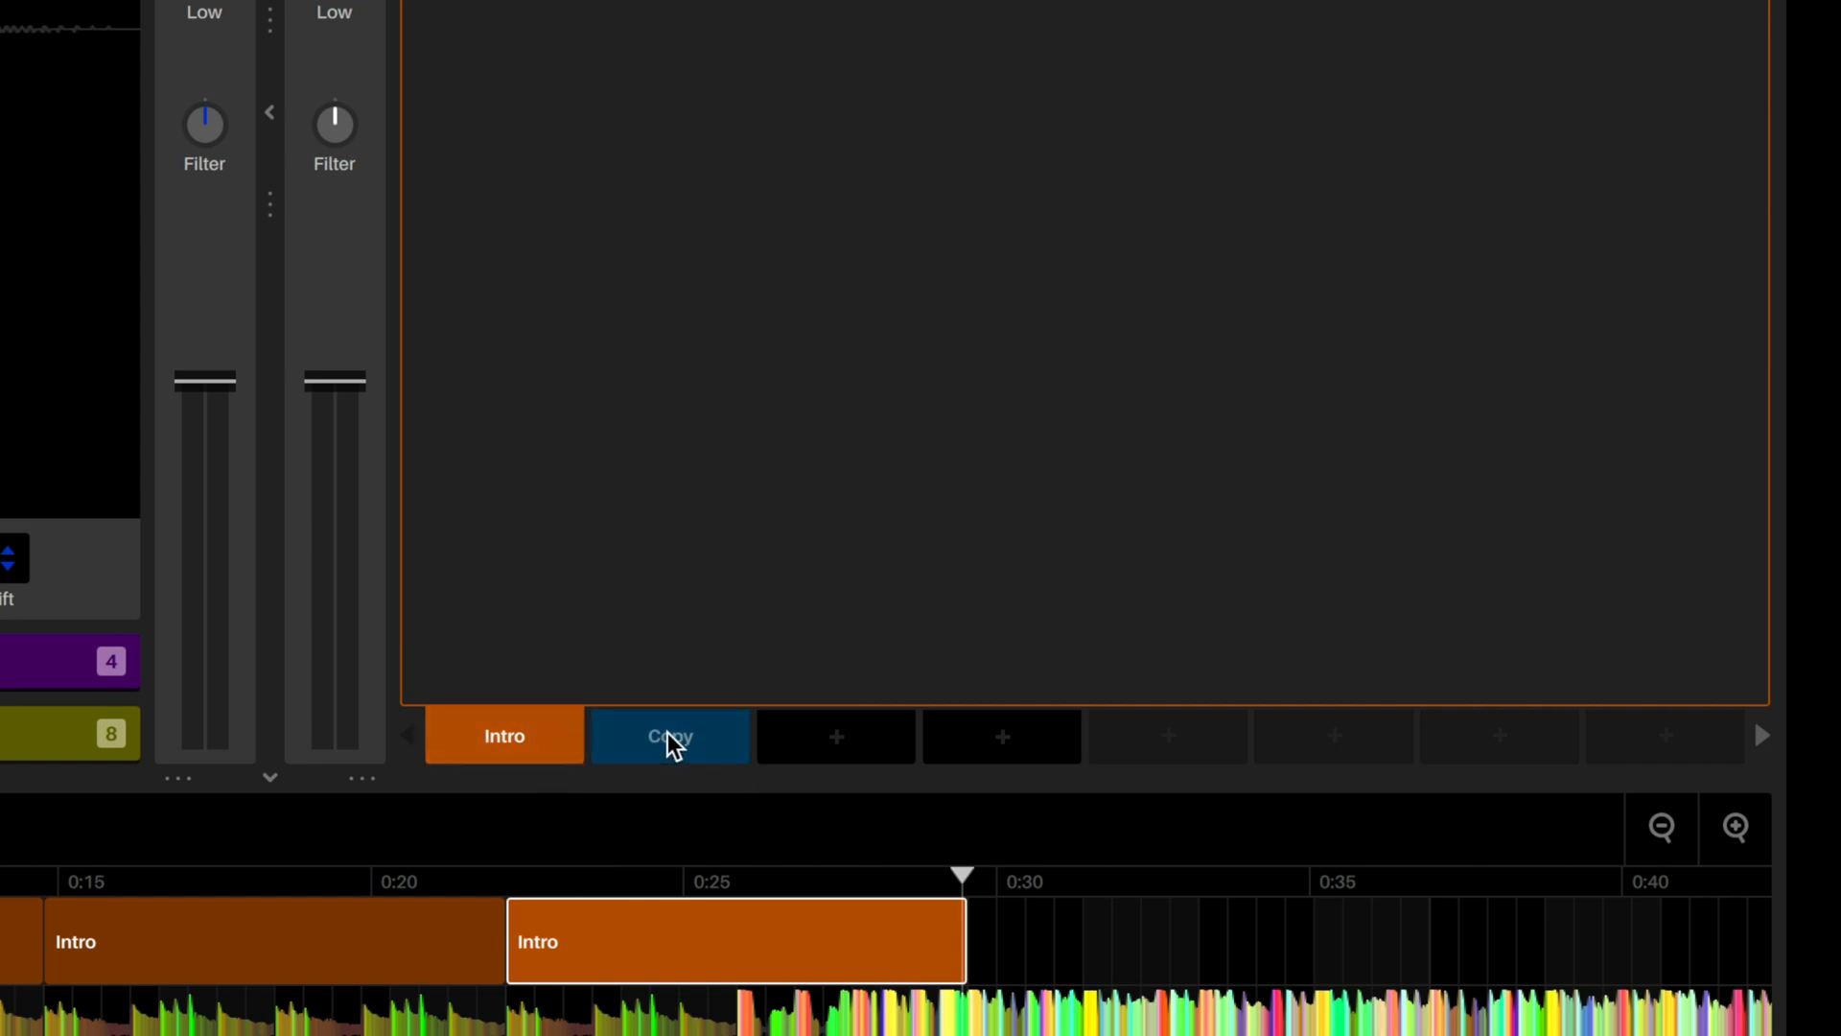
left_click(669, 735)
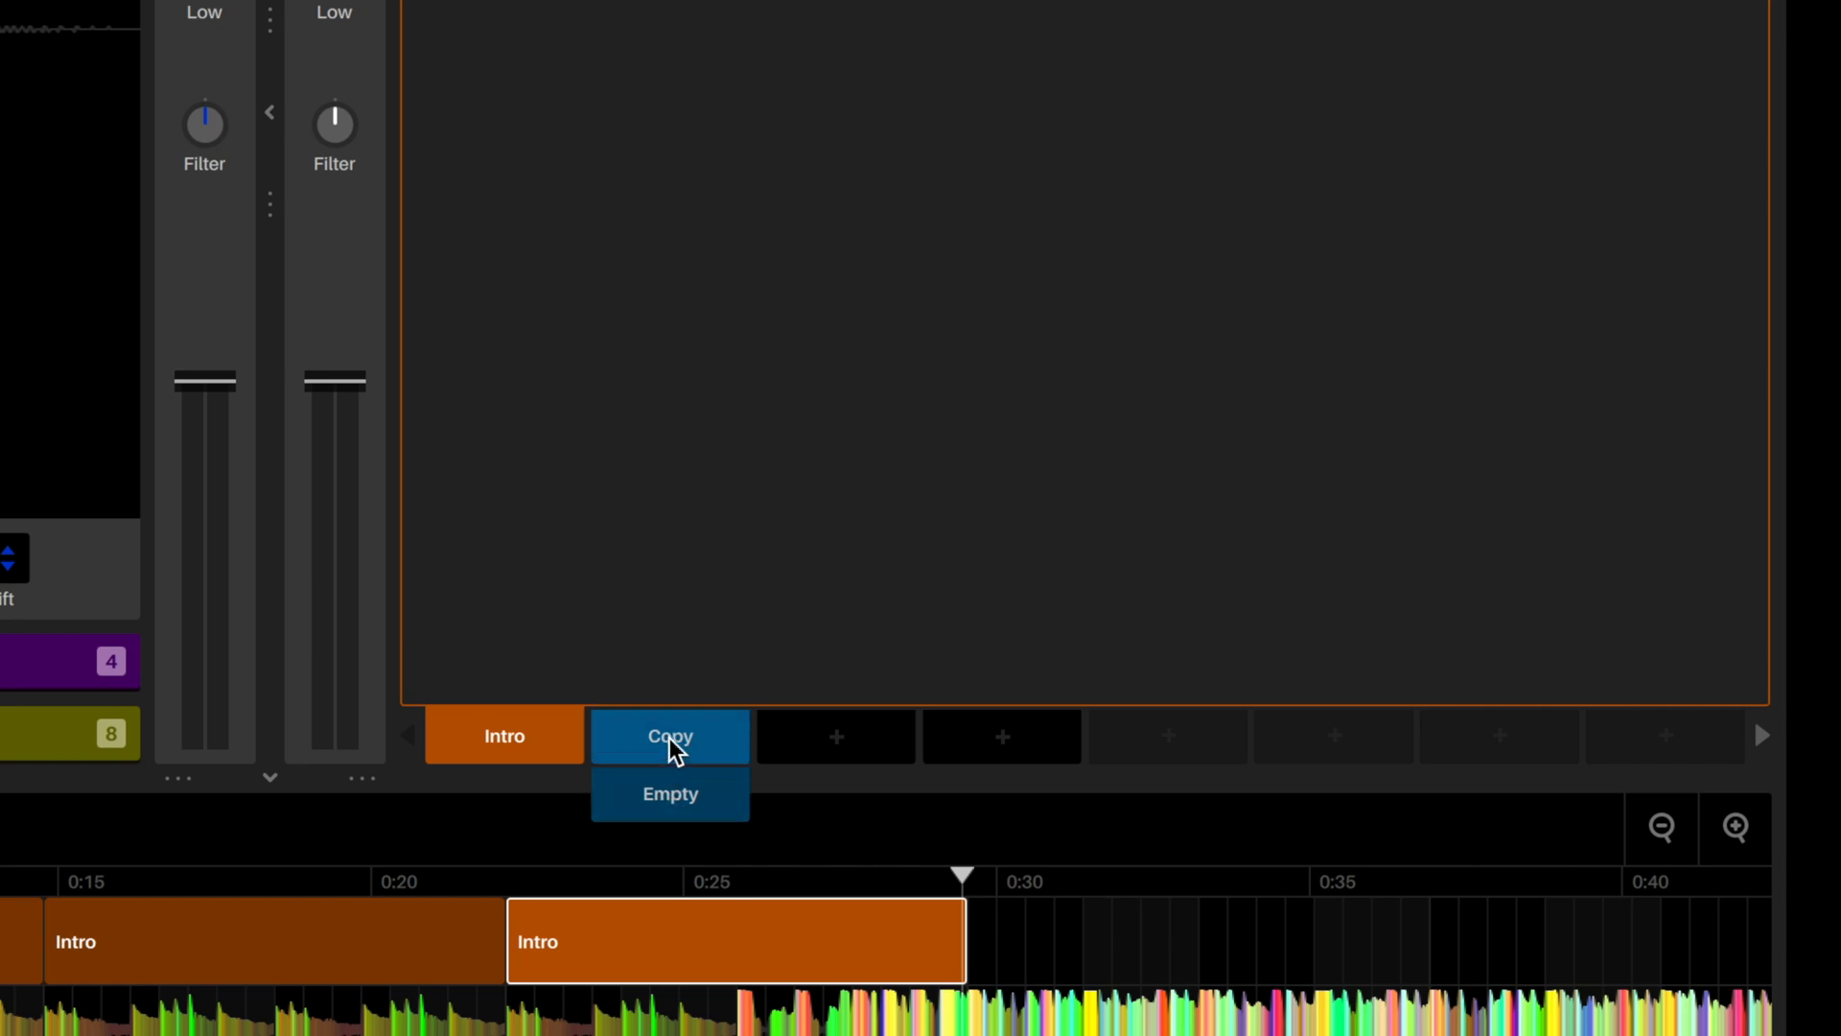
left_click(667, 792)
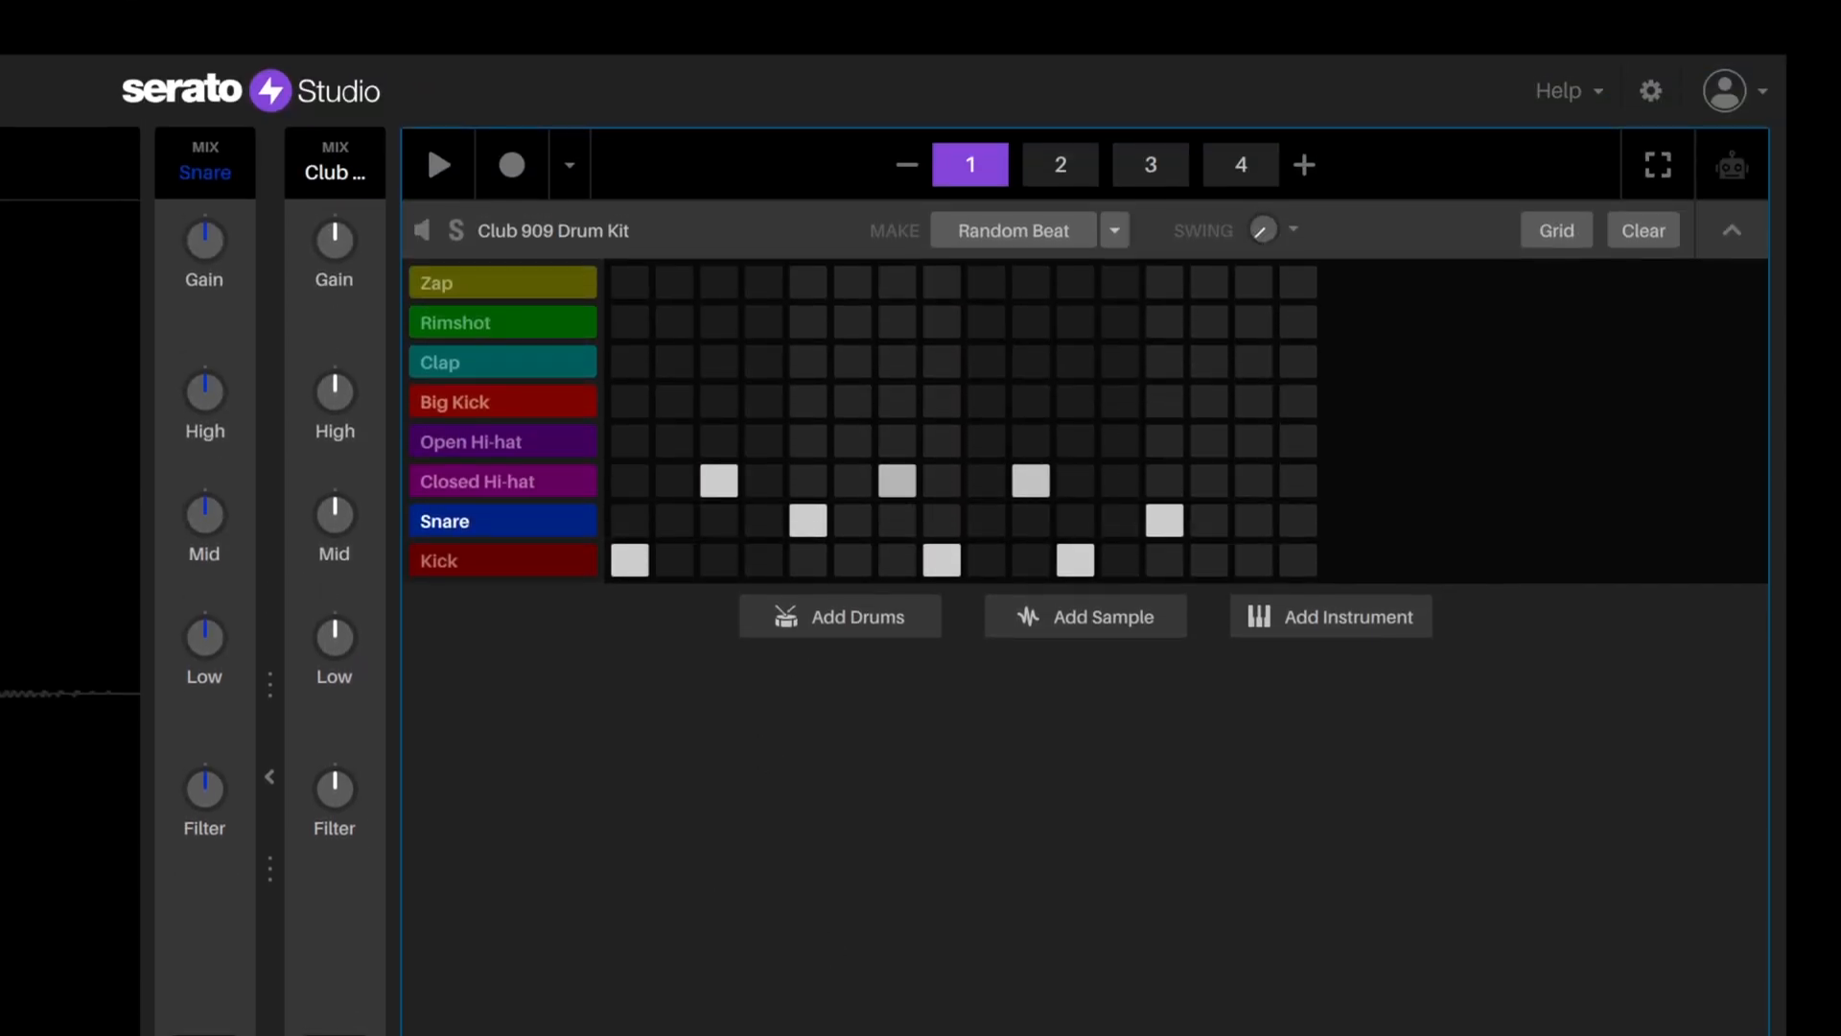
left_click(1148, 165)
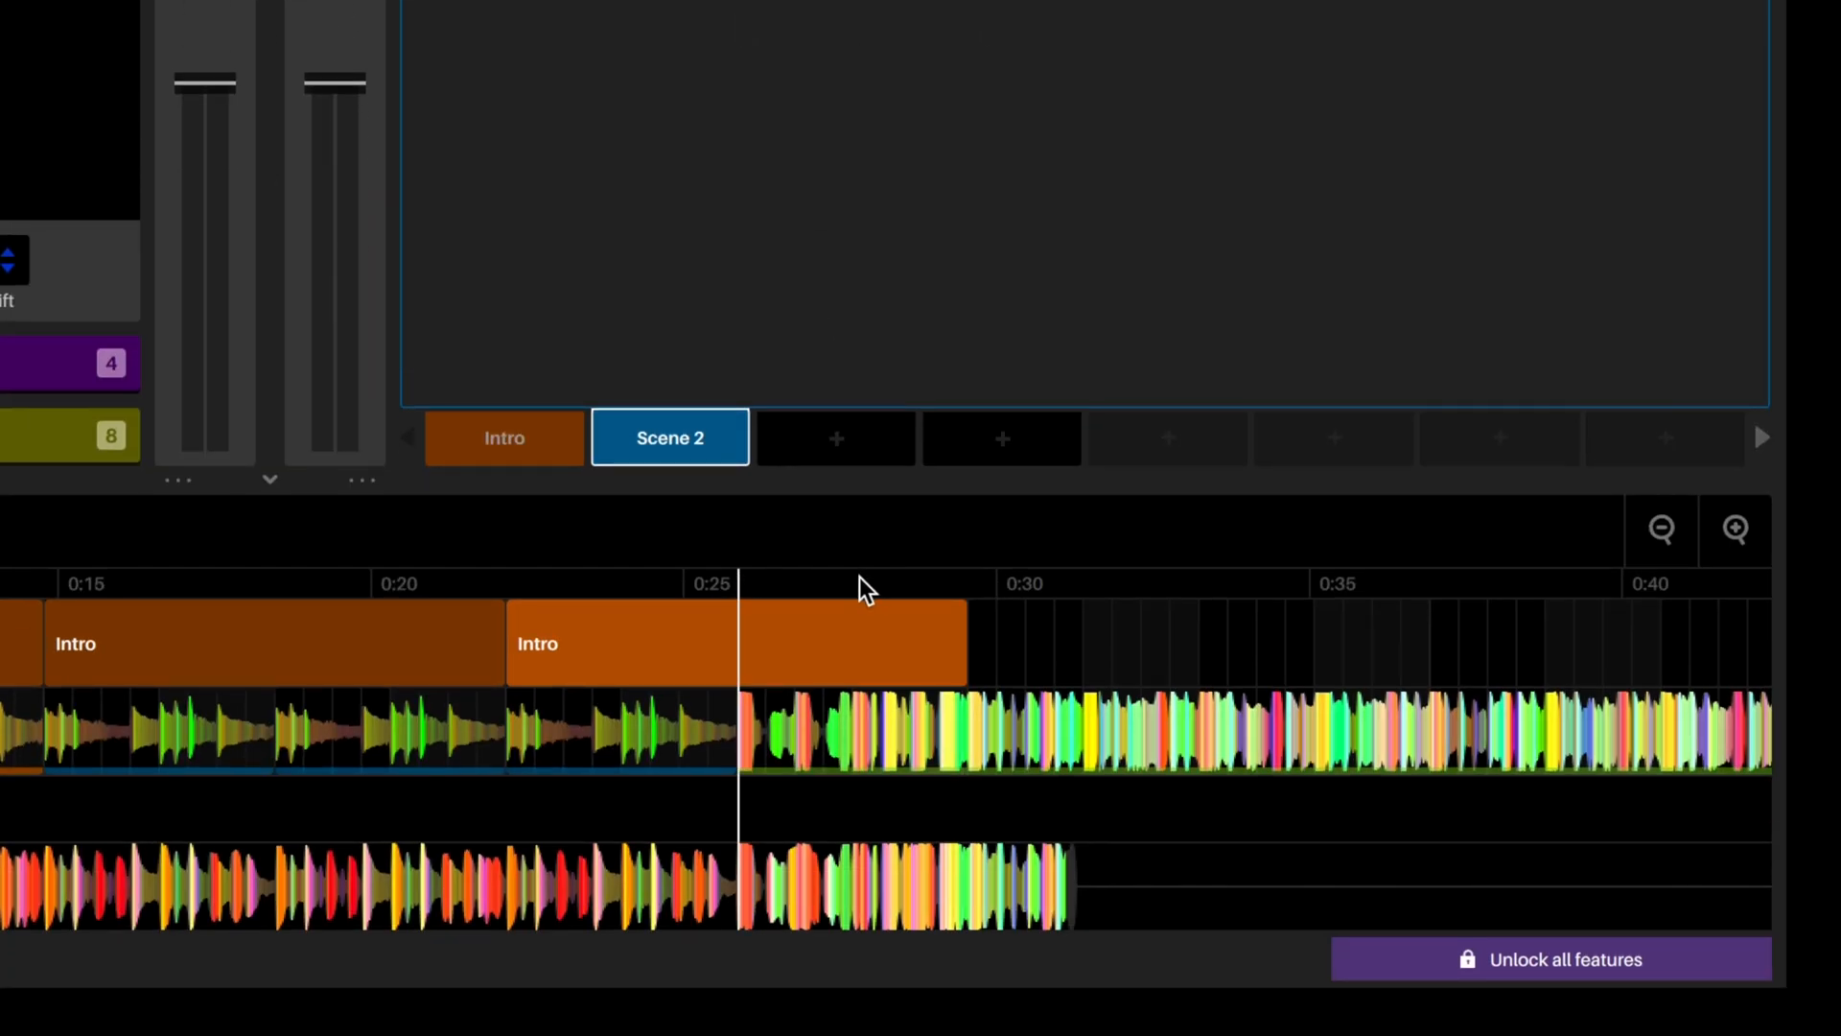
left_click(851, 583)
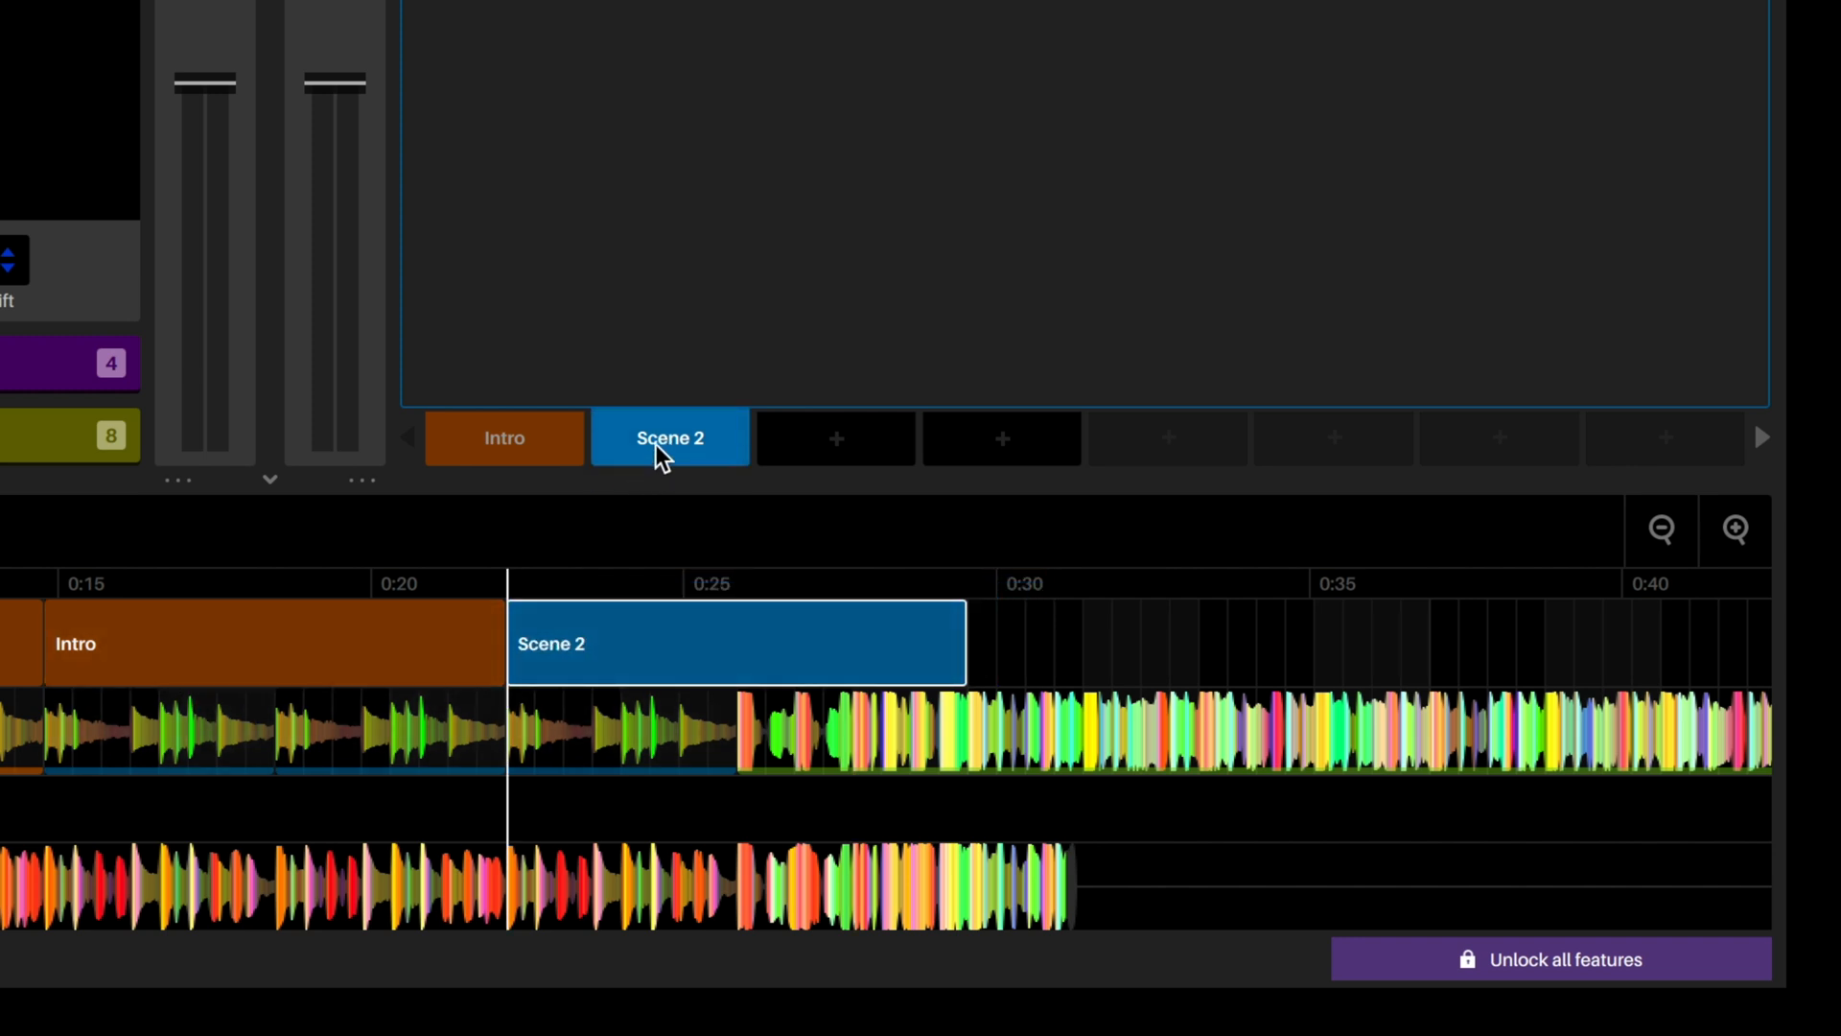
- Rename Scene 2 to 'Intro Variation'
double_click(669, 437)
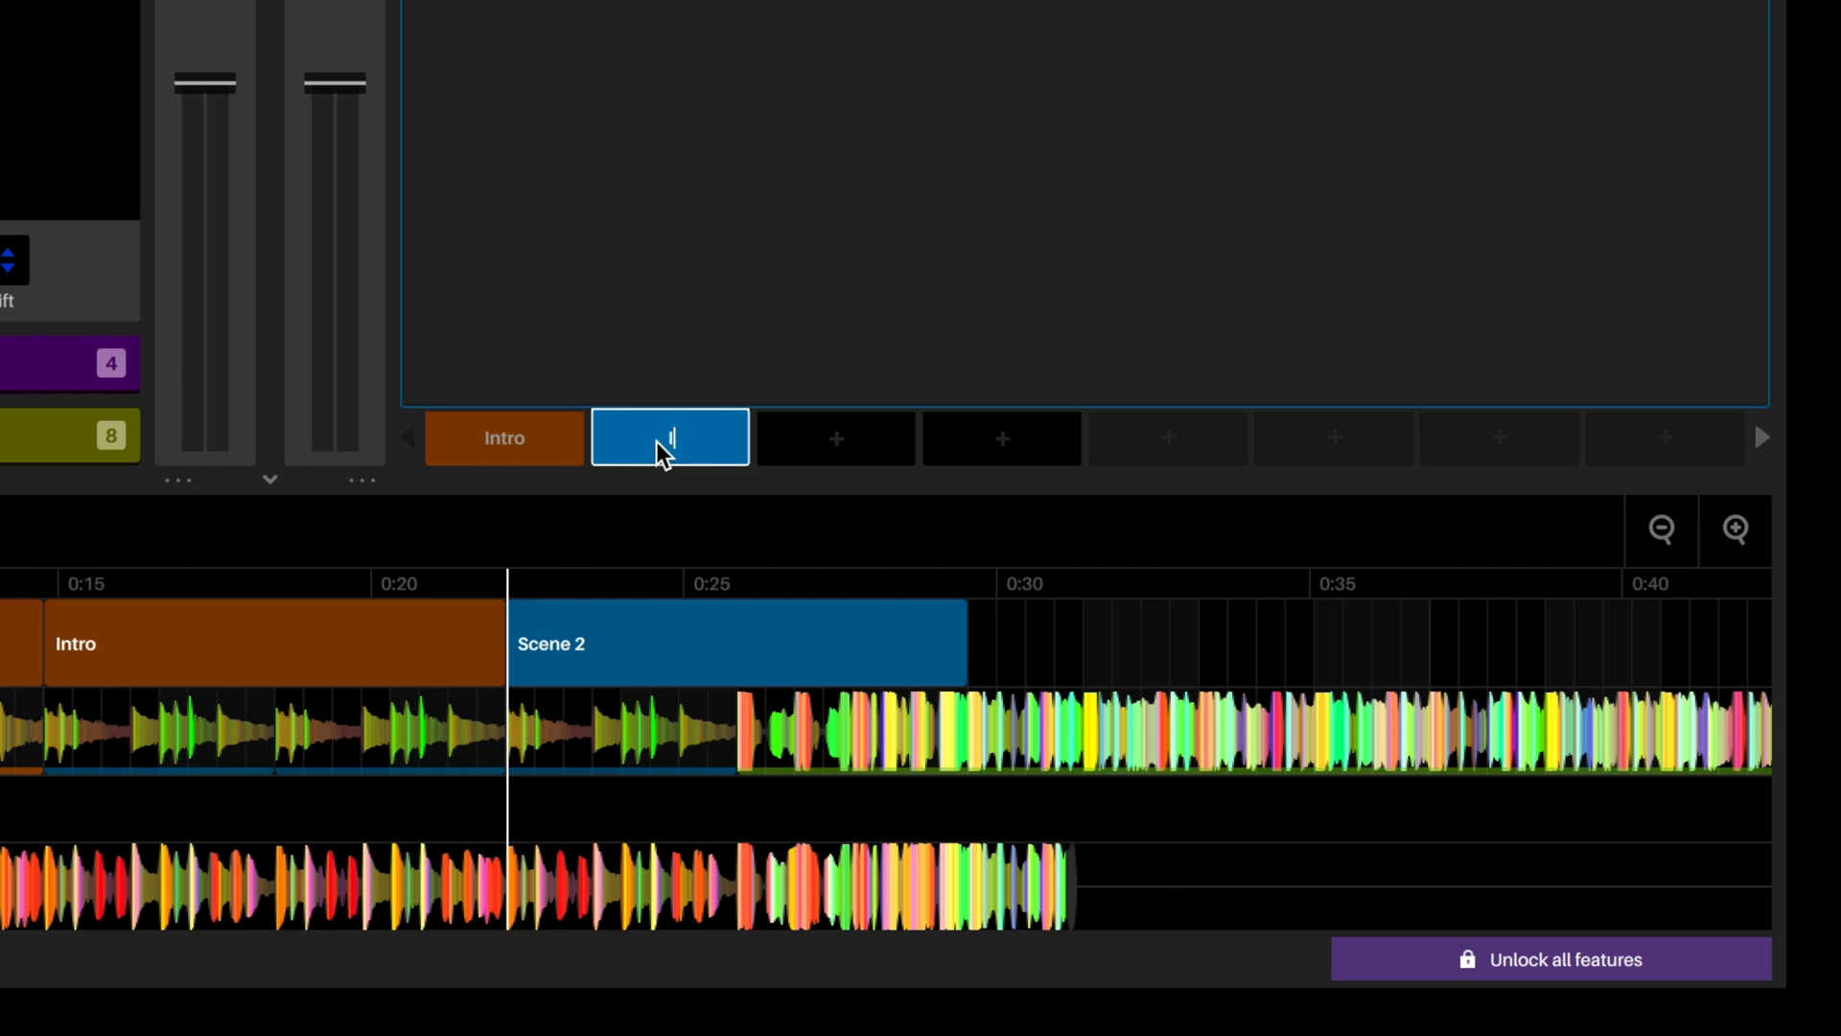
type("Intro Variation")
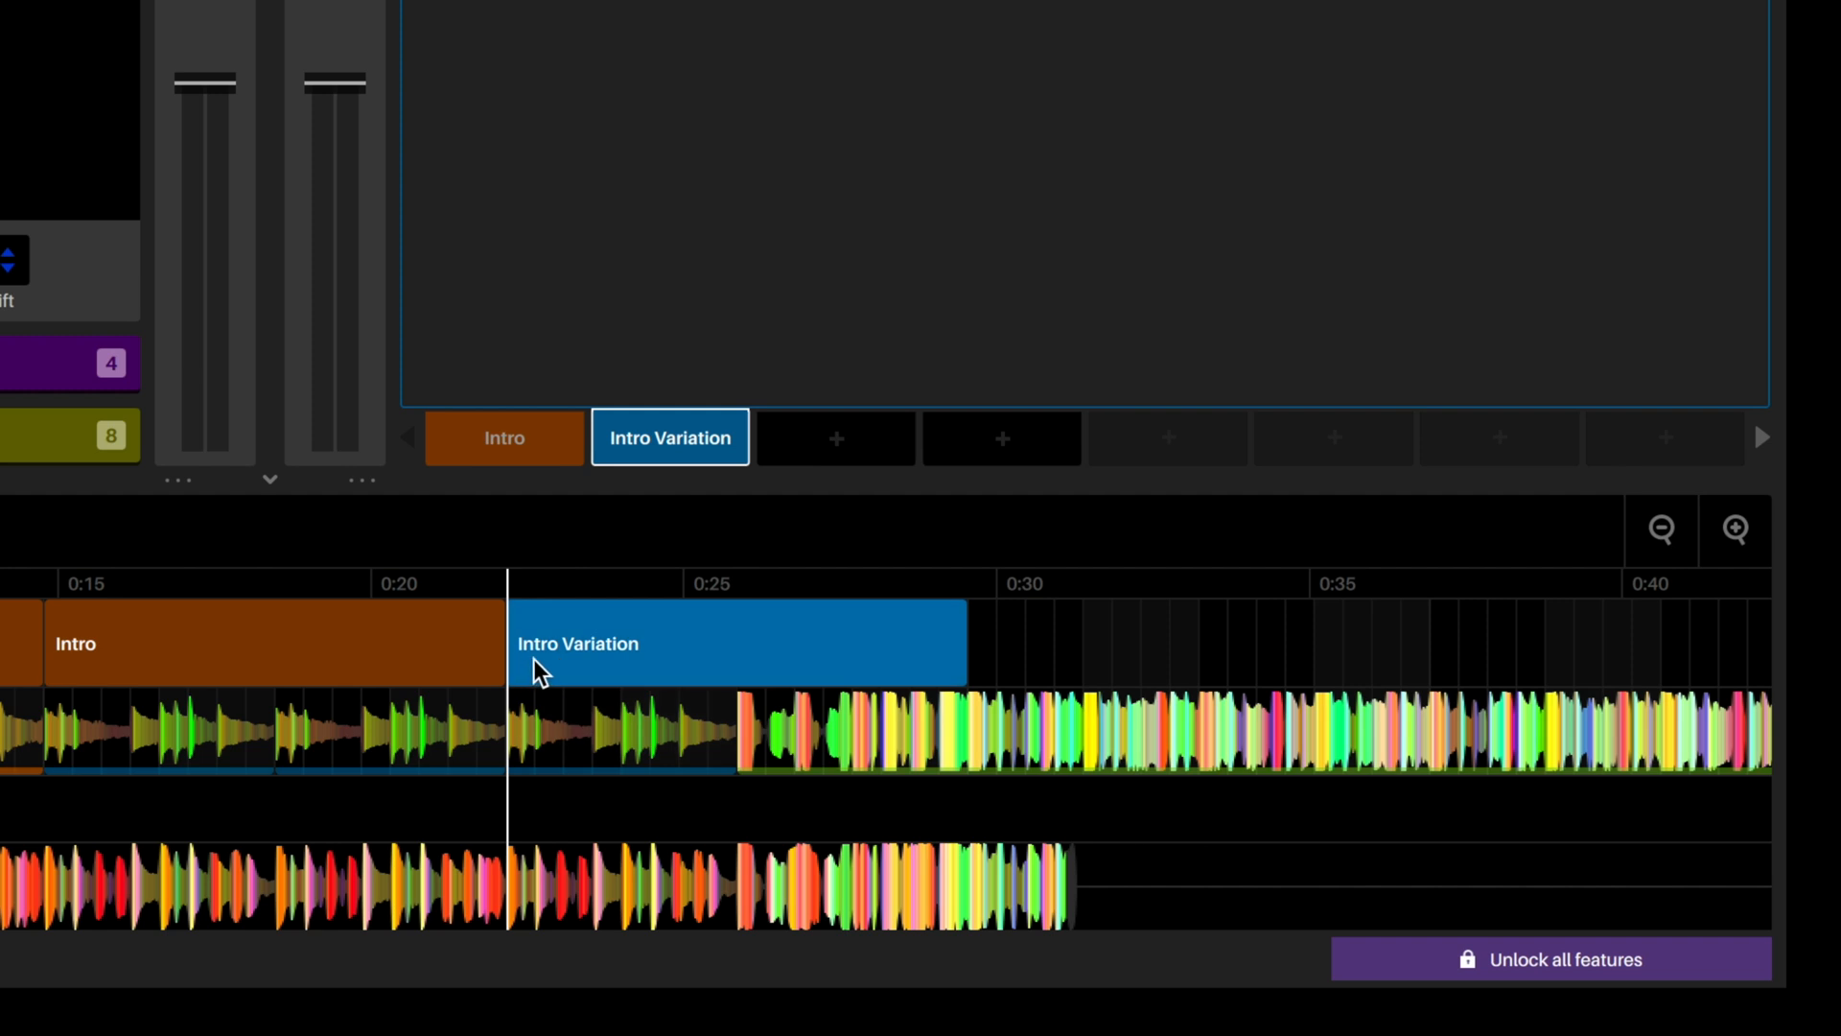
mouse_move(333, 656)
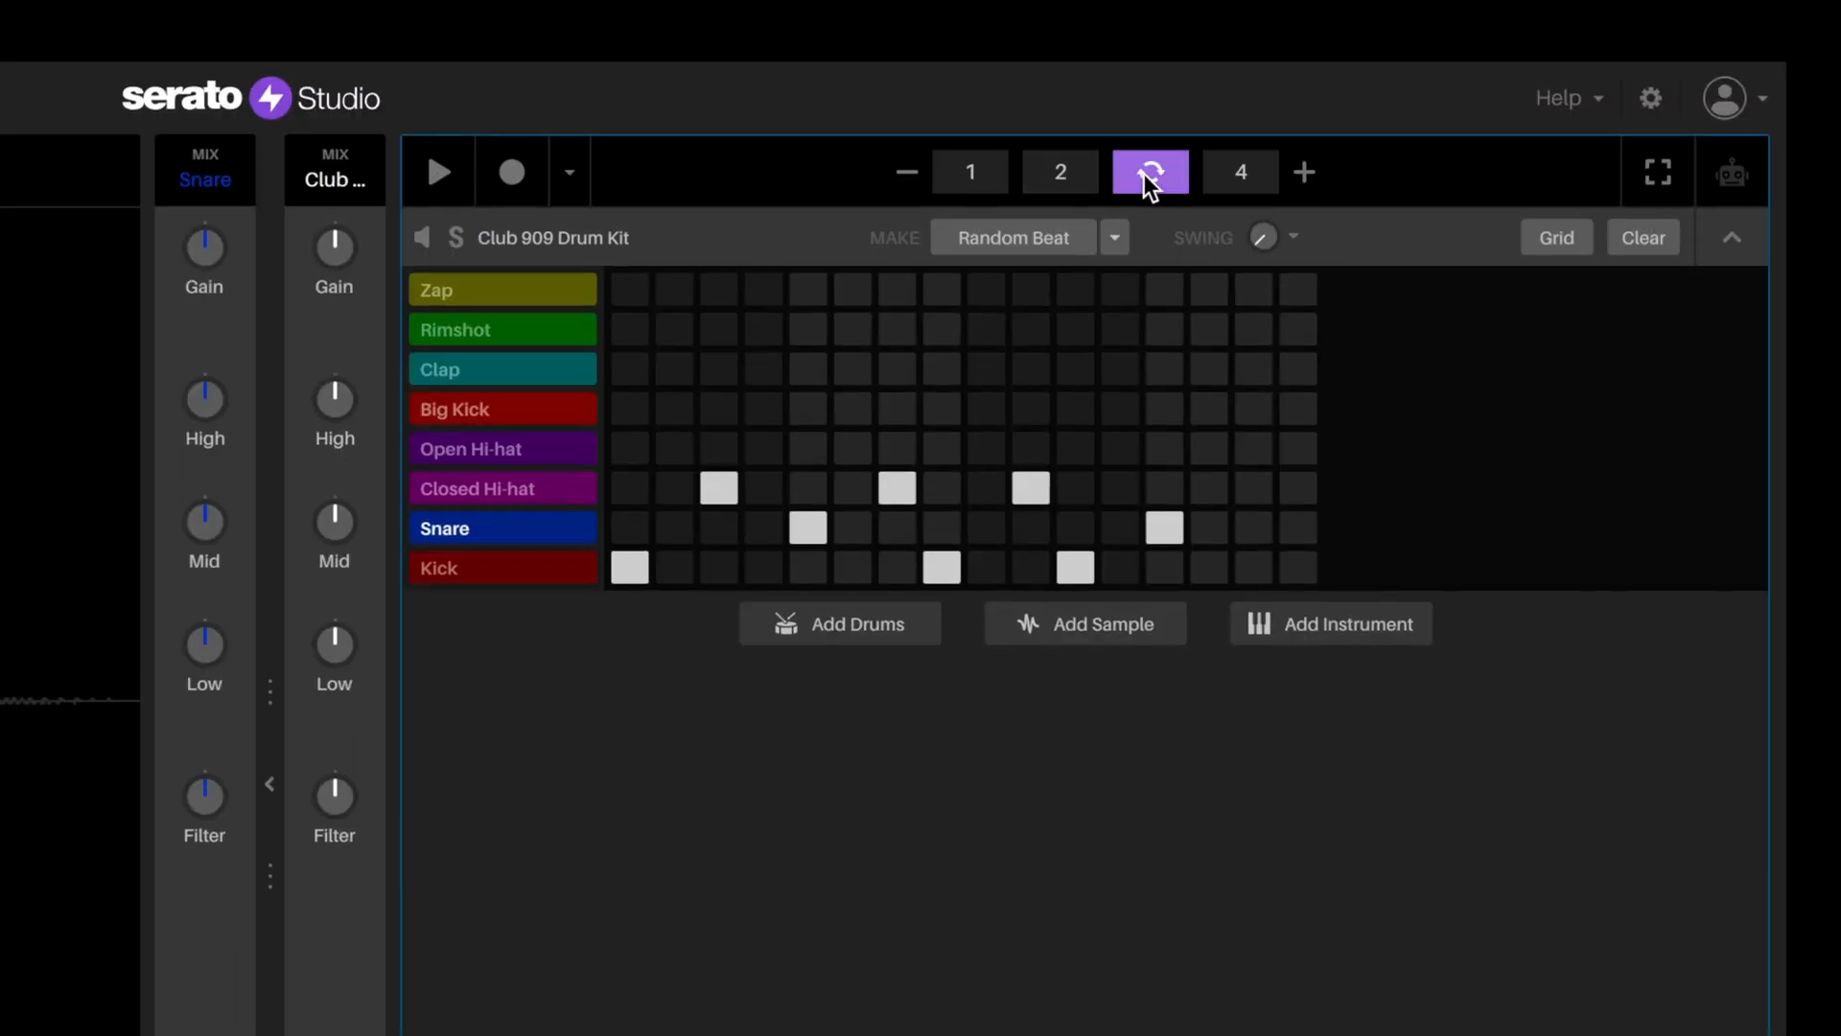
- Clear all hits from patterns 3 and 4, then return to pattern 1 with its beat intact
left_click(1149, 171)
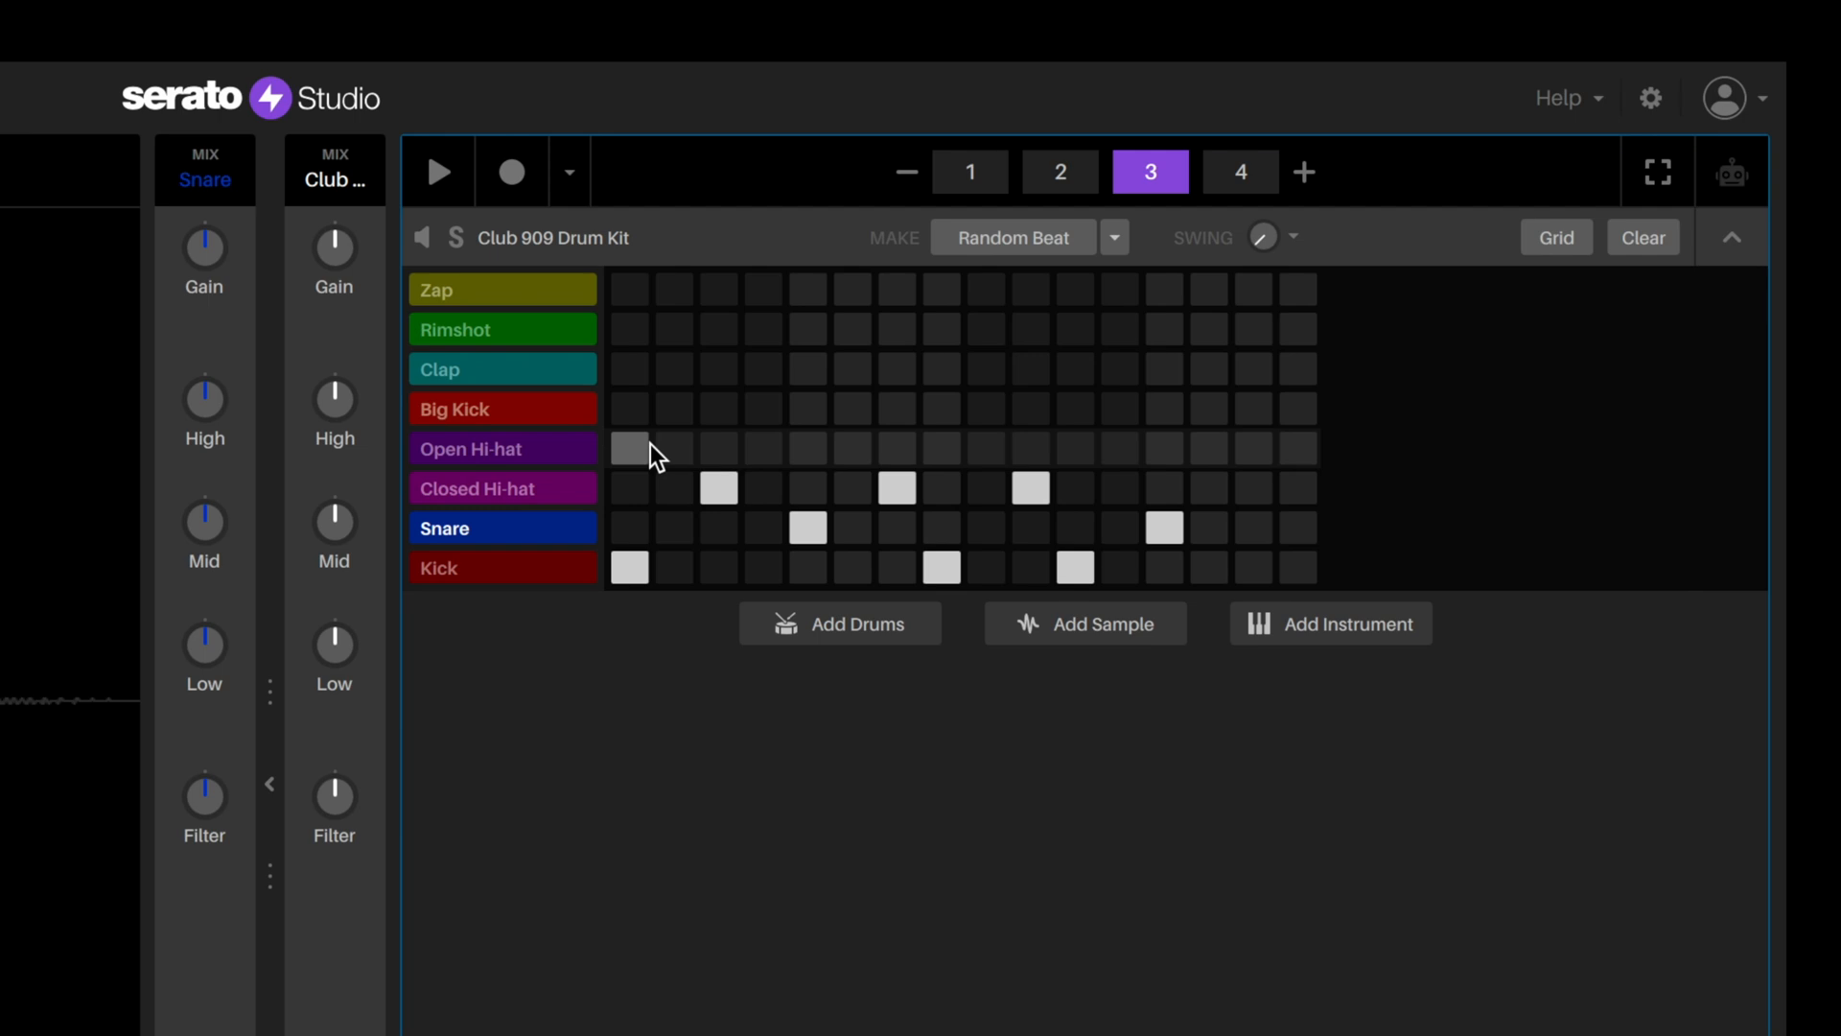
left_click_drag(629, 447, 1210, 529)
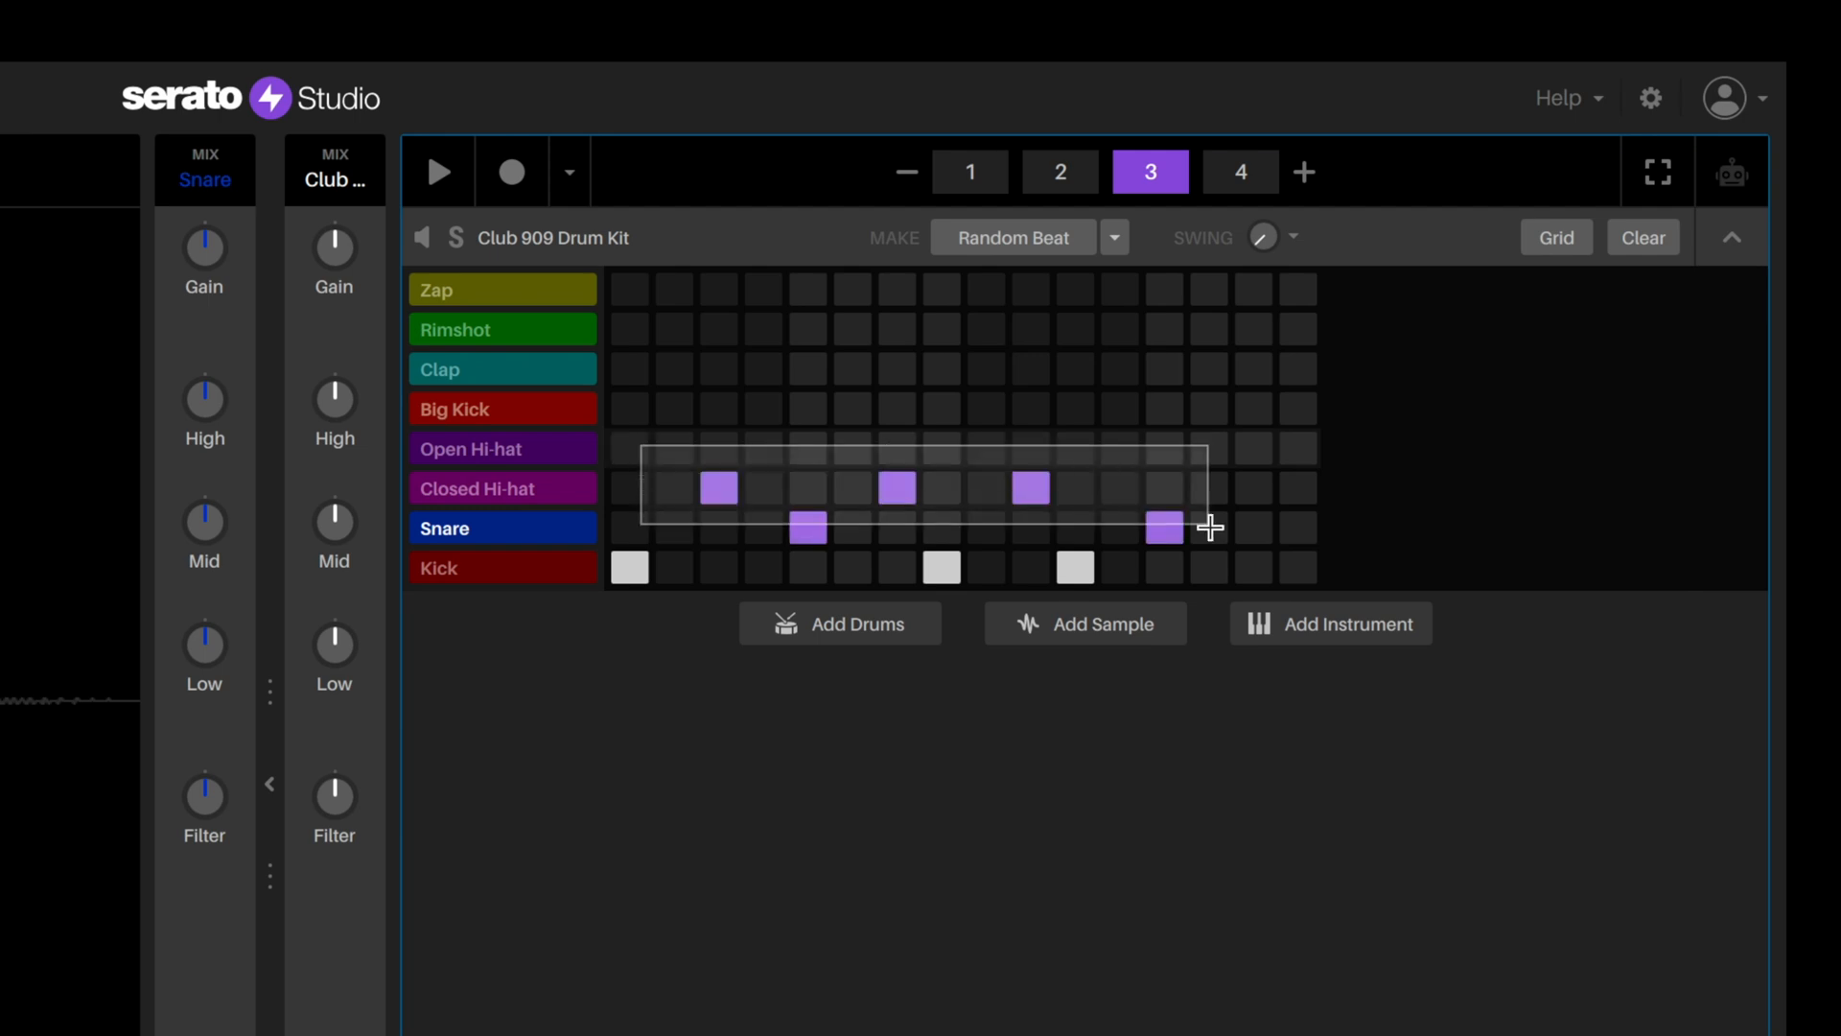
left_click(1640, 238)
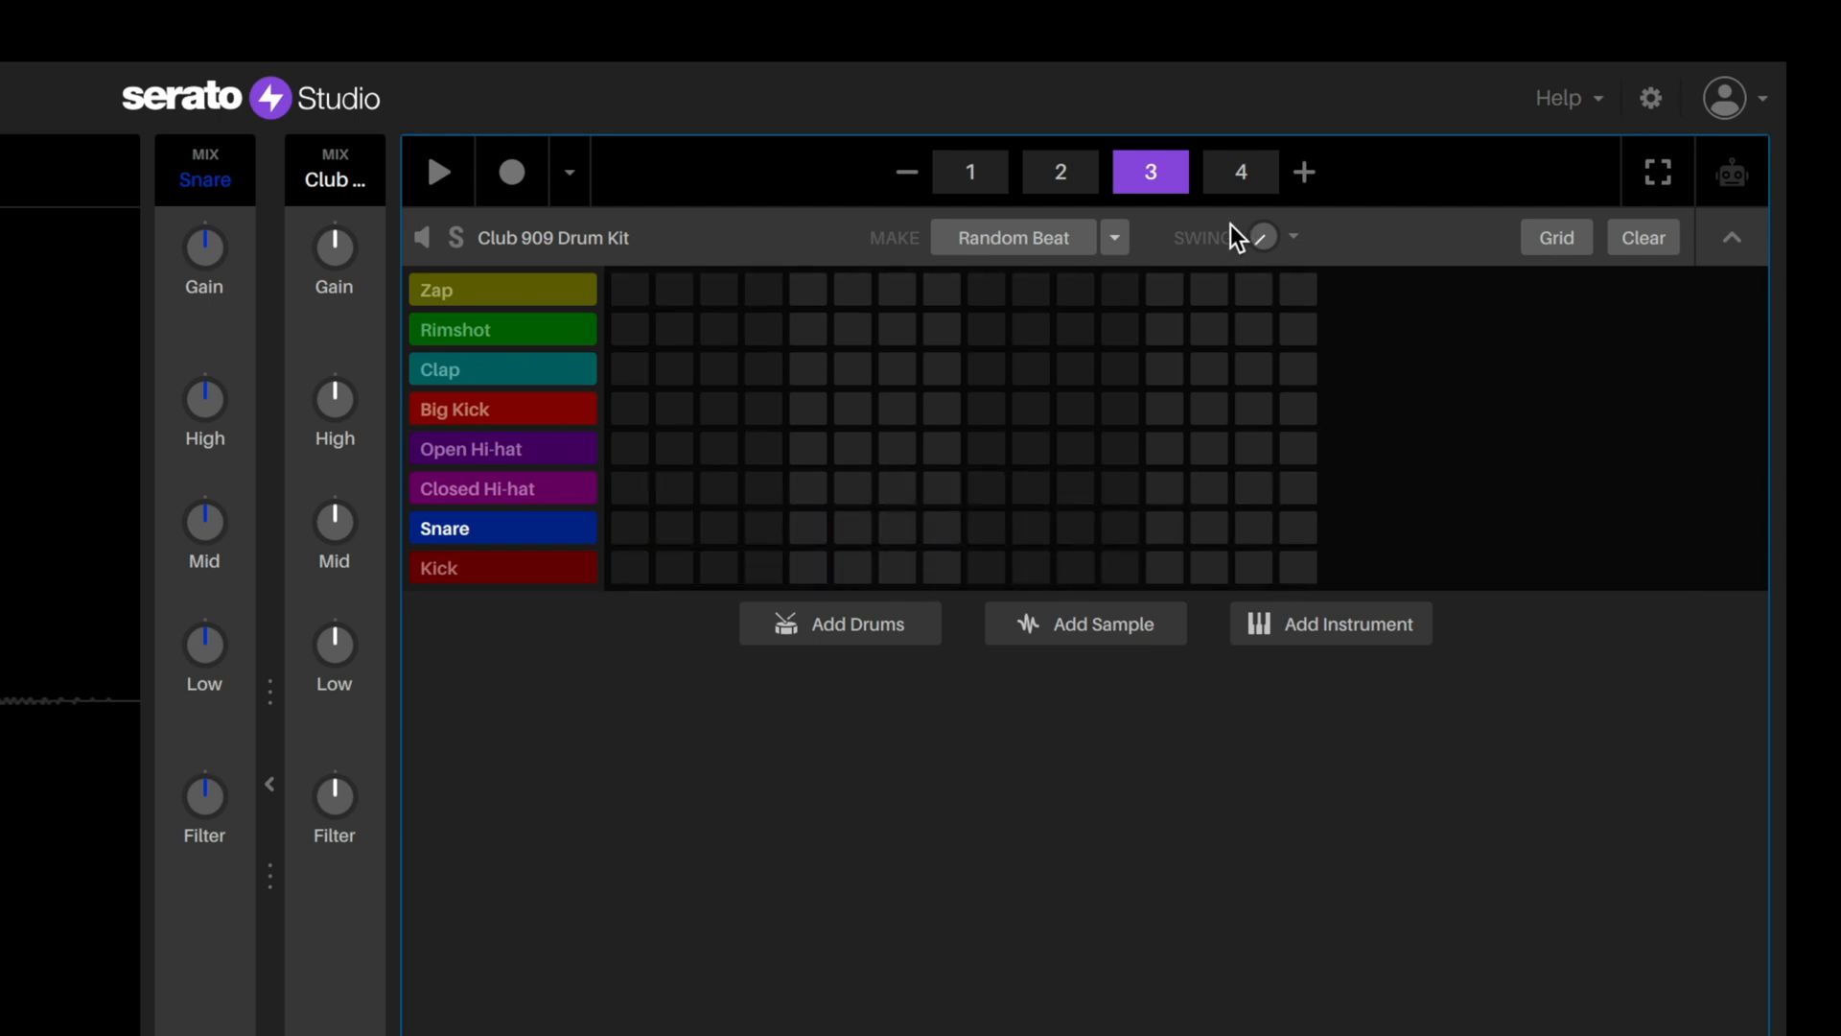
left_click(1239, 171)
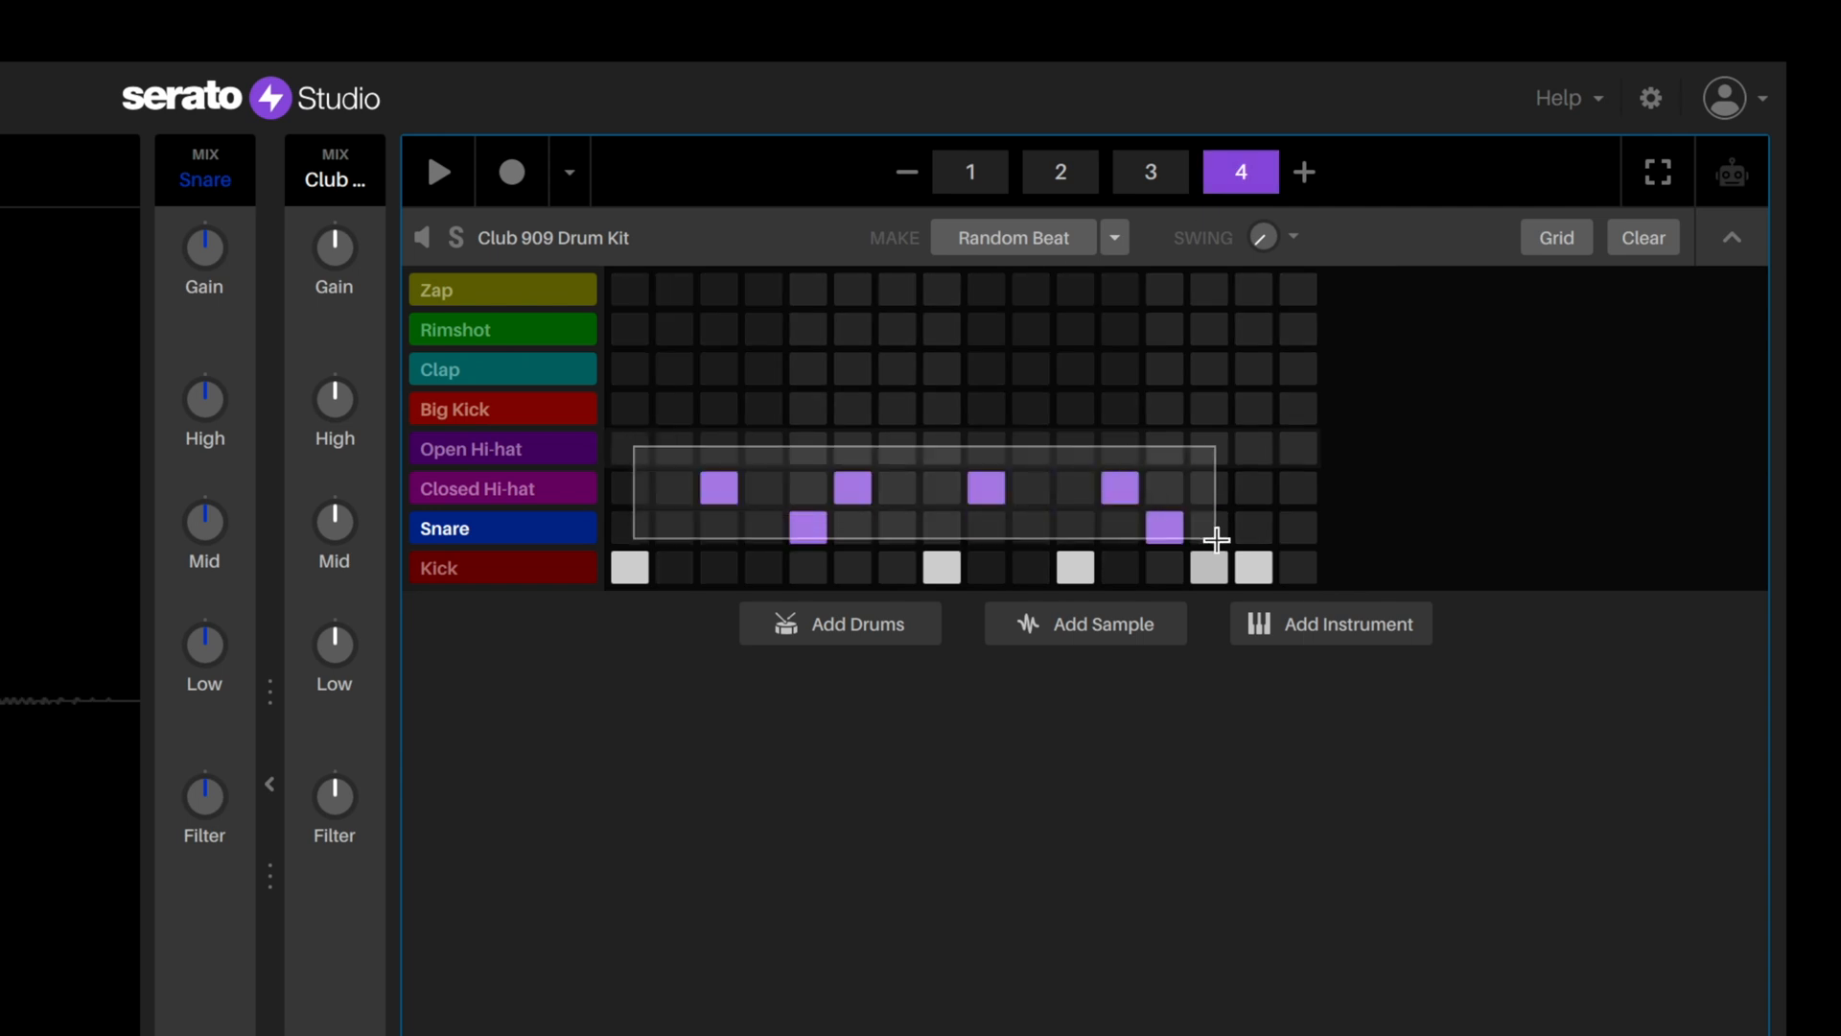
left_click(1642, 238)
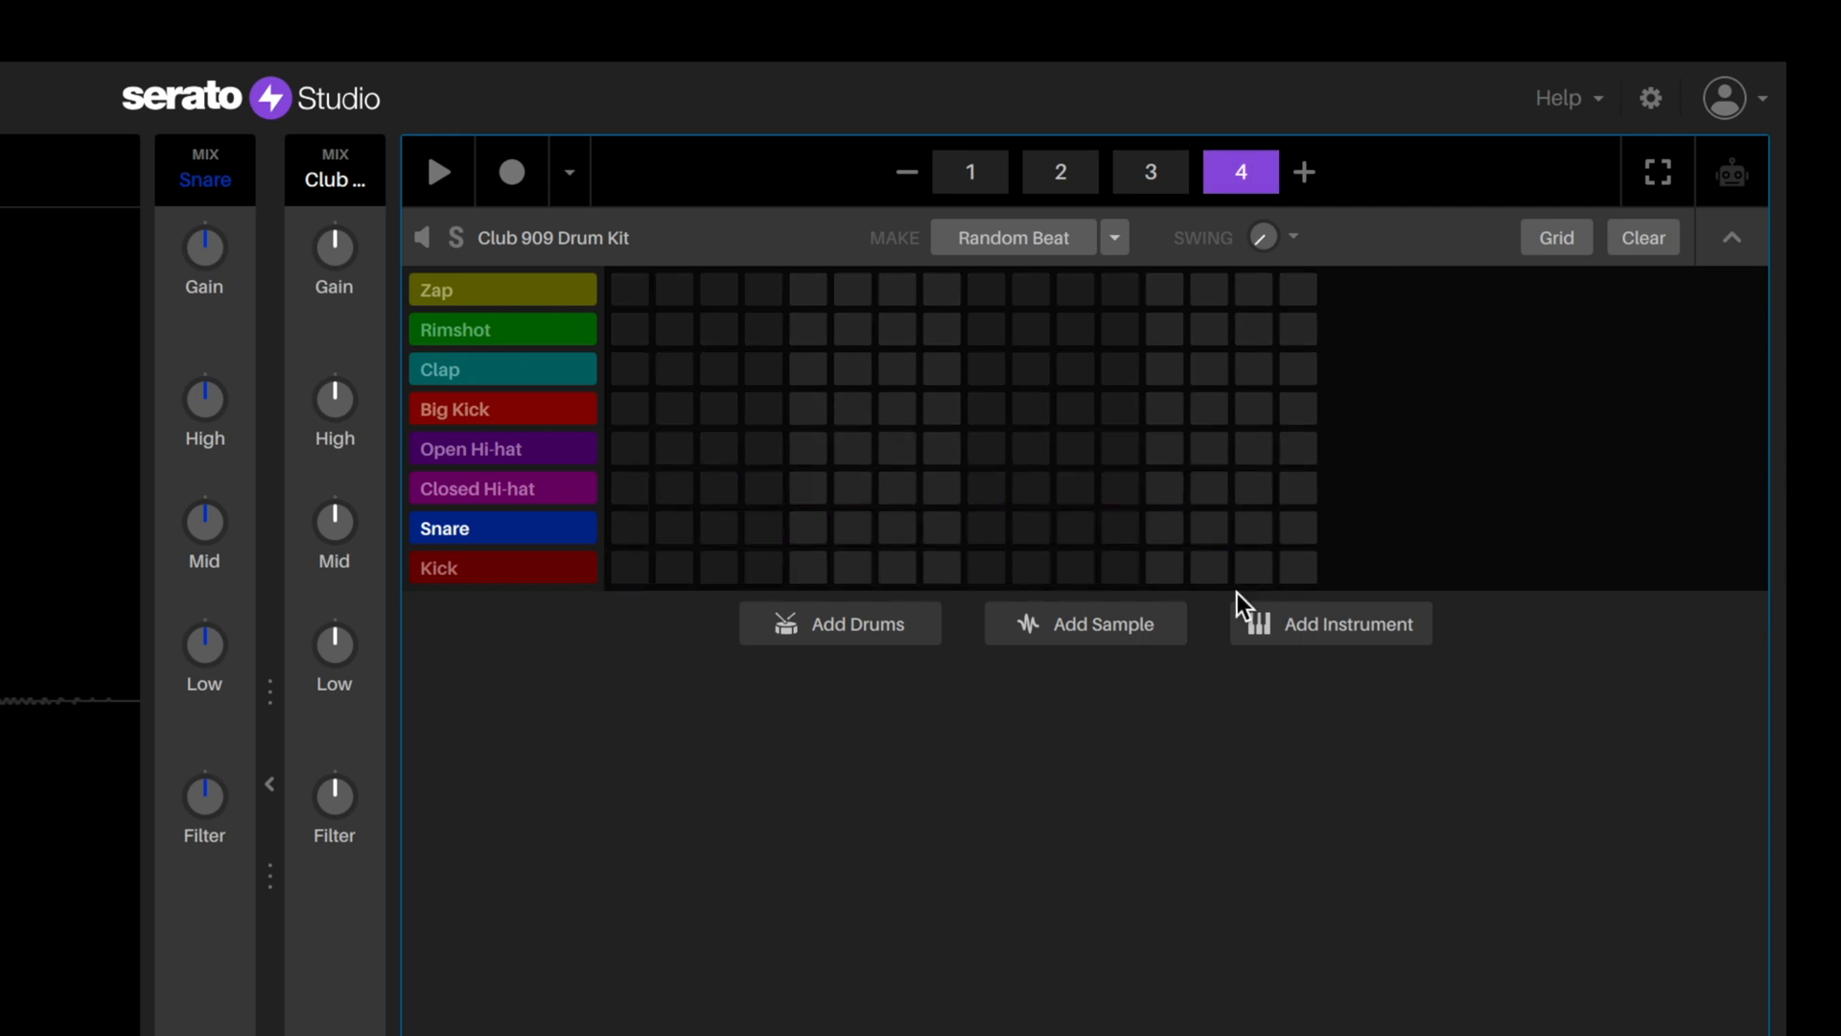
left_click(968, 170)
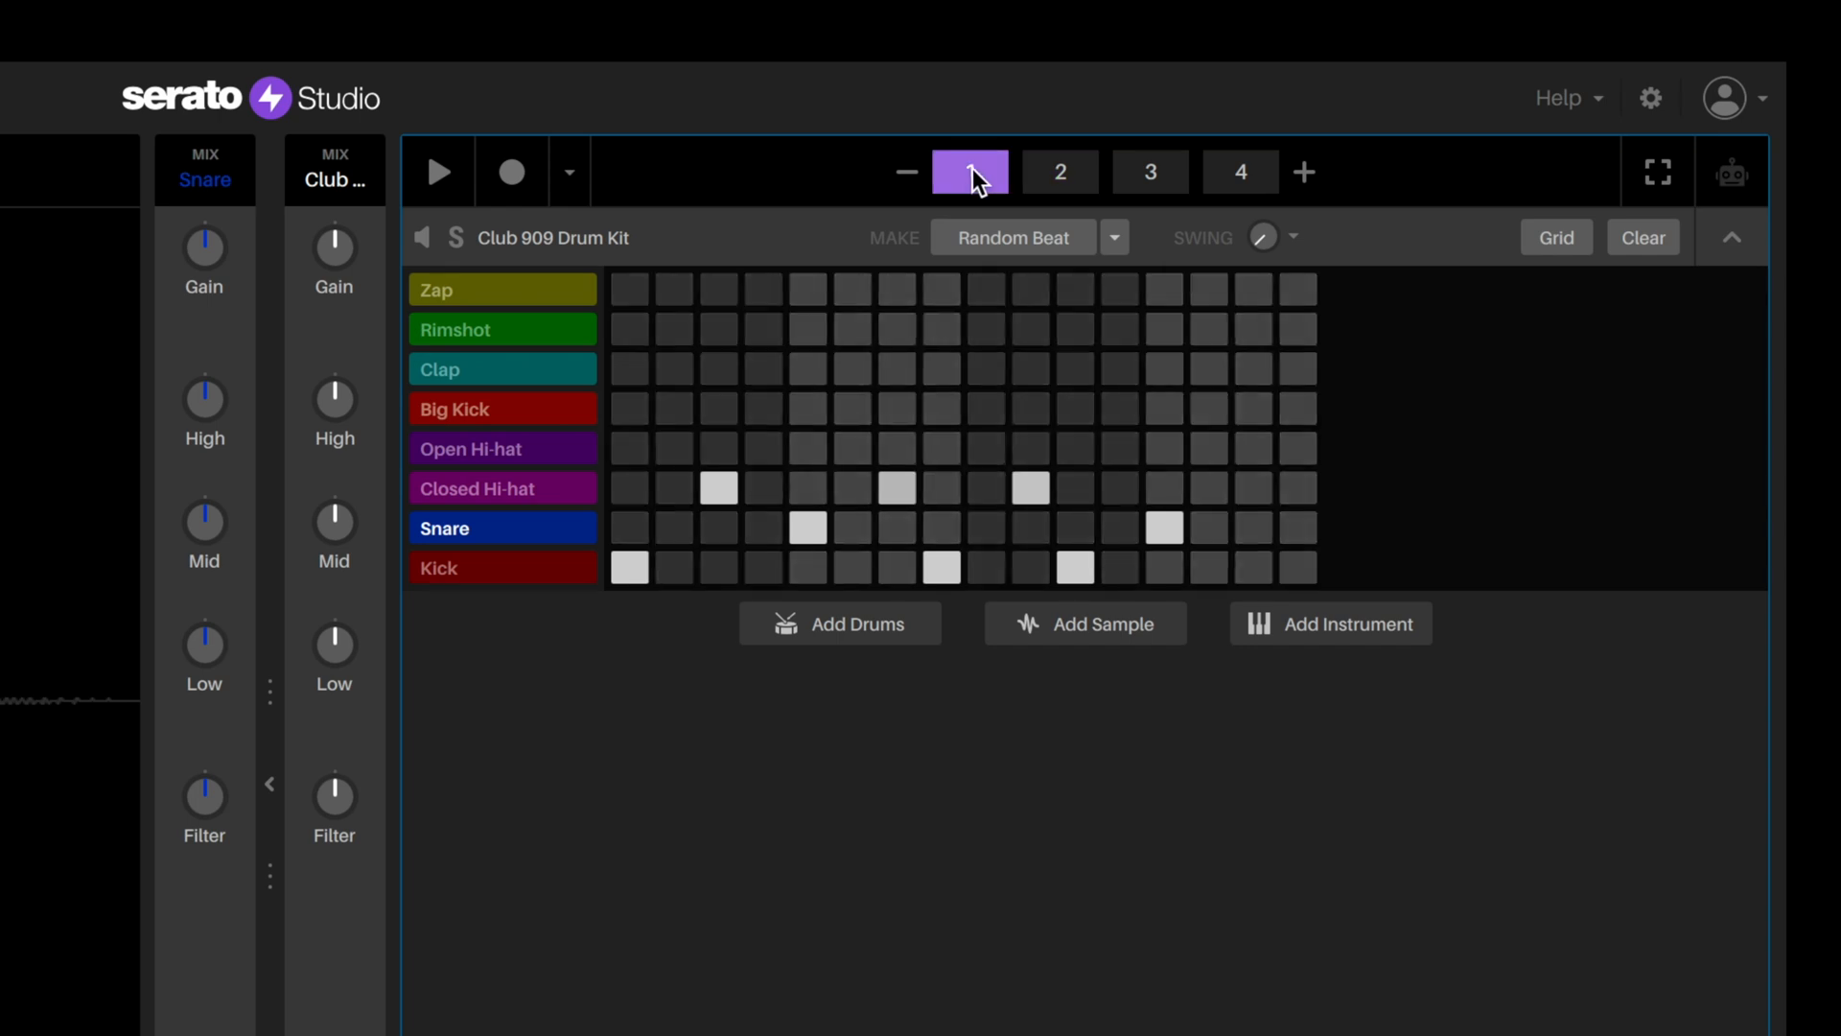
left_click(1237, 170)
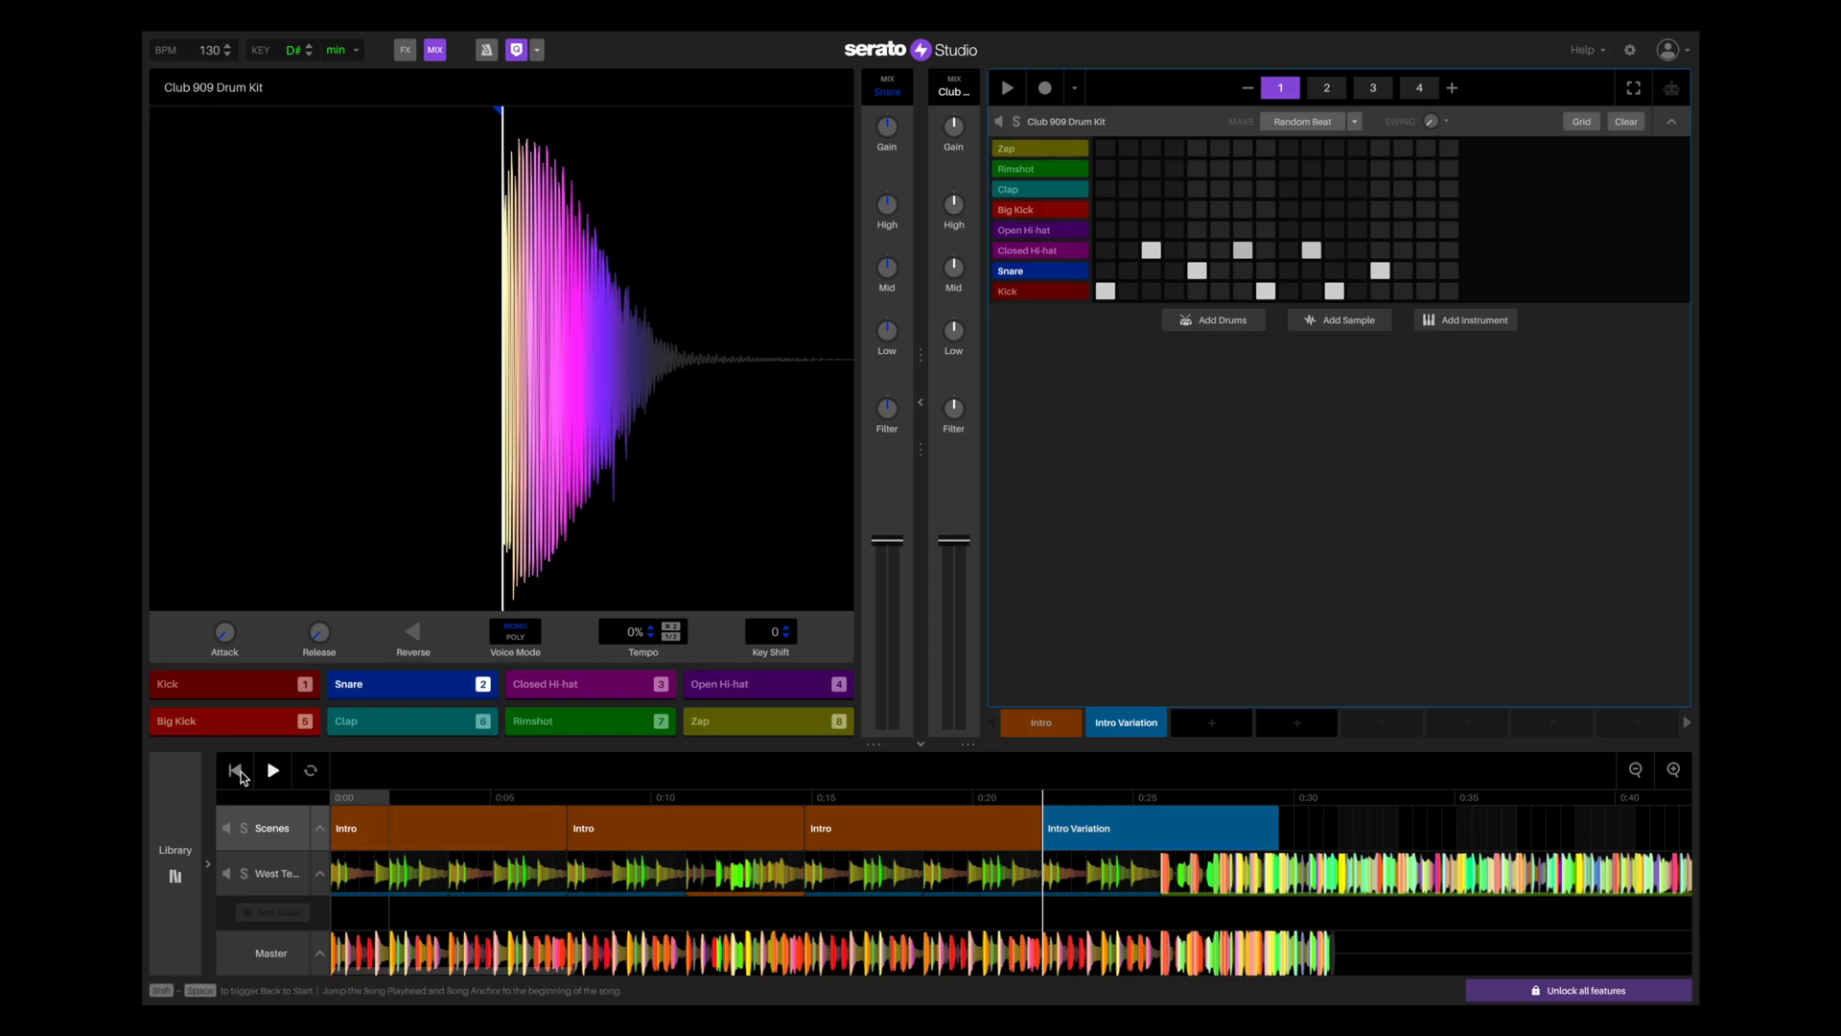
mouse_move(272, 771)
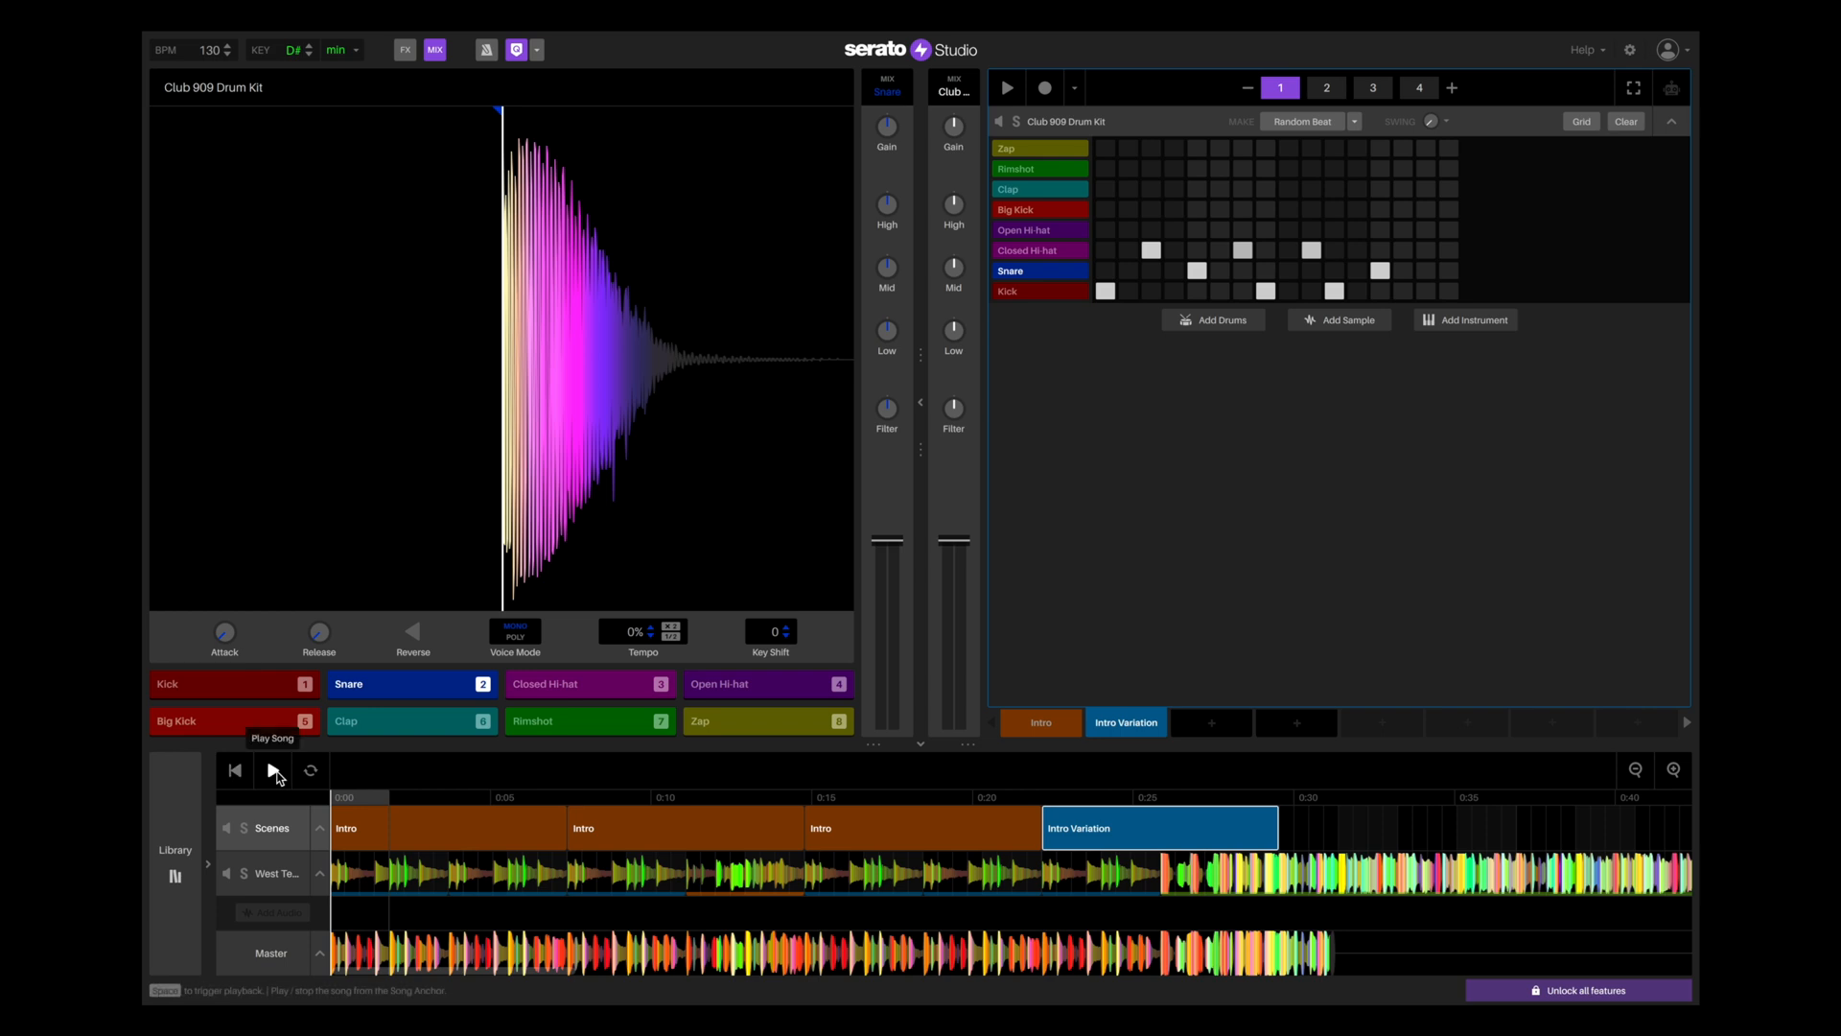
left_click(272, 771)
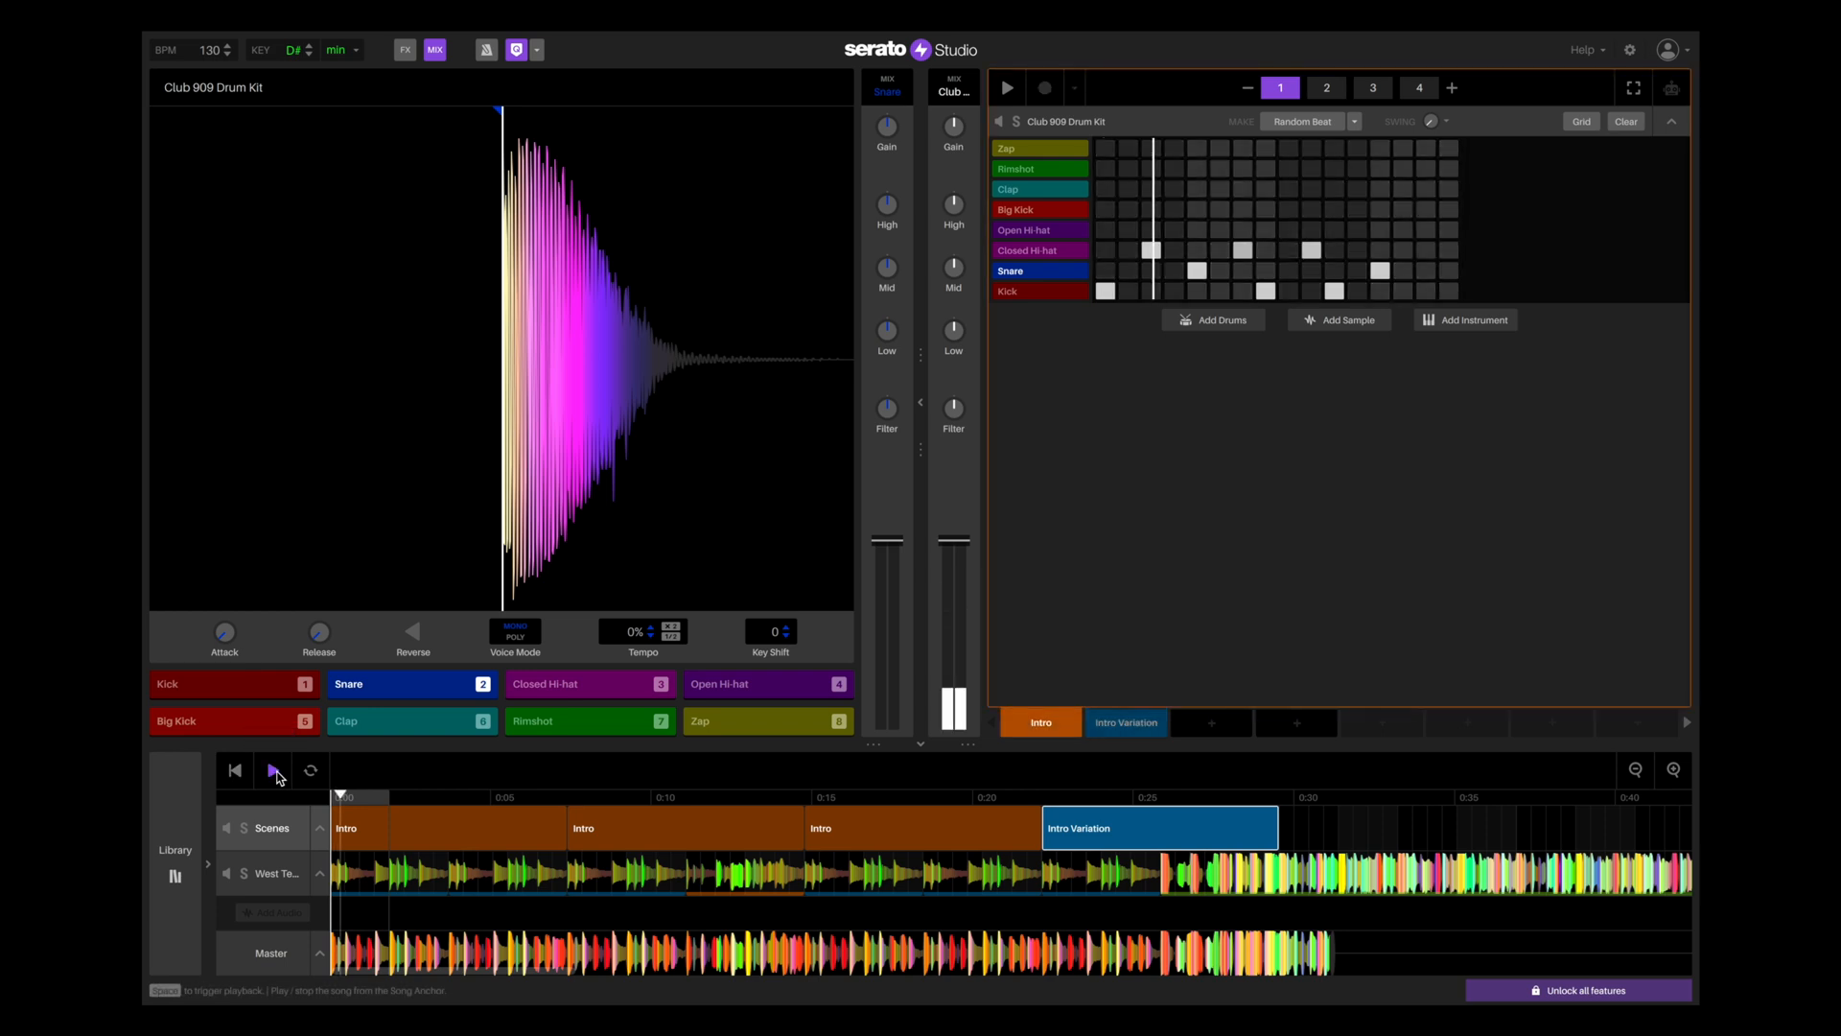
left_click(1325, 86)
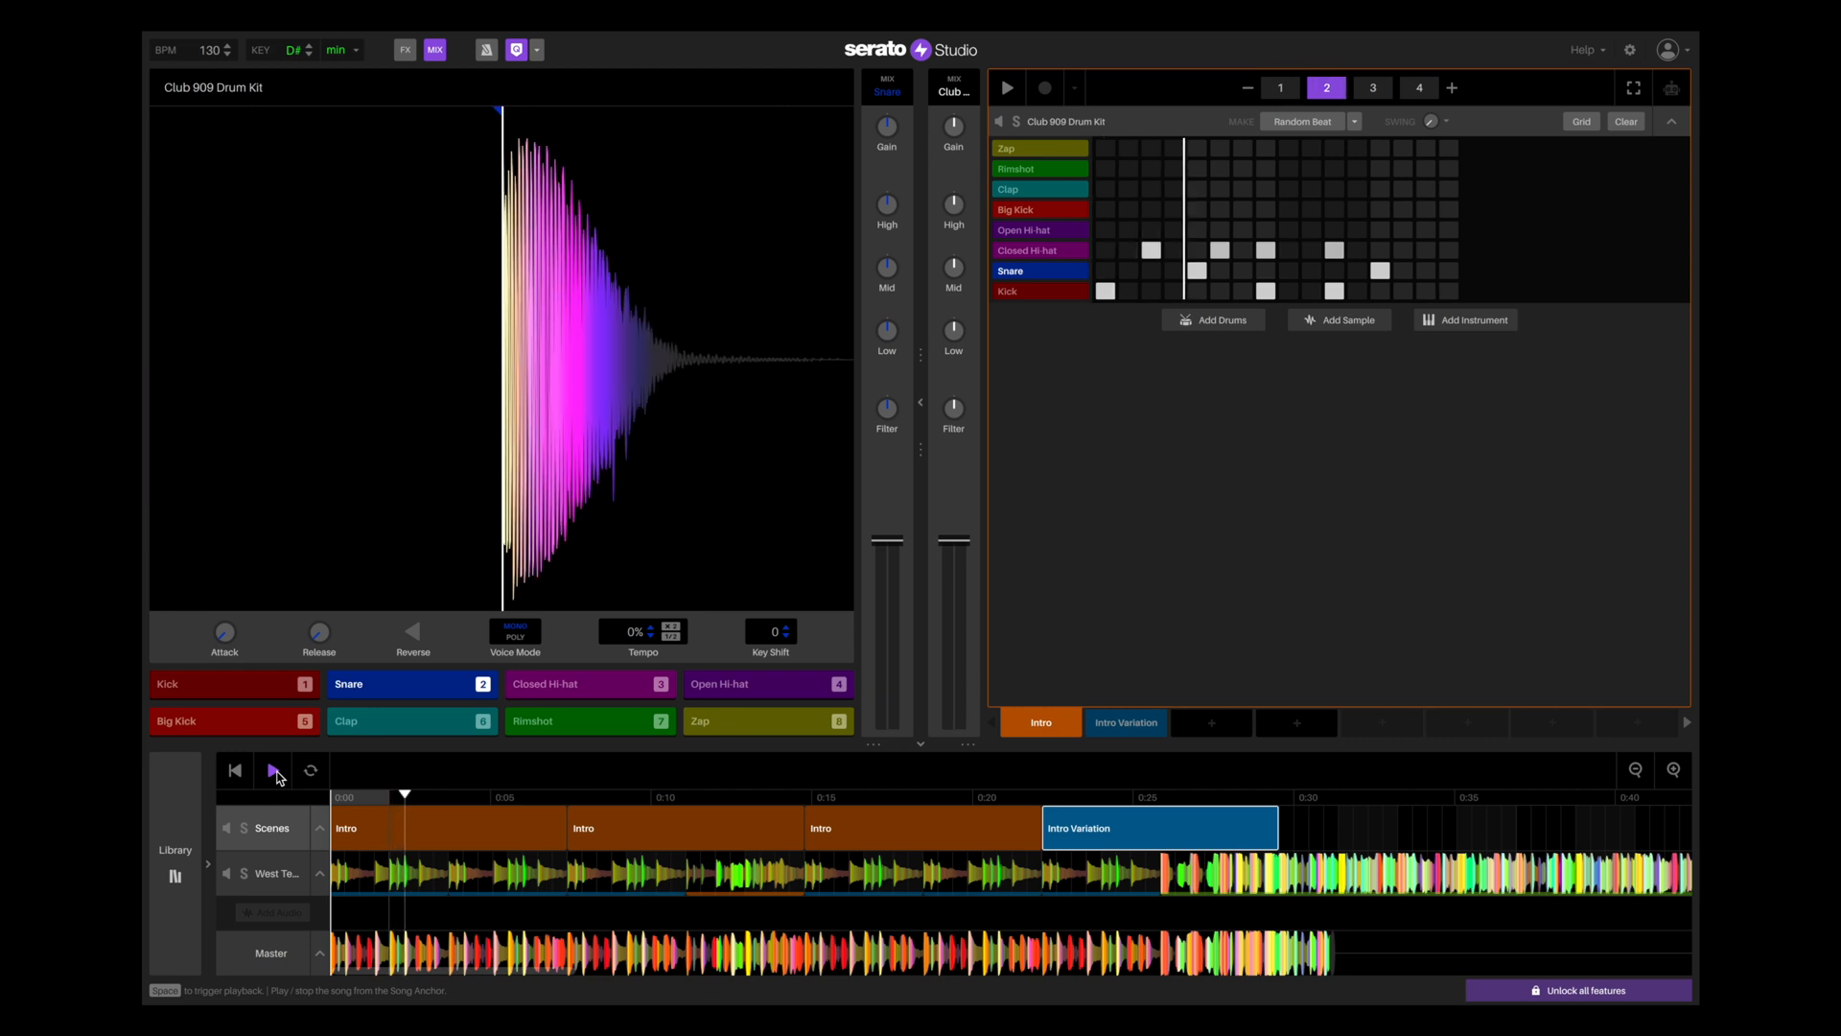
left_click(1373, 86)
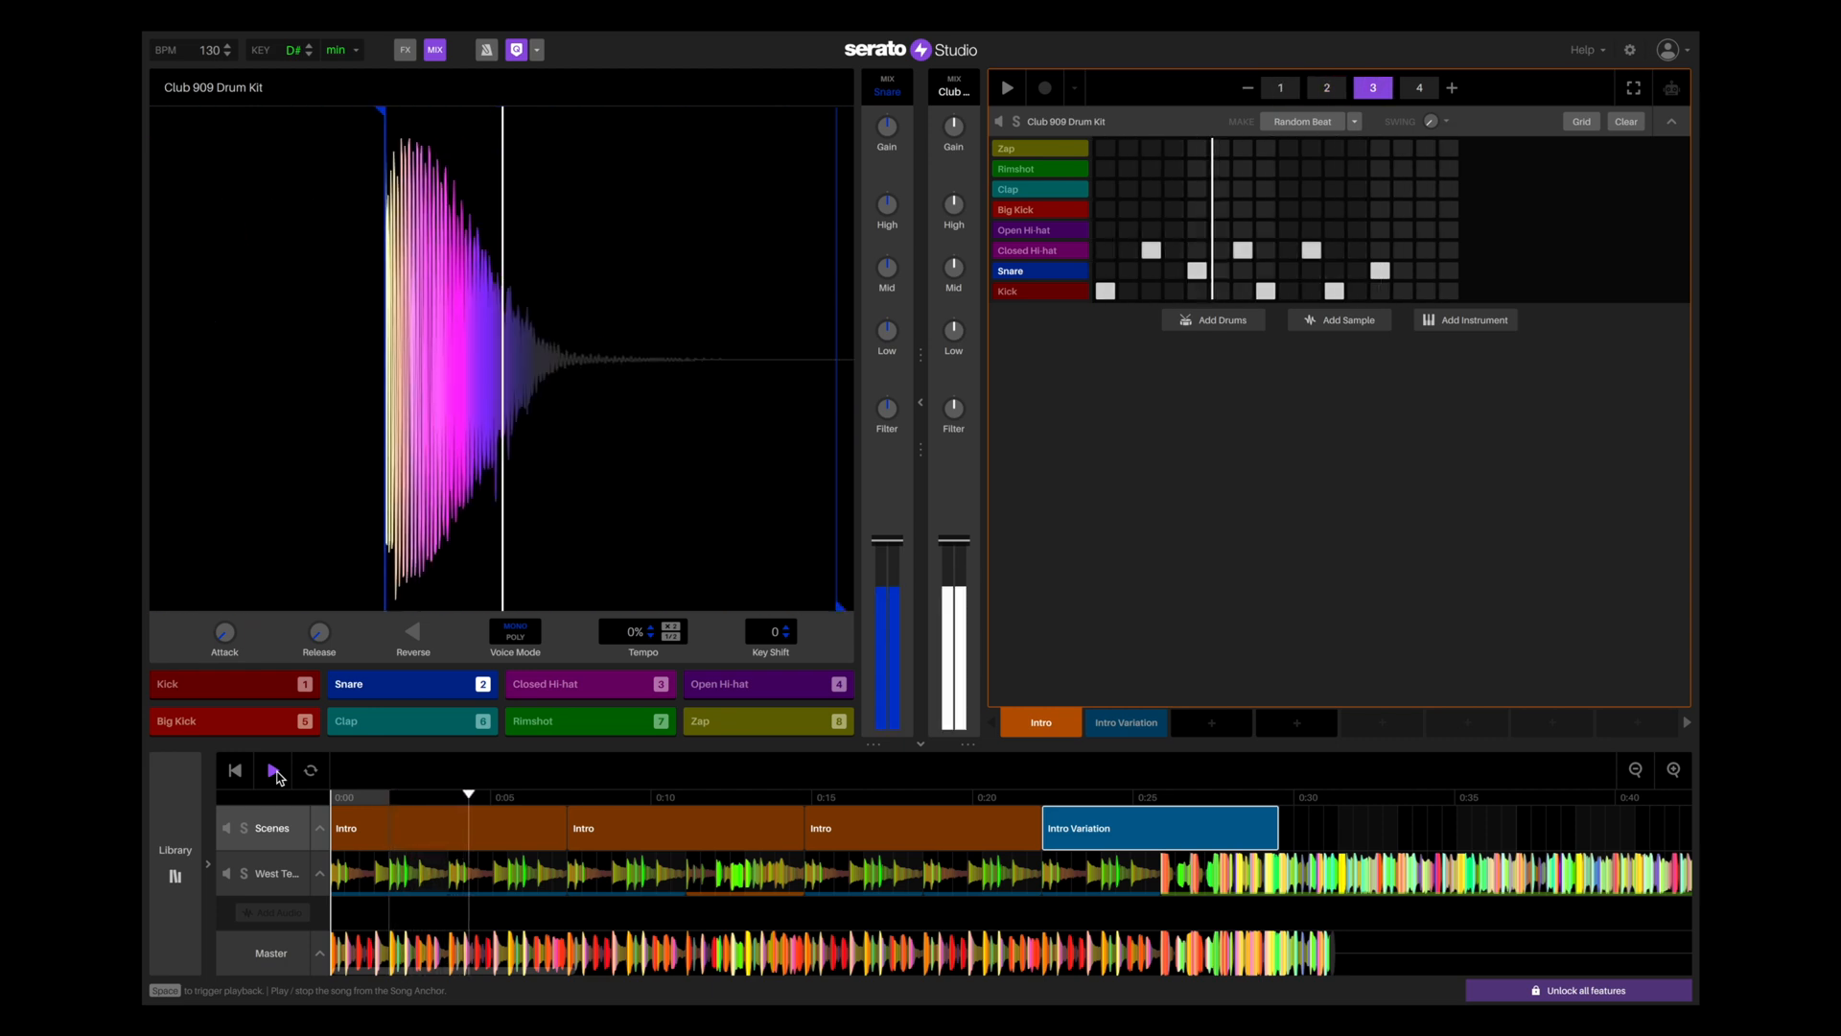
left_click(1417, 87)
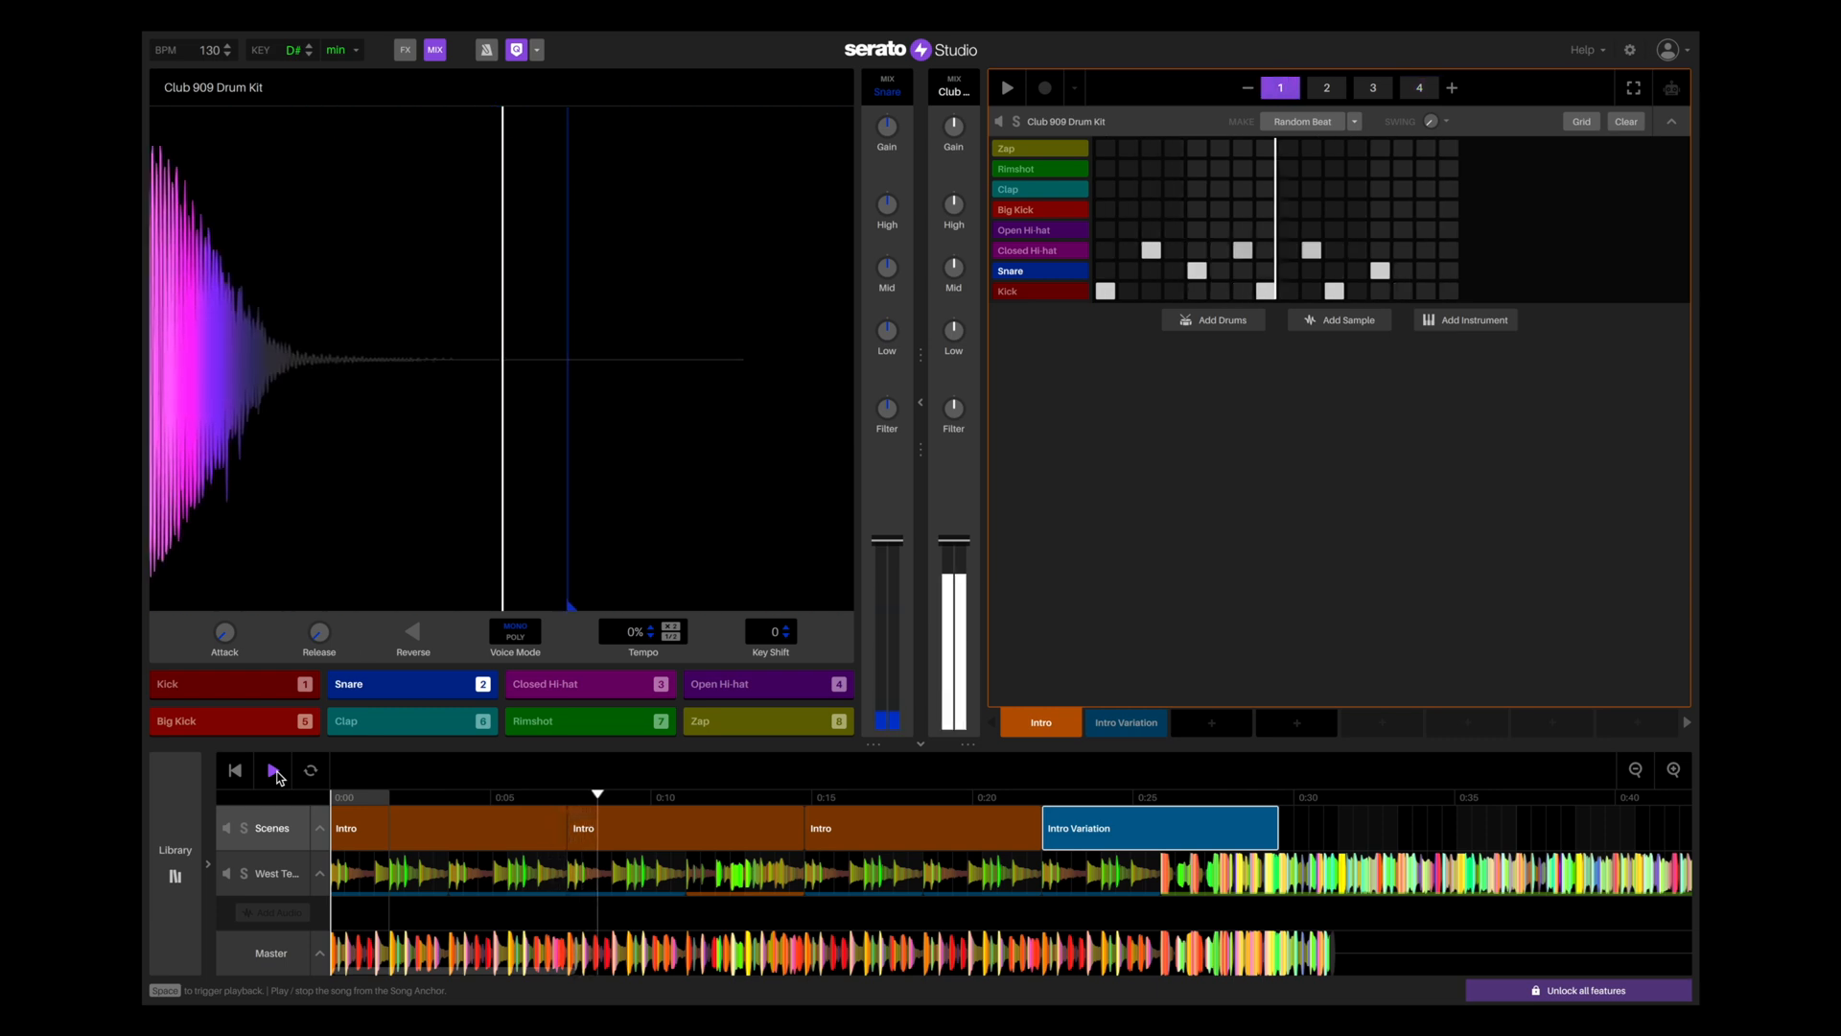
left_click(1325, 86)
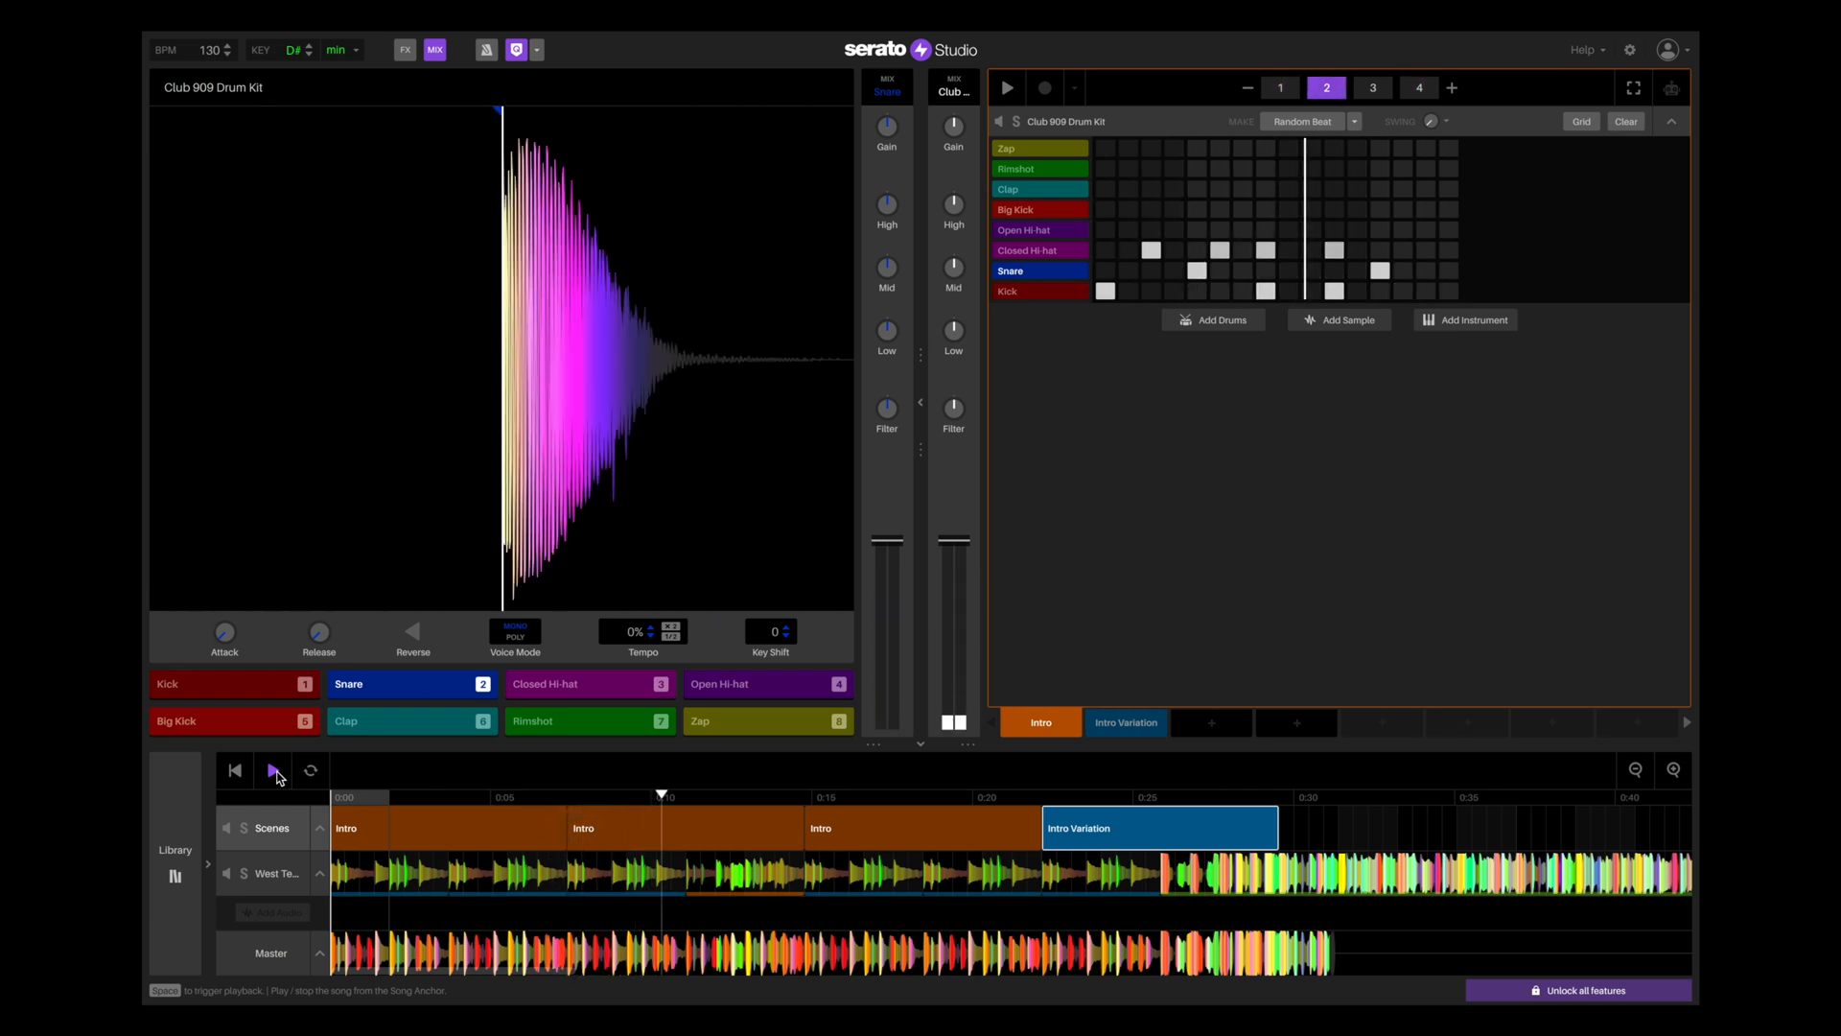
left_click(1371, 87)
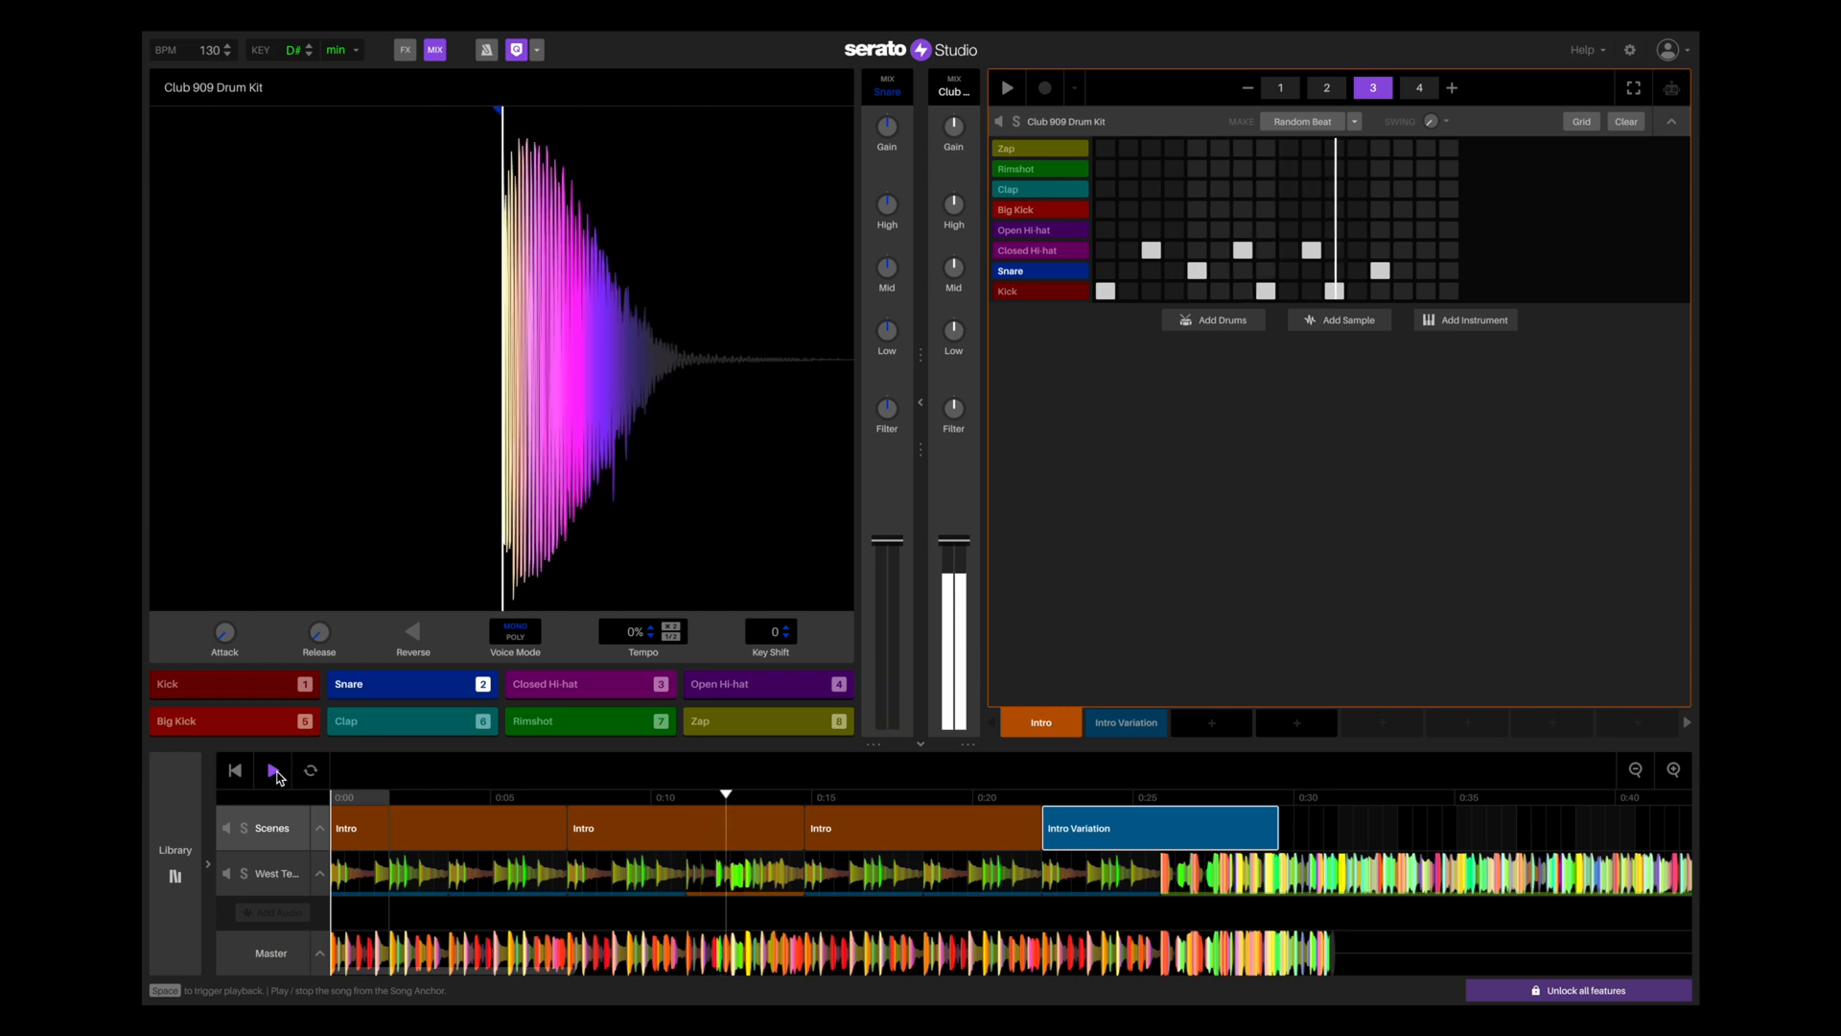
left_click(1419, 86)
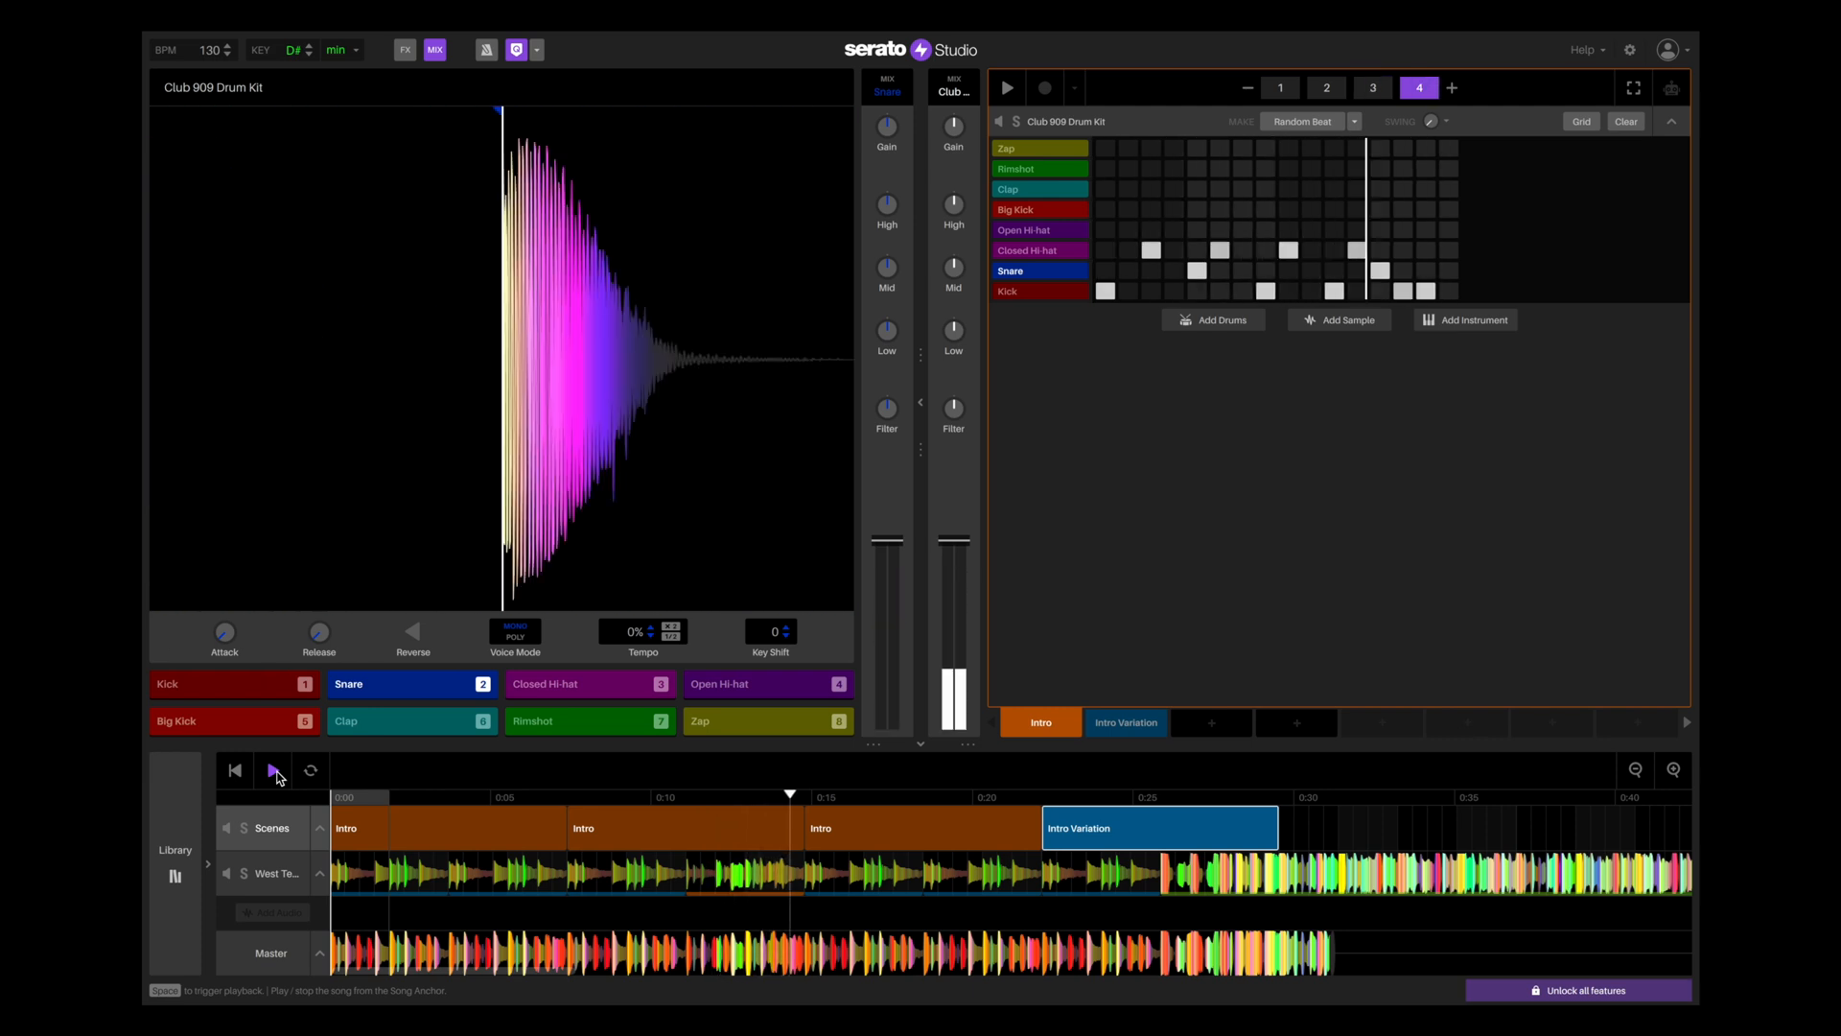
left_click(1279, 89)
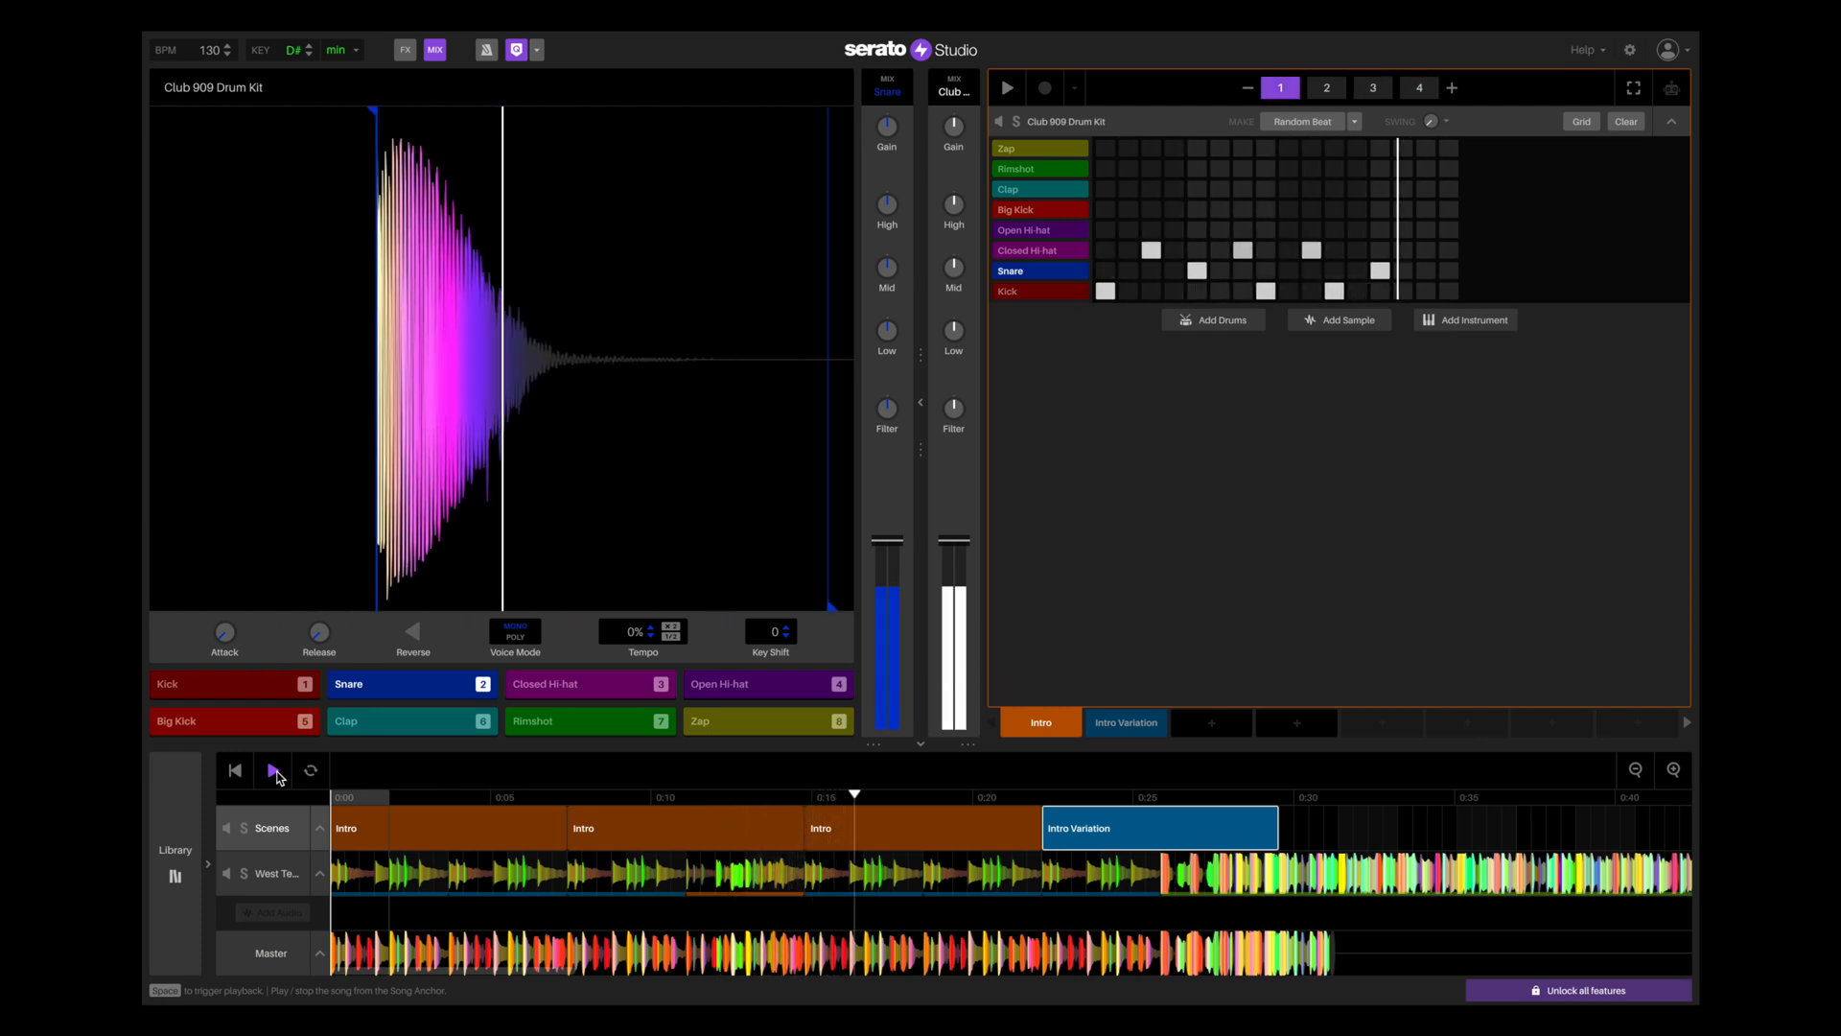
left_click(1325, 87)
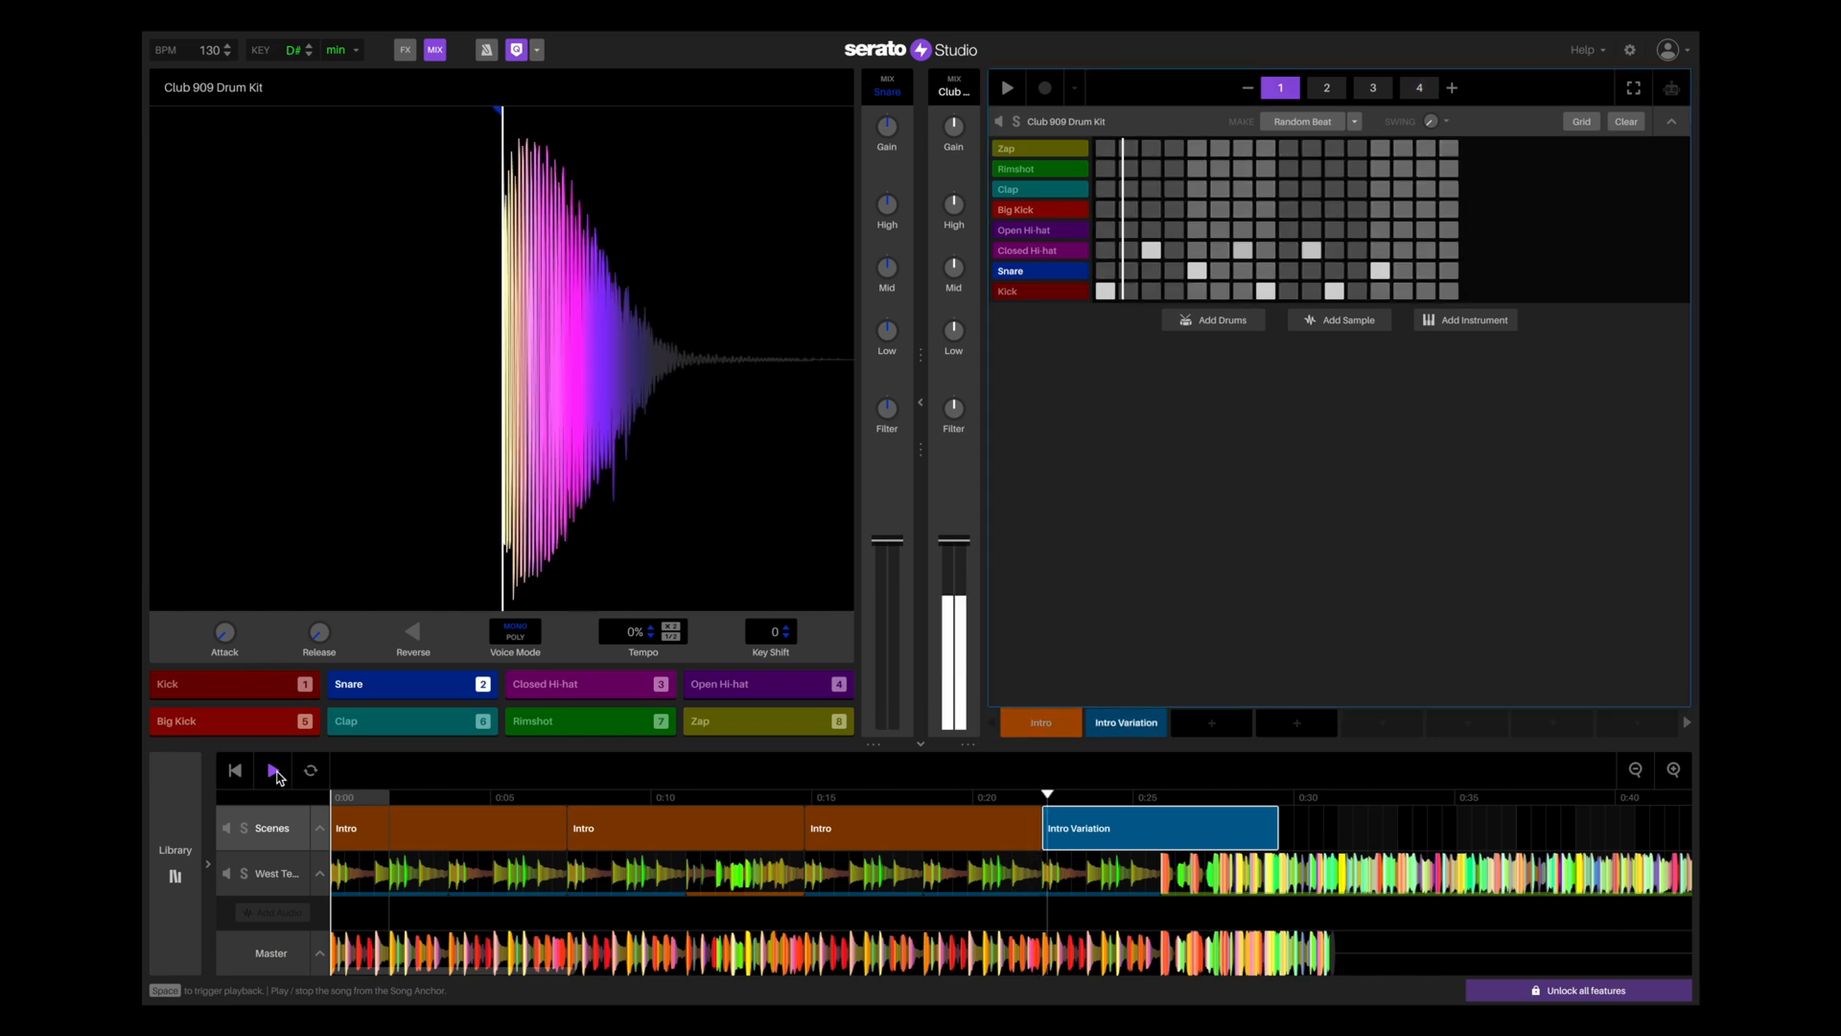
left_click(1325, 86)
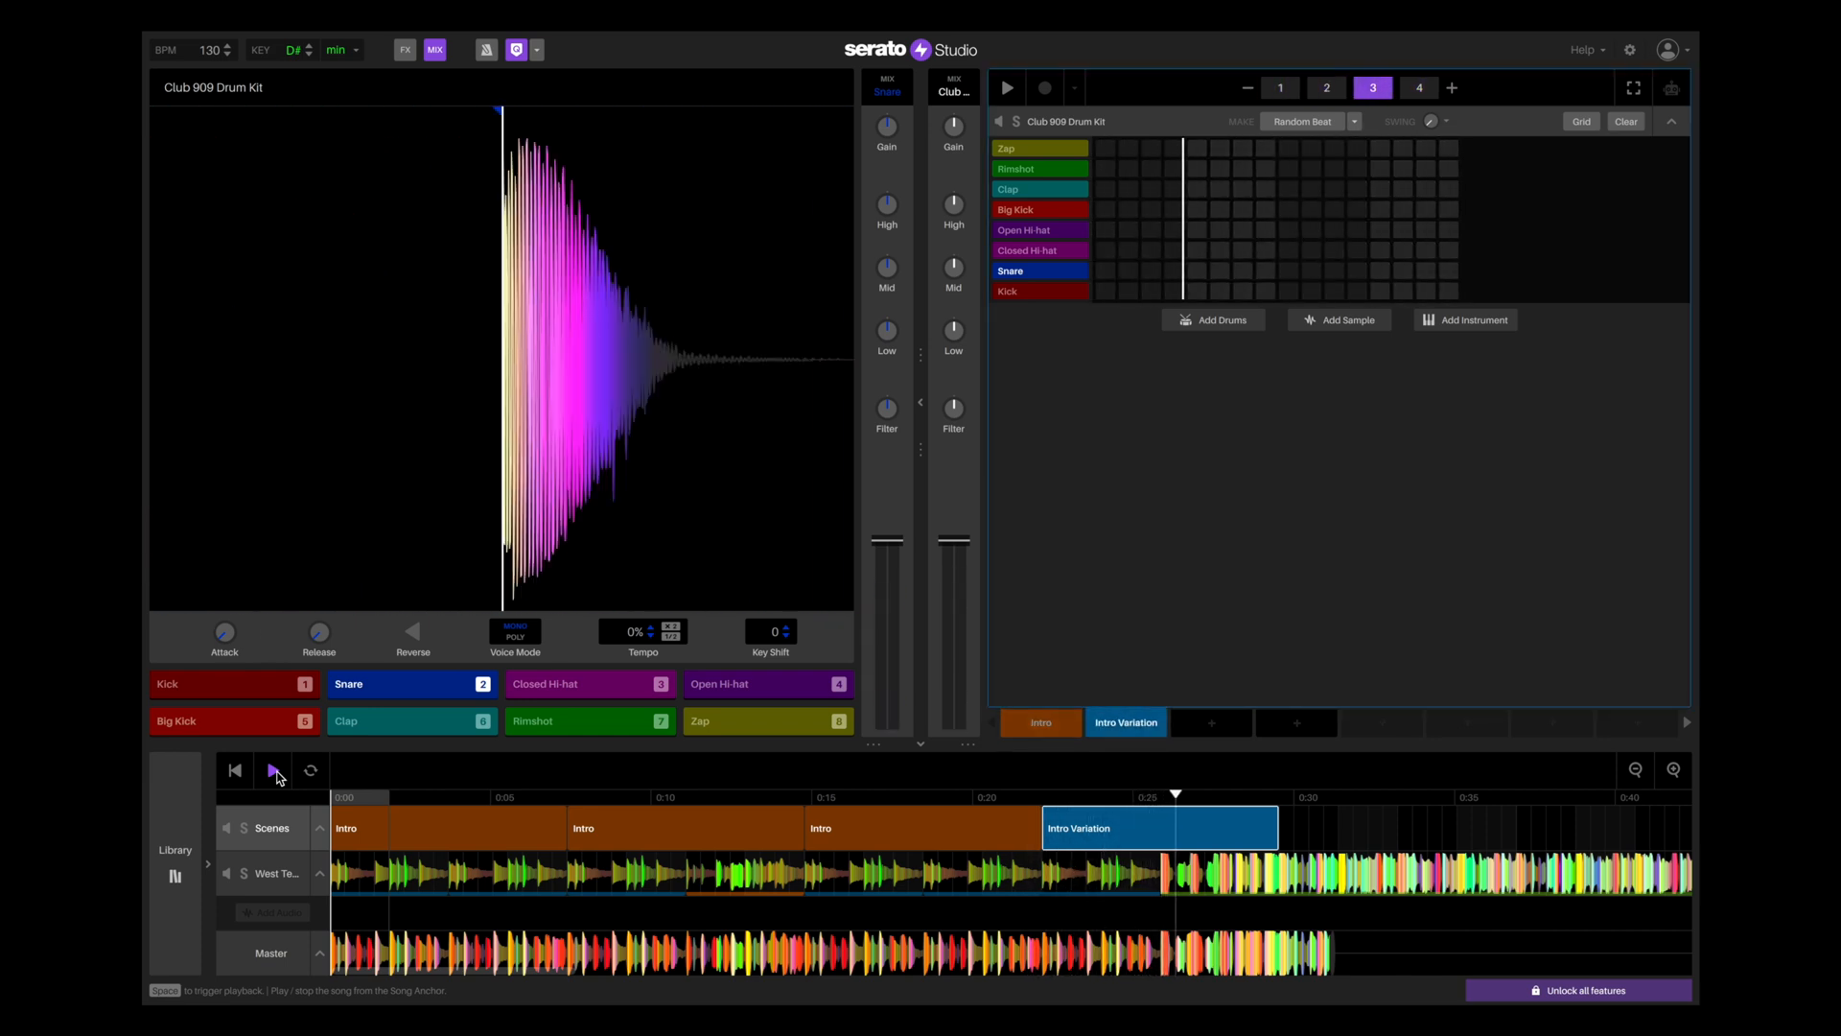
left_click(1419, 88)
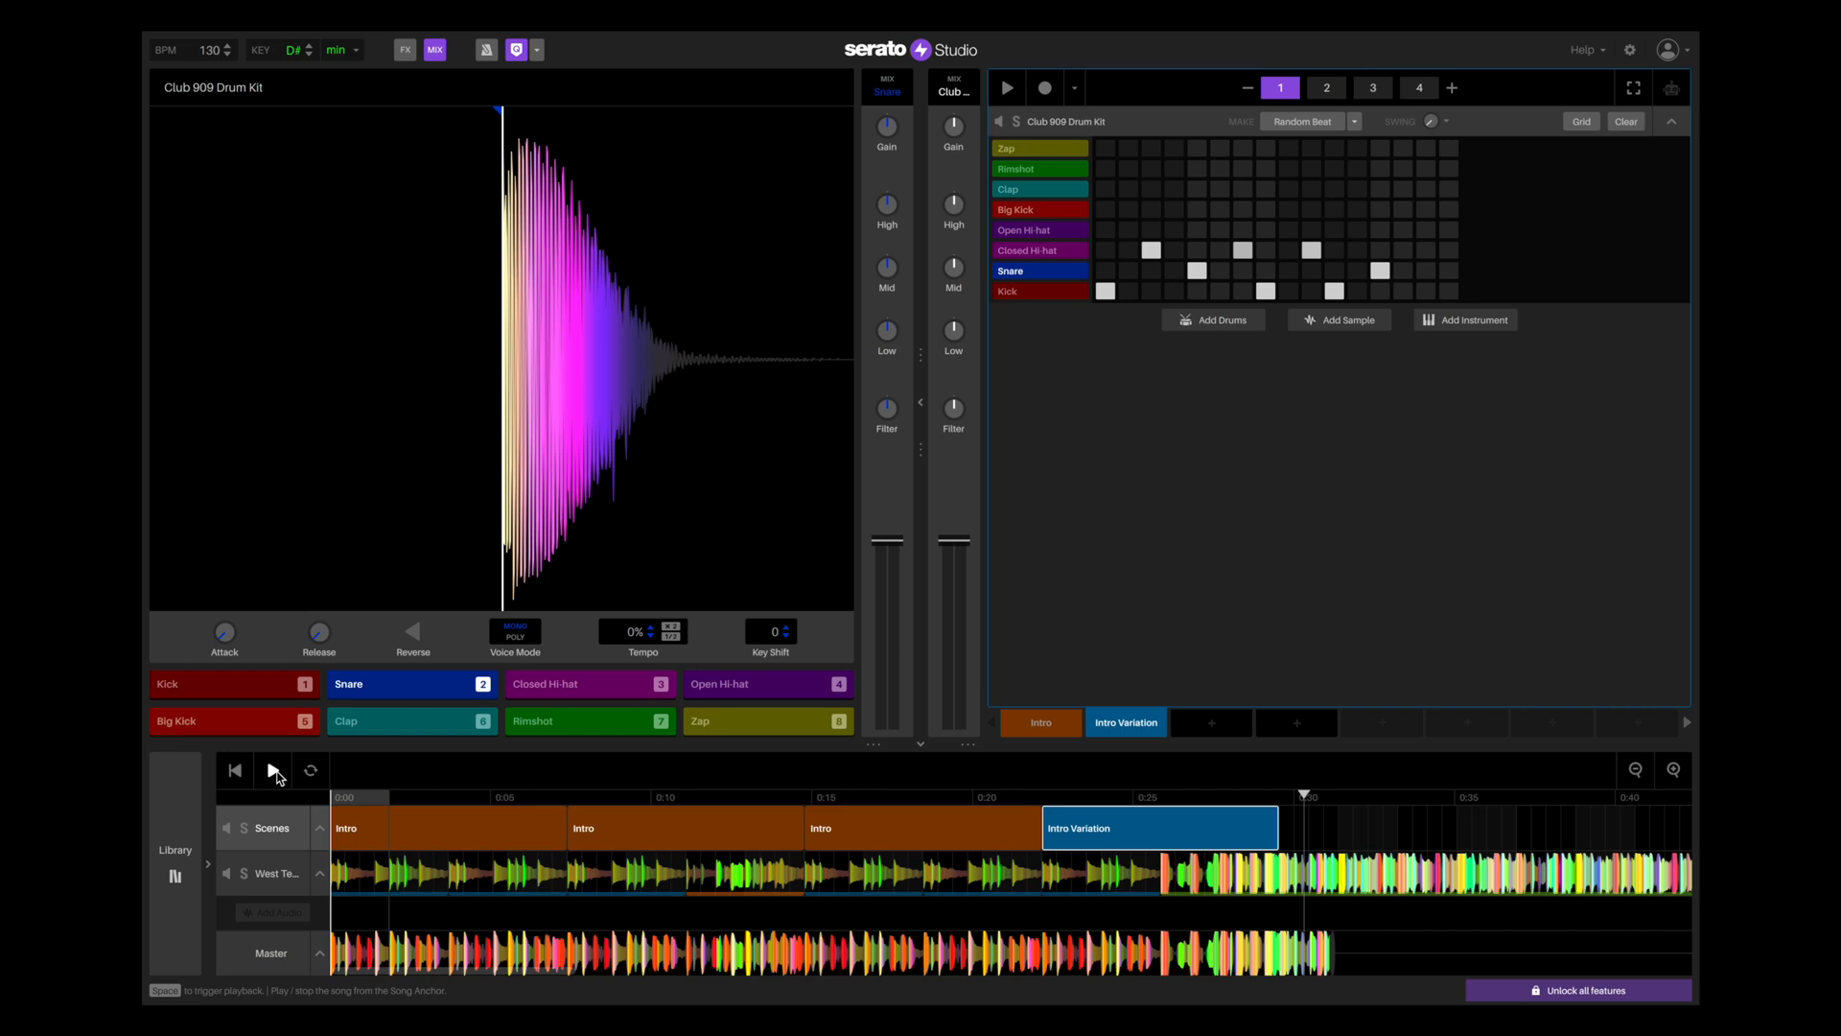
left_click(575, 691)
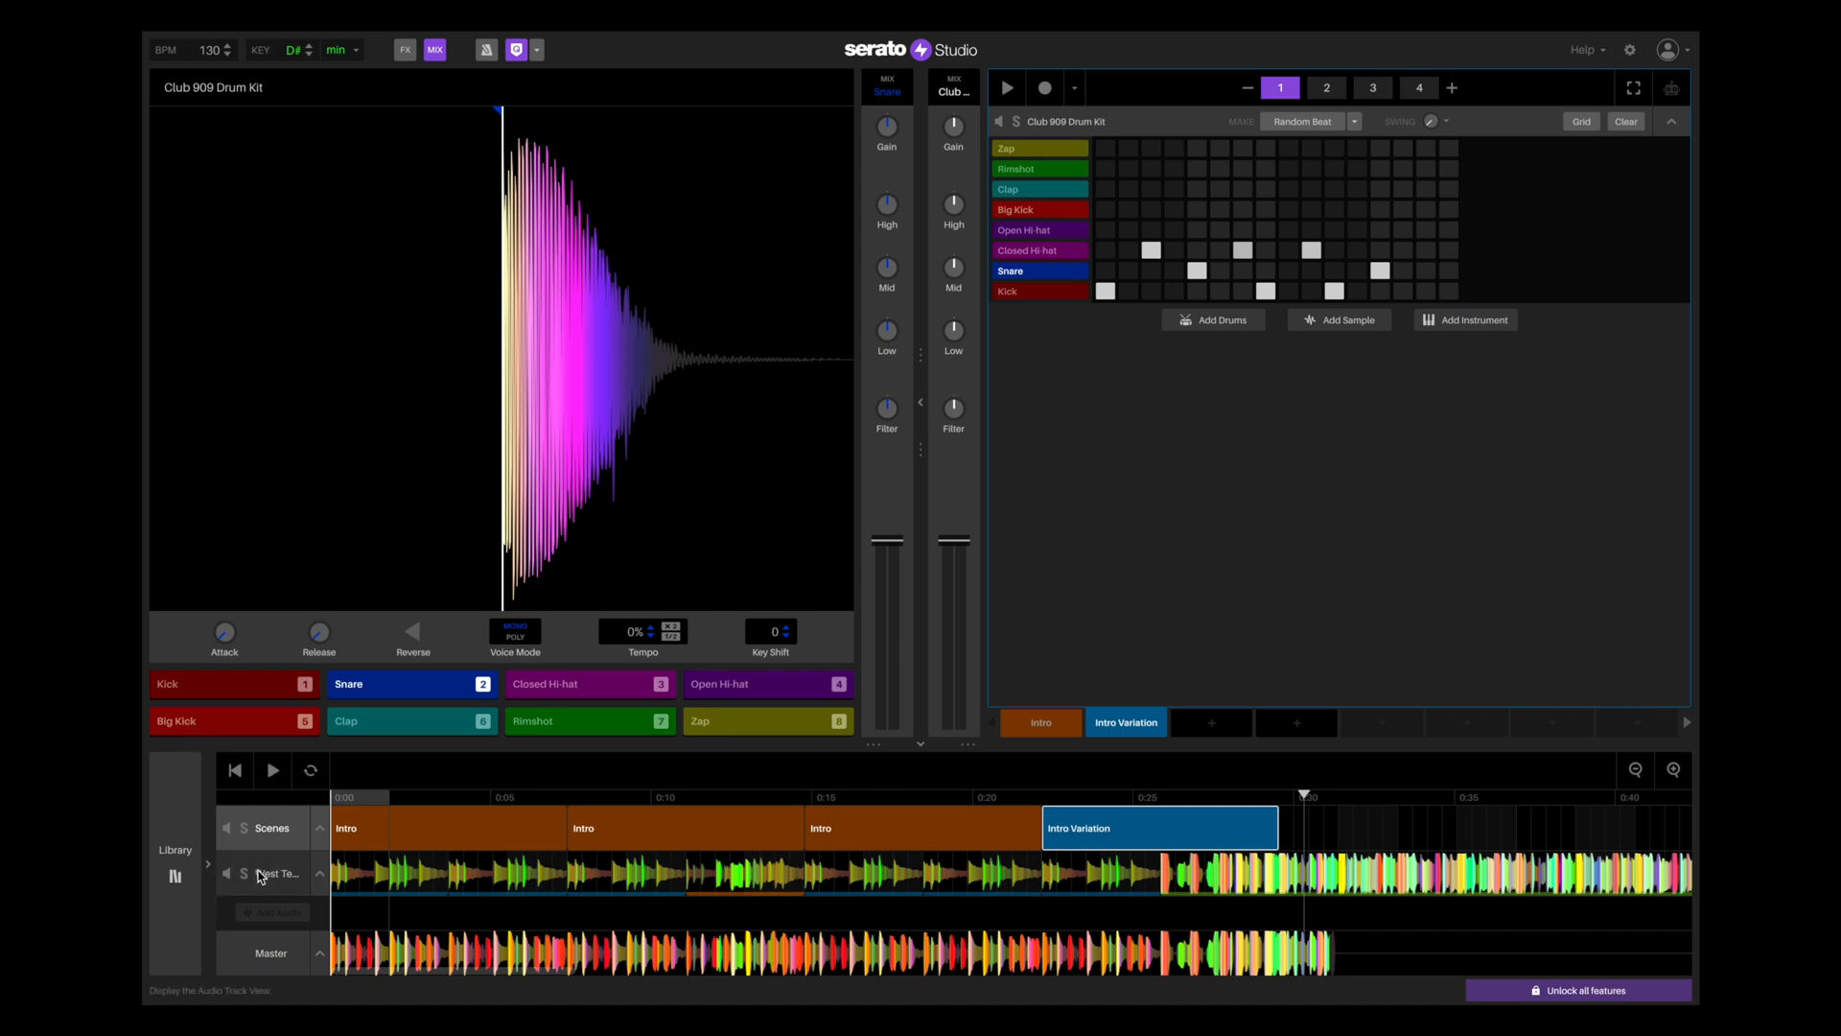
- Show the drum deck's FX chain: Beam Me Up Echo, Light Sizzle Crusher and Drums Reverb
left_click(276, 873)
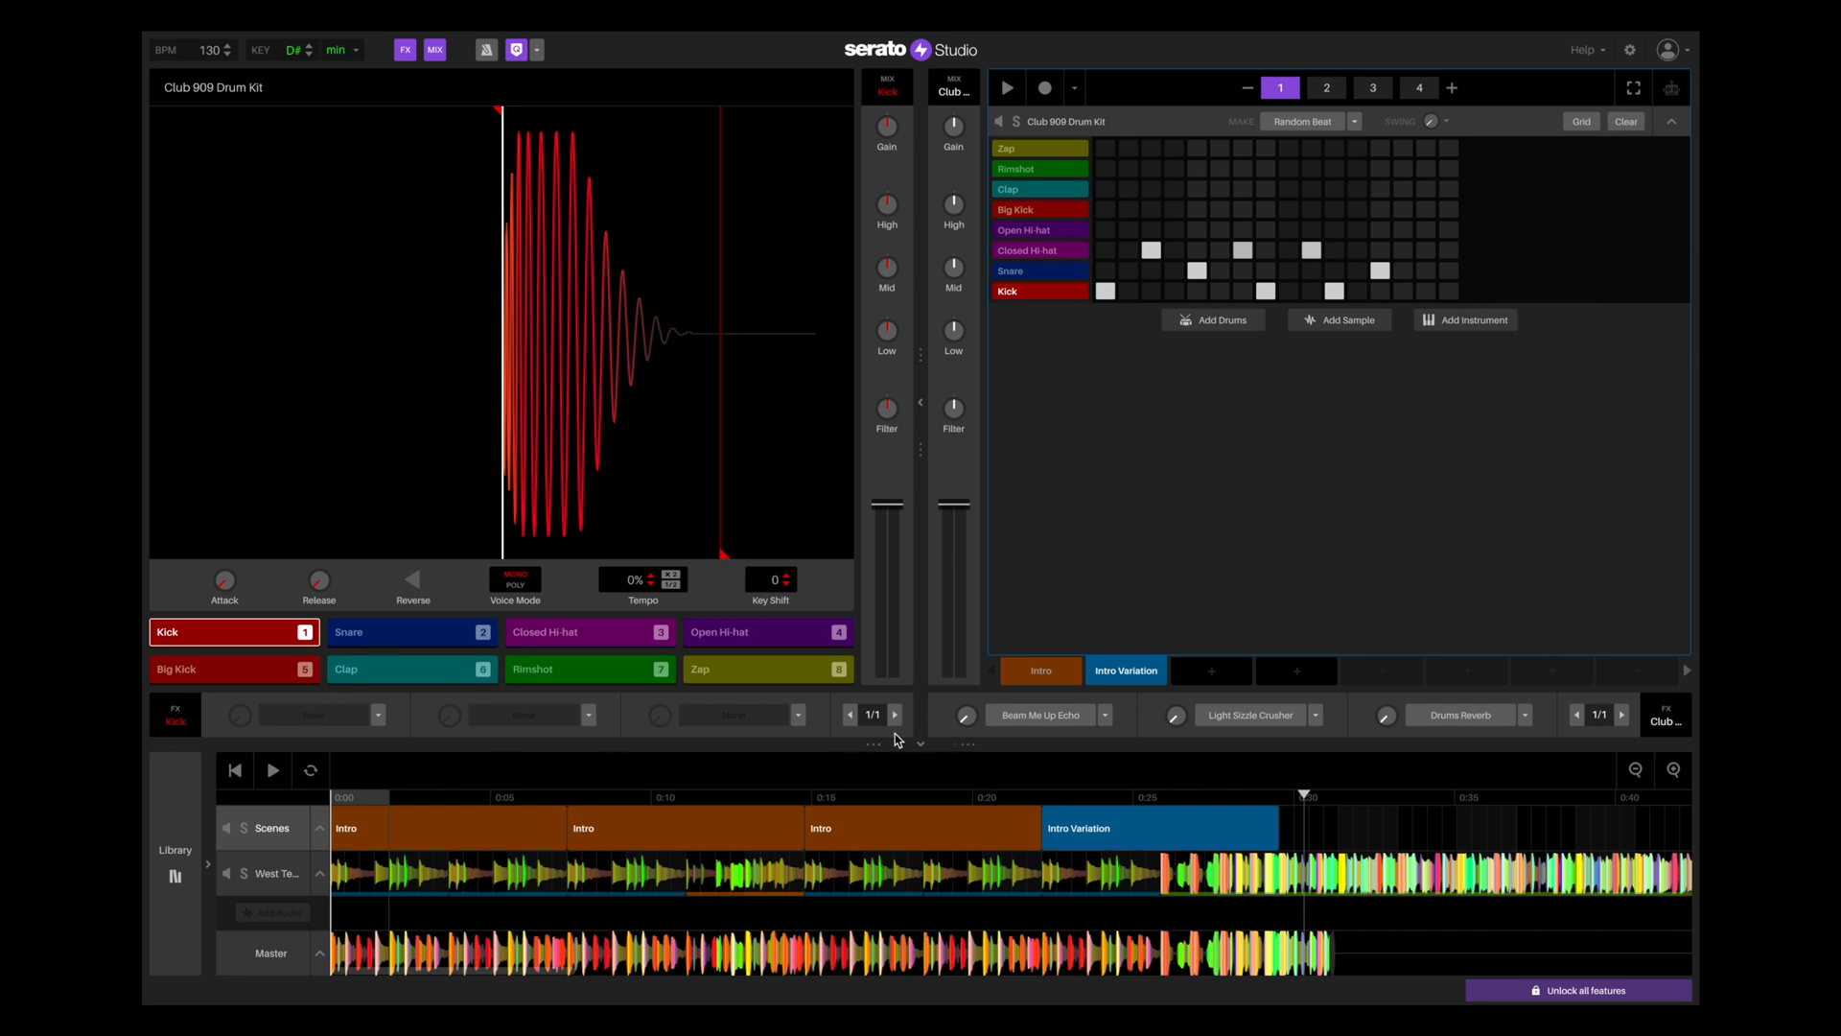
mouse_move(1162, 737)
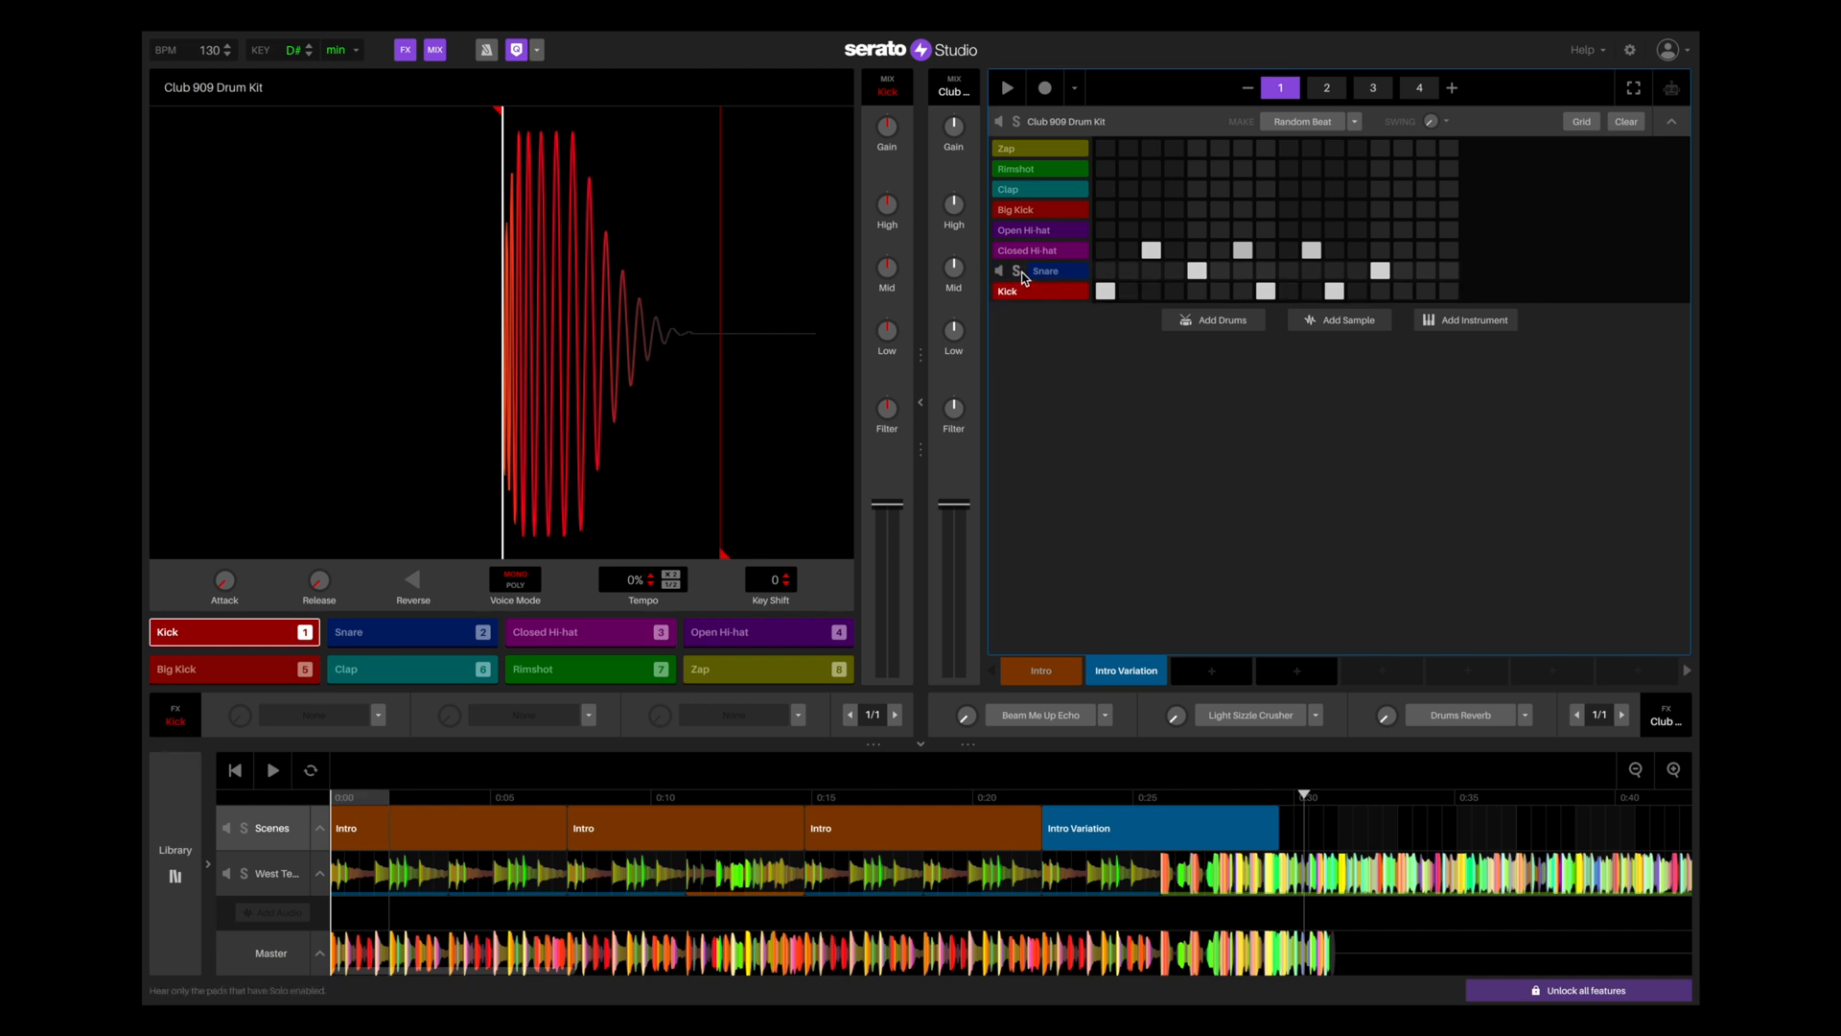
- Enable the Delay effect on the Closed Hi-hat pad of the drum kit
left_click(411, 630)
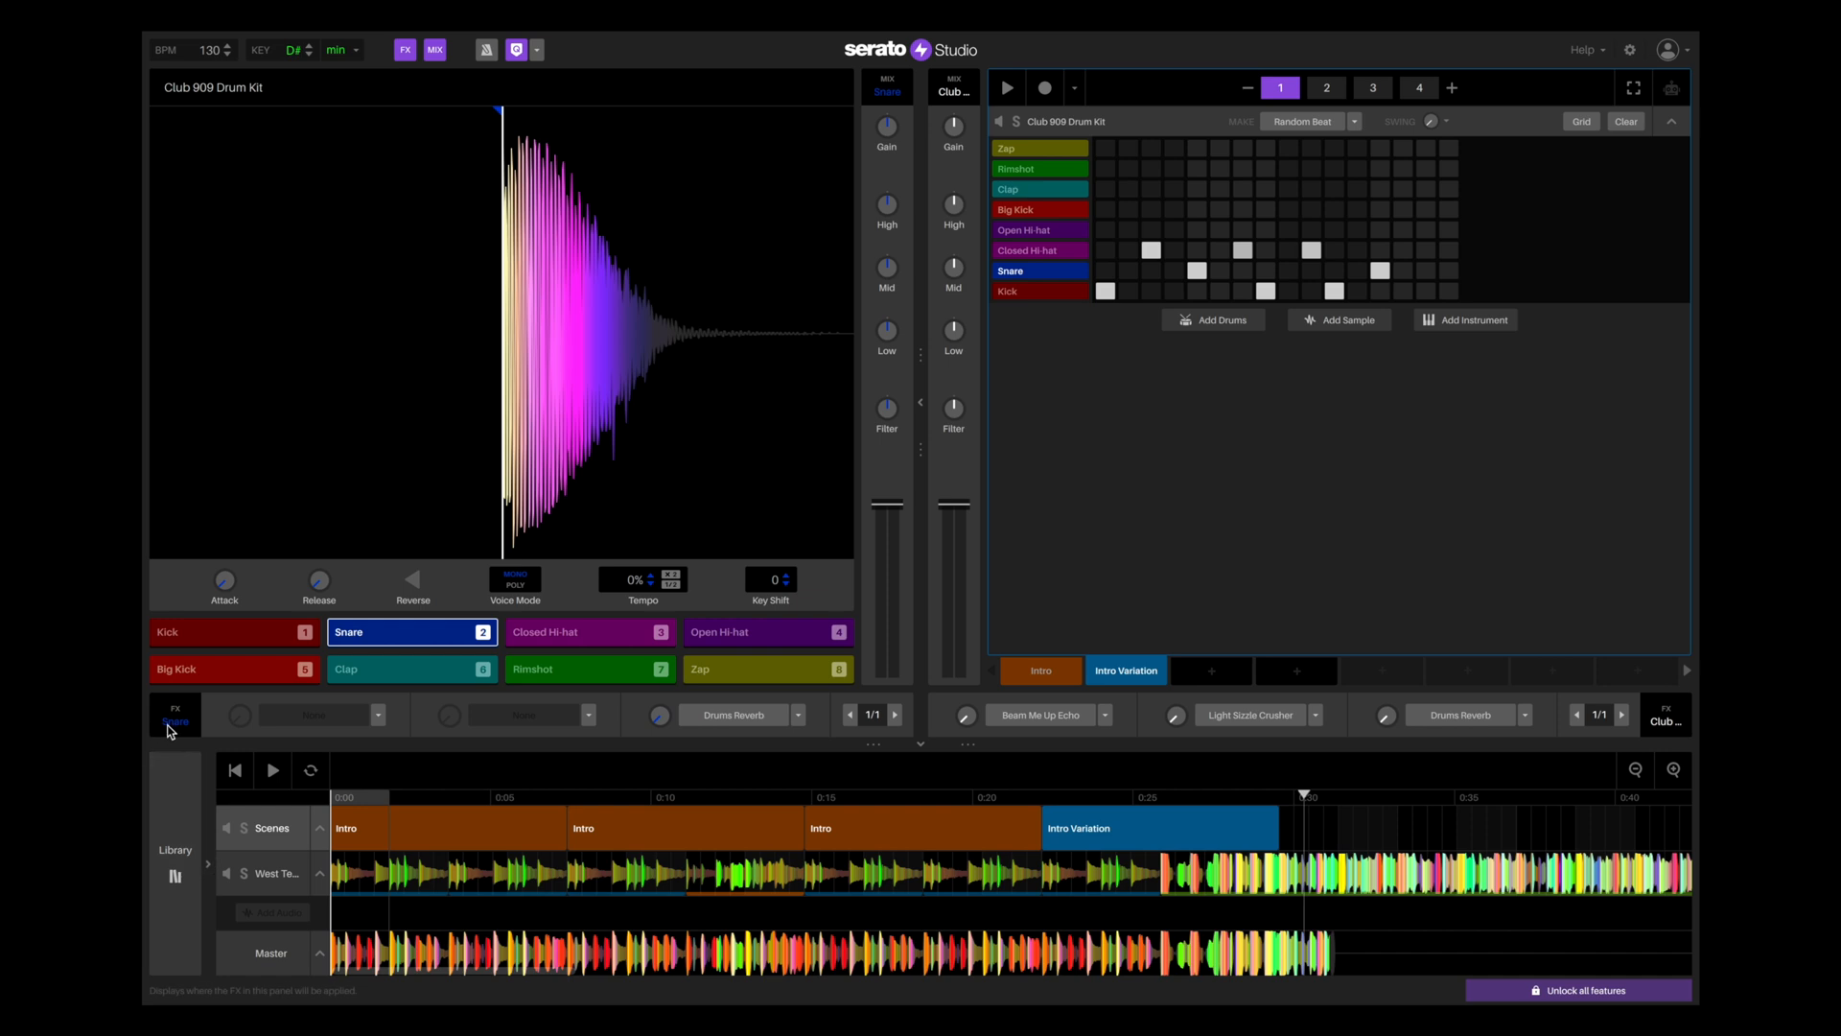
left_click(583, 631)
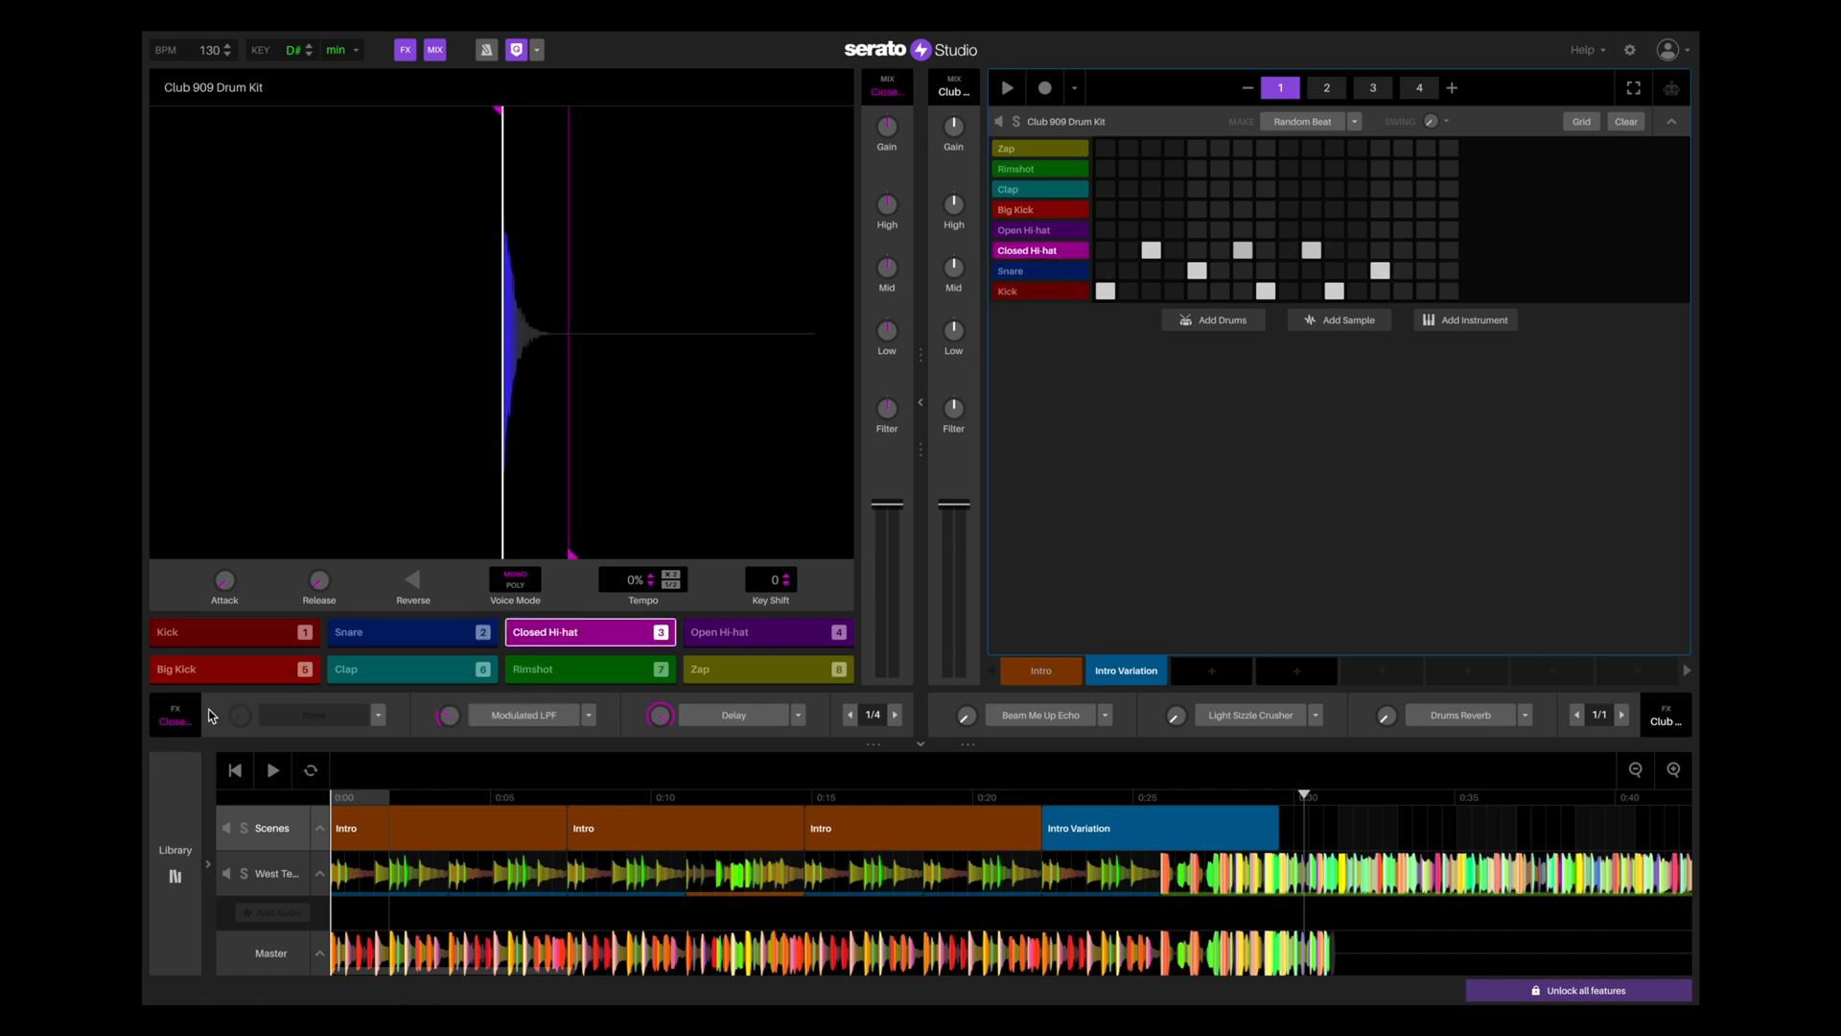
mouse_move(875, 359)
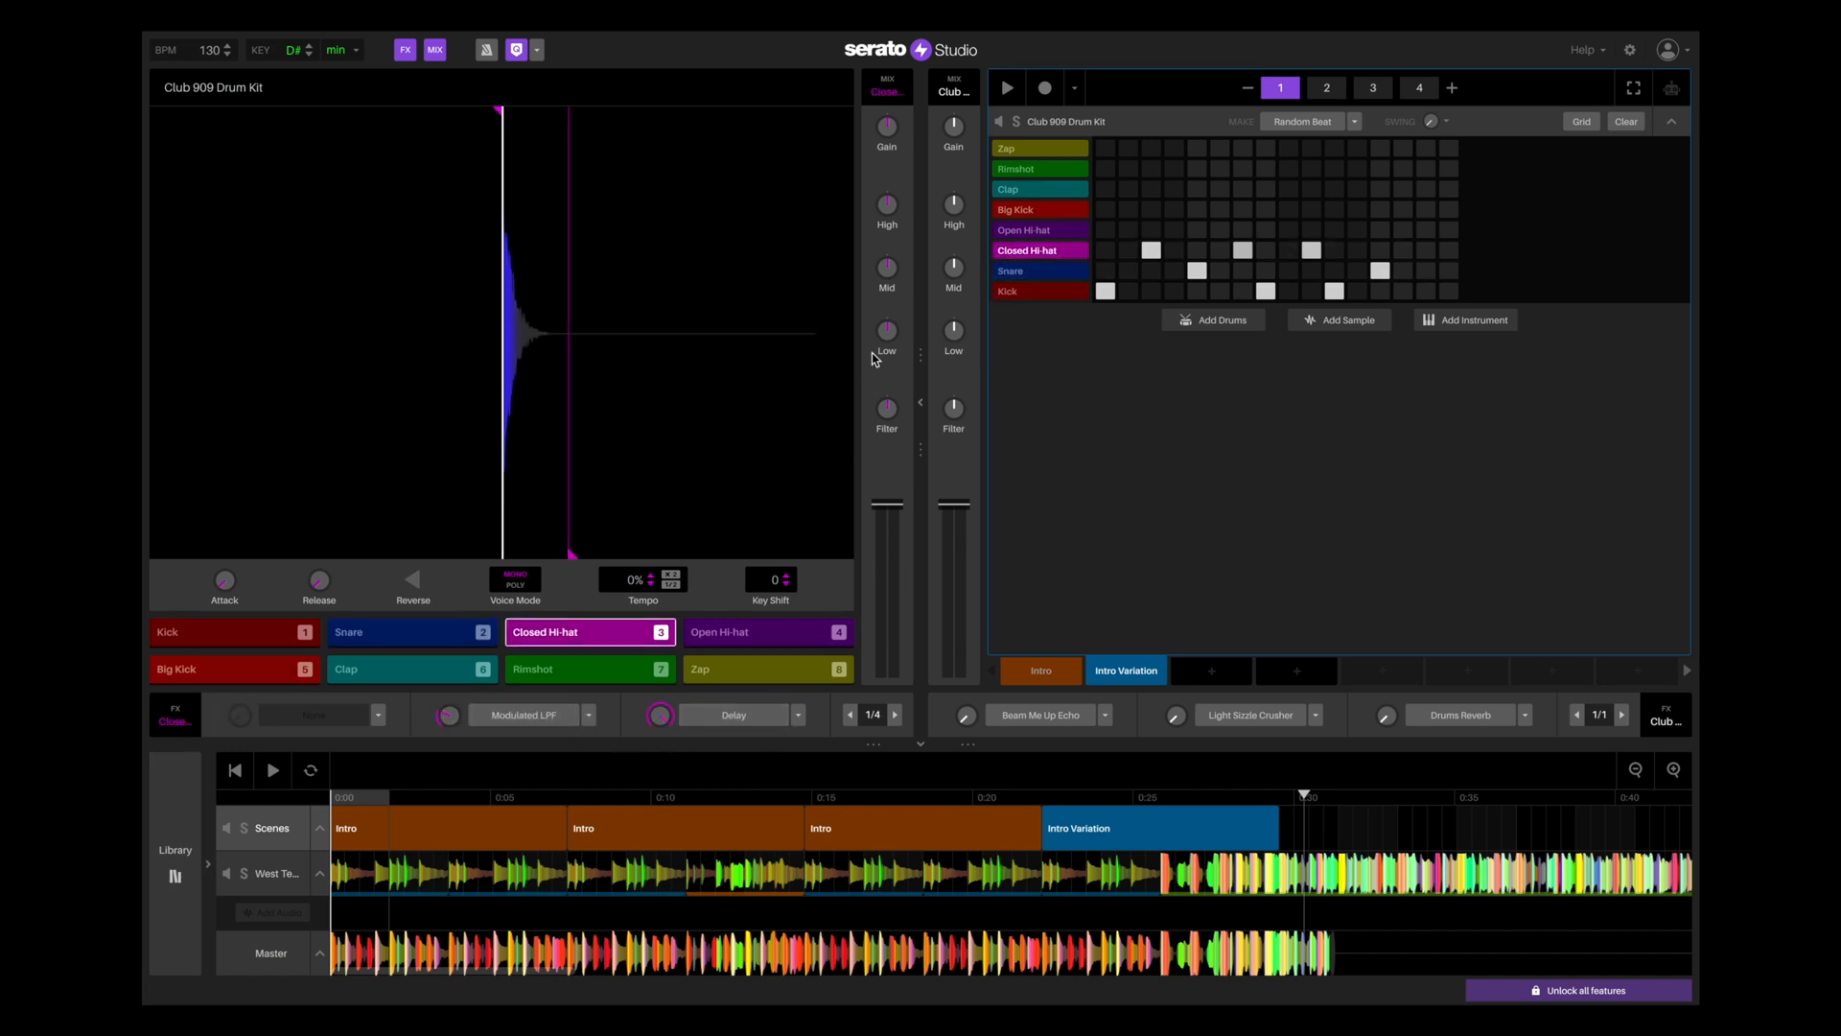
left_click(767, 631)
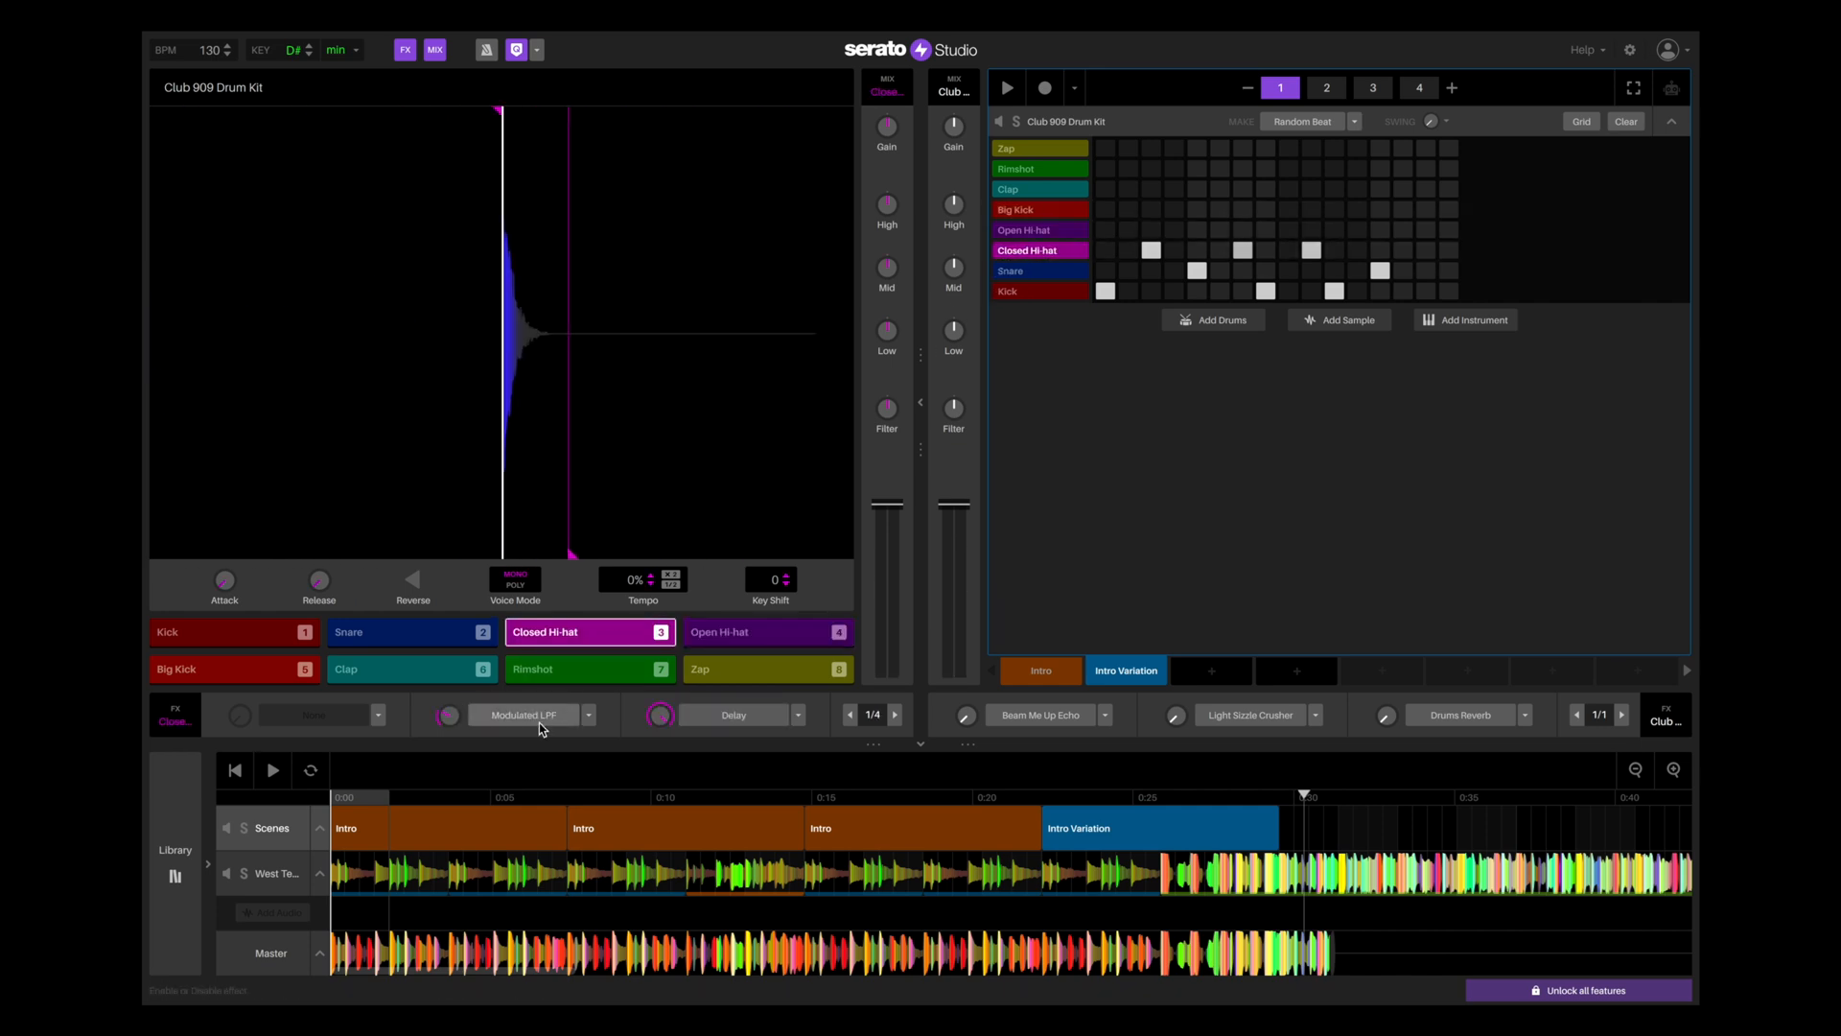
left_click(734, 715)
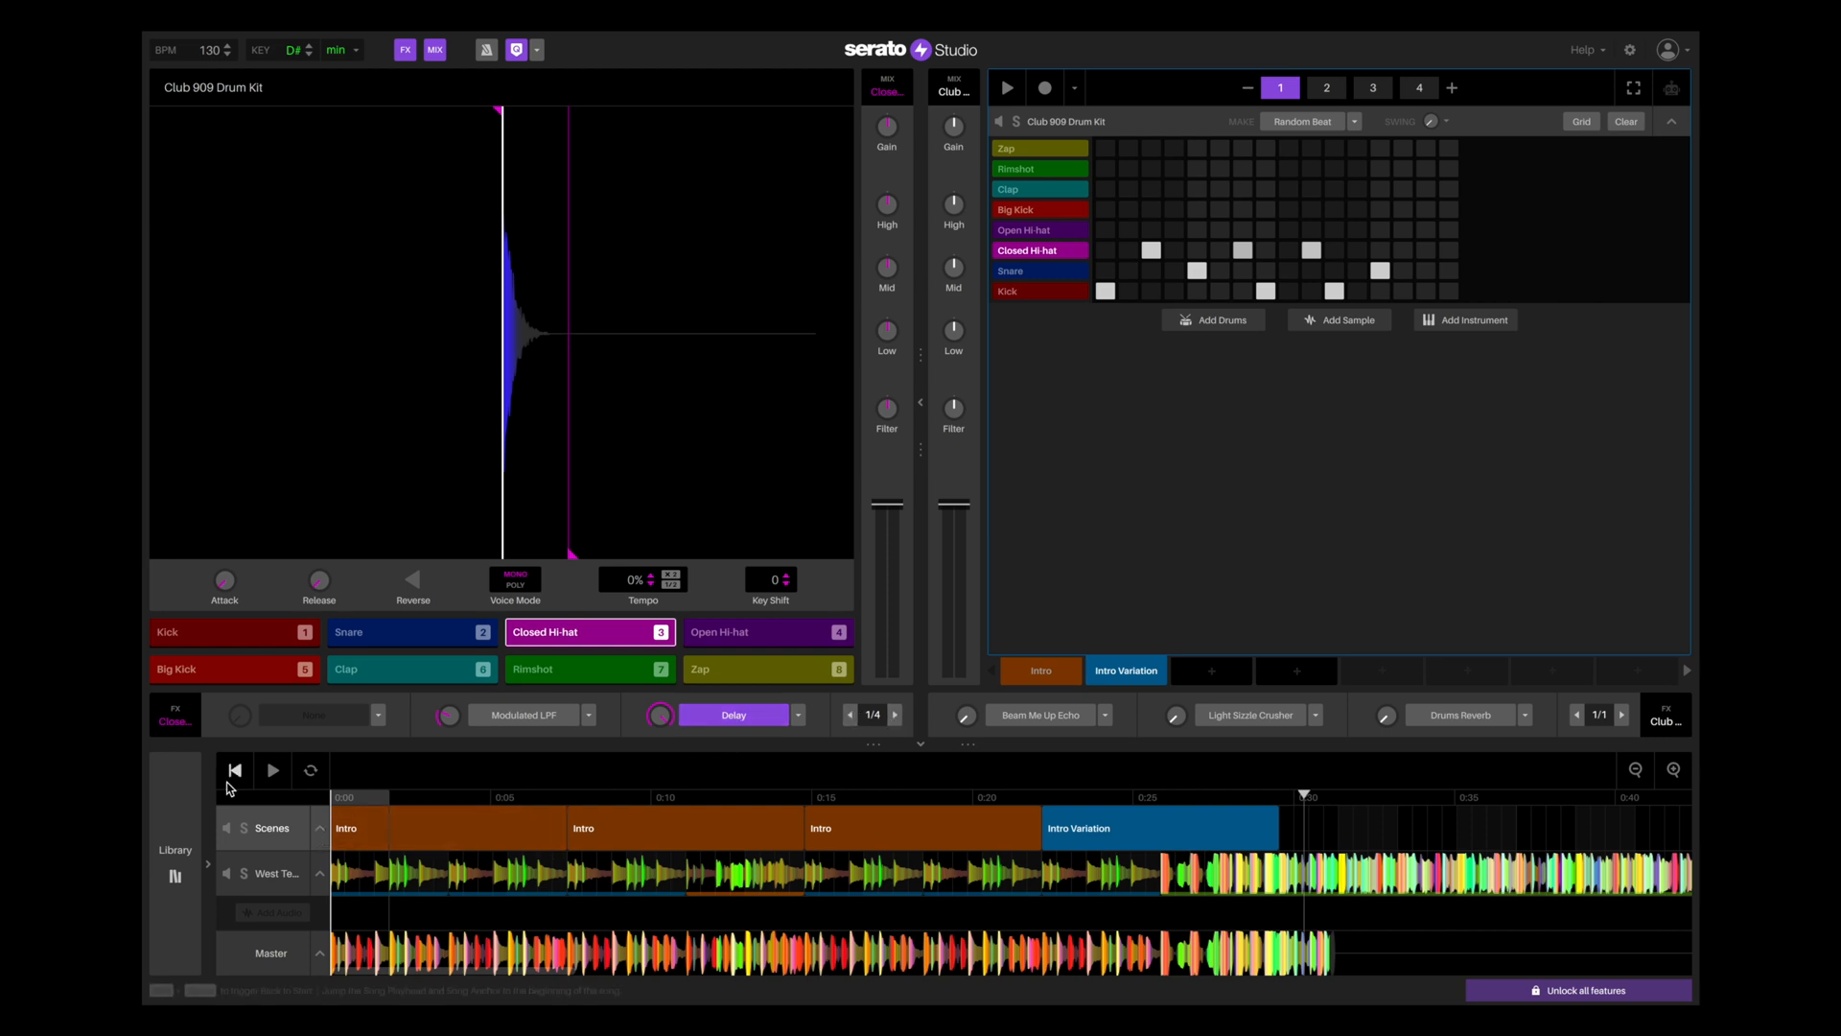
- Play the song from the start and add the Modulated LPF effect to the hi-hat
left_click(270, 771)
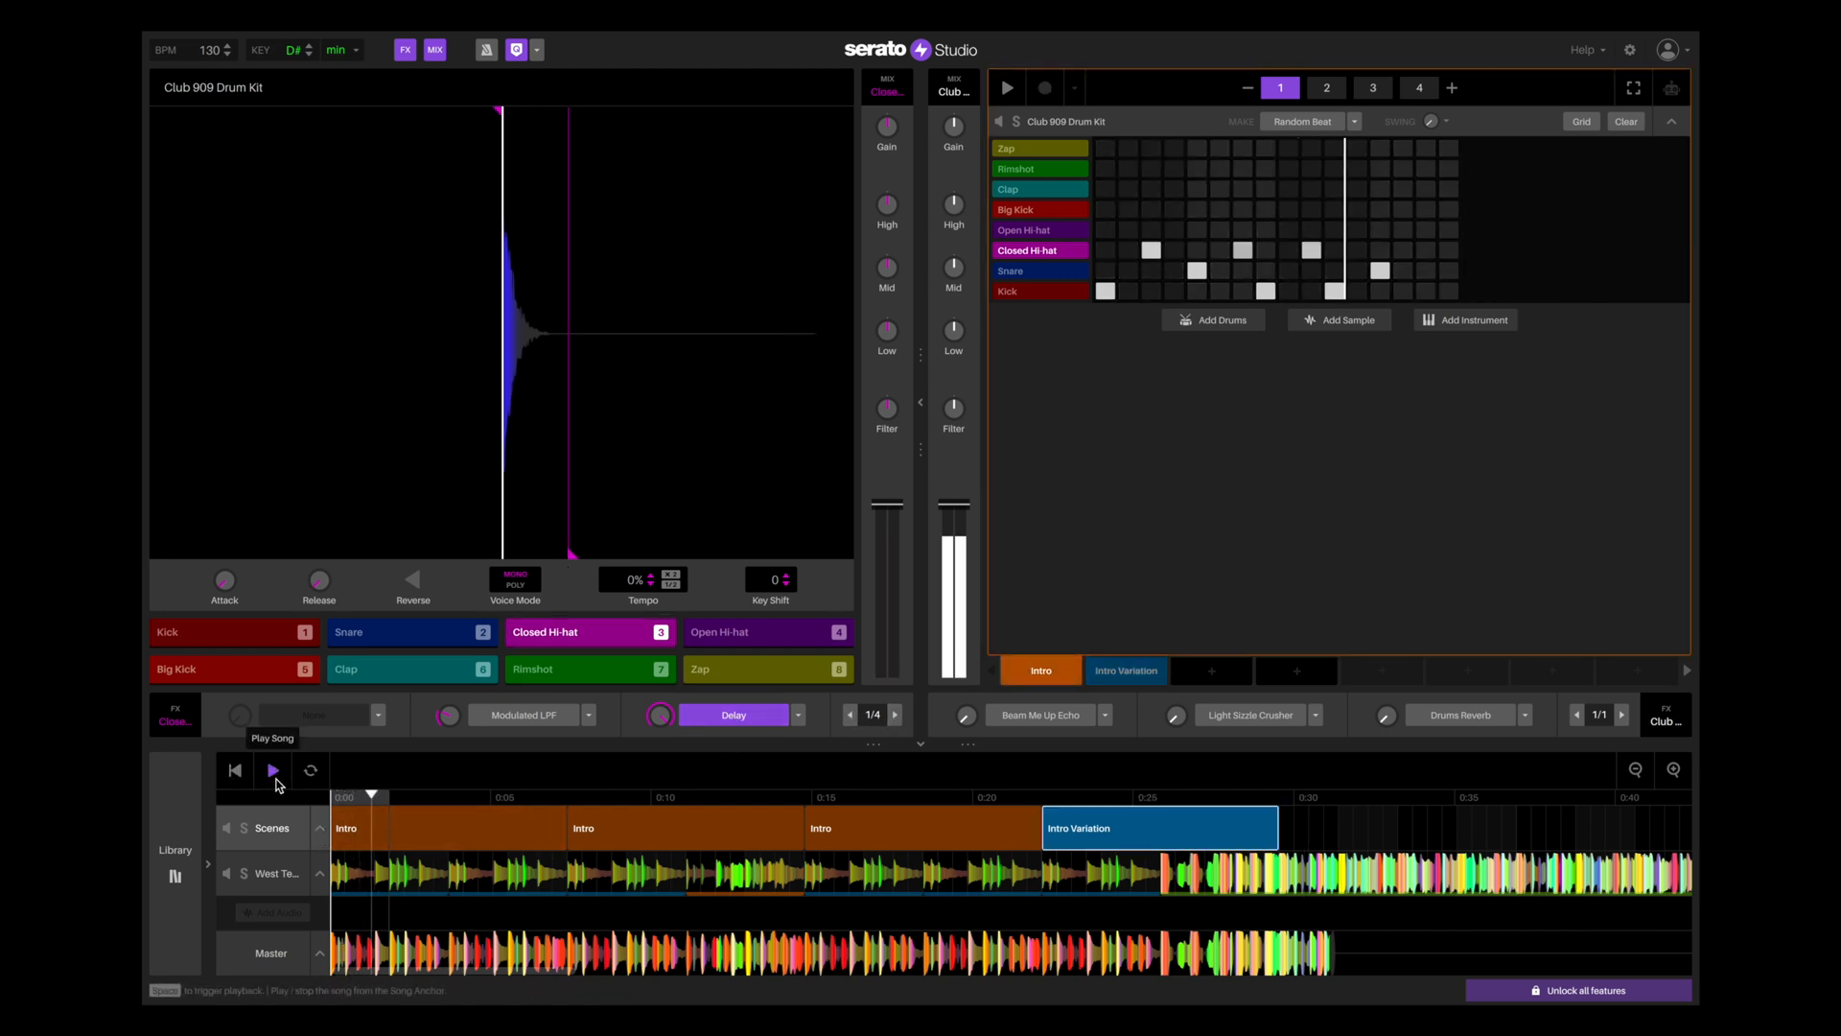
left_click(1325, 88)
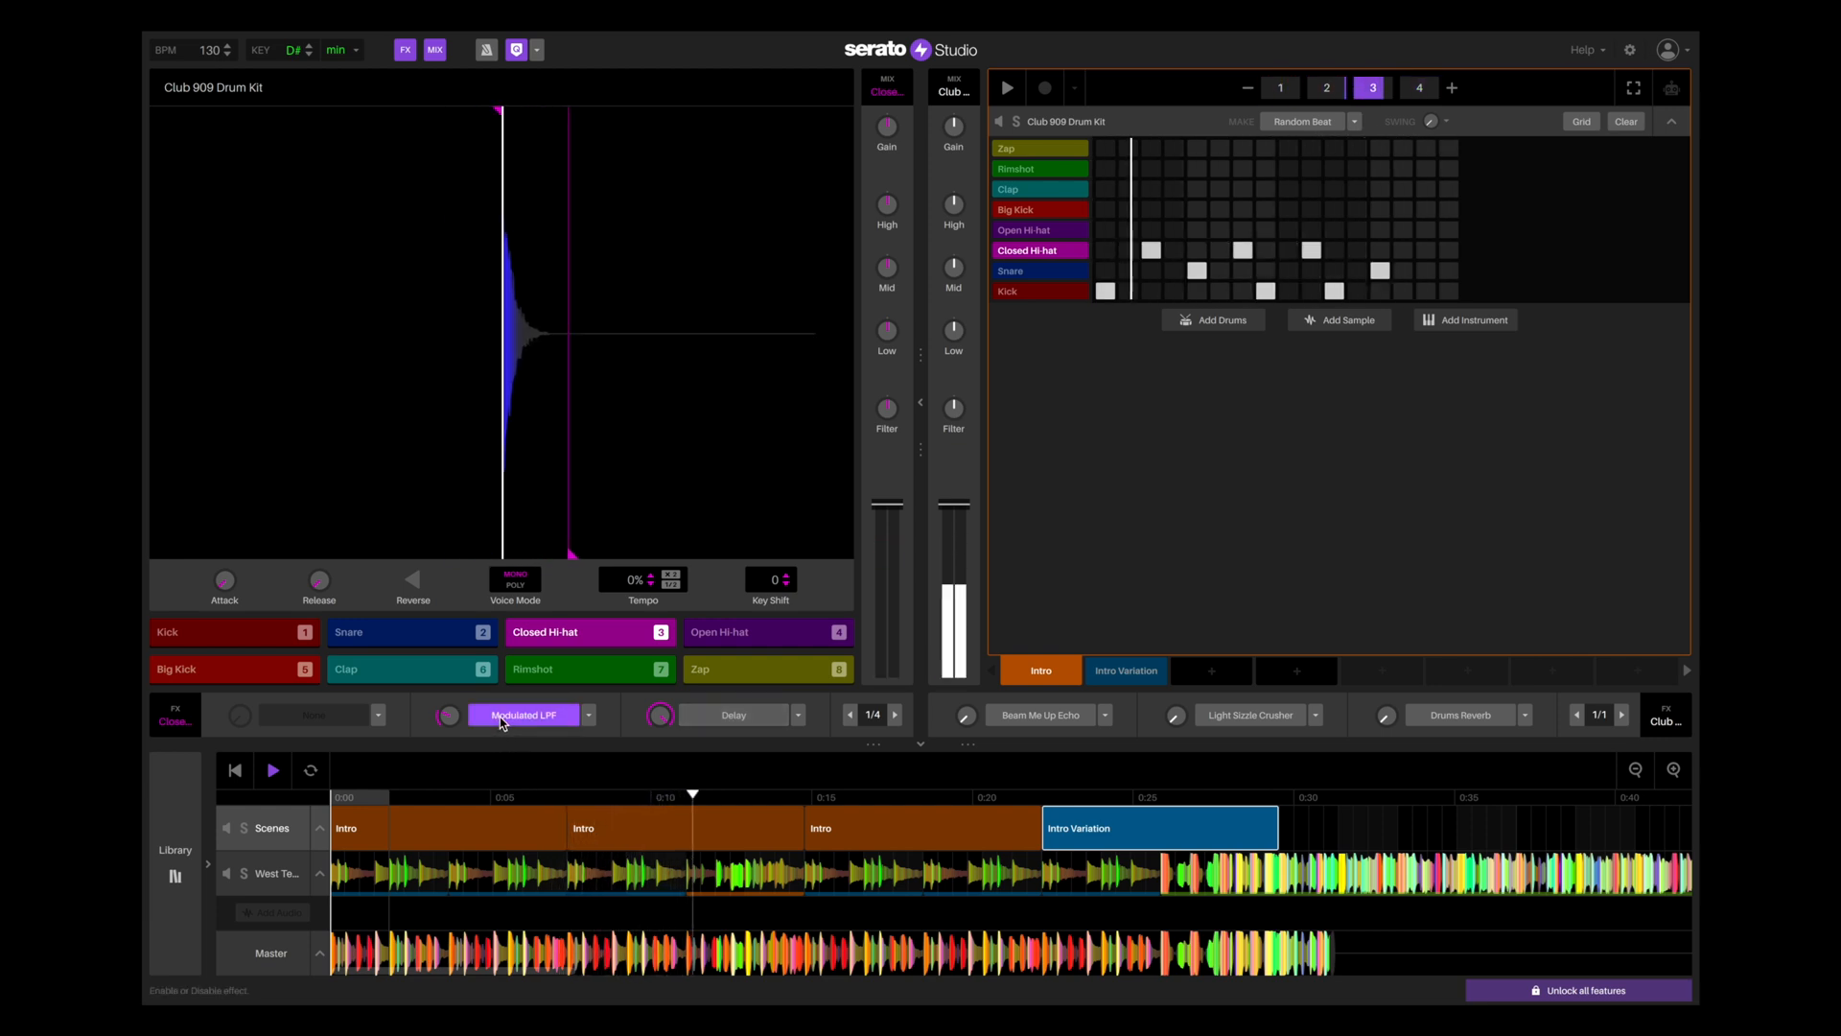
left_click(1417, 87)
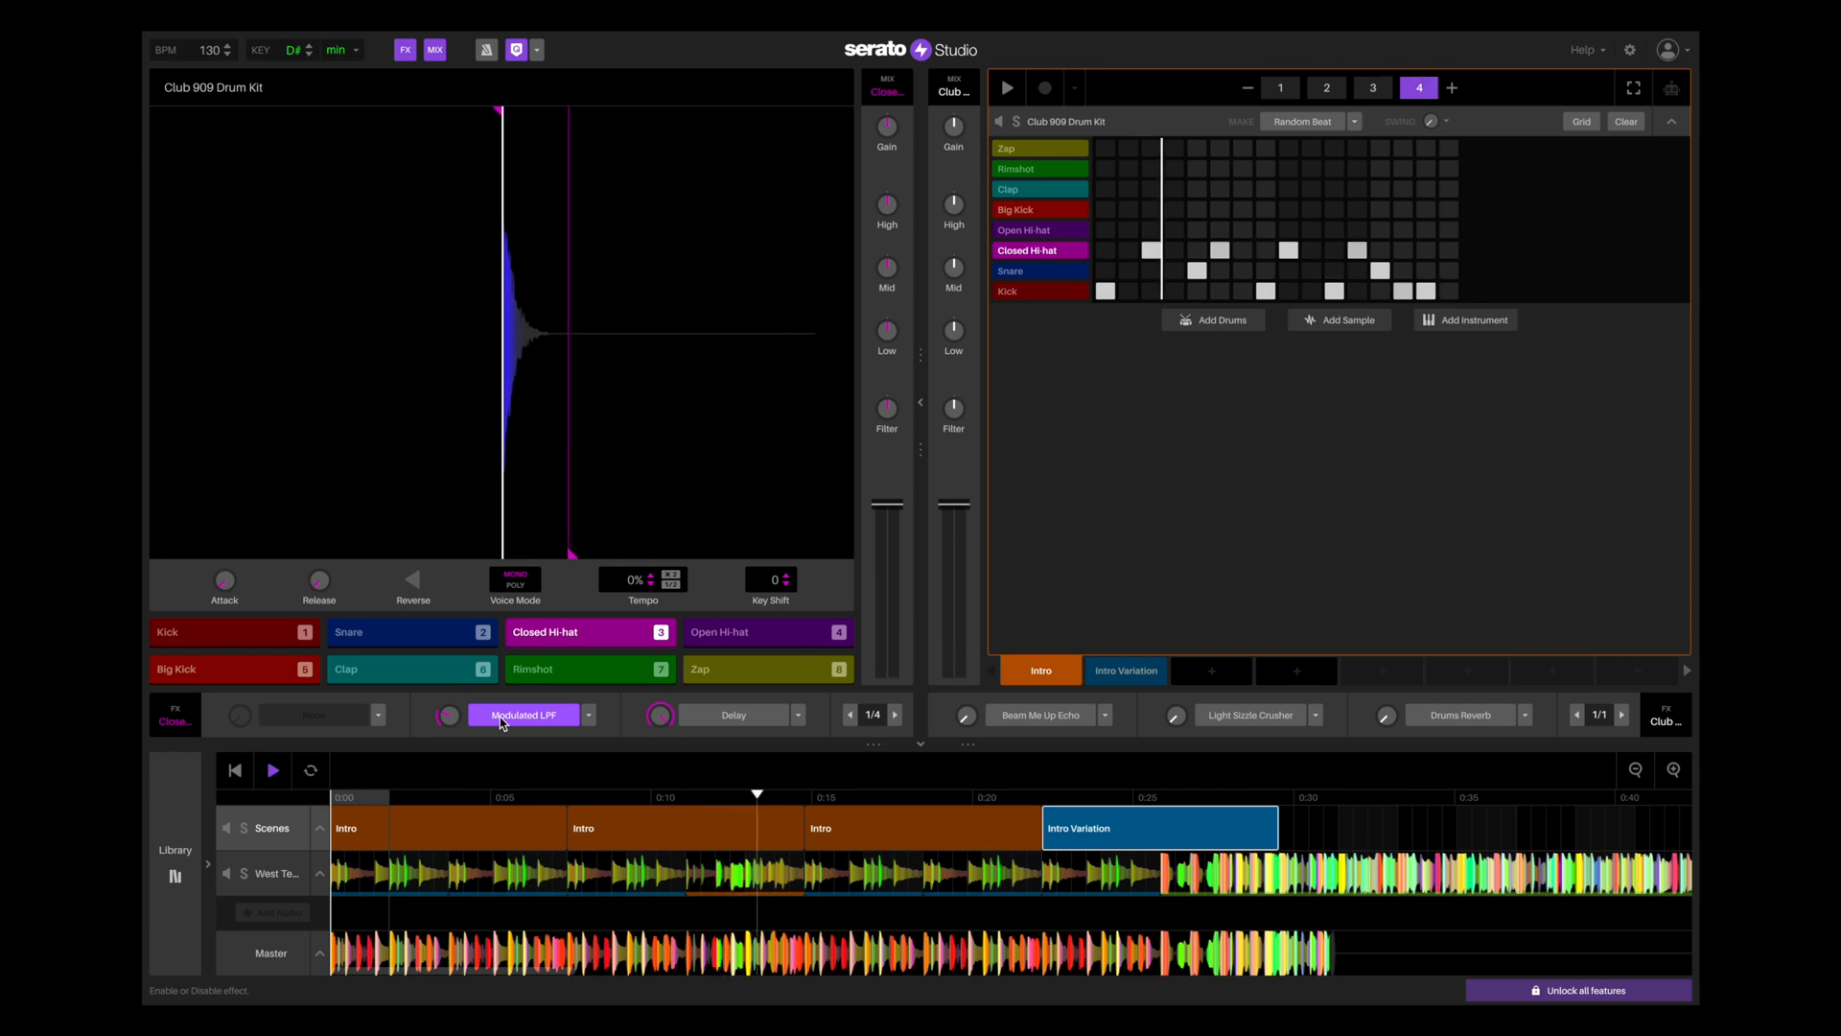
left_click(1279, 89)
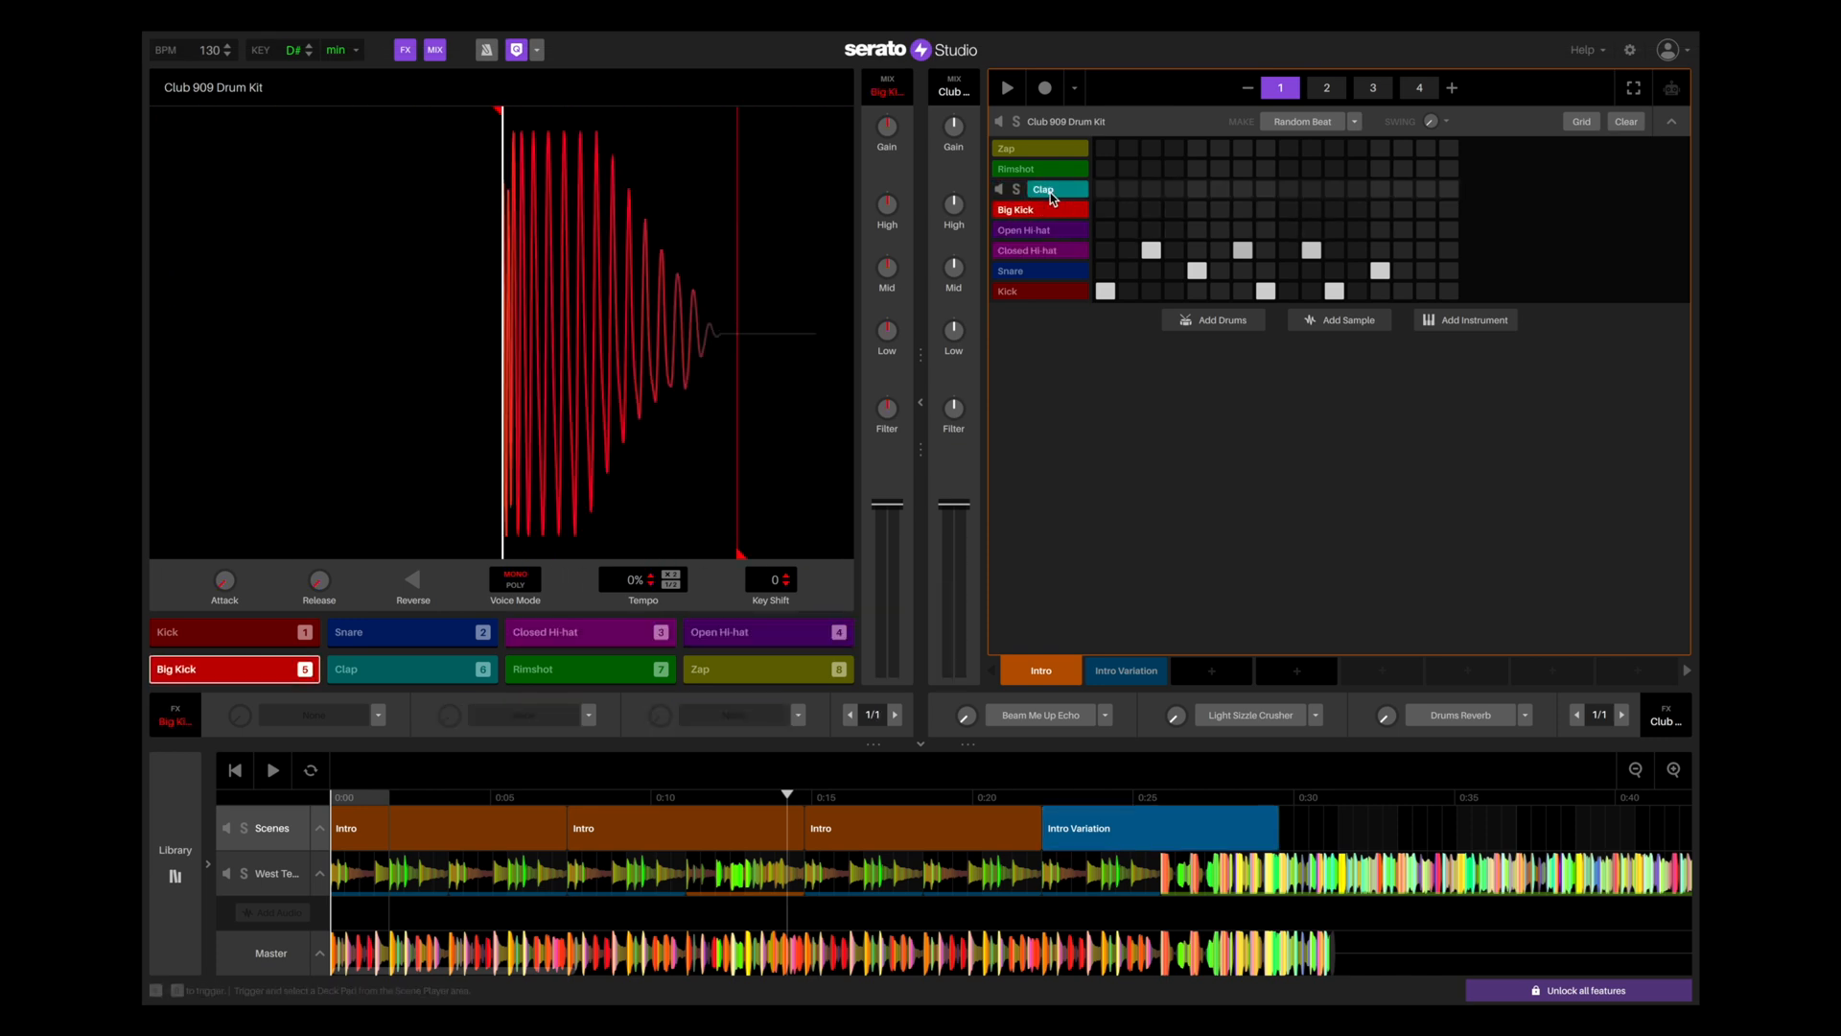
- Load the West Ten (Clean) audio track with its eight clips into the deck view
left_click(768, 667)
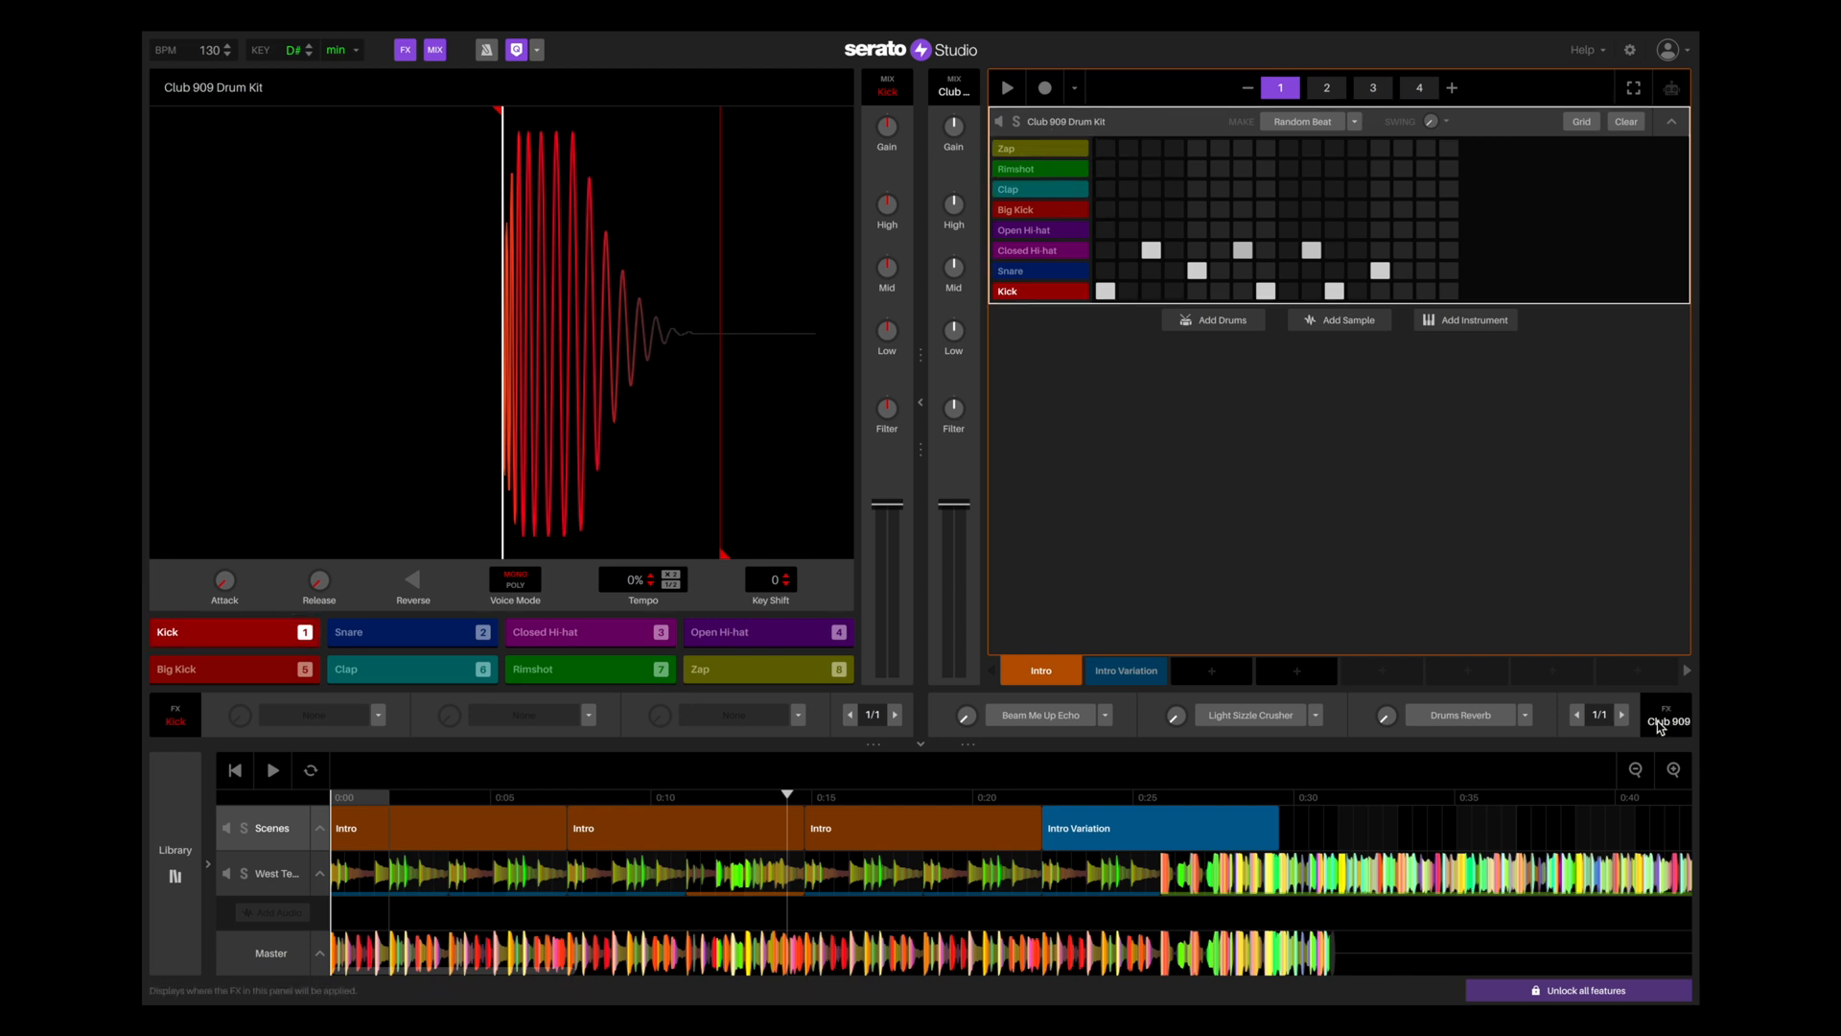
mouse_move(1290, 763)
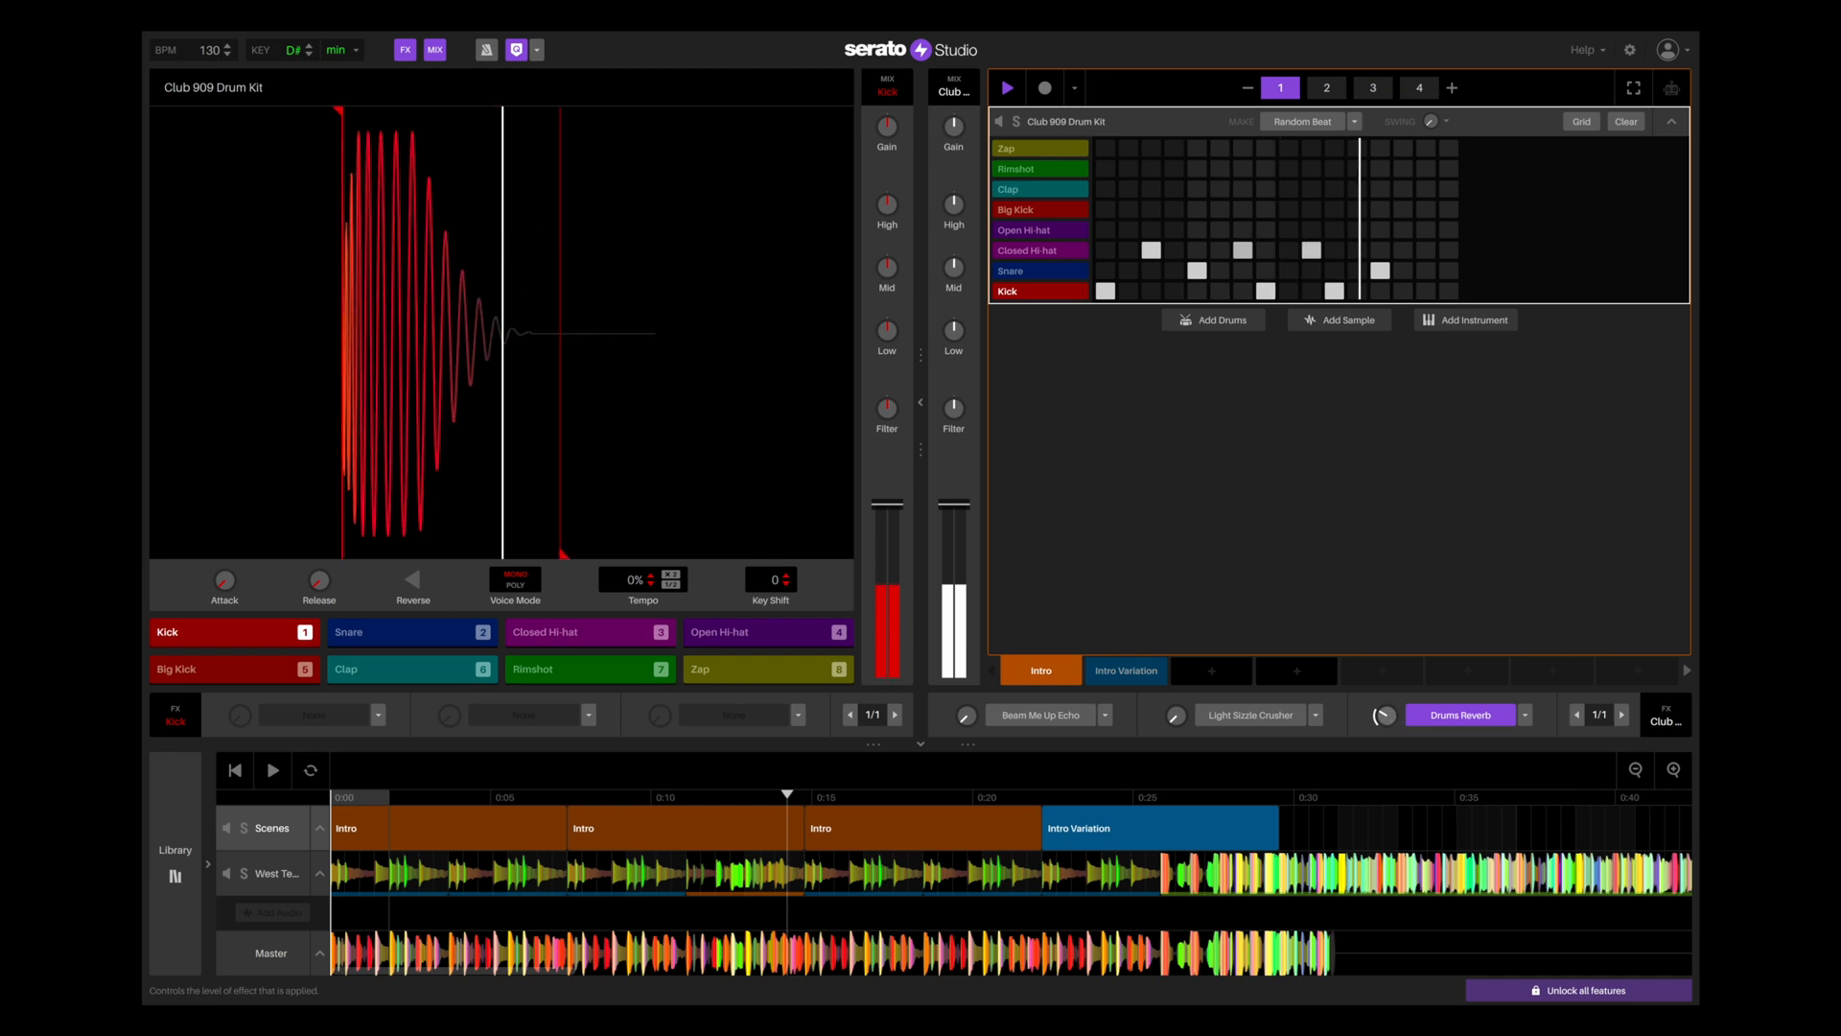
left_click(1325, 87)
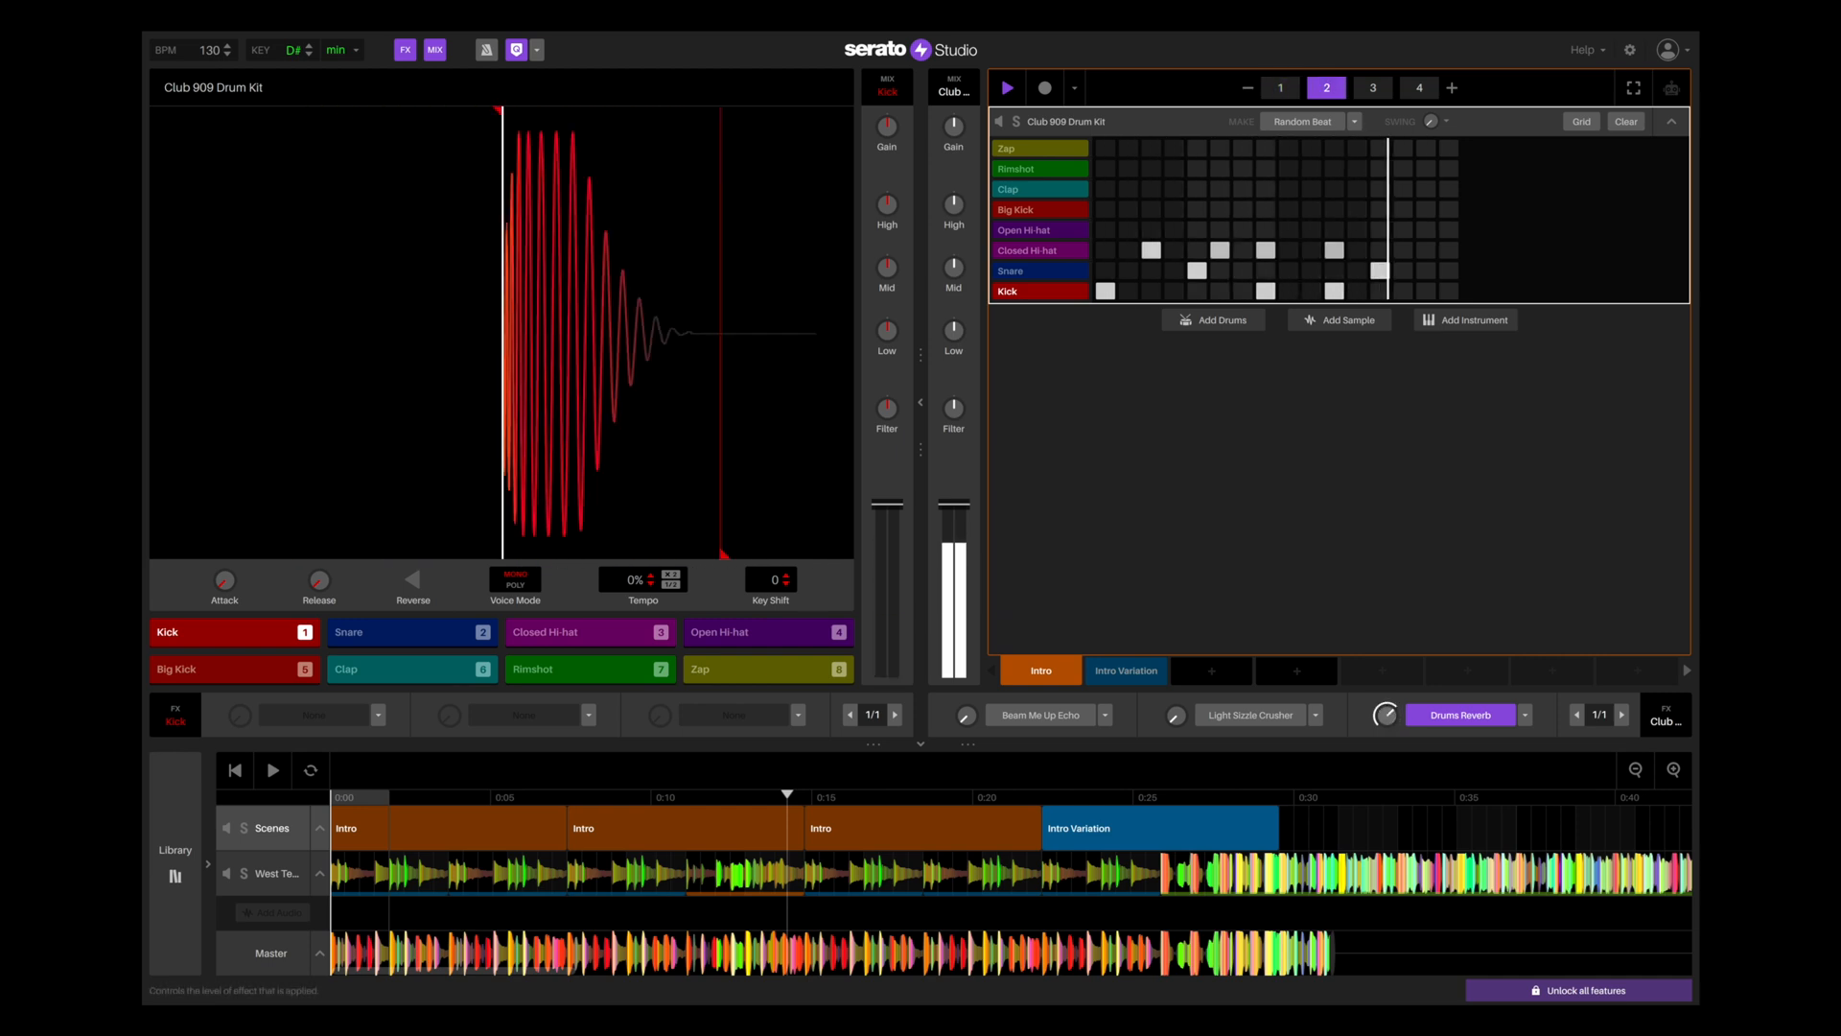
left_click(1369, 86)
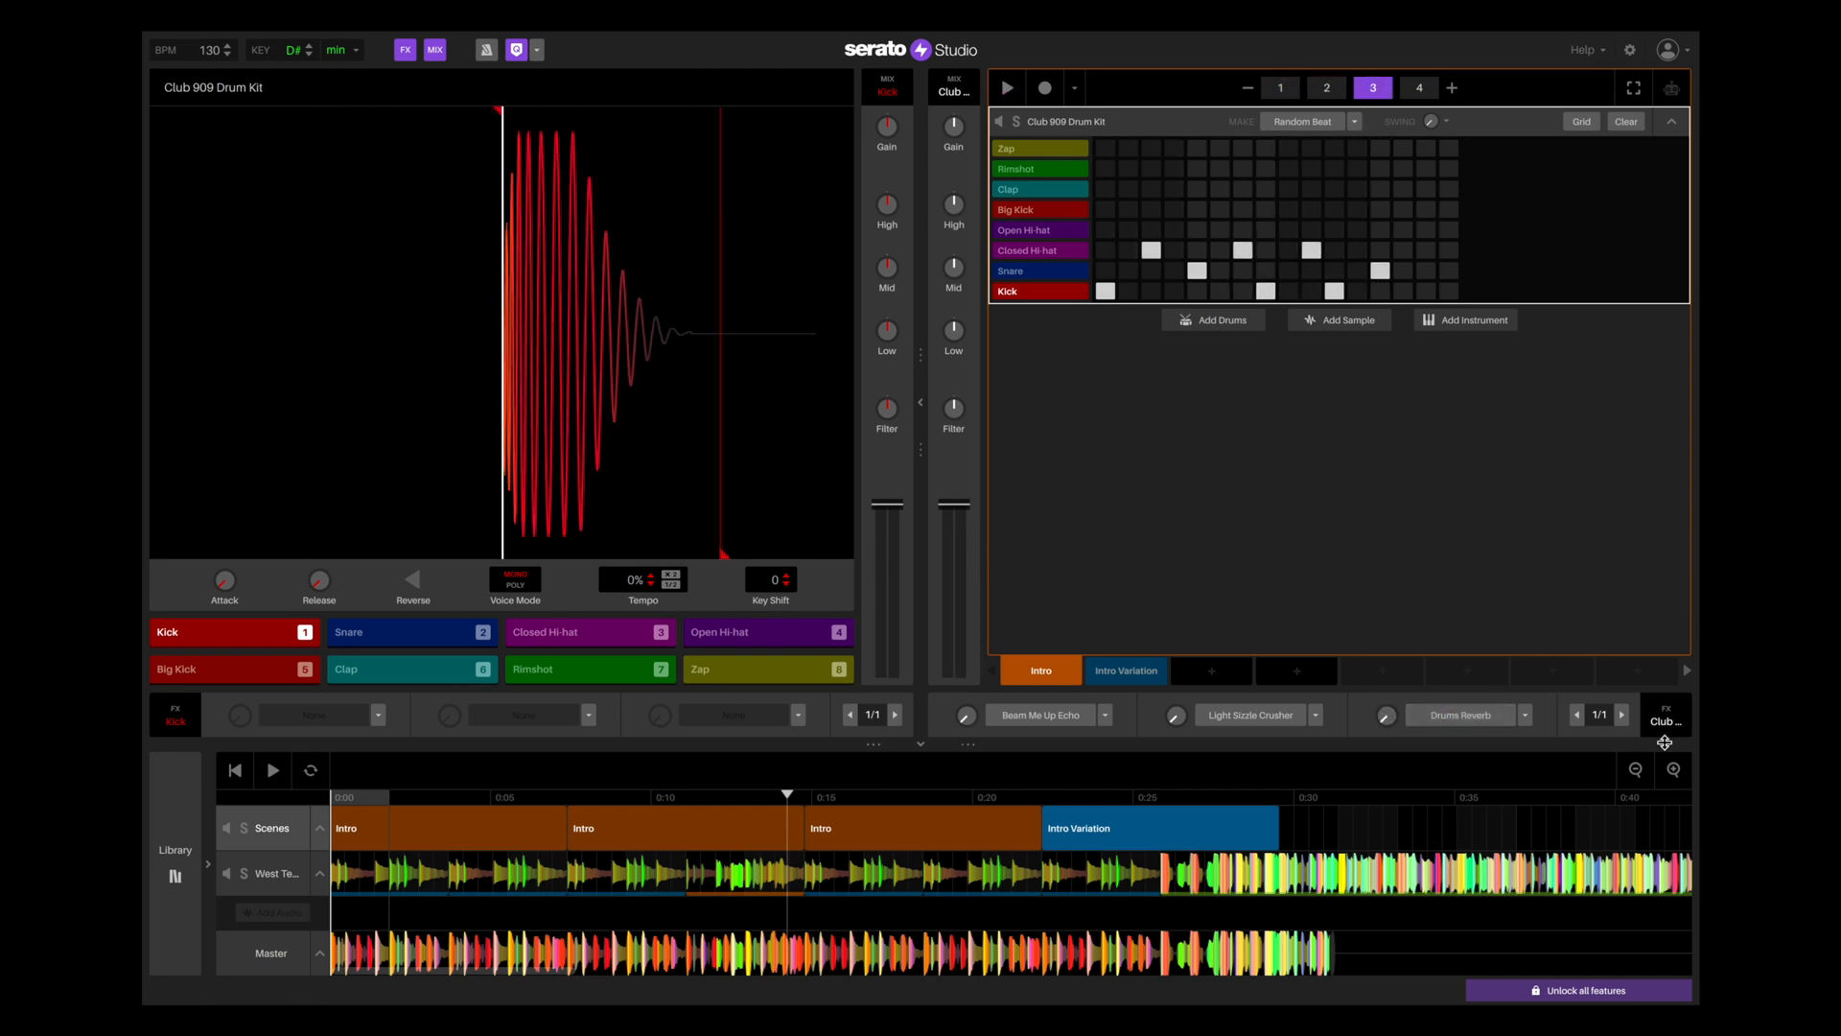
mouse_move(1221, 437)
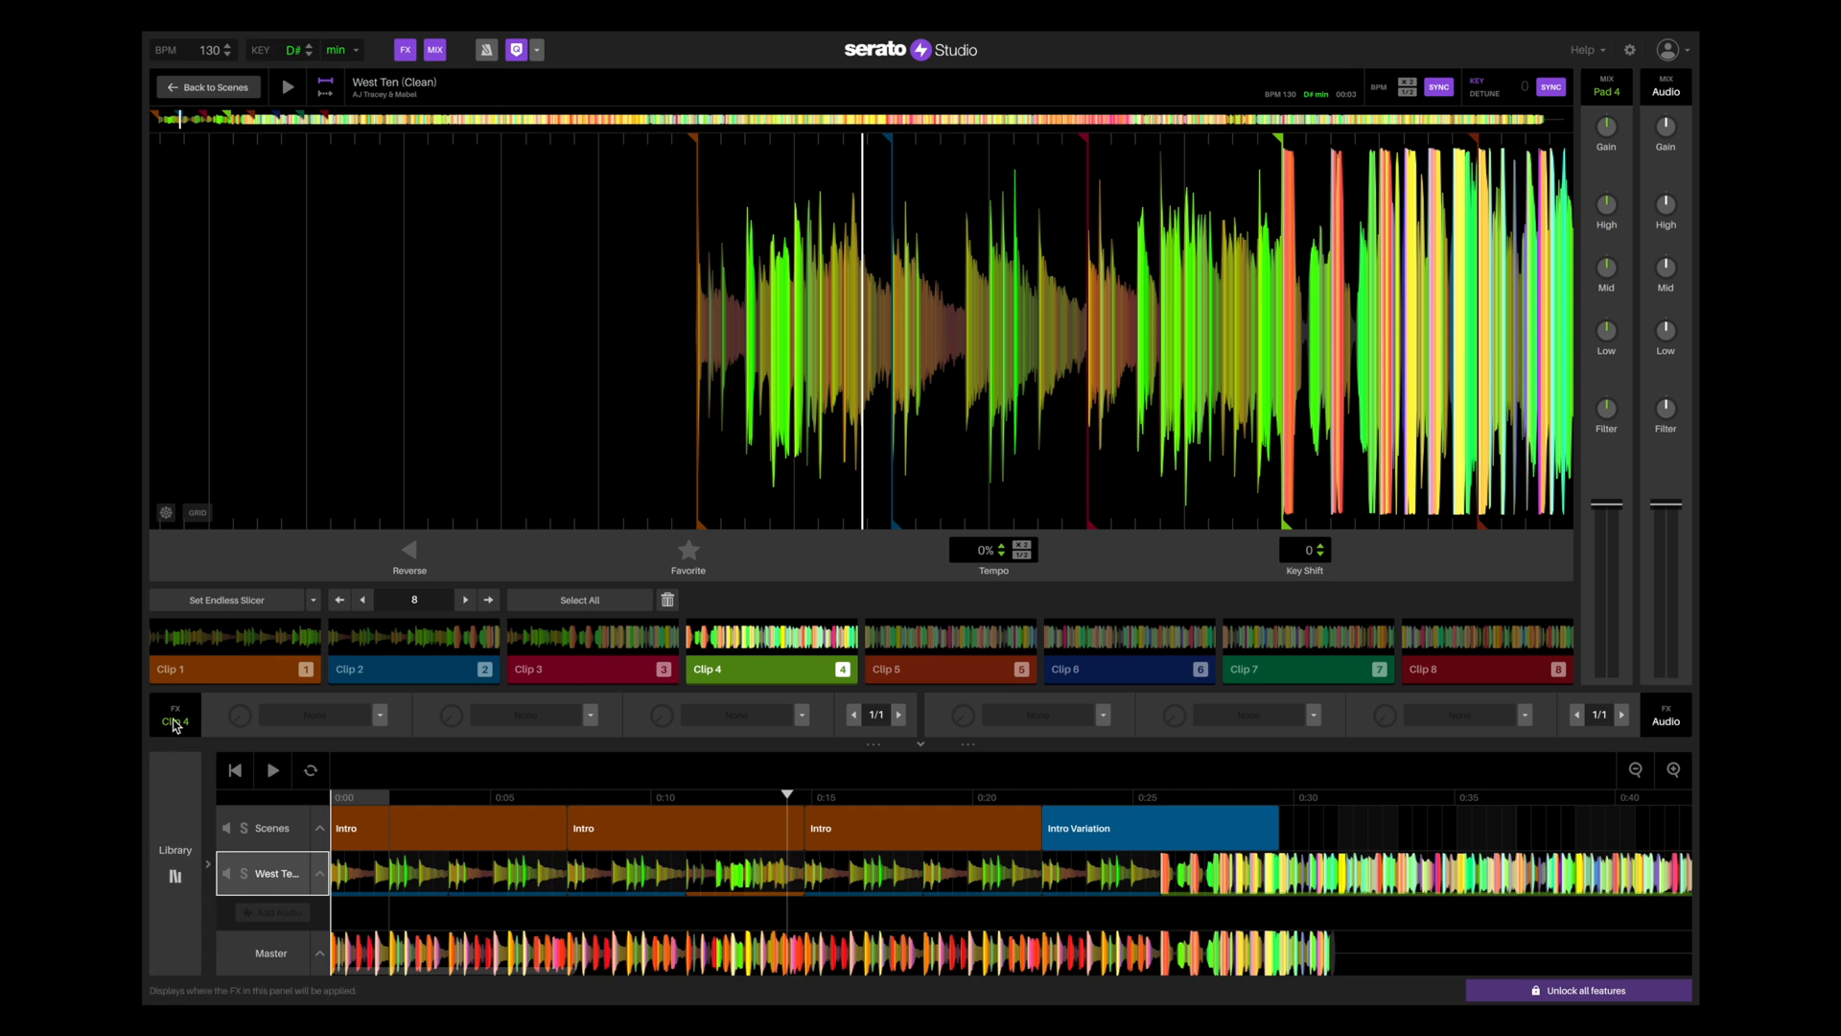
- Audition a few West Ten clips and apply the Soft Sidechain effect to the audio track
left_click(591, 652)
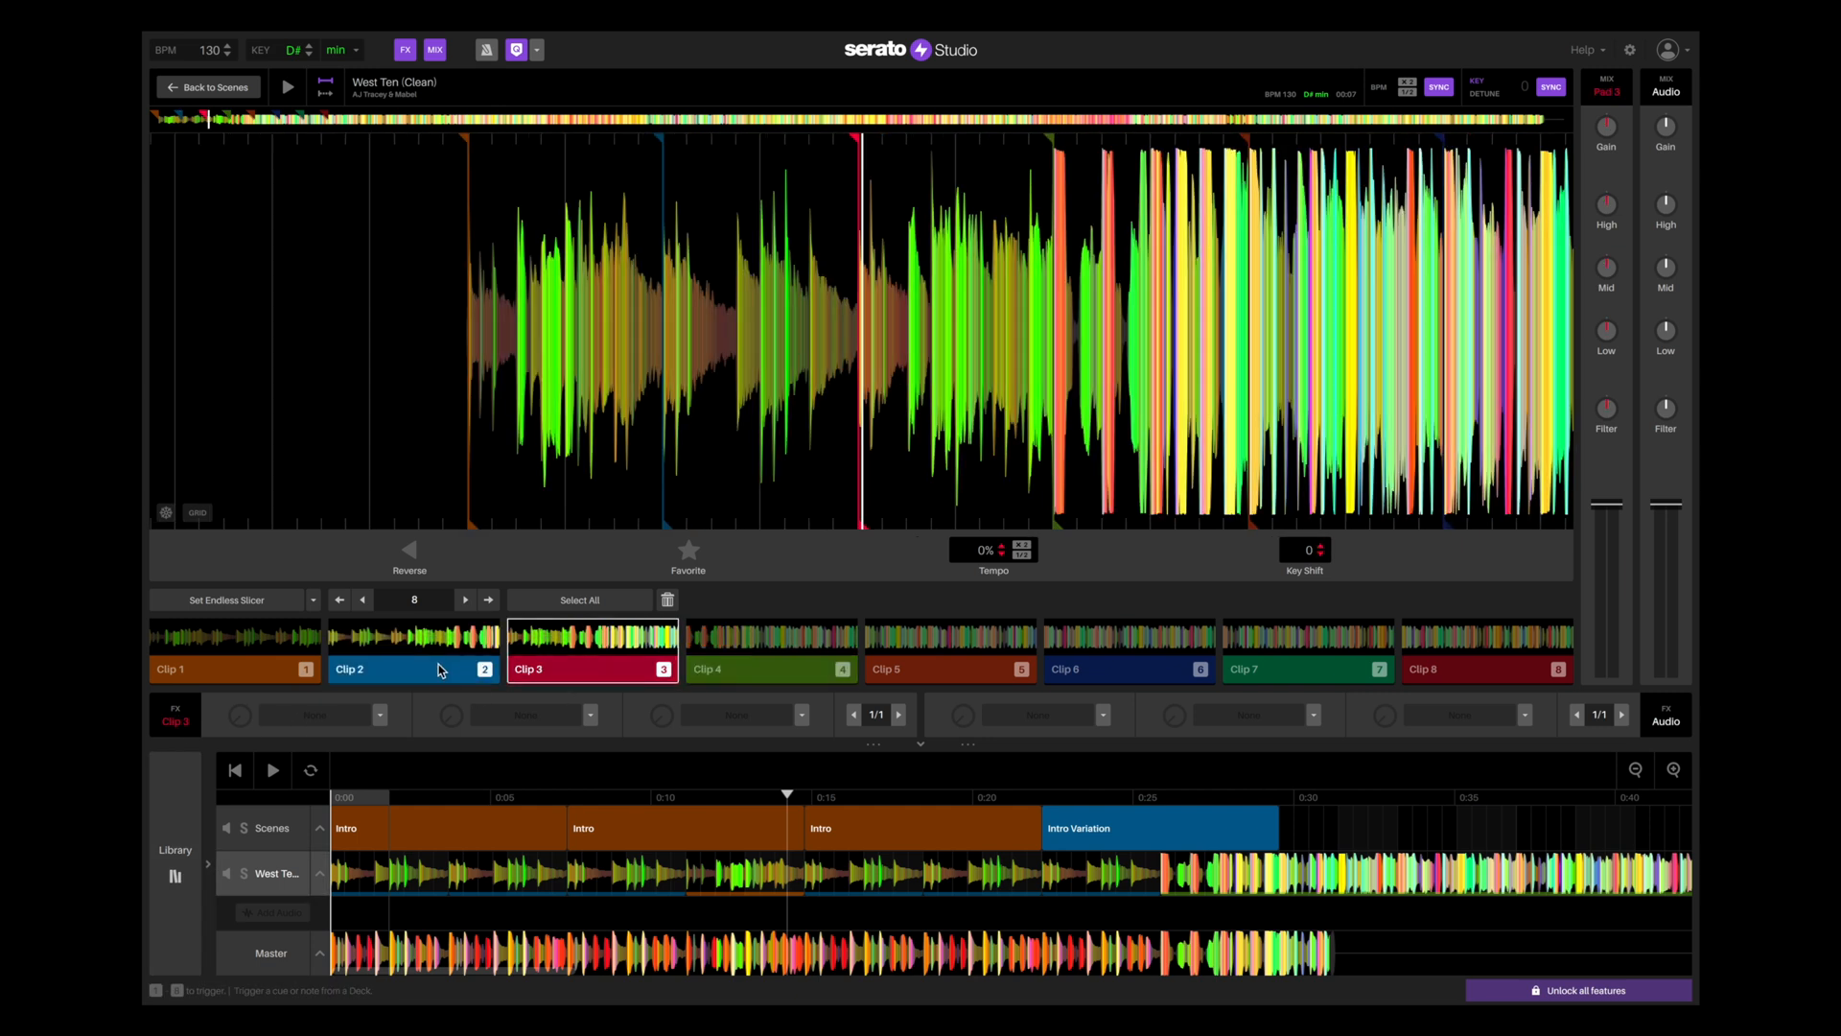
left_click(232, 652)
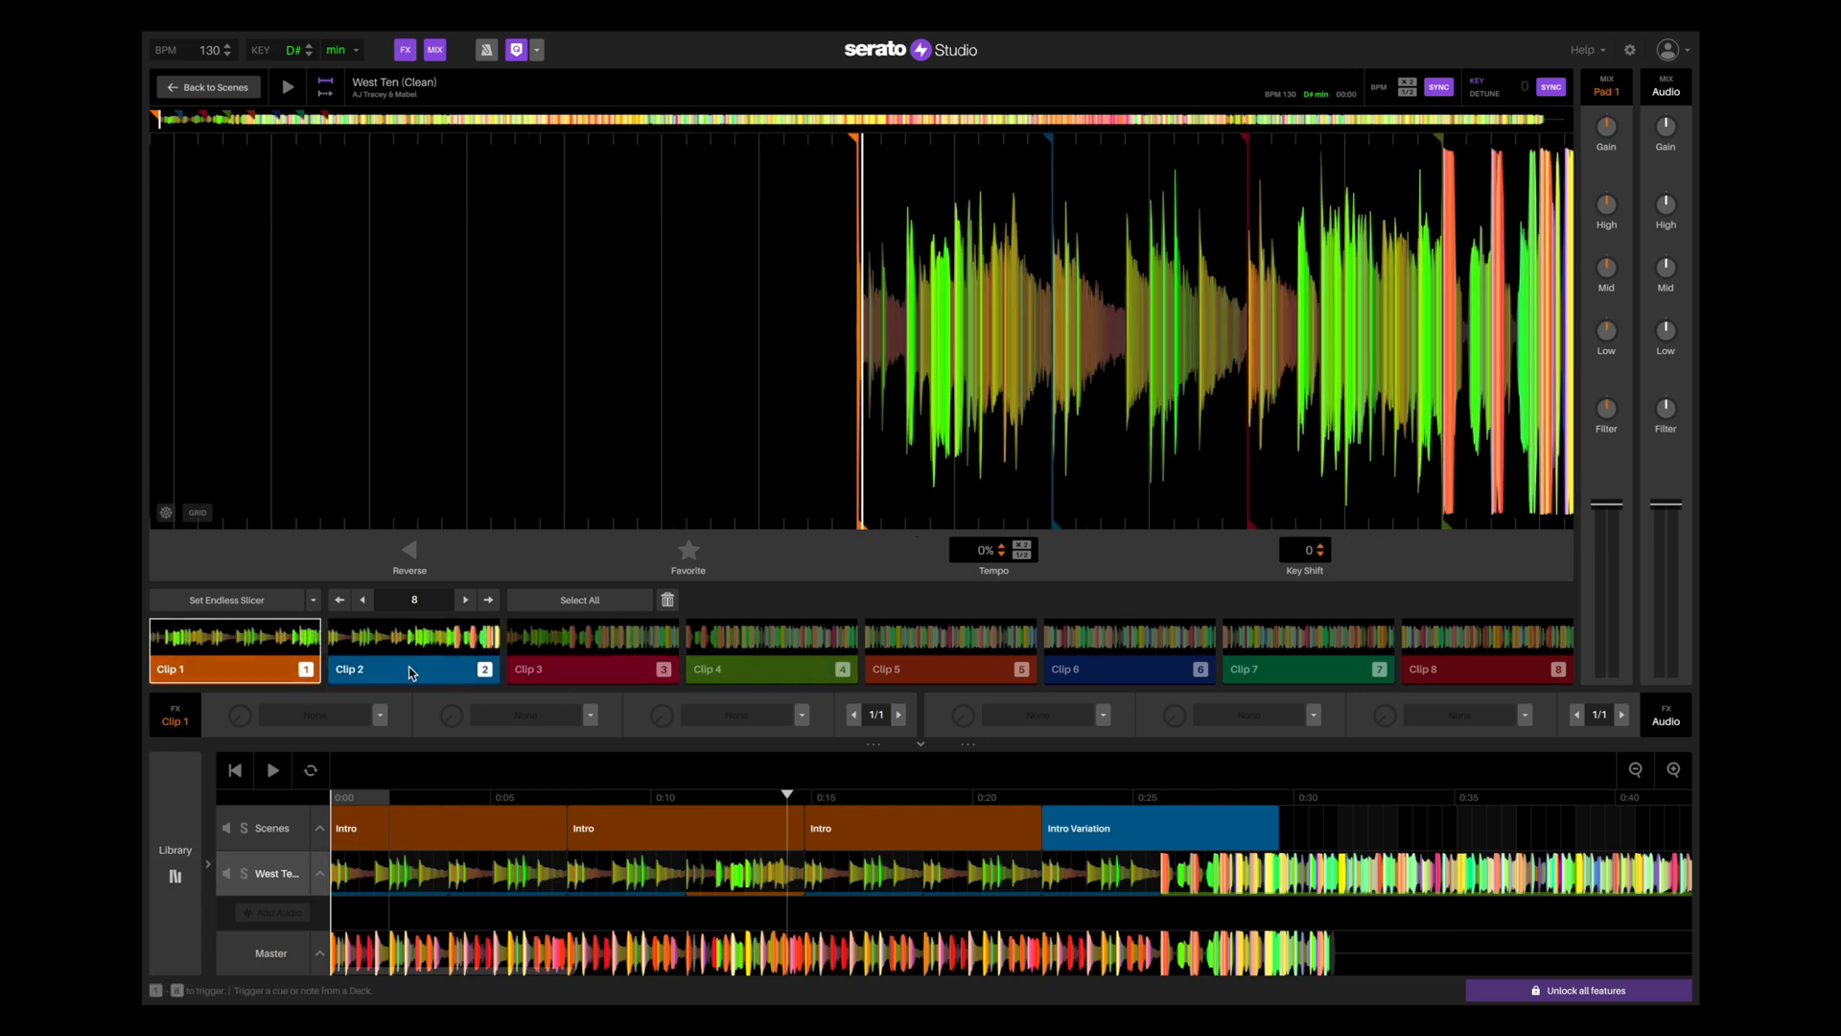
left_click(410, 652)
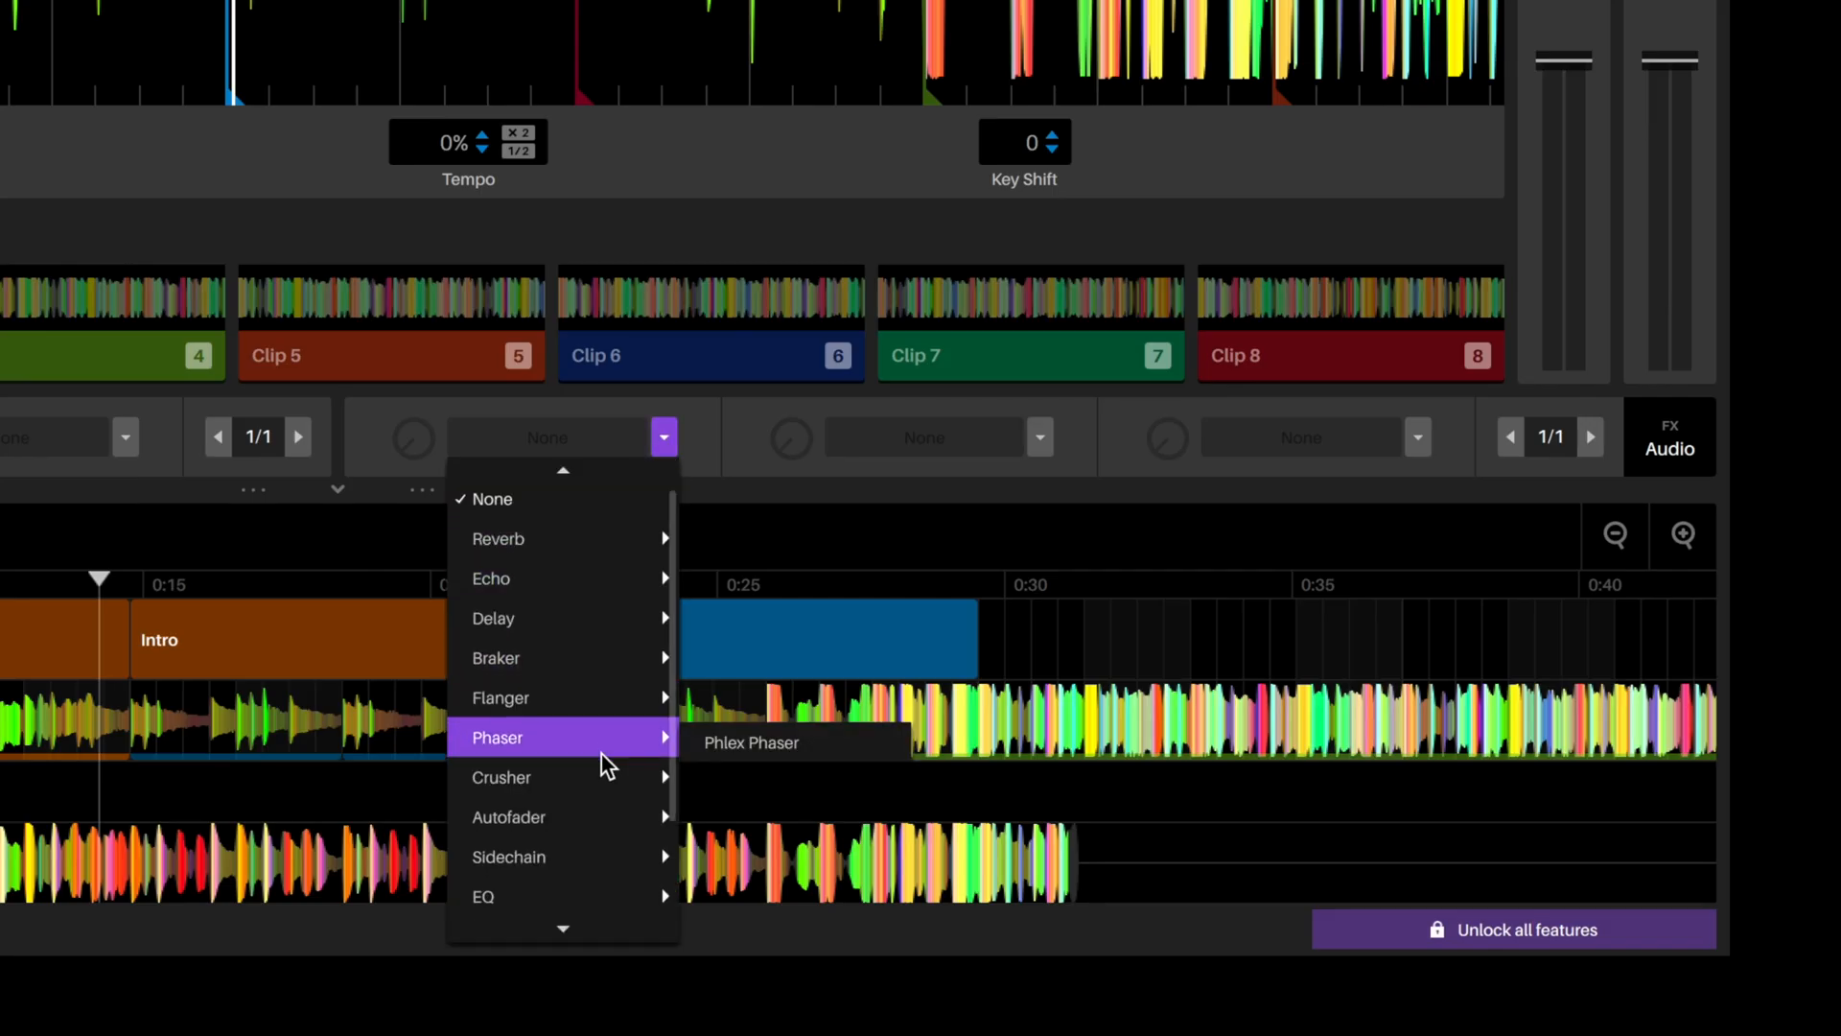
mouse_move(509, 855)
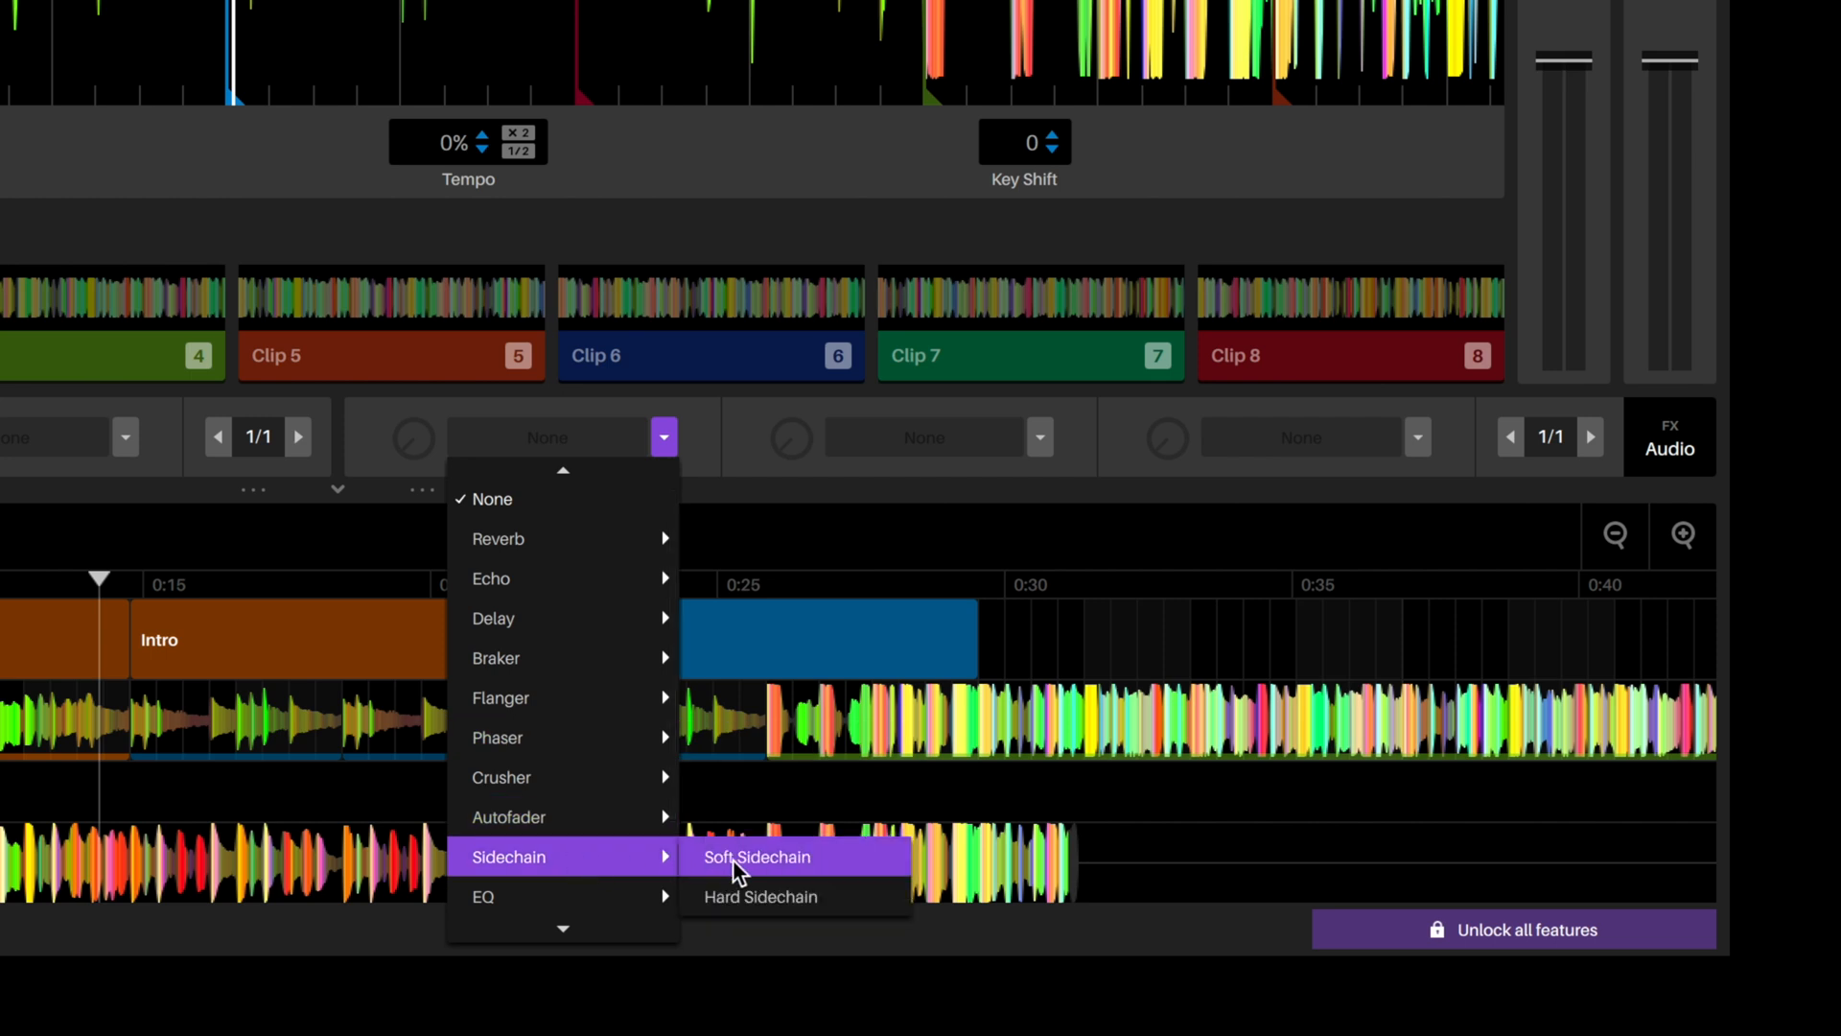
left_click(758, 855)
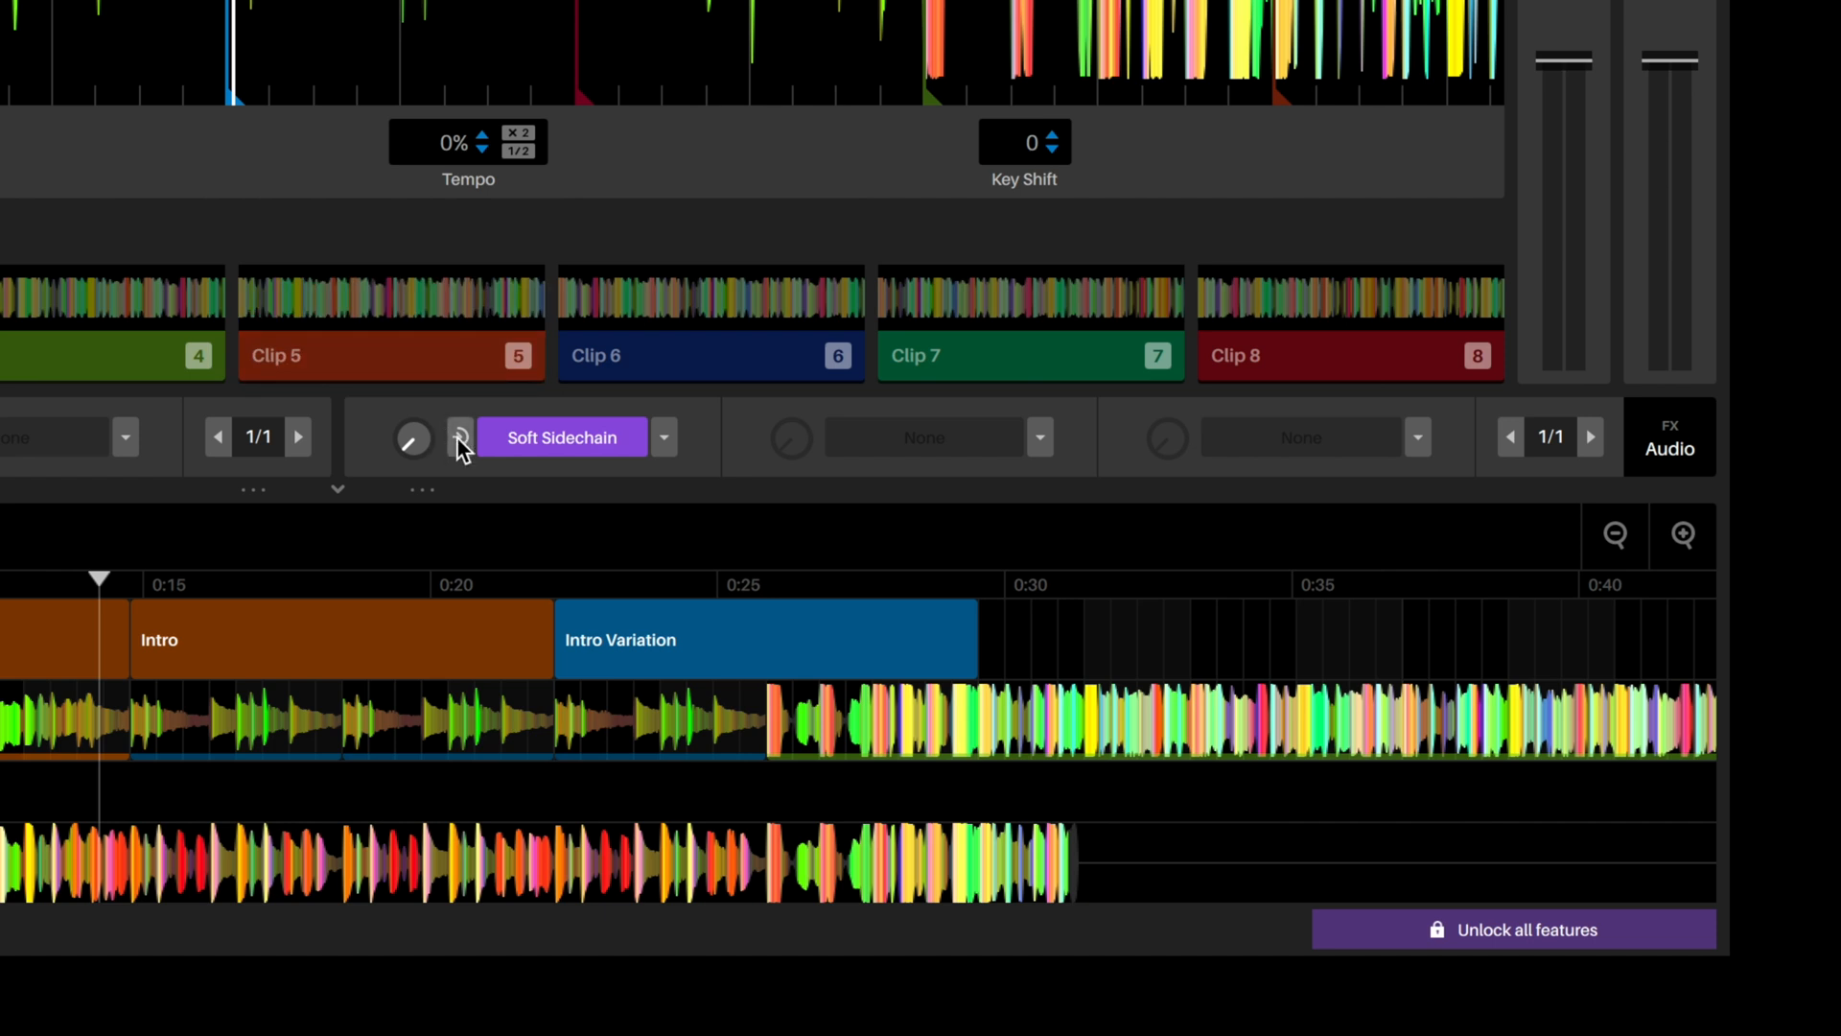
left_click(458, 437)
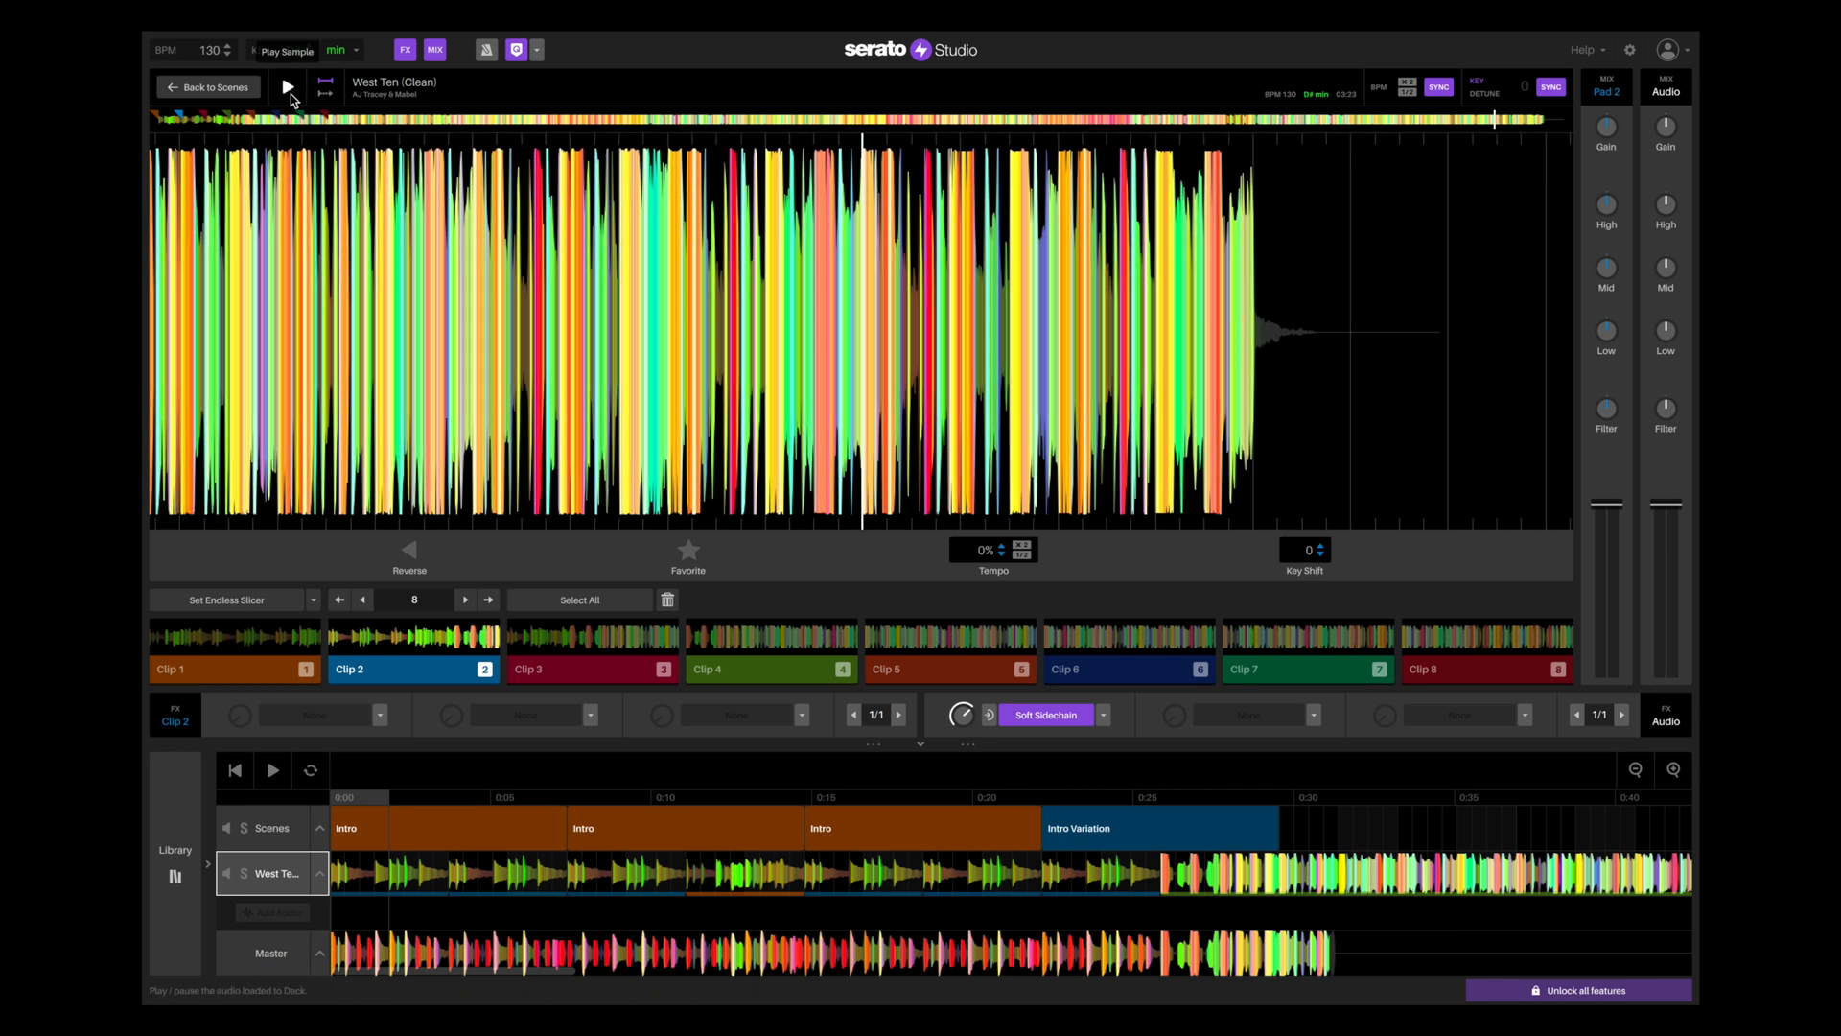
left_click(286, 86)
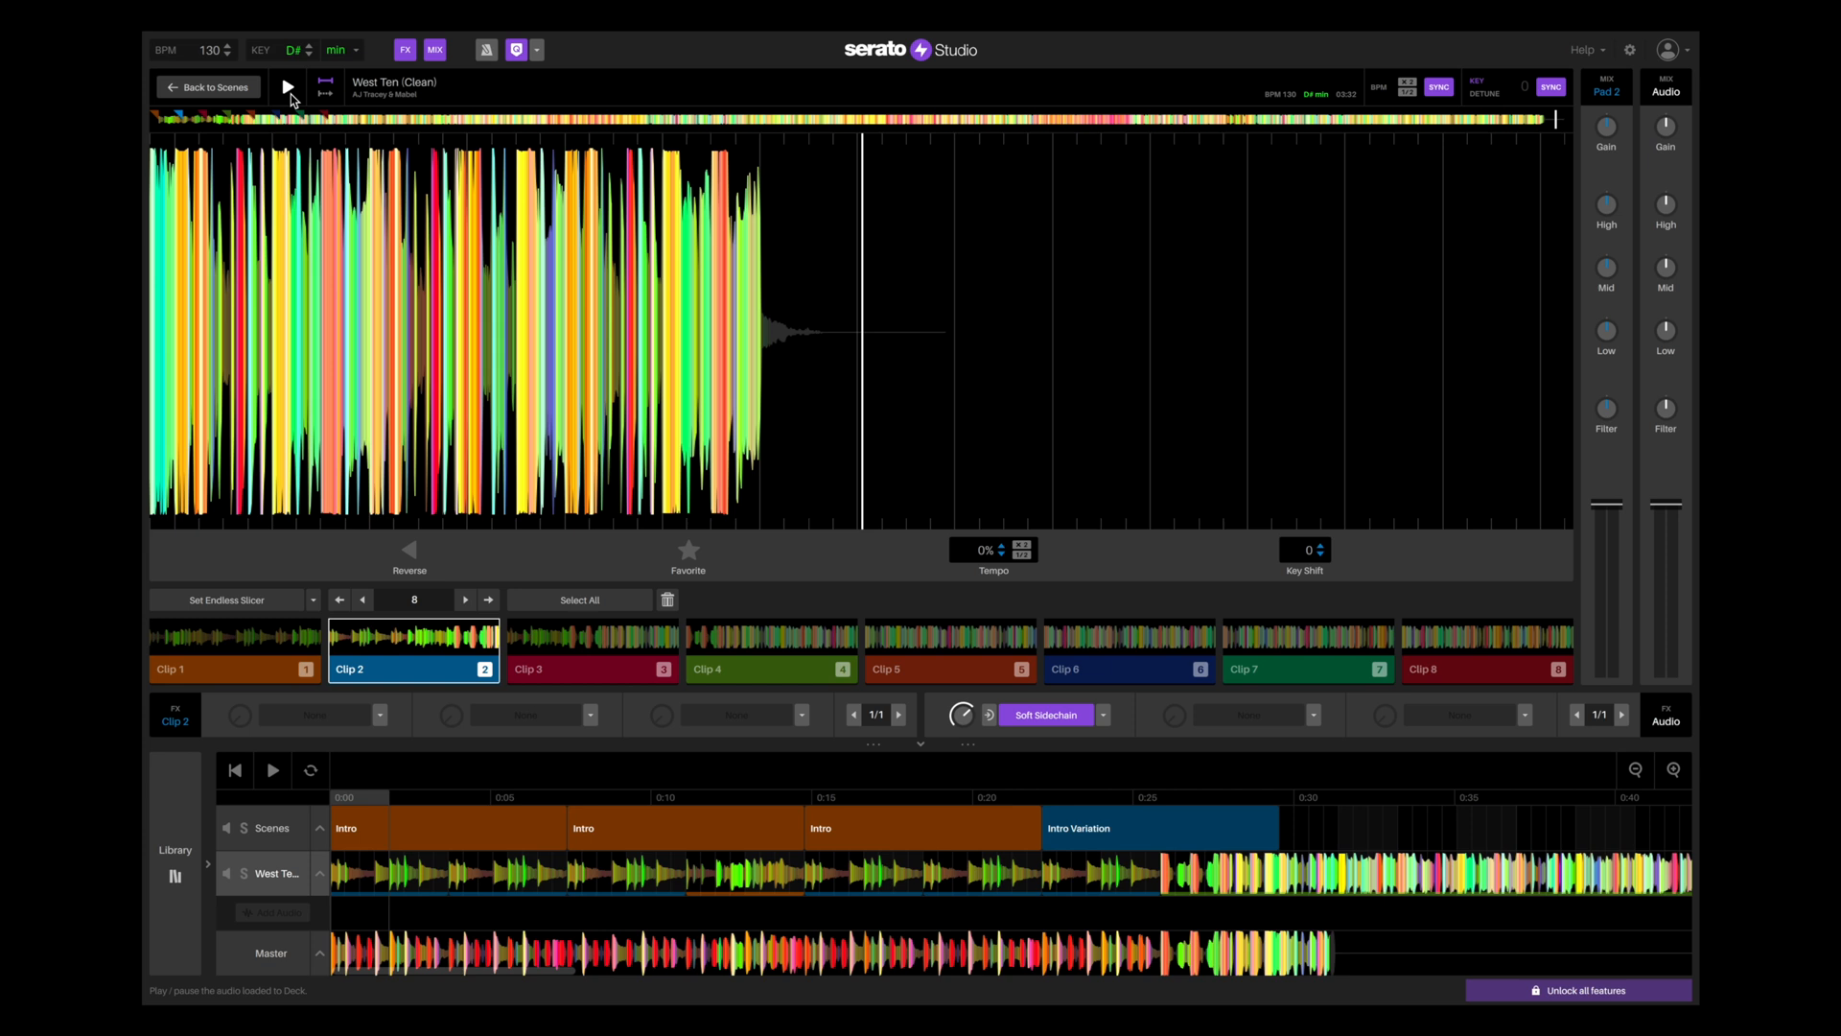
mouse_move(308, 105)
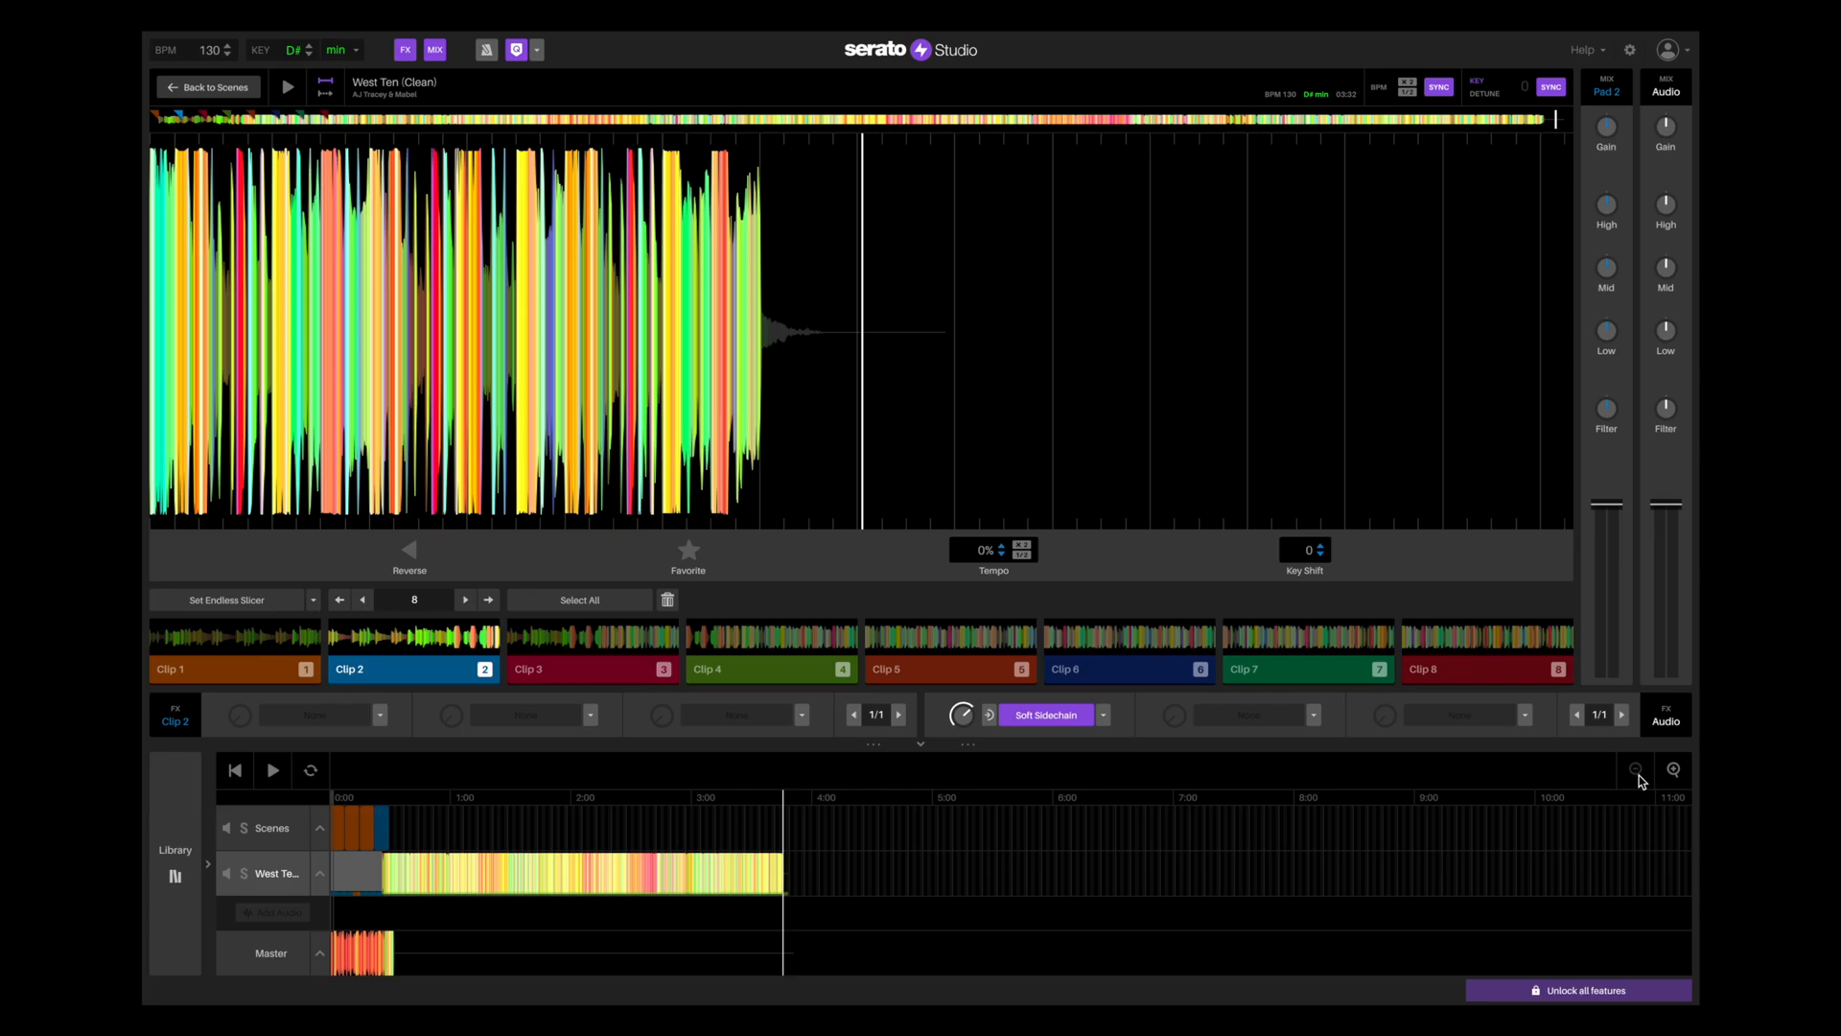
- Zoom out and drag copies of the Intro scenes to the end of the song as an outro
left_click(1672, 771)
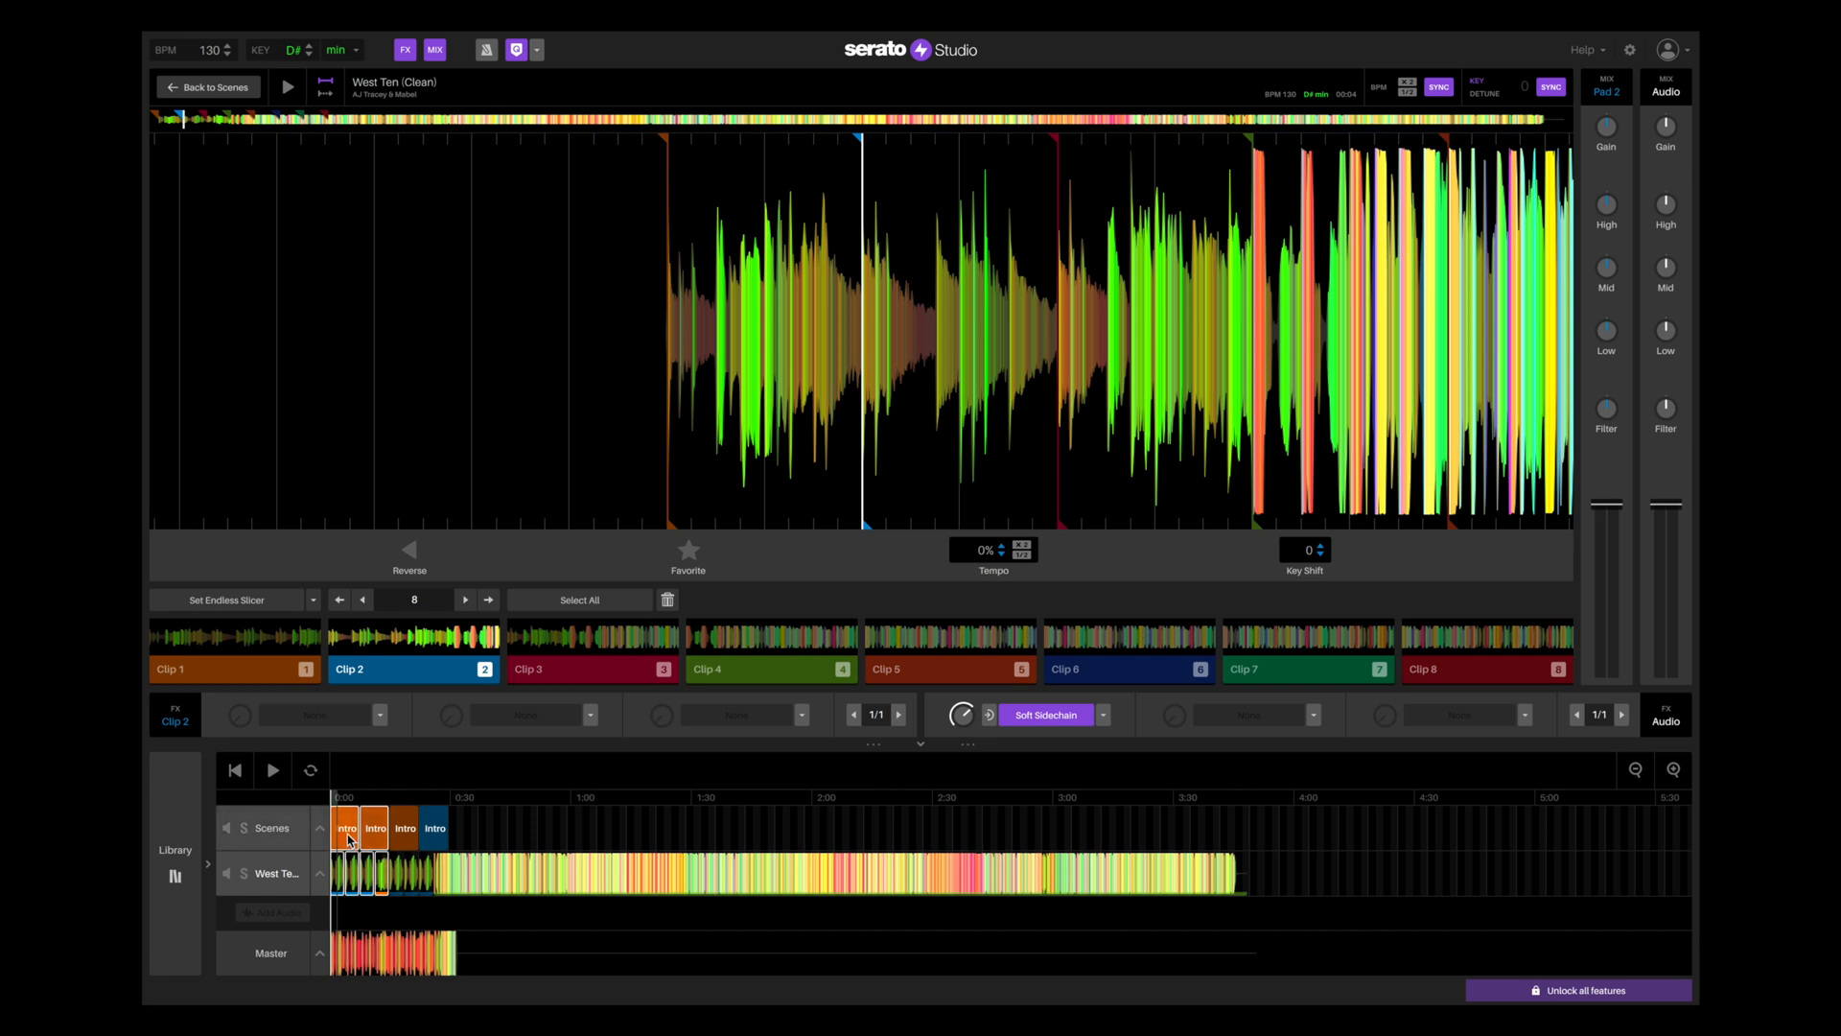
left_click_drag(358, 829, 1185, 834)
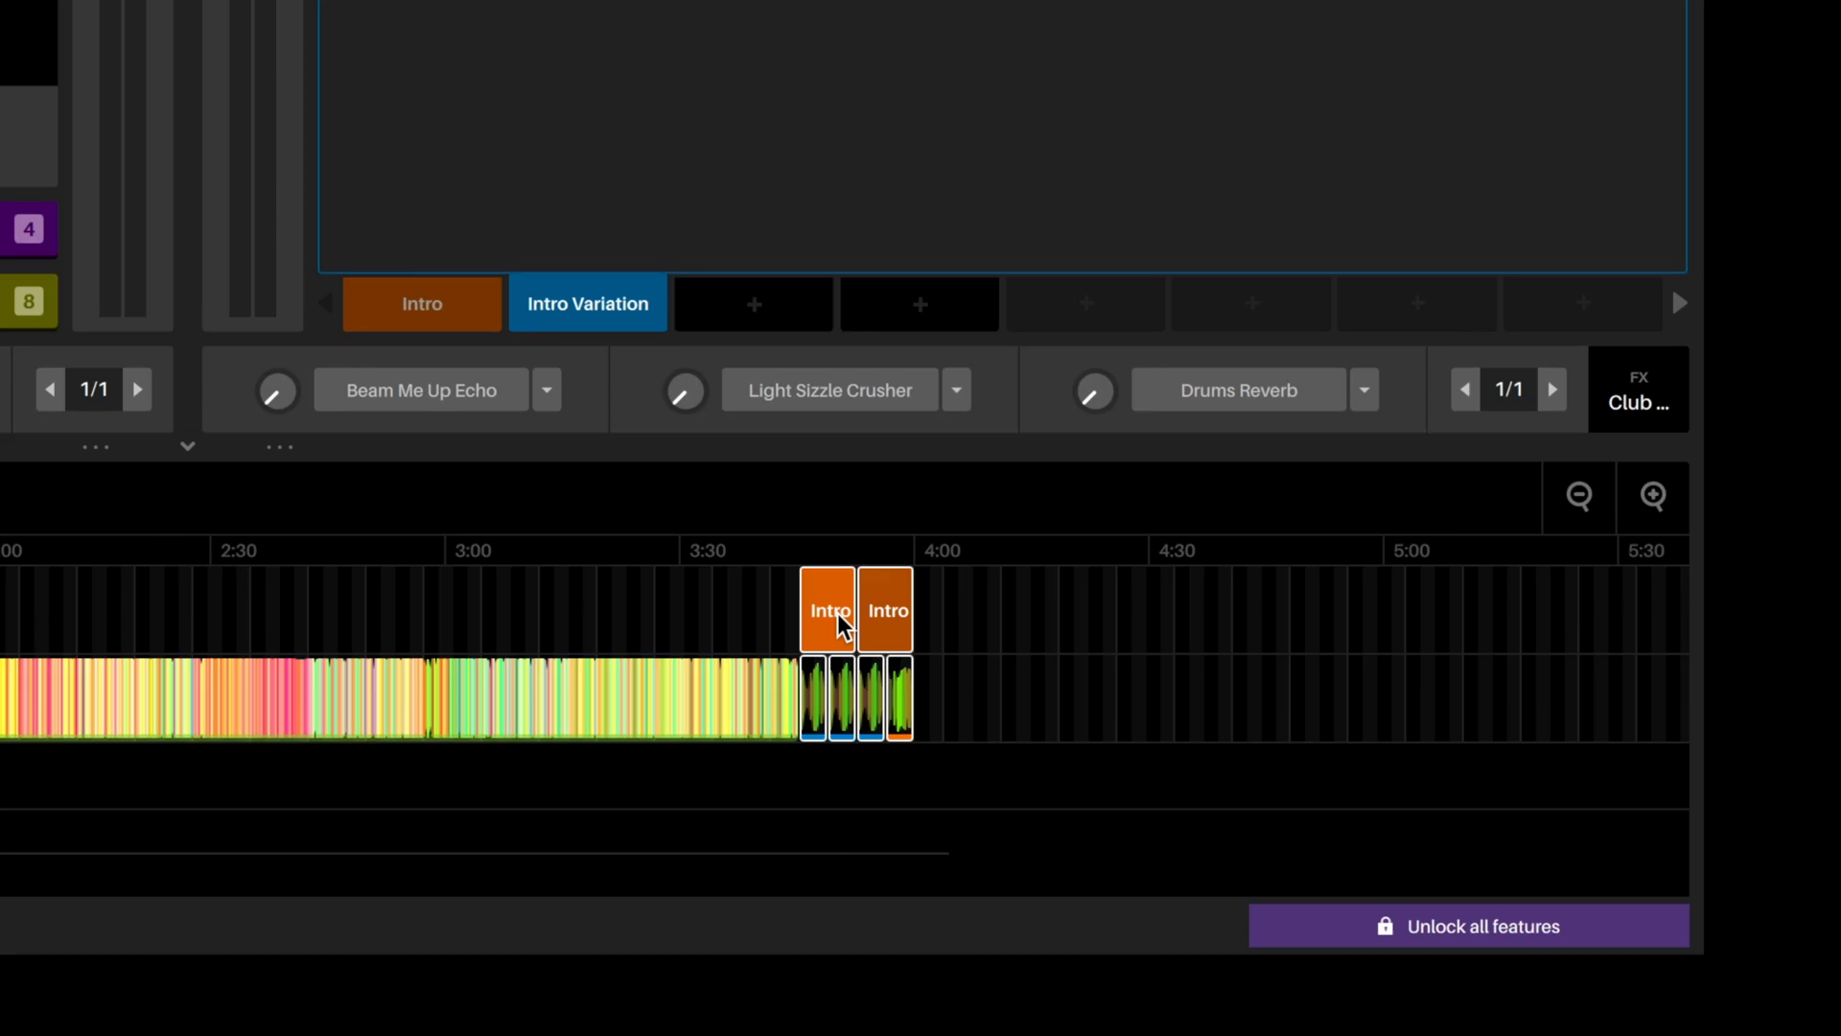
mouse_move(903, 622)
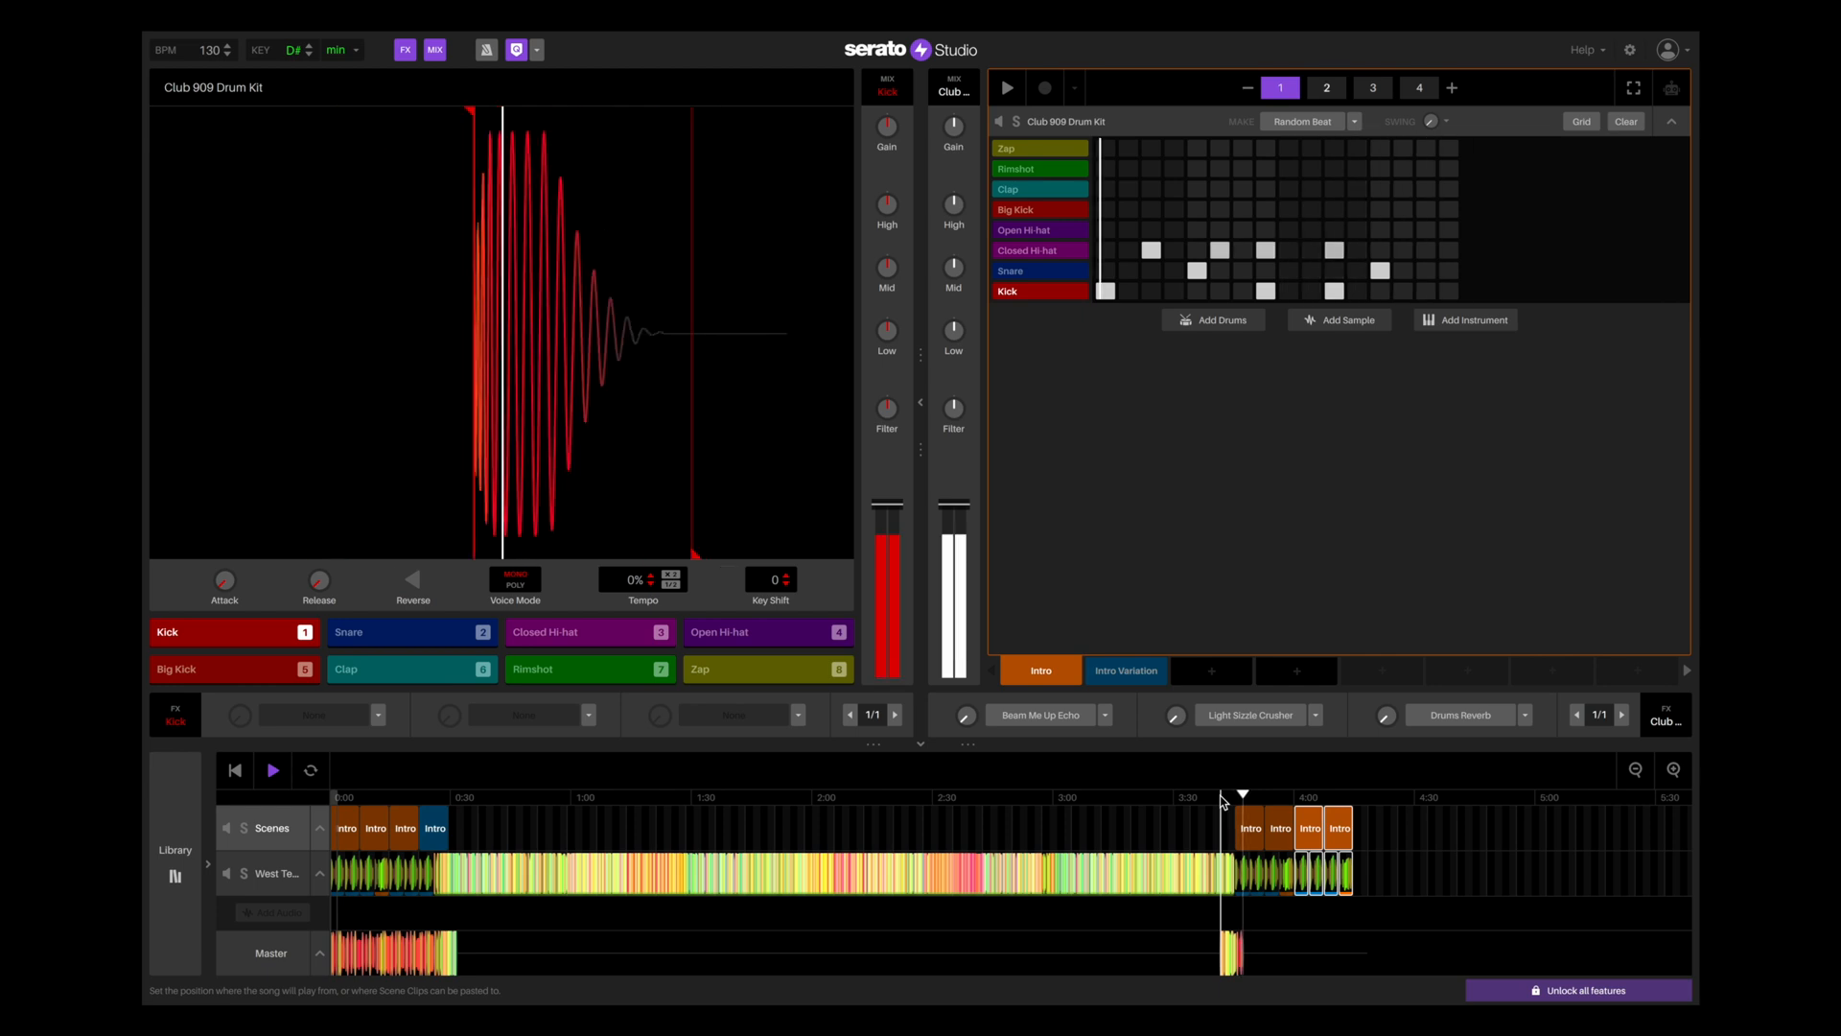
- Paste the Intro Variation scene after the three outro Intro blocks at the song's end
left_click(1371, 88)
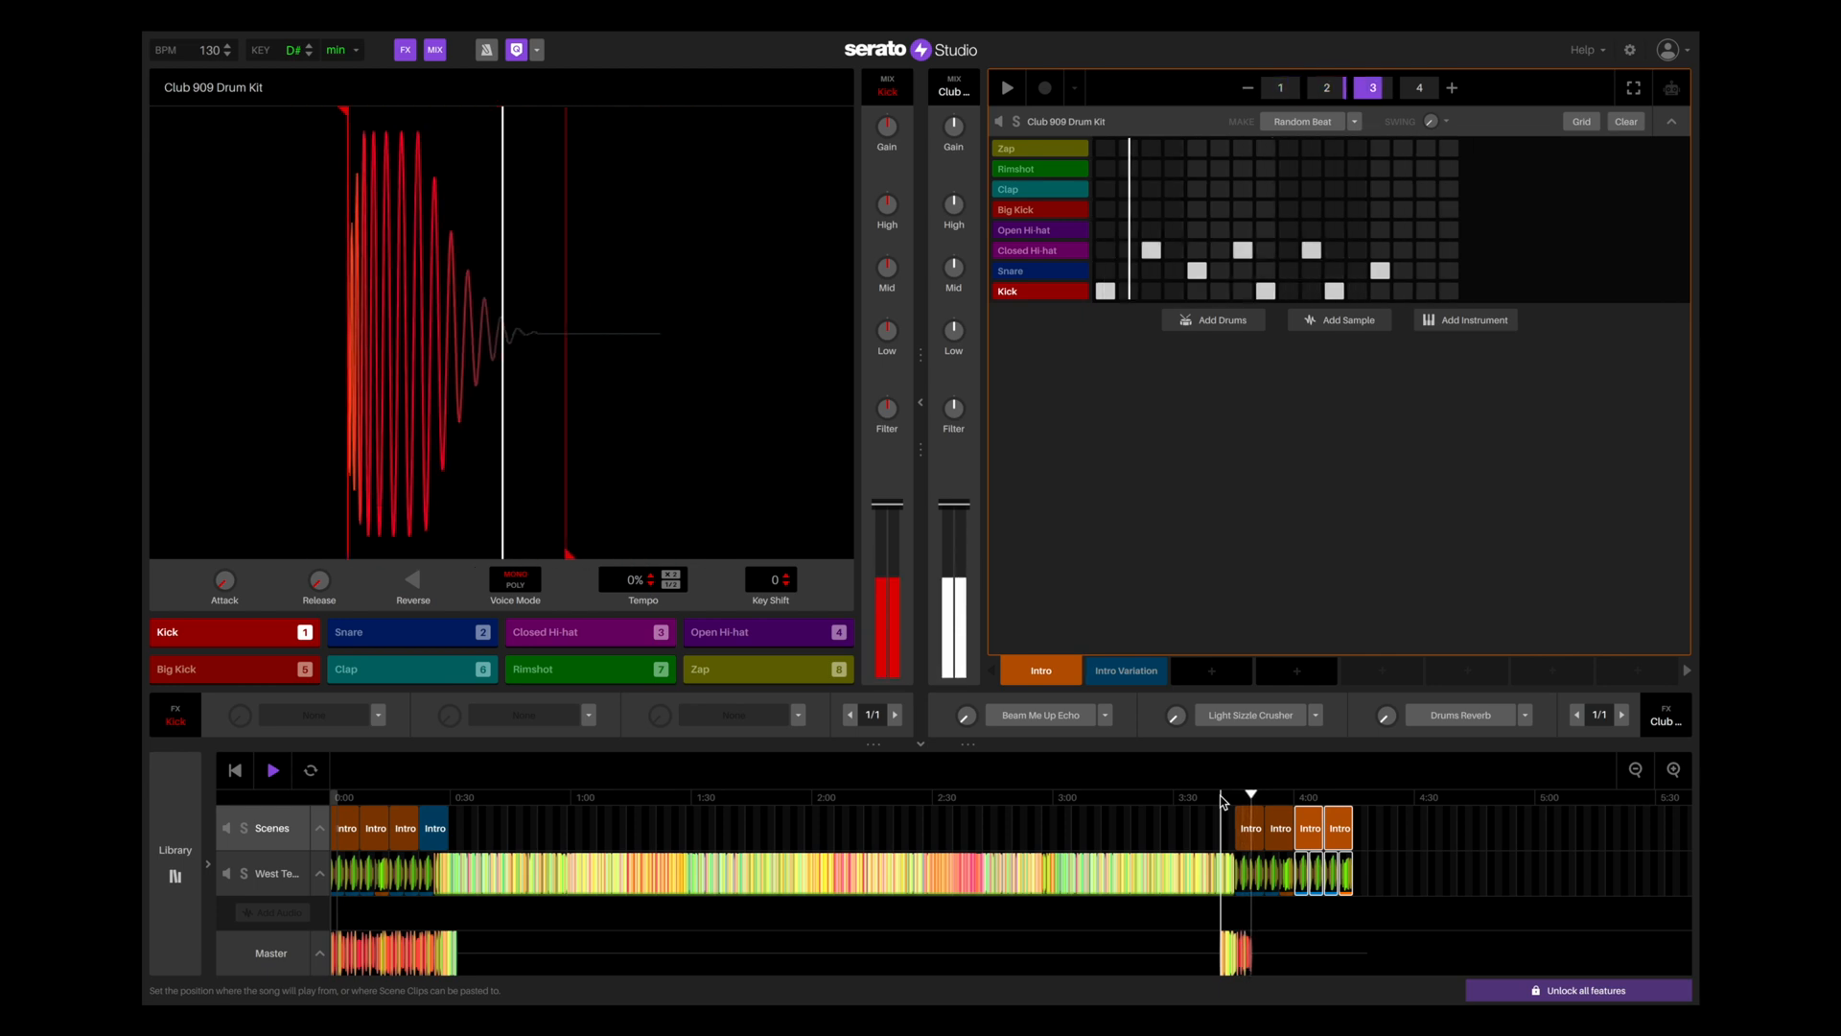
left_click(1418, 88)
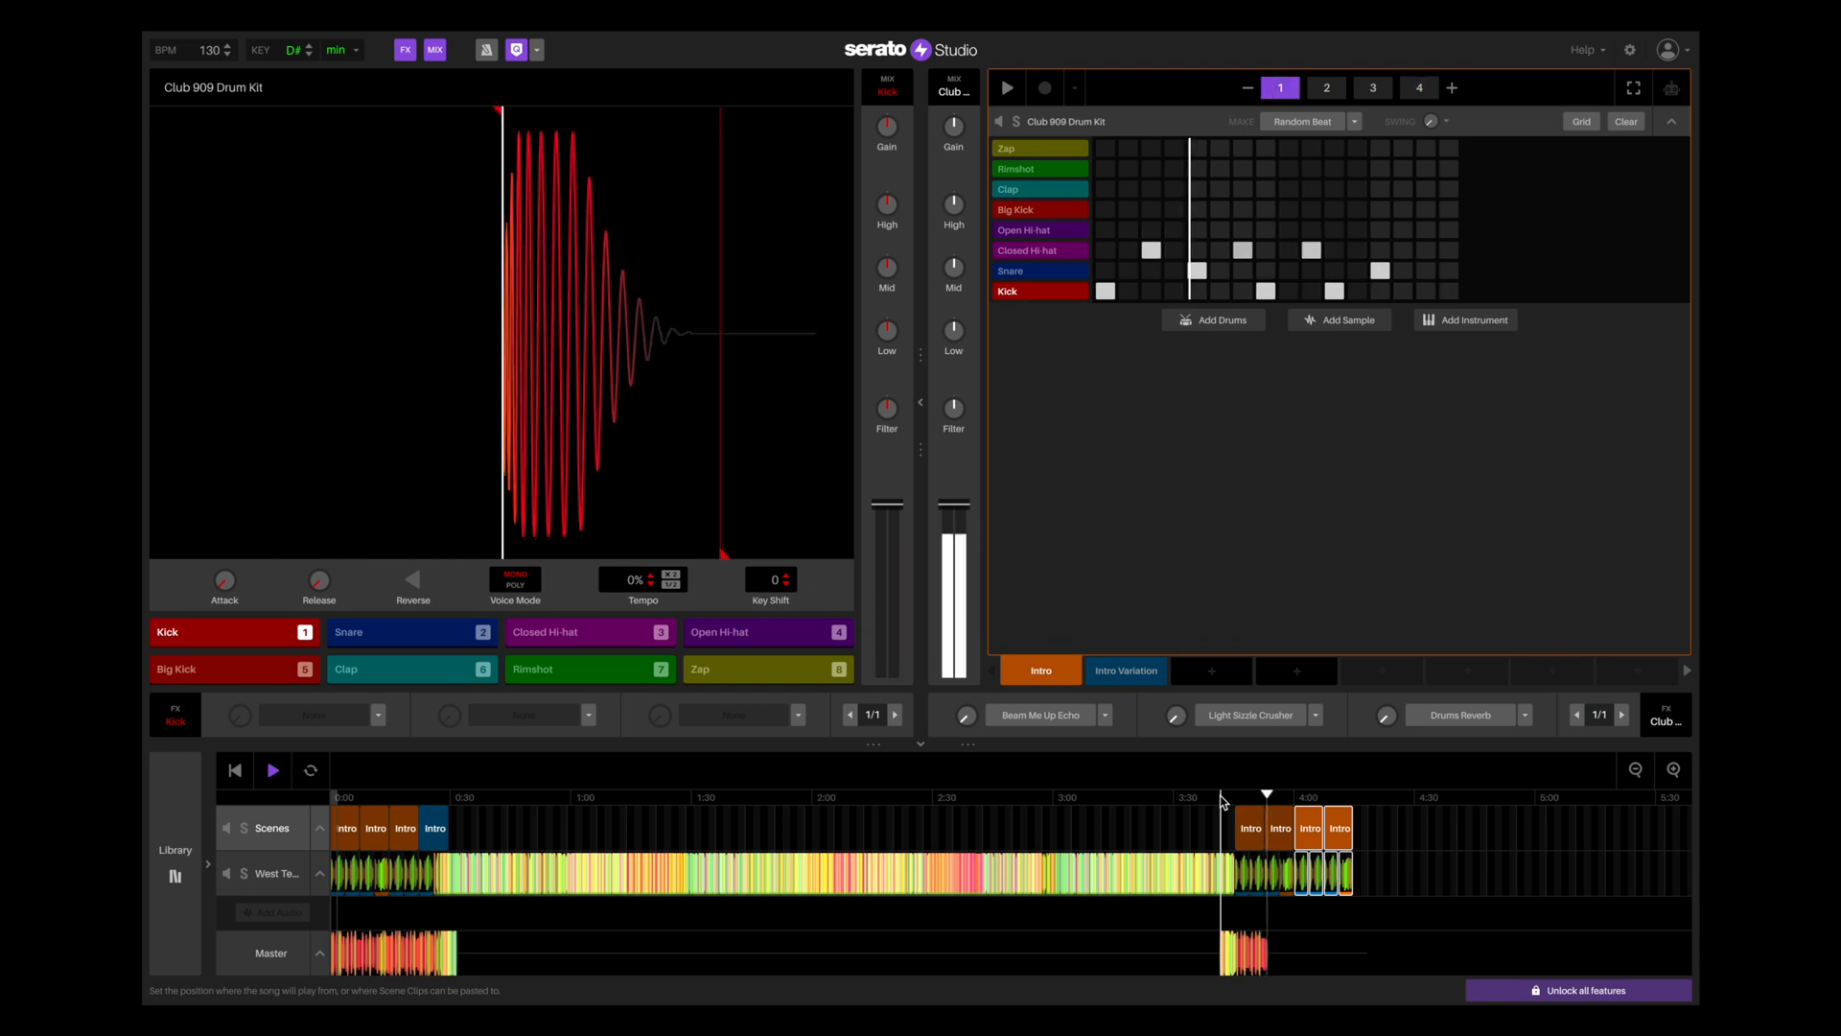
left_click(1326, 86)
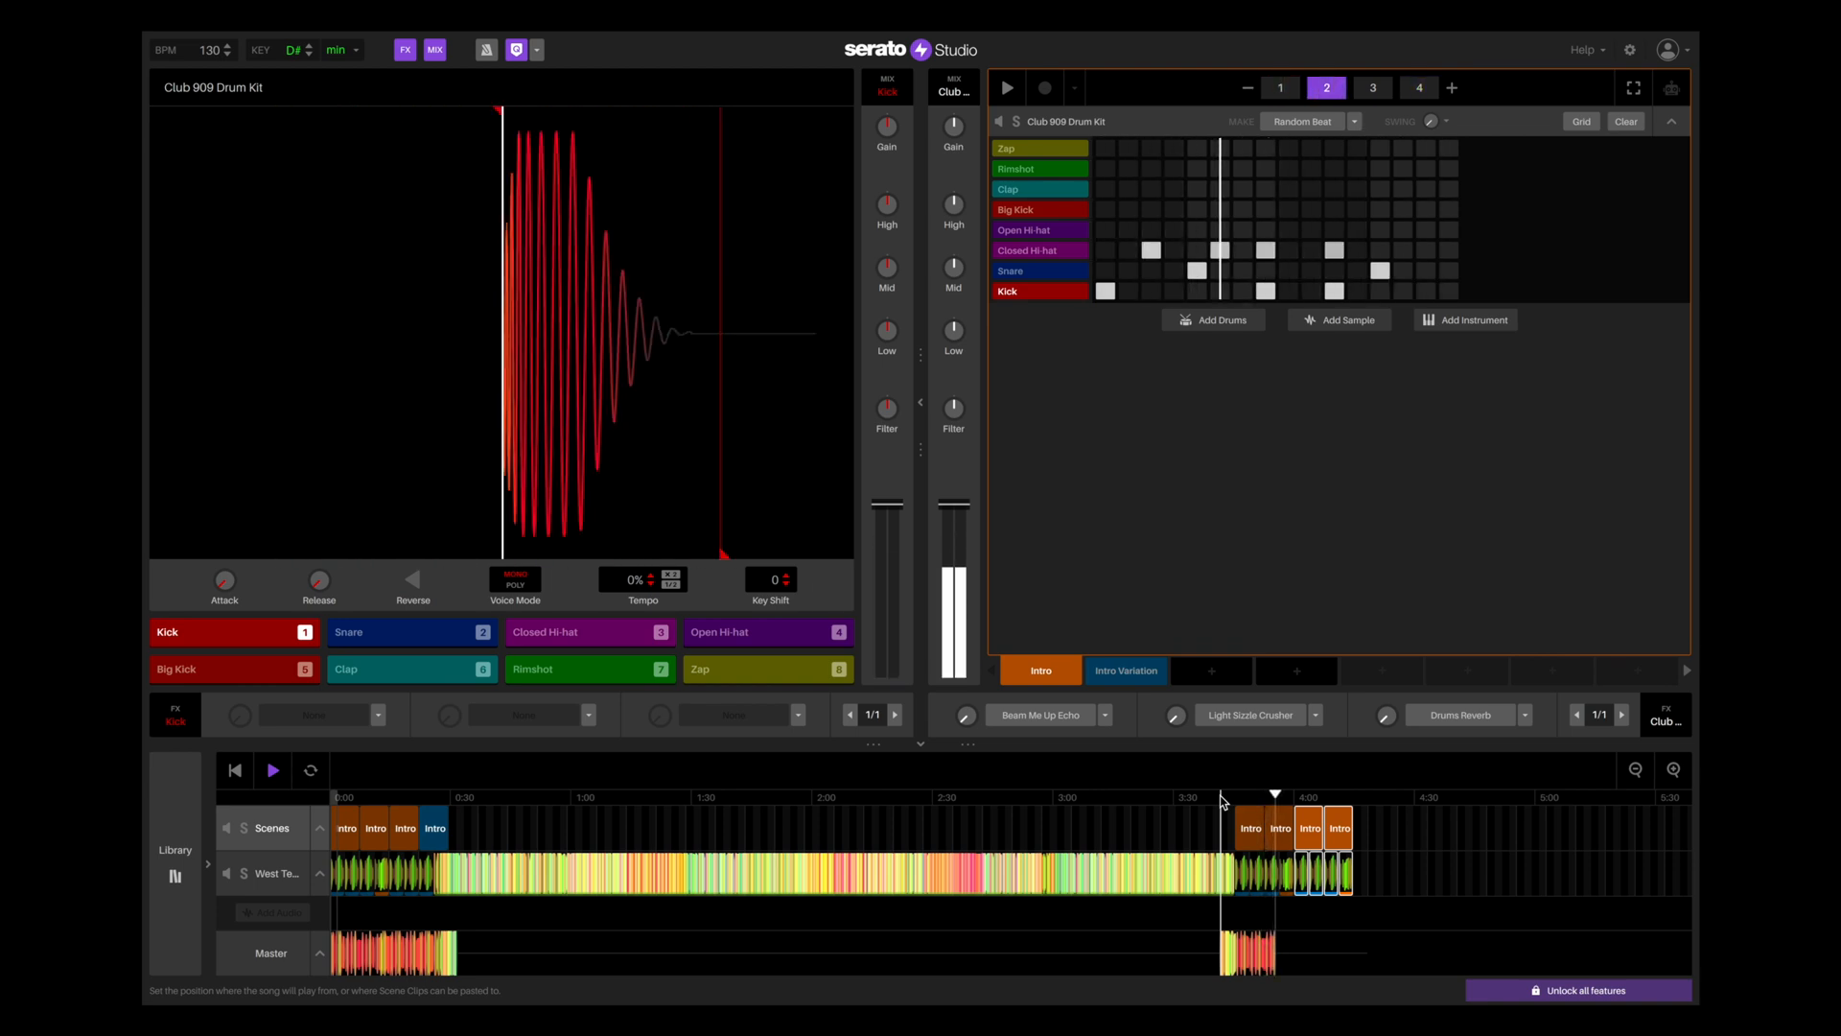
left_click(1373, 86)
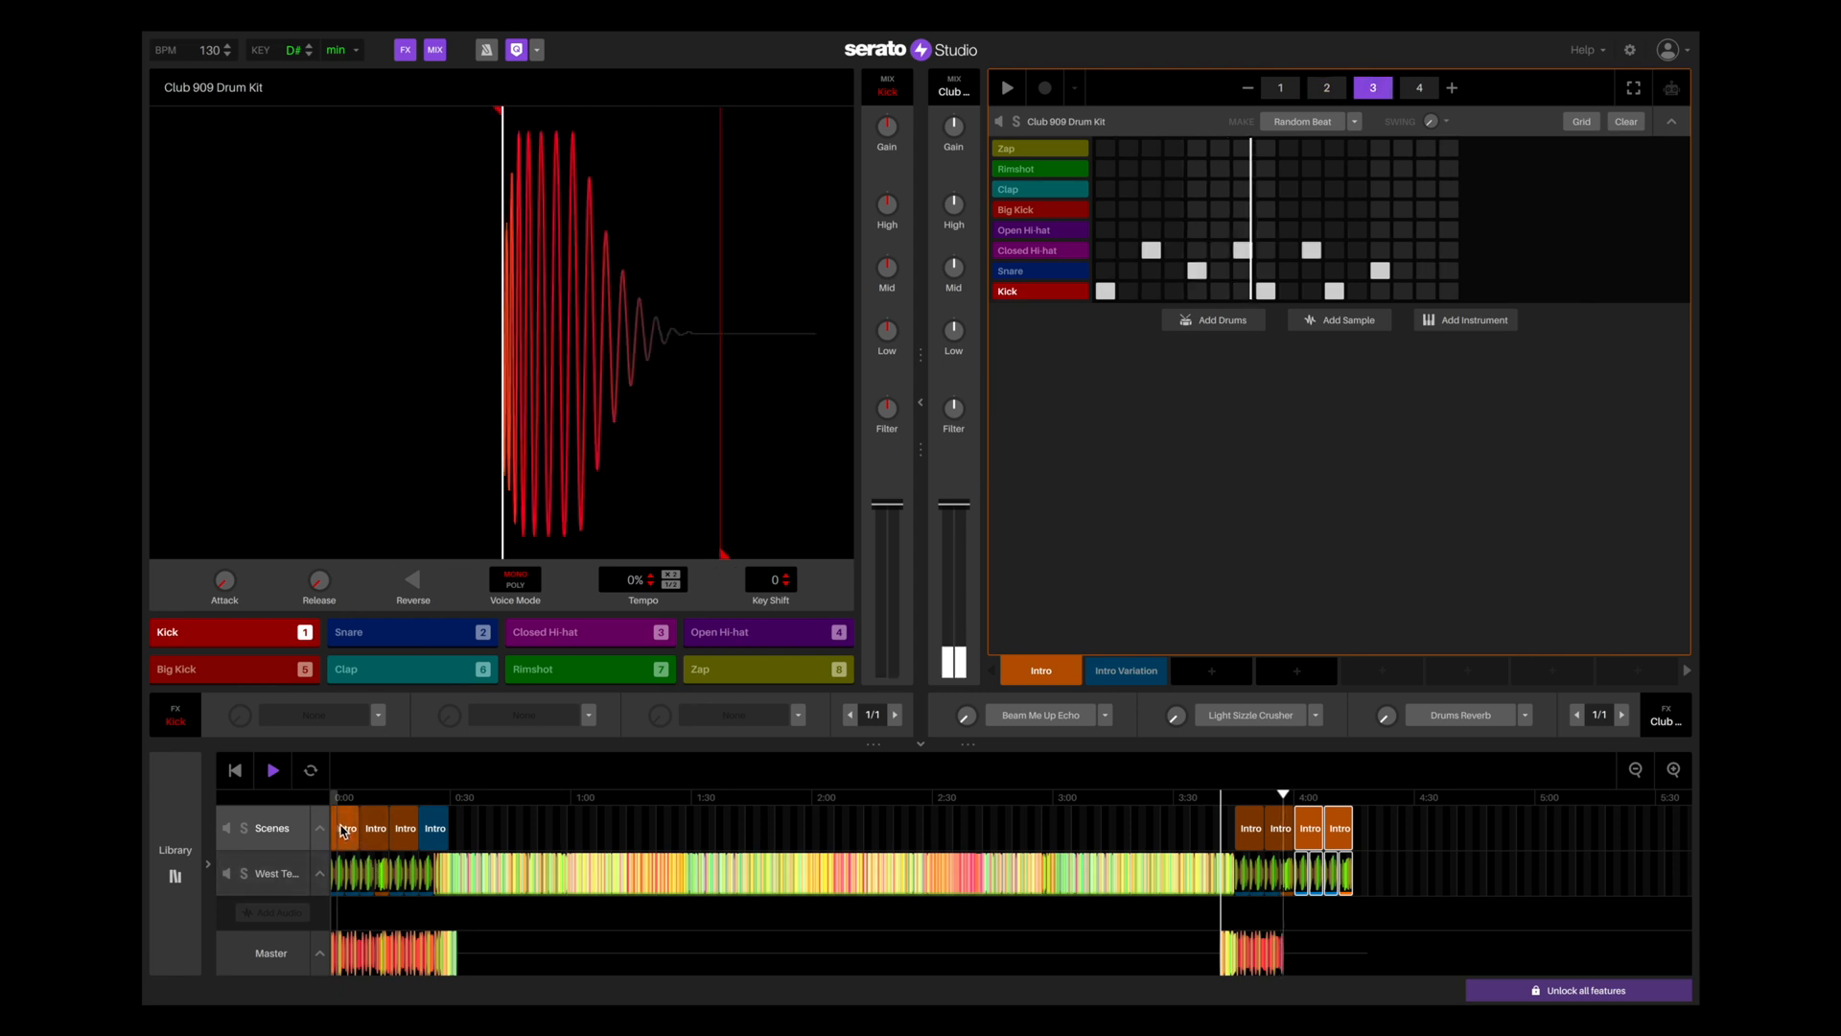
left_click(1419, 88)
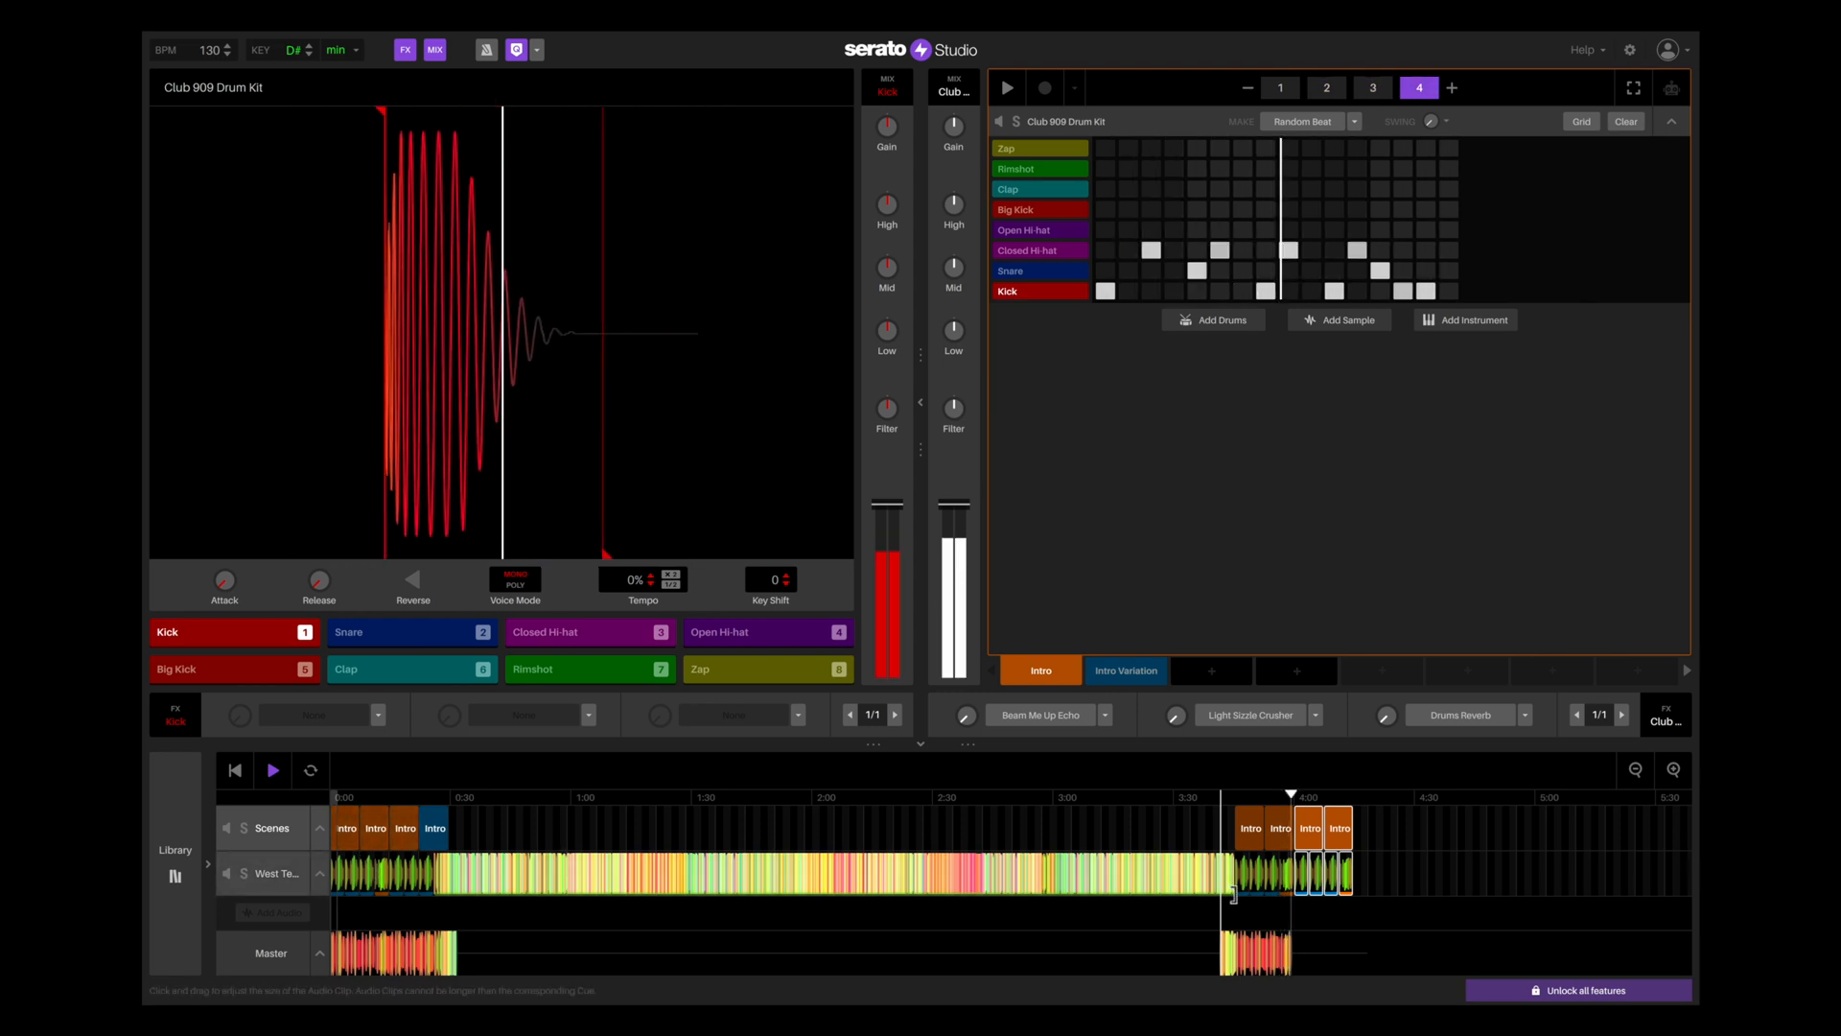
left_click(1279, 86)
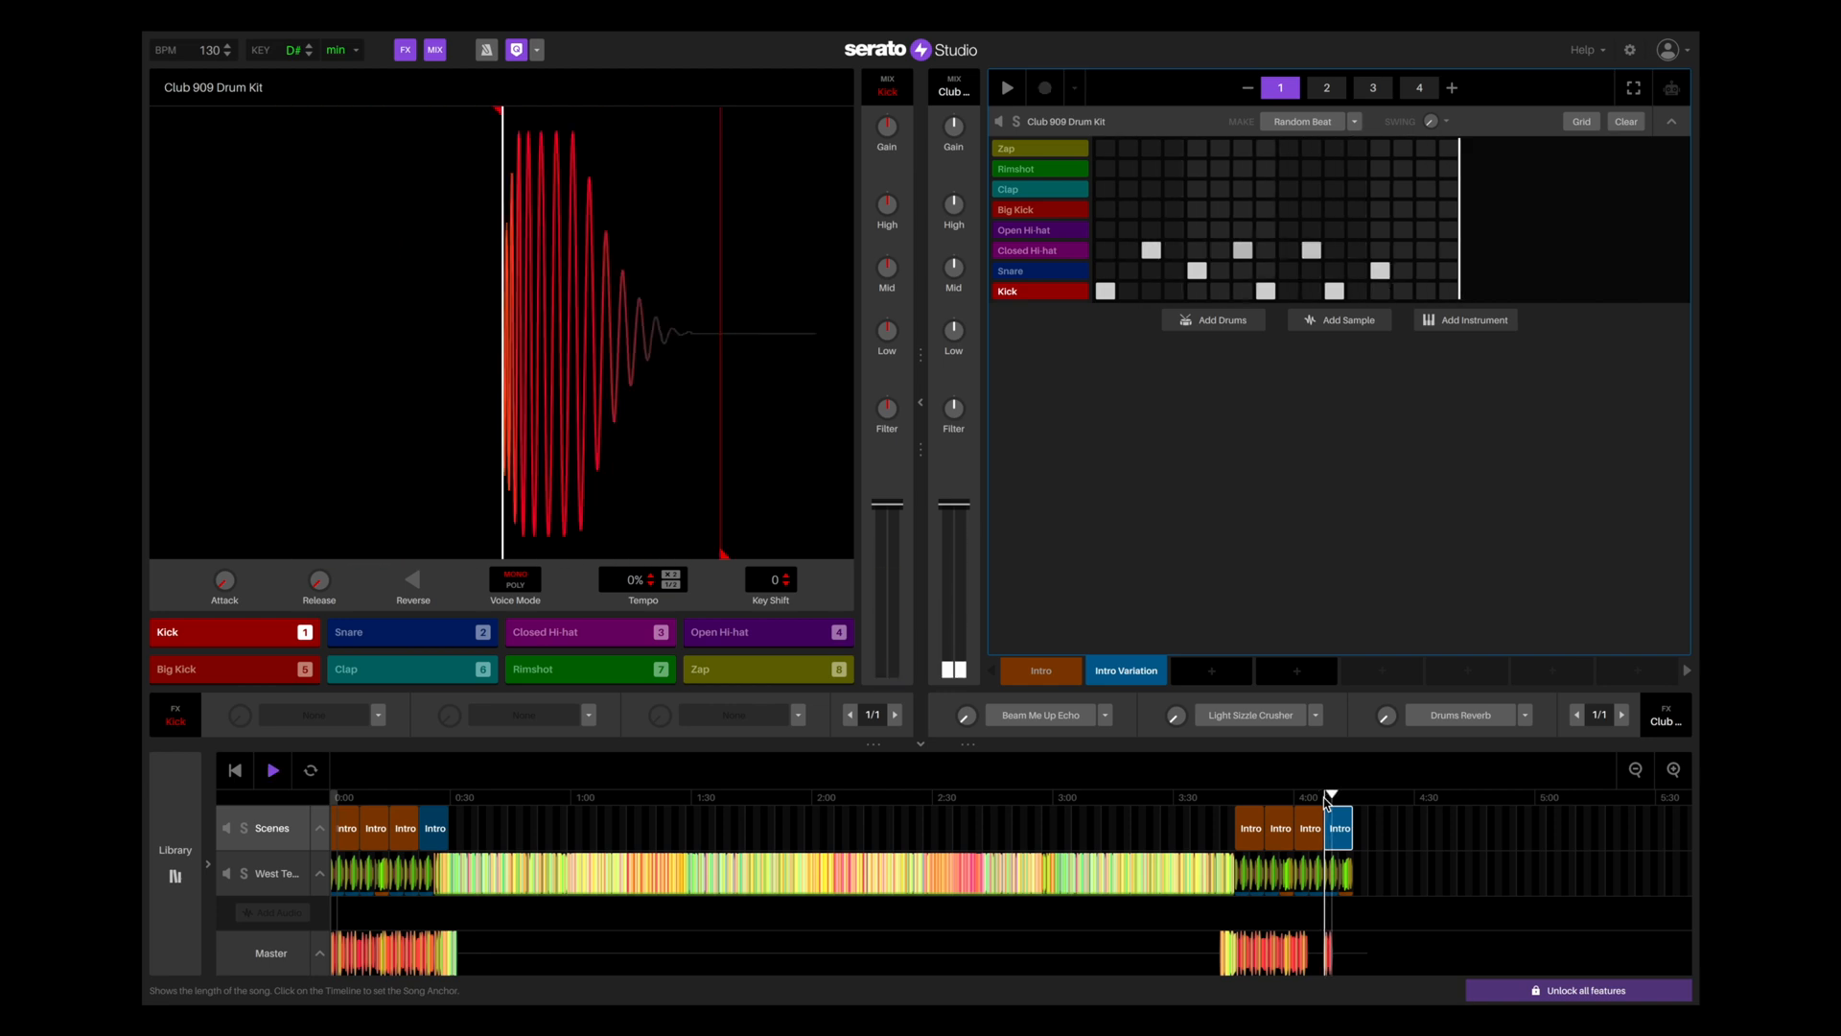
- Show the Master output with Brightener EQ, Master Compressor and Limiter
left_click(1371, 87)
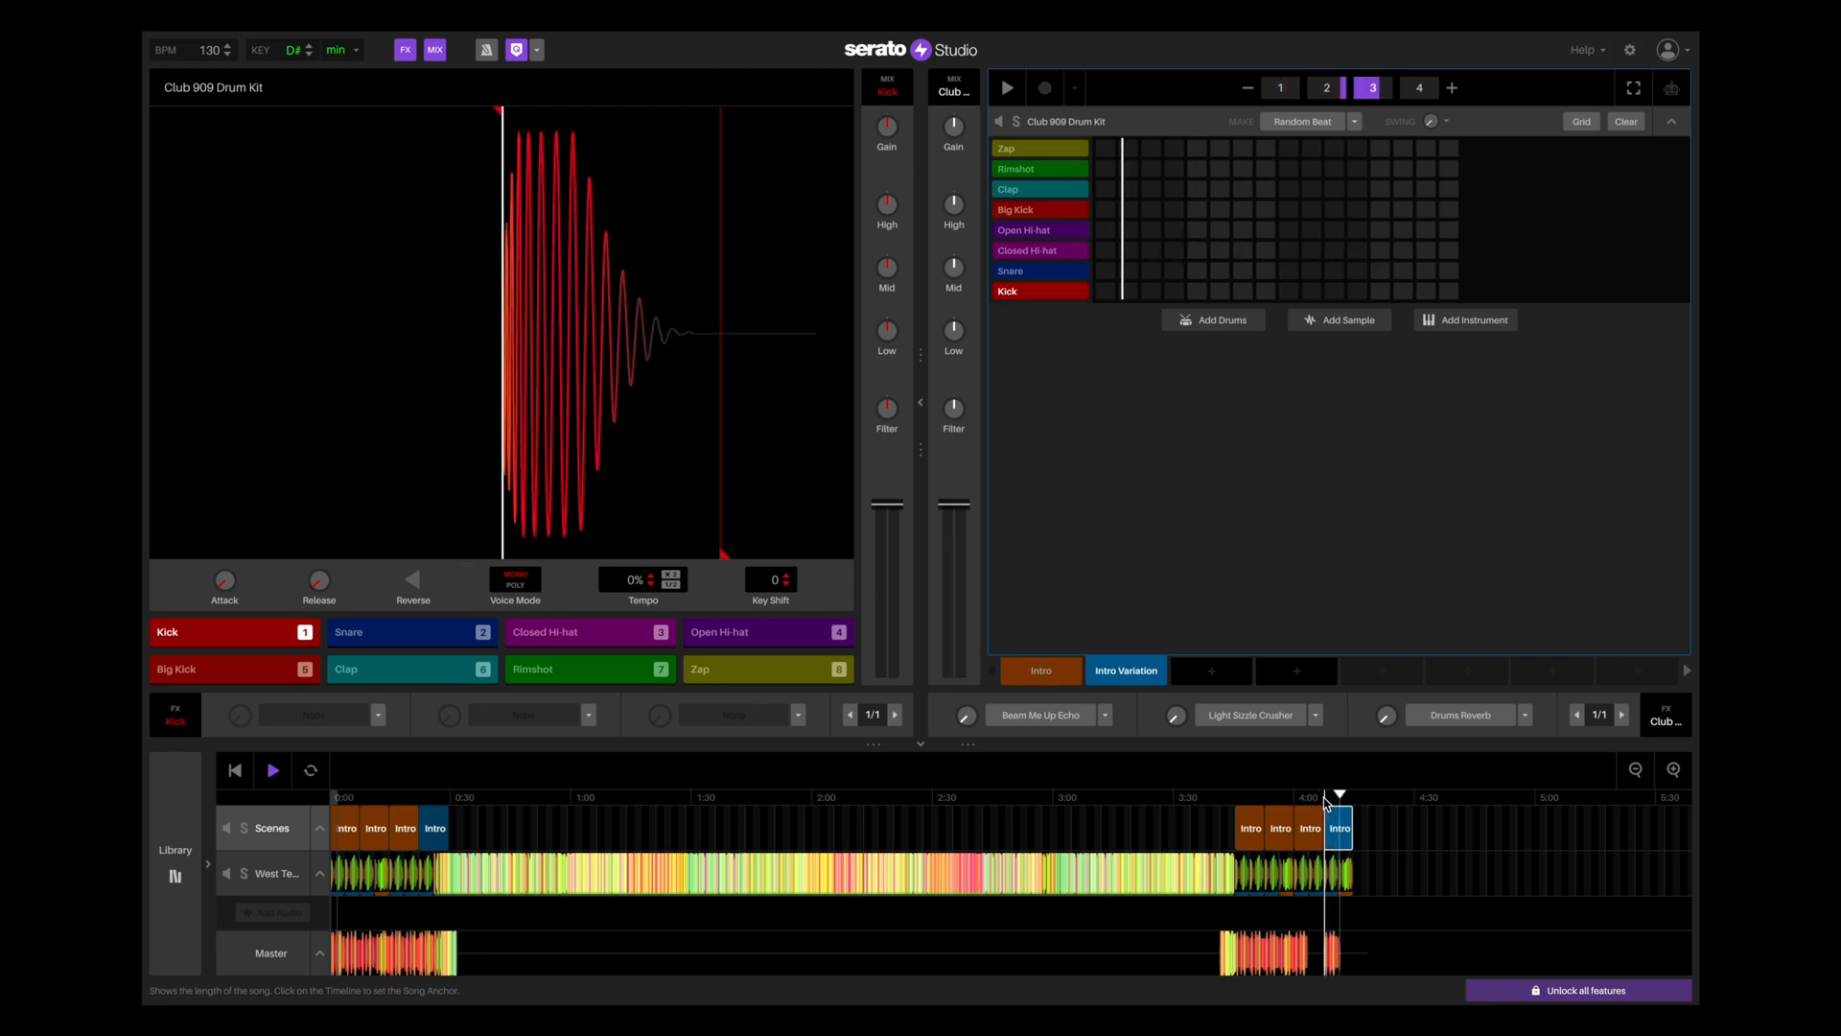
left_click(1419, 86)
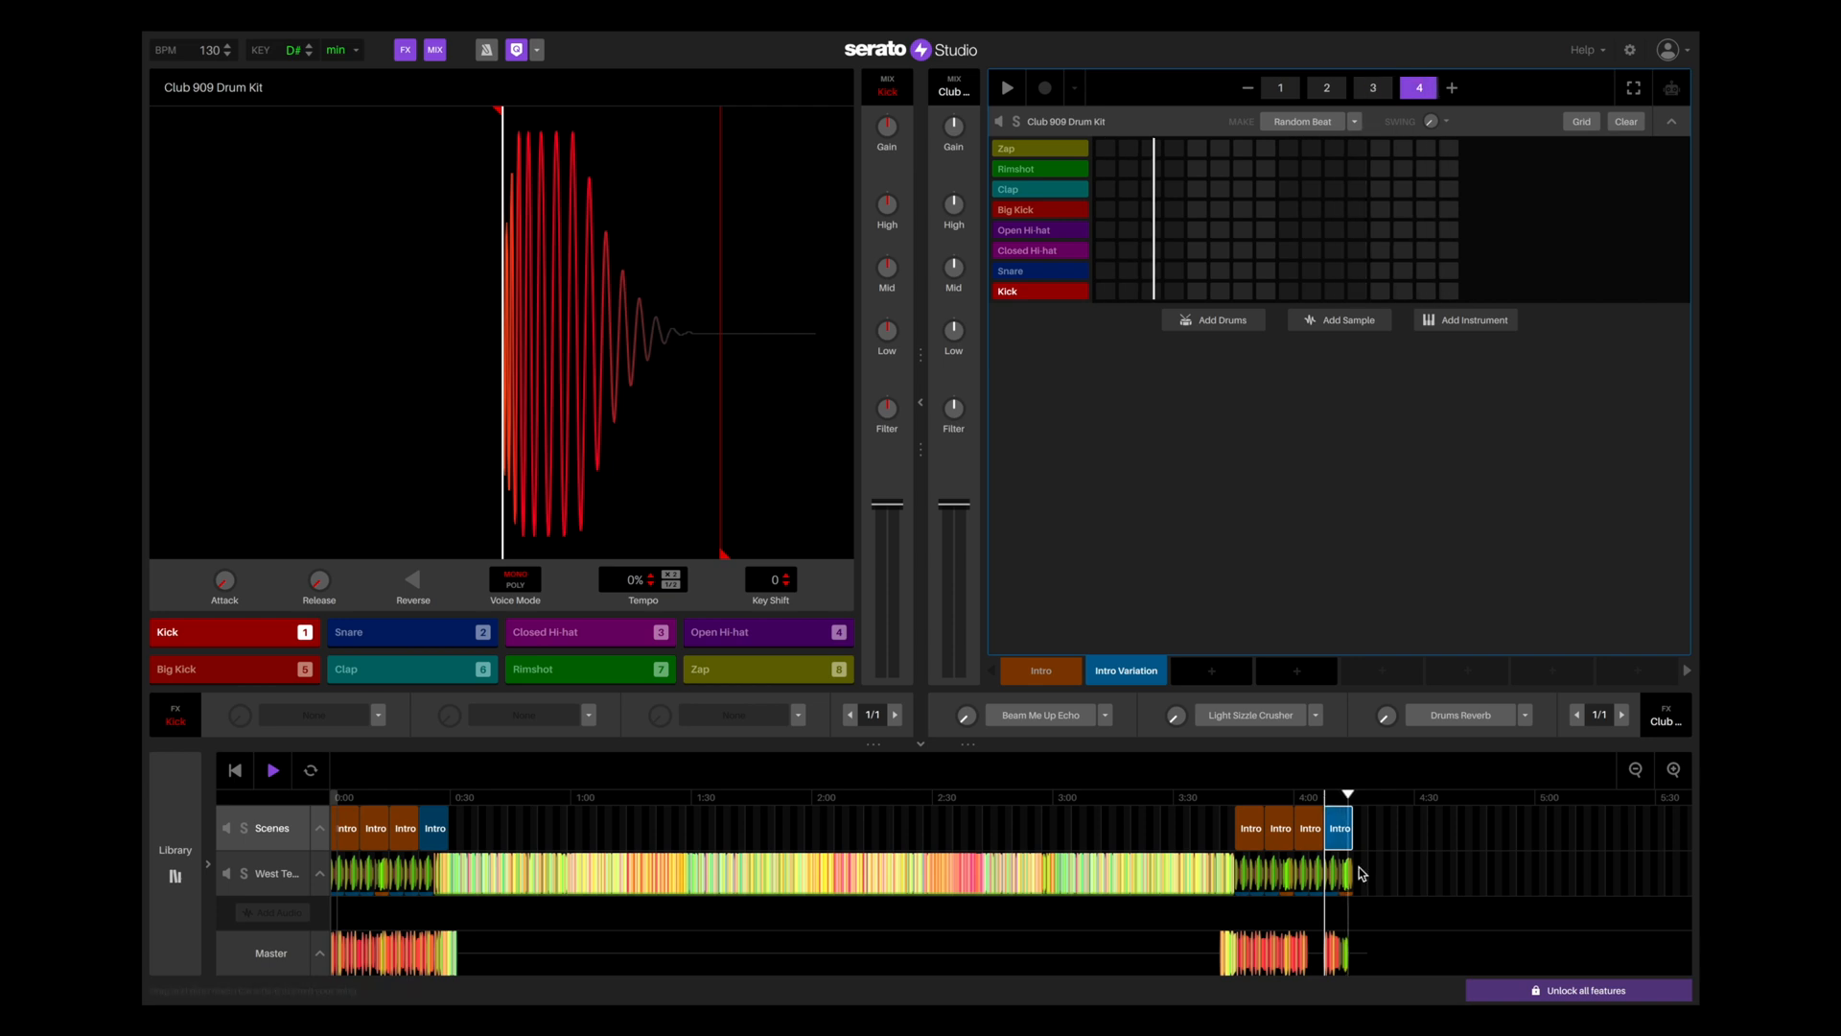
left_click(1279, 86)
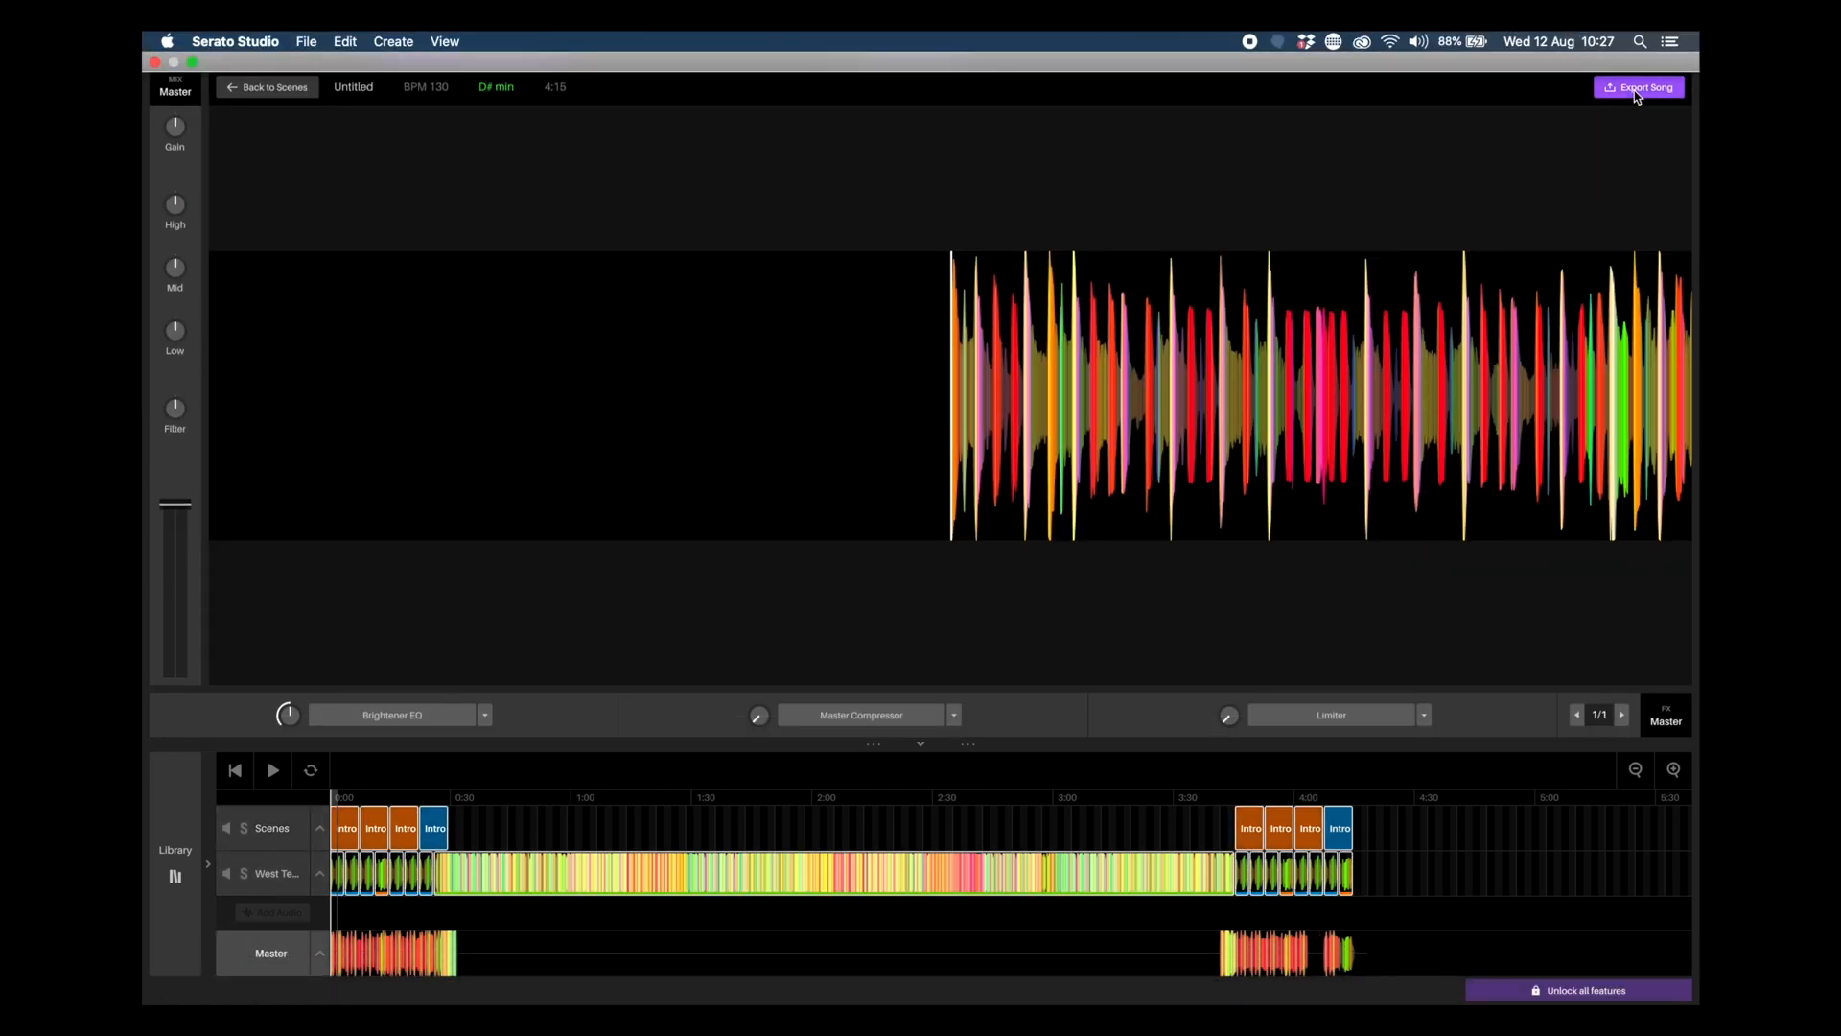
- Export the song as MP3, reaching the Save As dialog
left_click(1637, 86)
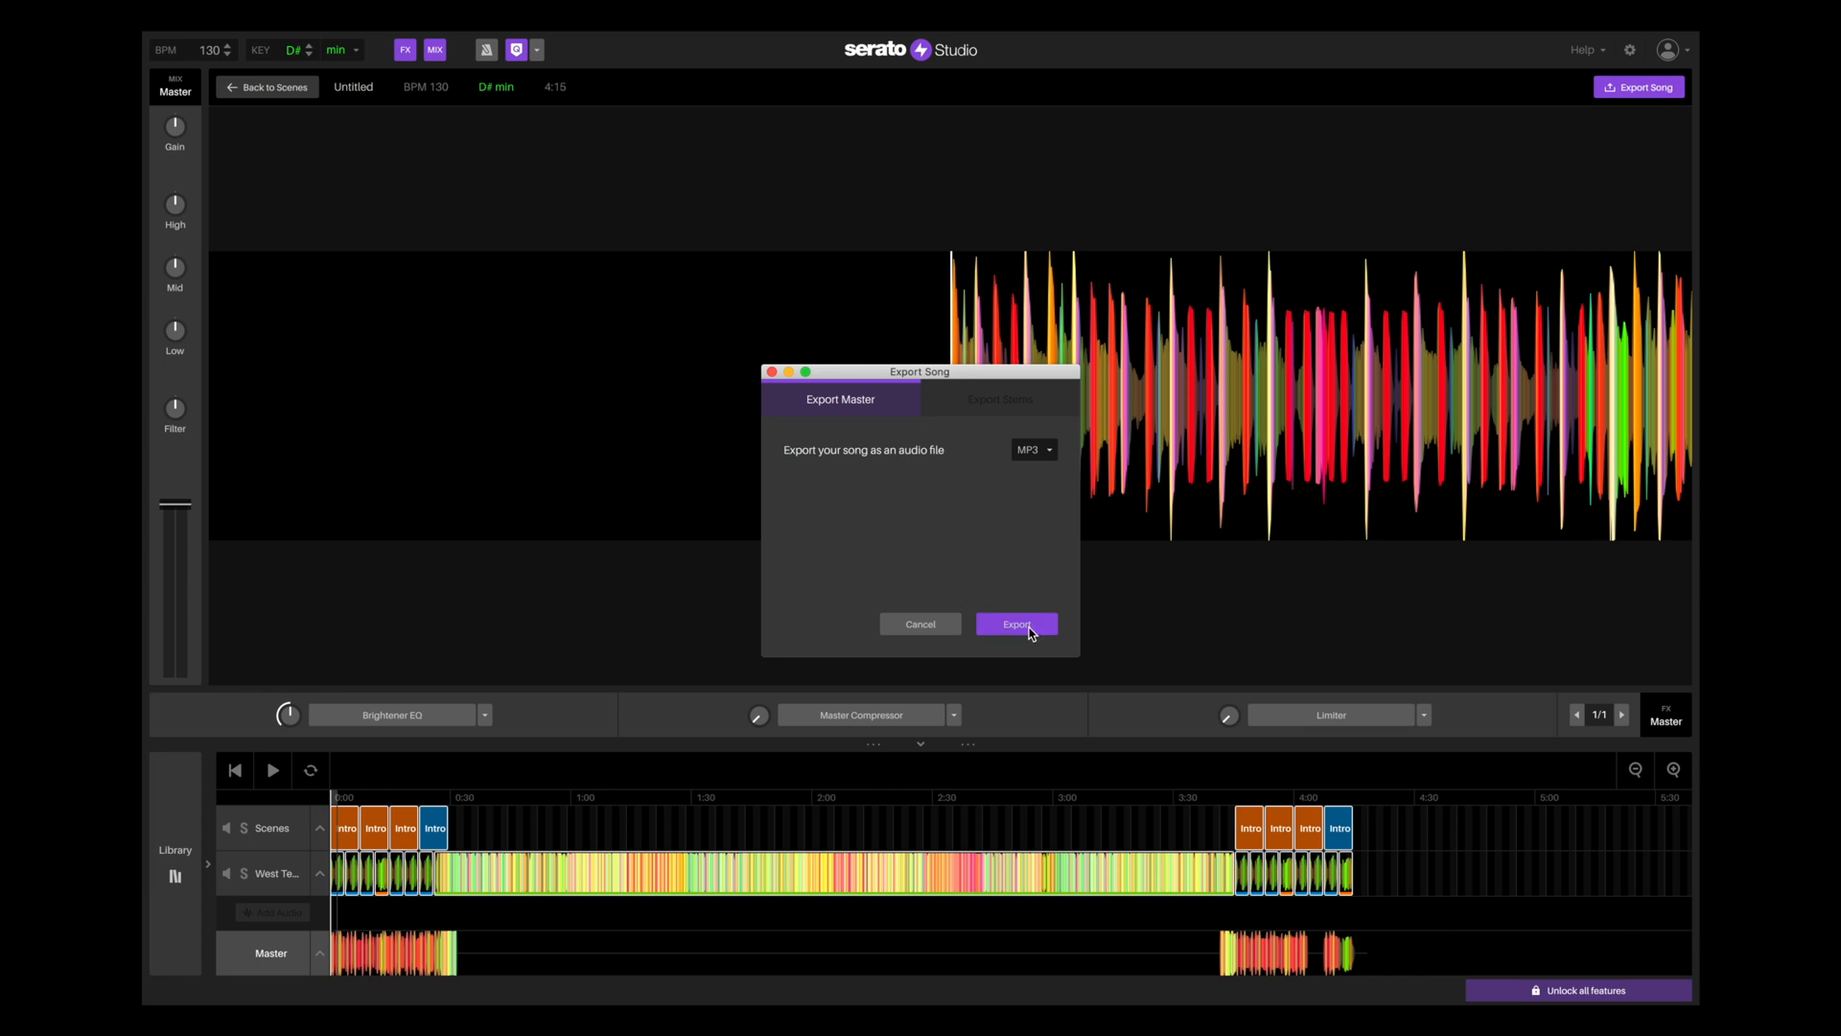
left_click(1015, 624)
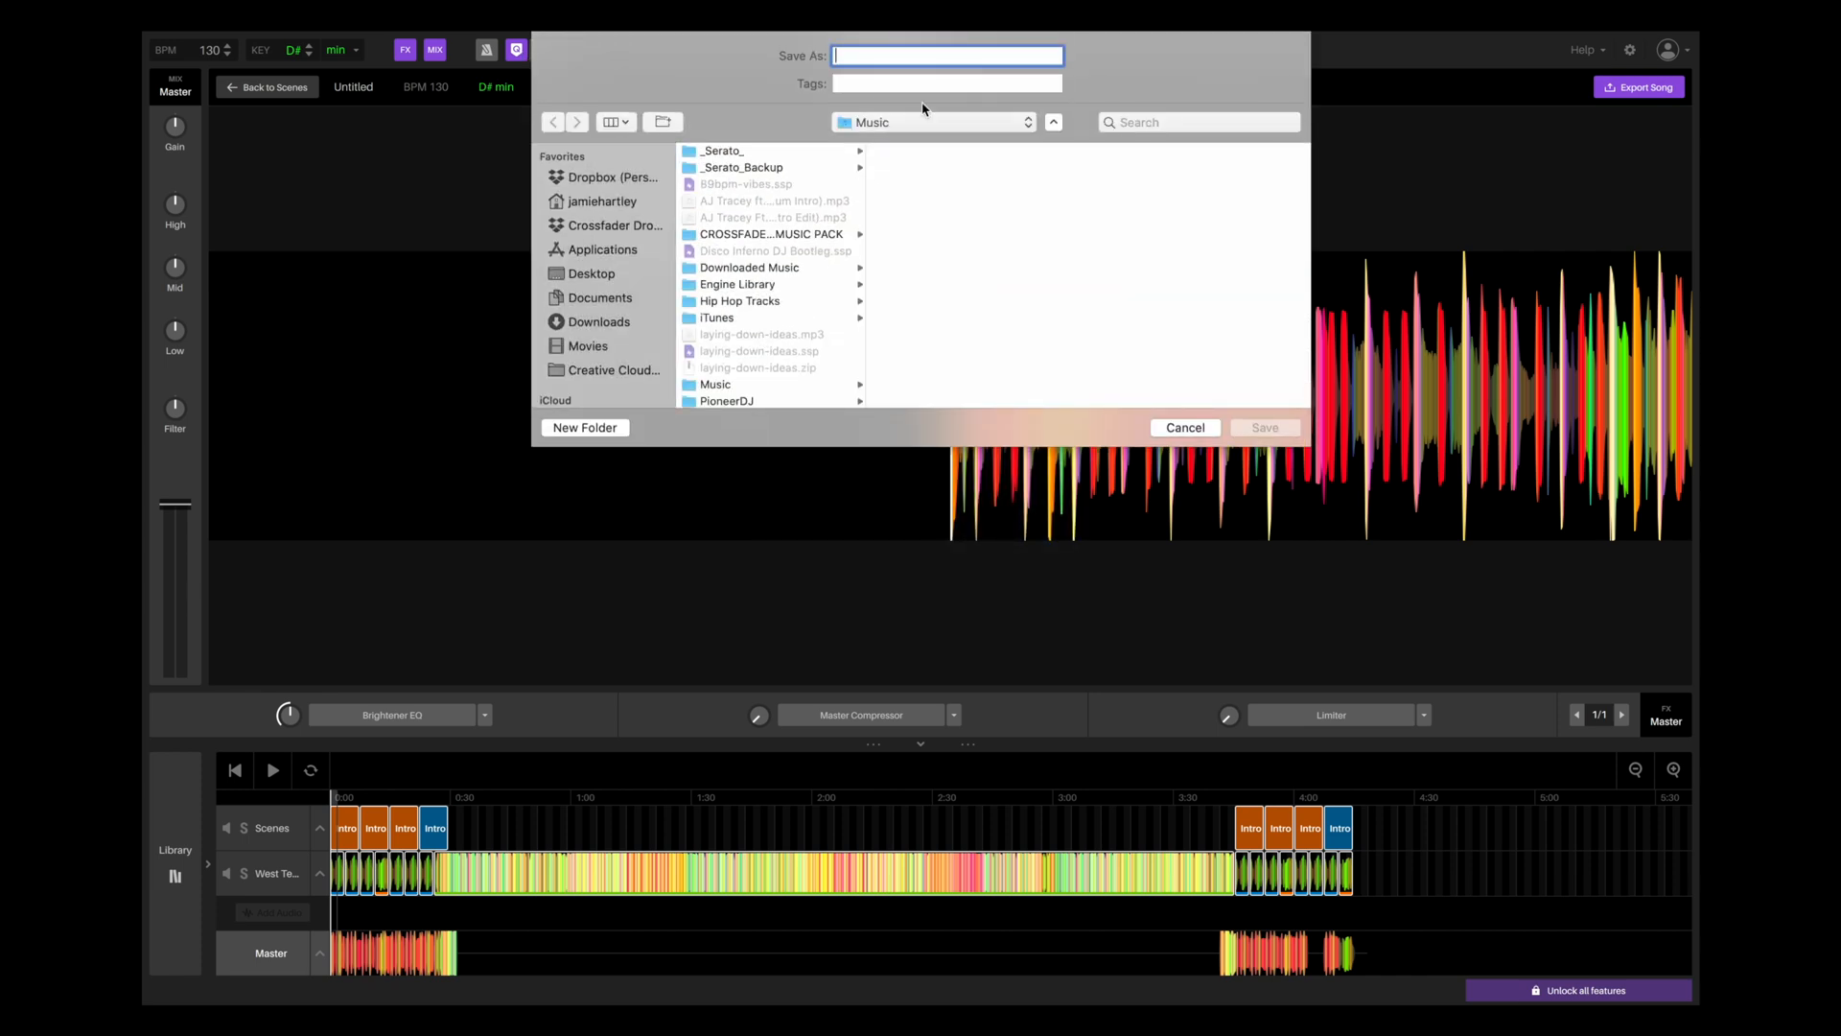